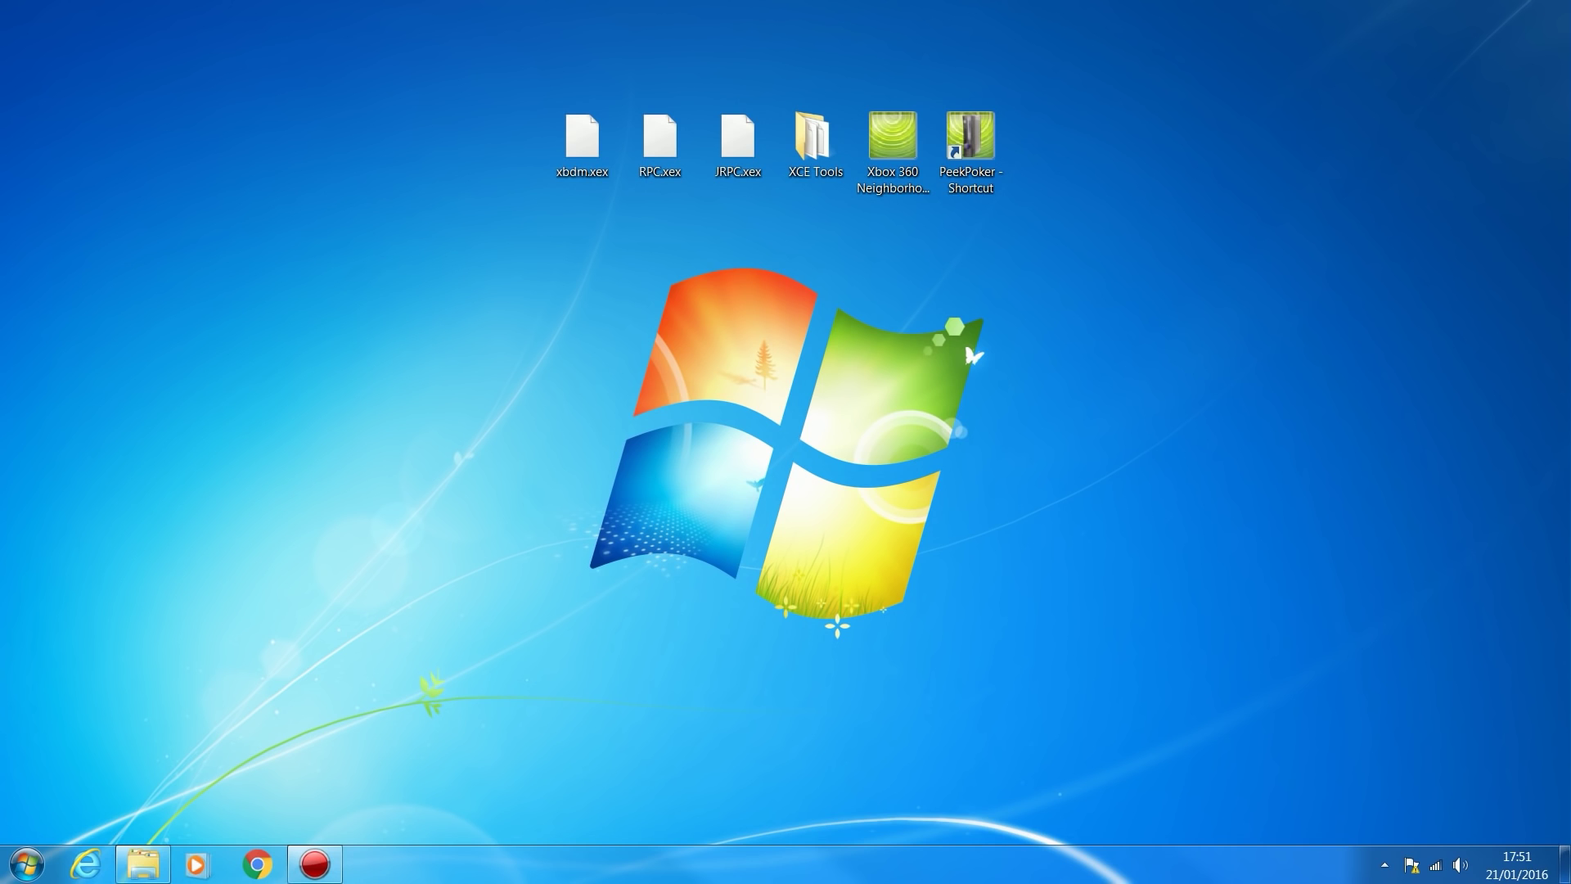
Step: Copy JRPC.xex, RPC.xex and xbdm.xex onto the USB (K:) drive, then close its window
{"action": "left_click", "coordinate": [892, 151]}
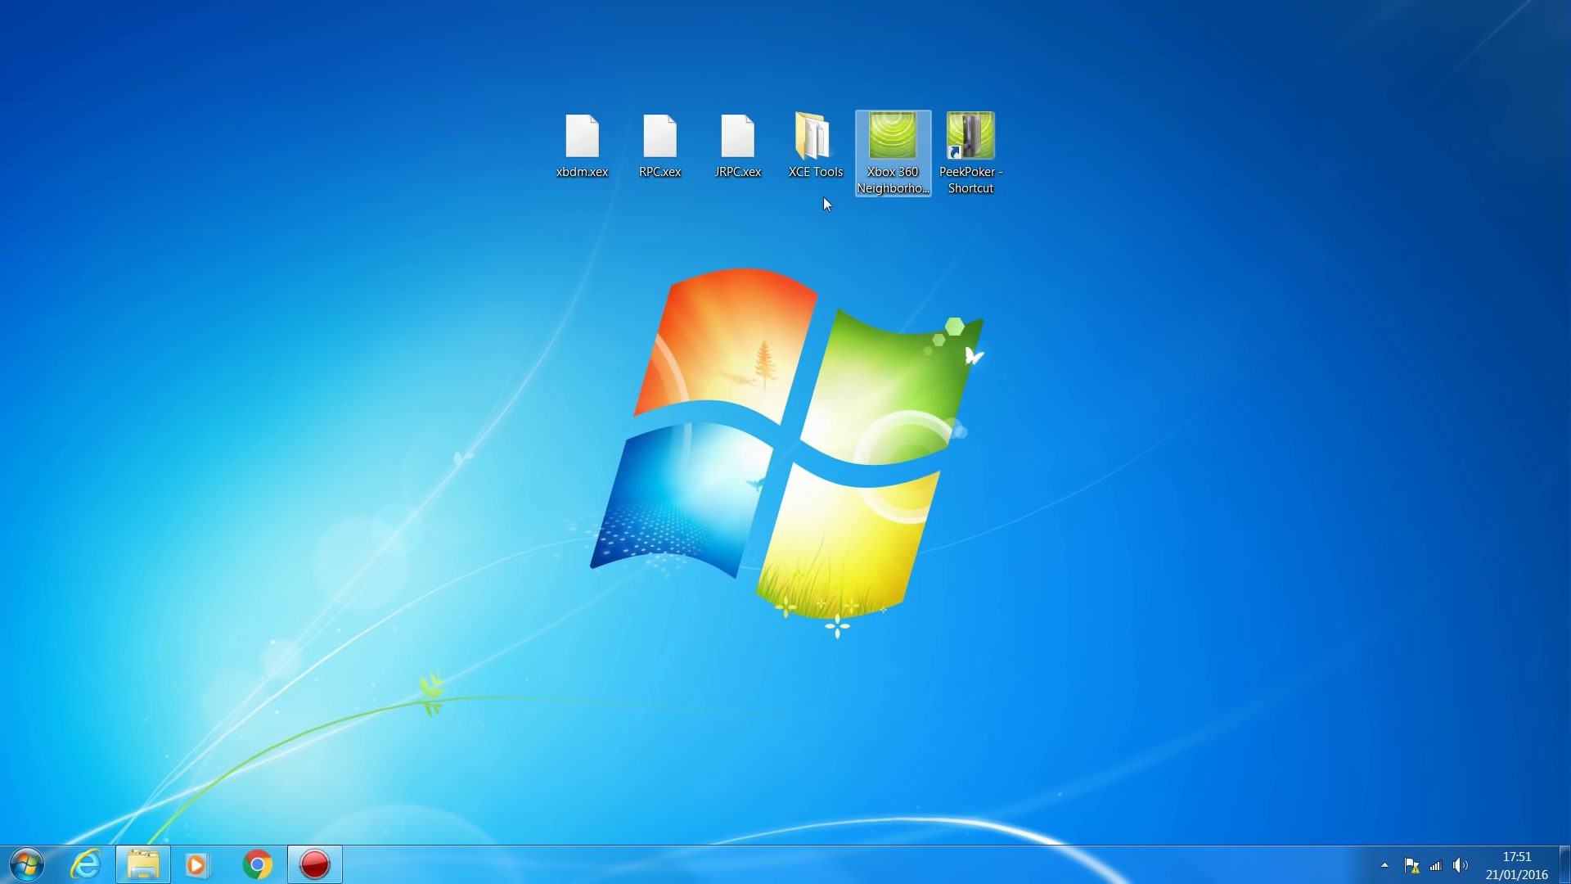
{"action": "left_click", "coordinate": [646, 247]}
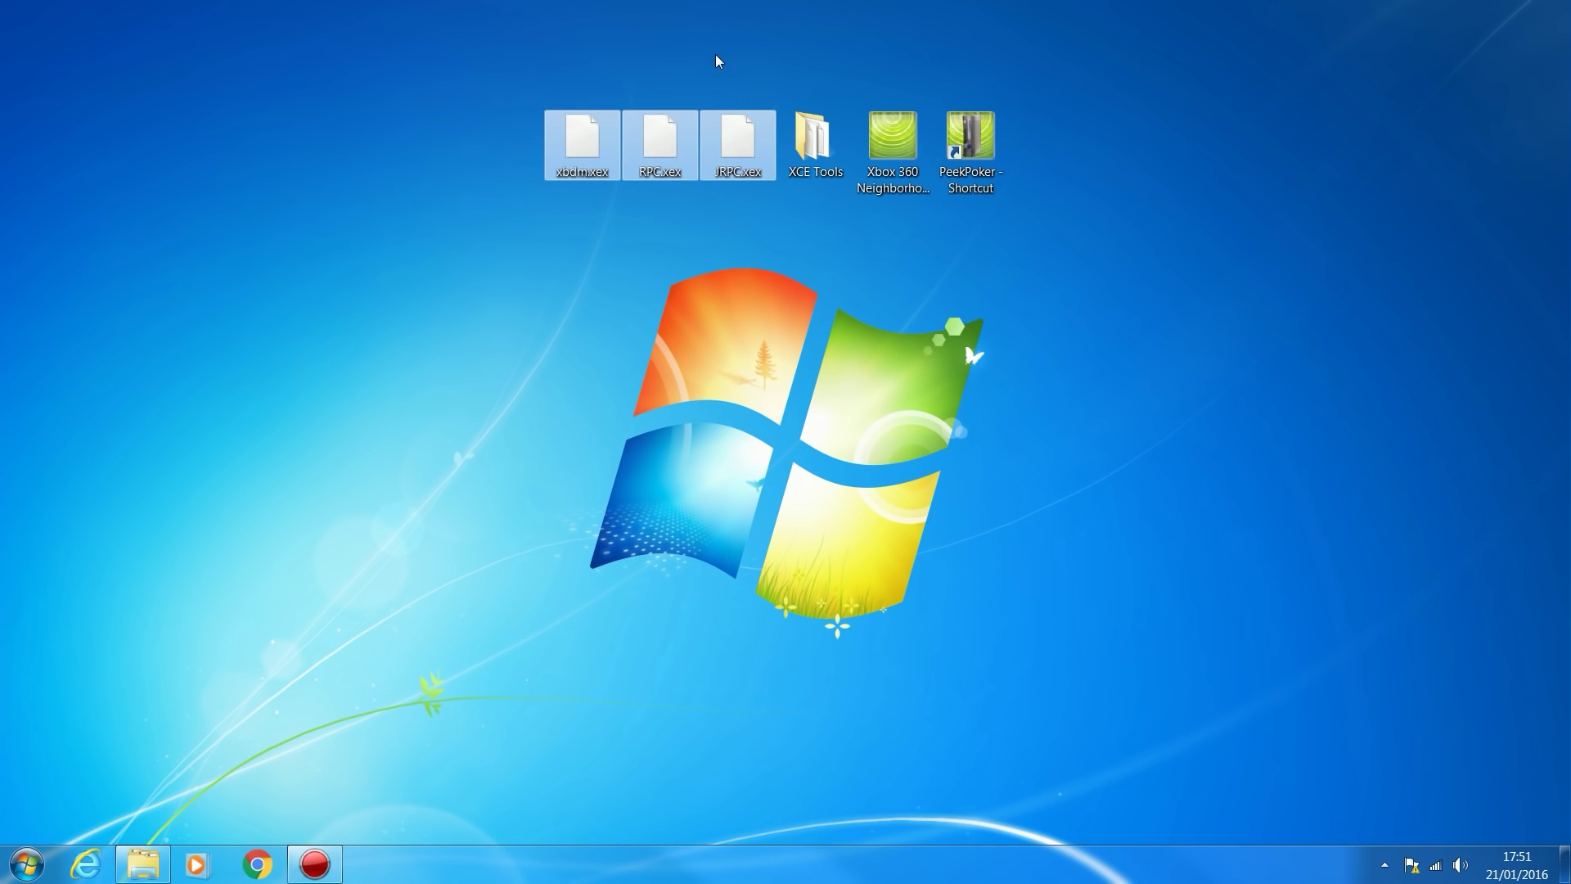
{"action": "mouse_move", "coordinate": [728, 274]}
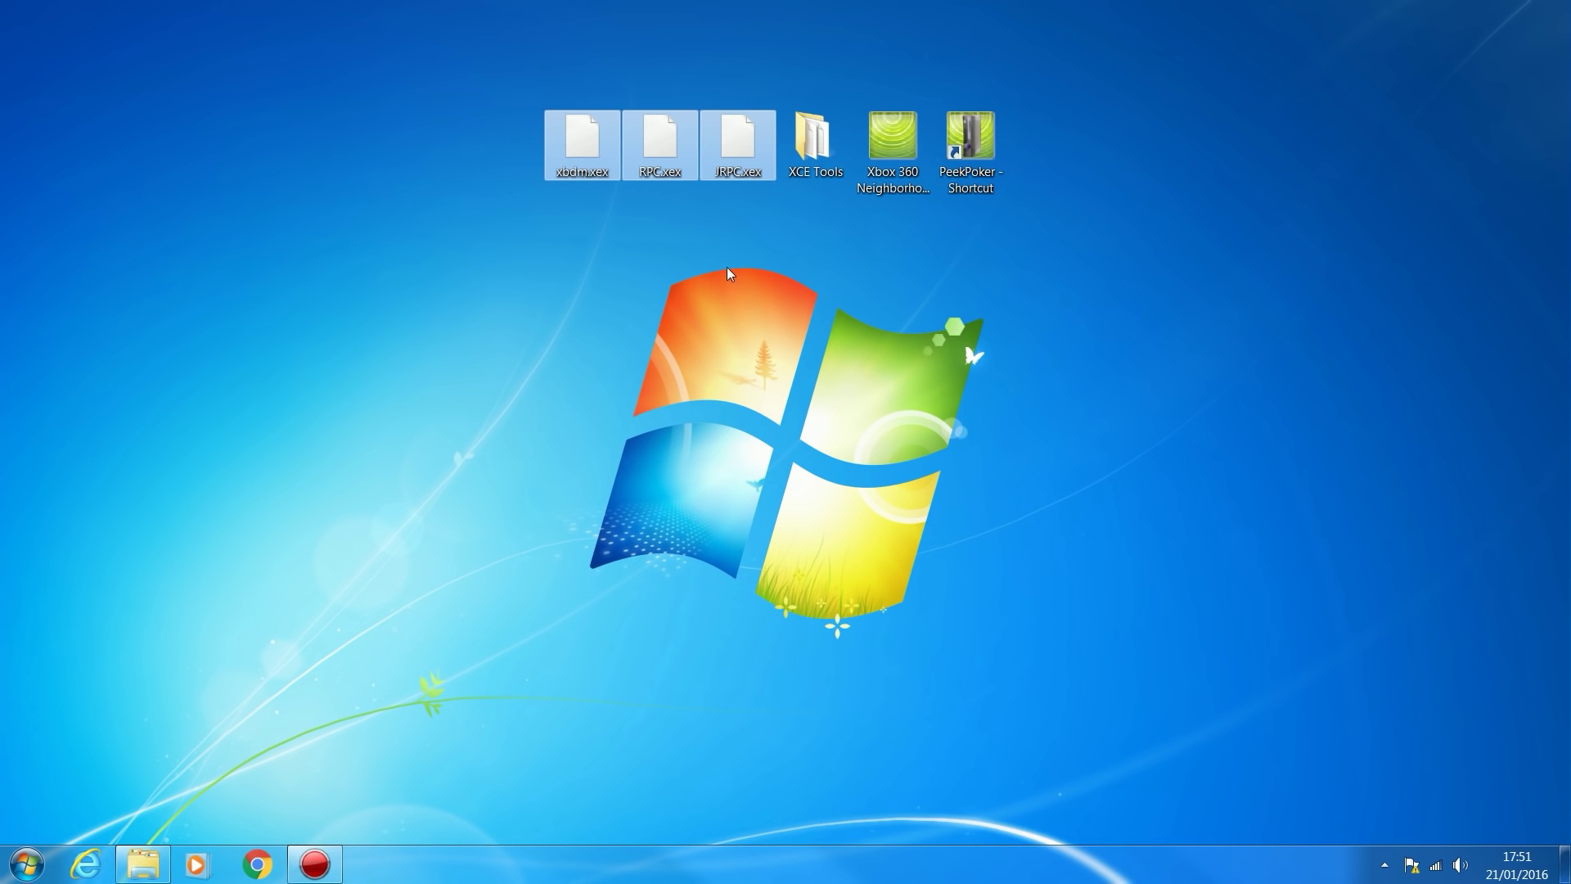
{"action": "left_click", "coordinate": [753, 262]}
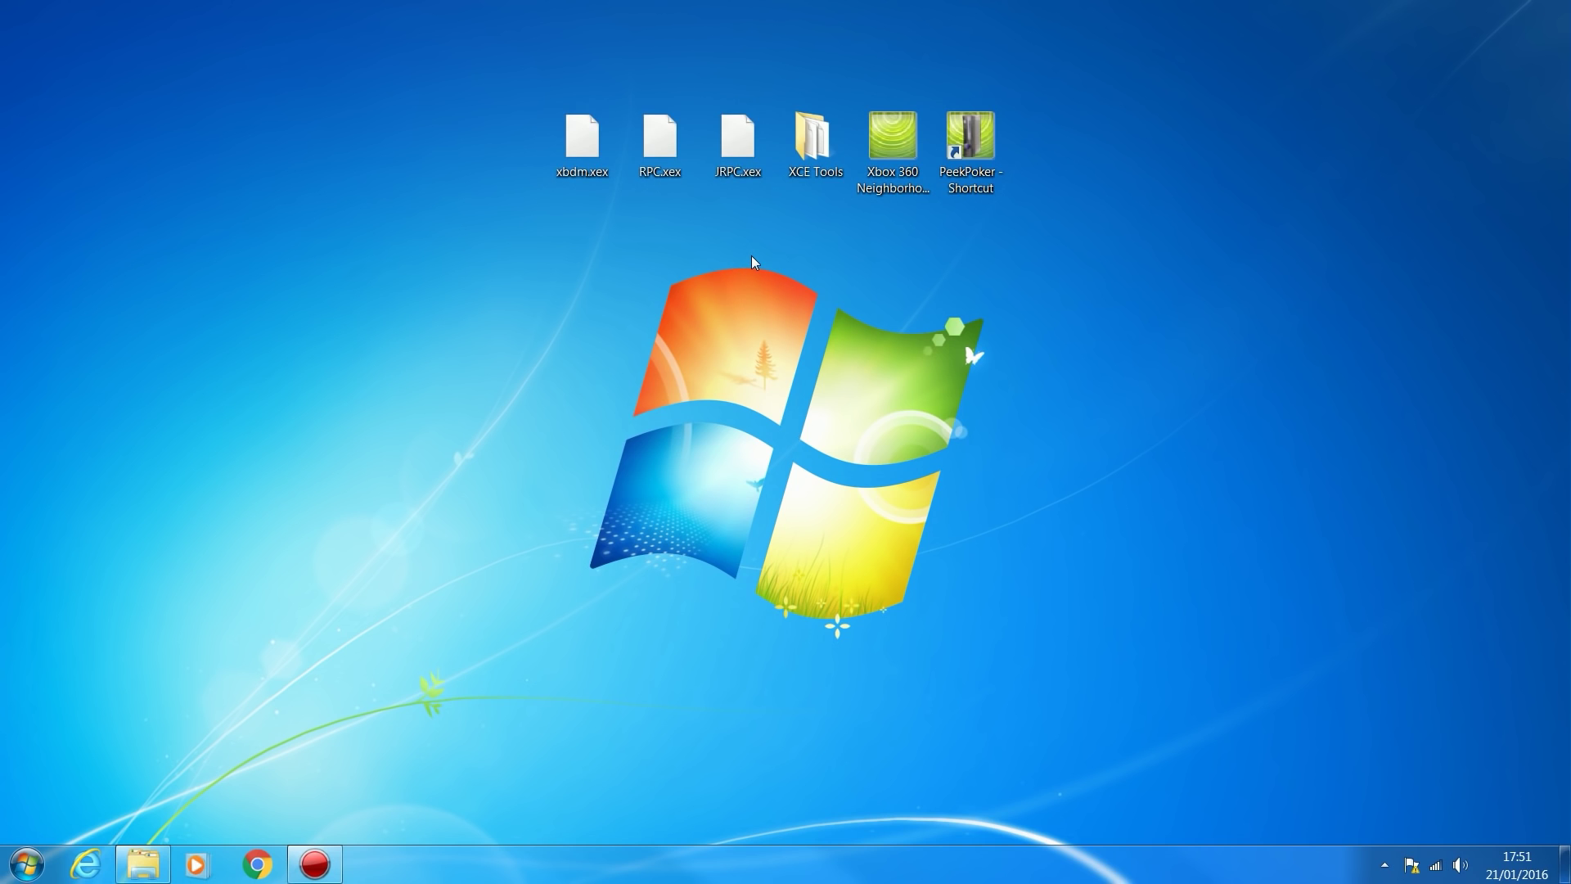
{"action": "left_click", "coordinate": [581, 140]}
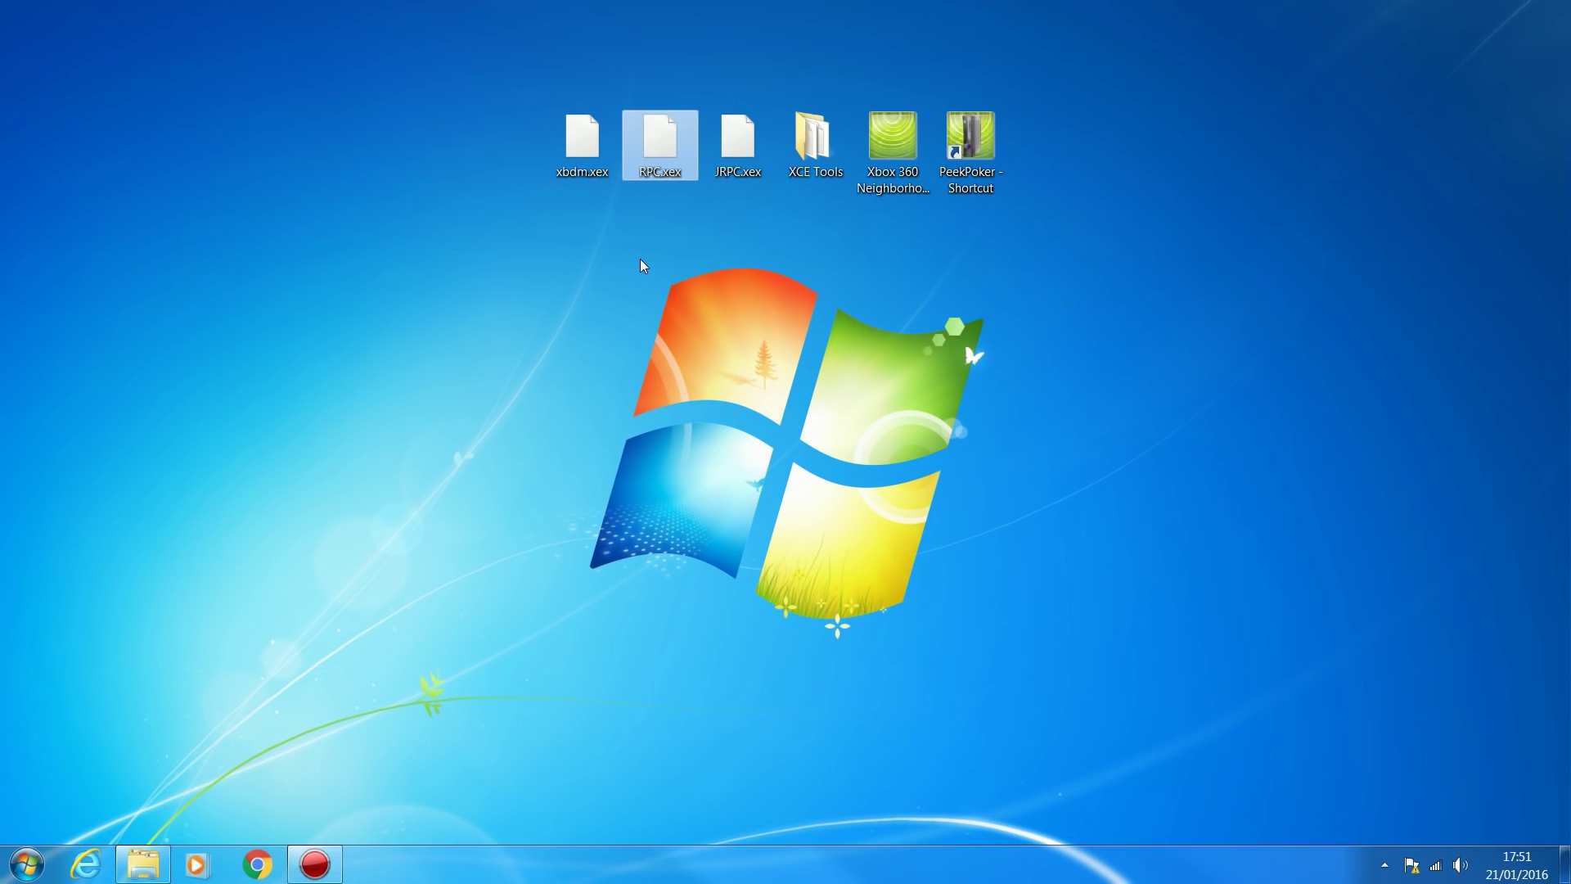
{"action": "mouse_move", "coordinate": [619, 251]}
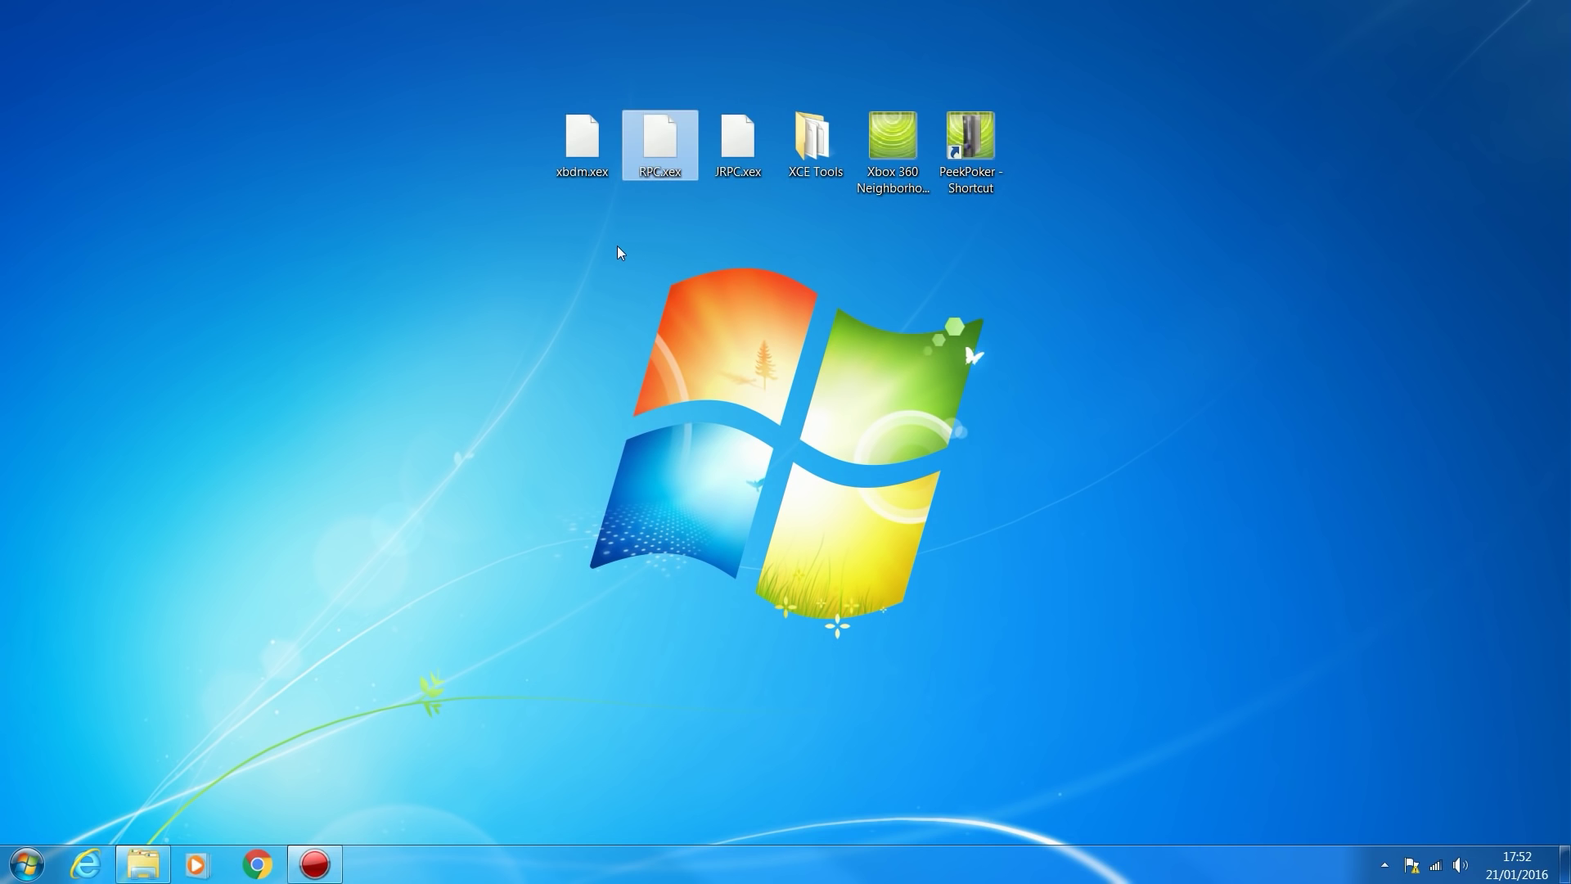
{"action": "mouse_move", "coordinate": [657, 57]}
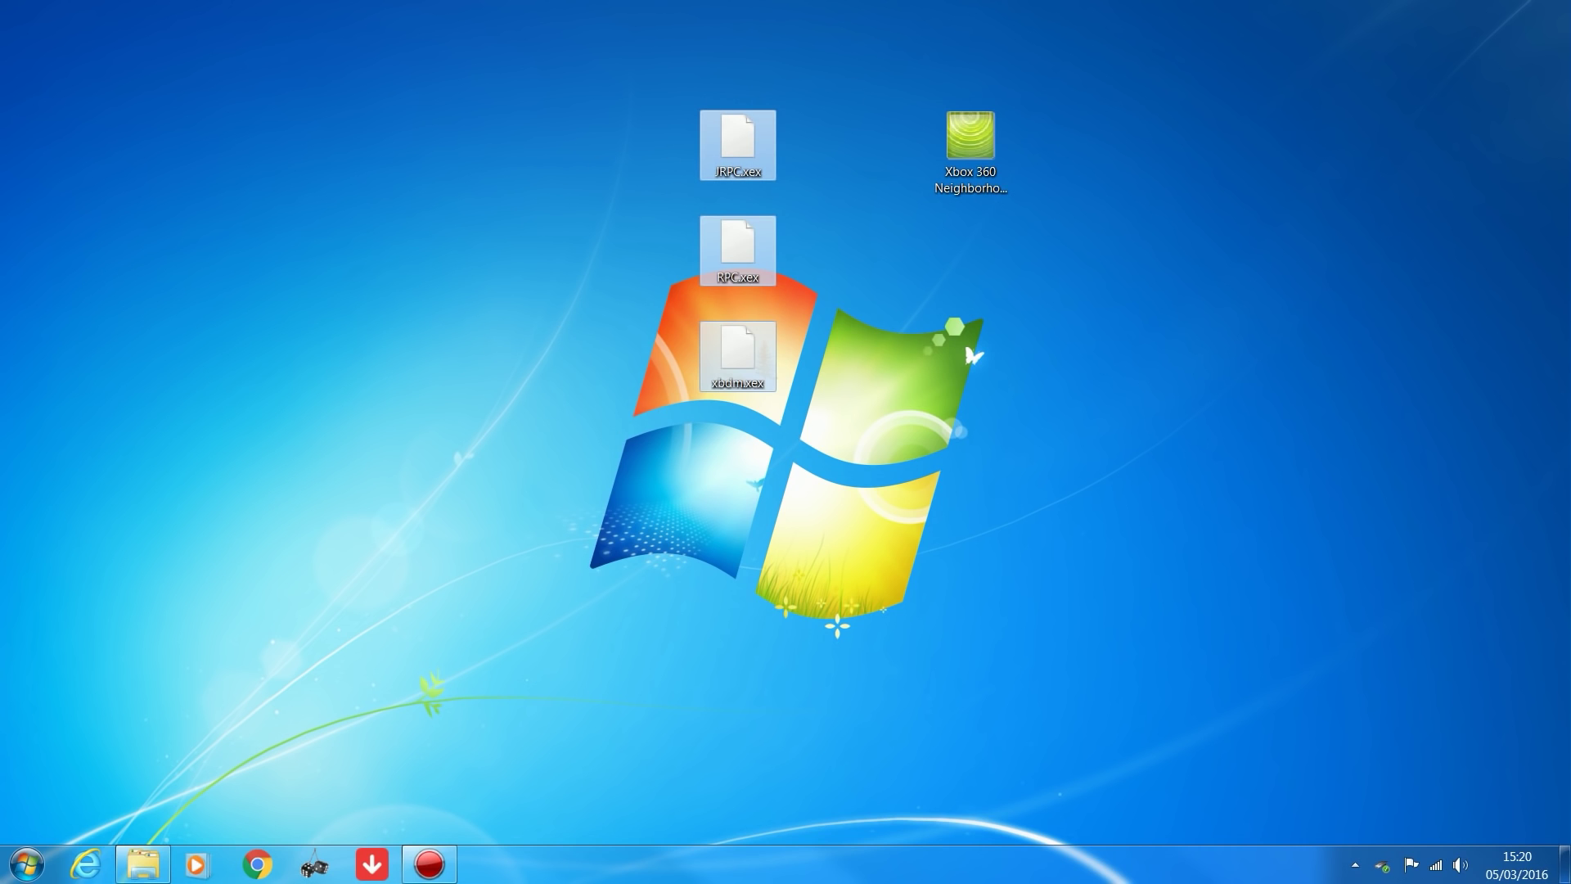
{"action": "left_click", "coordinate": [142, 861]}
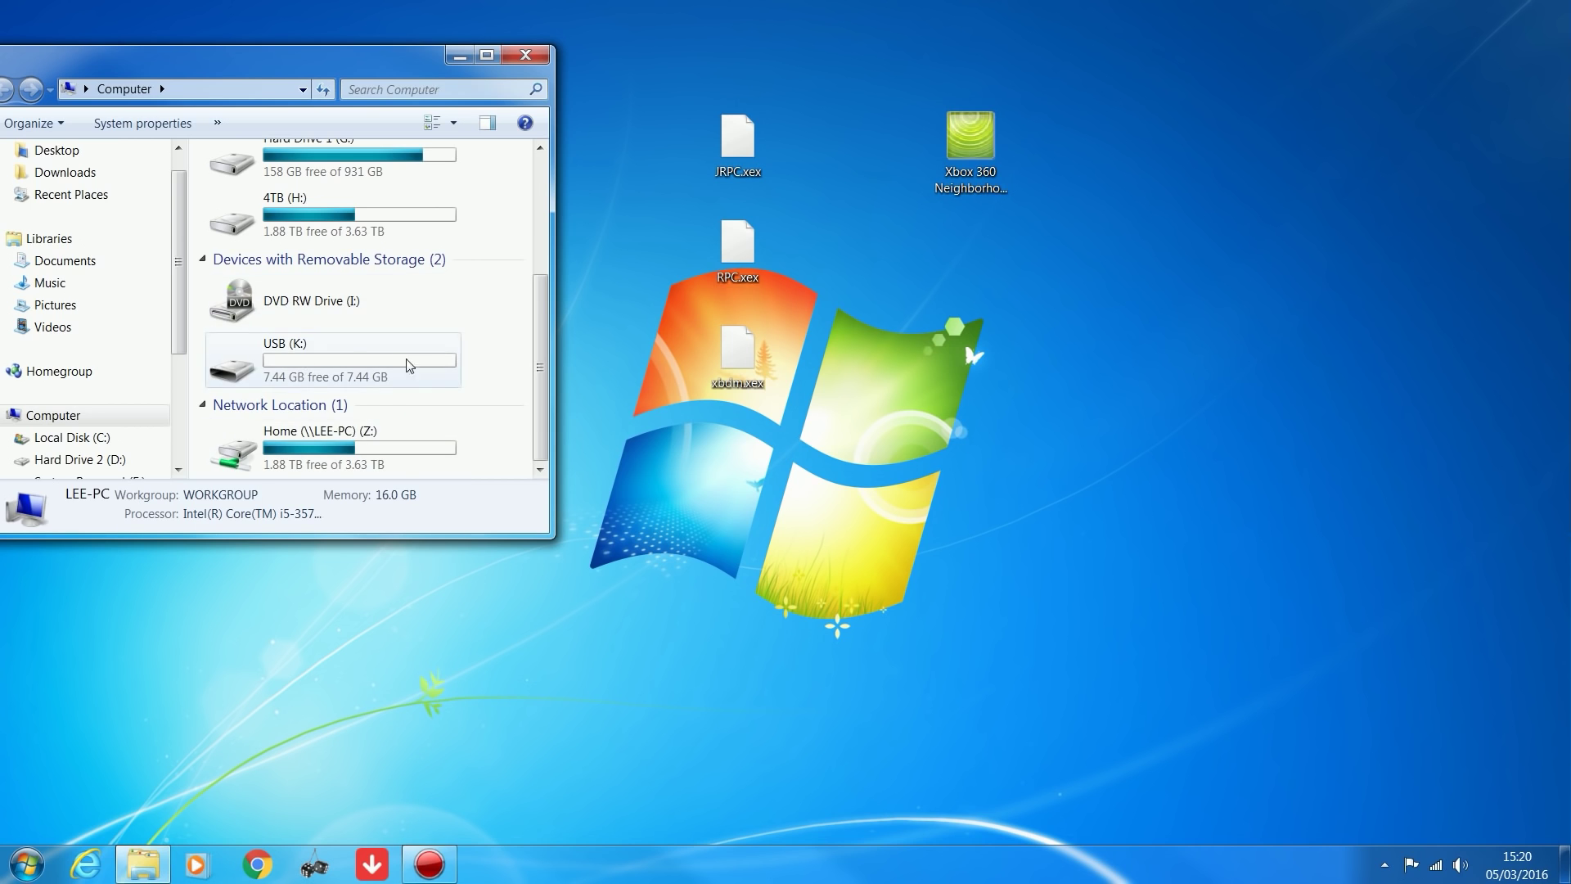
{"action": "double_click", "coordinate": [284, 343]}
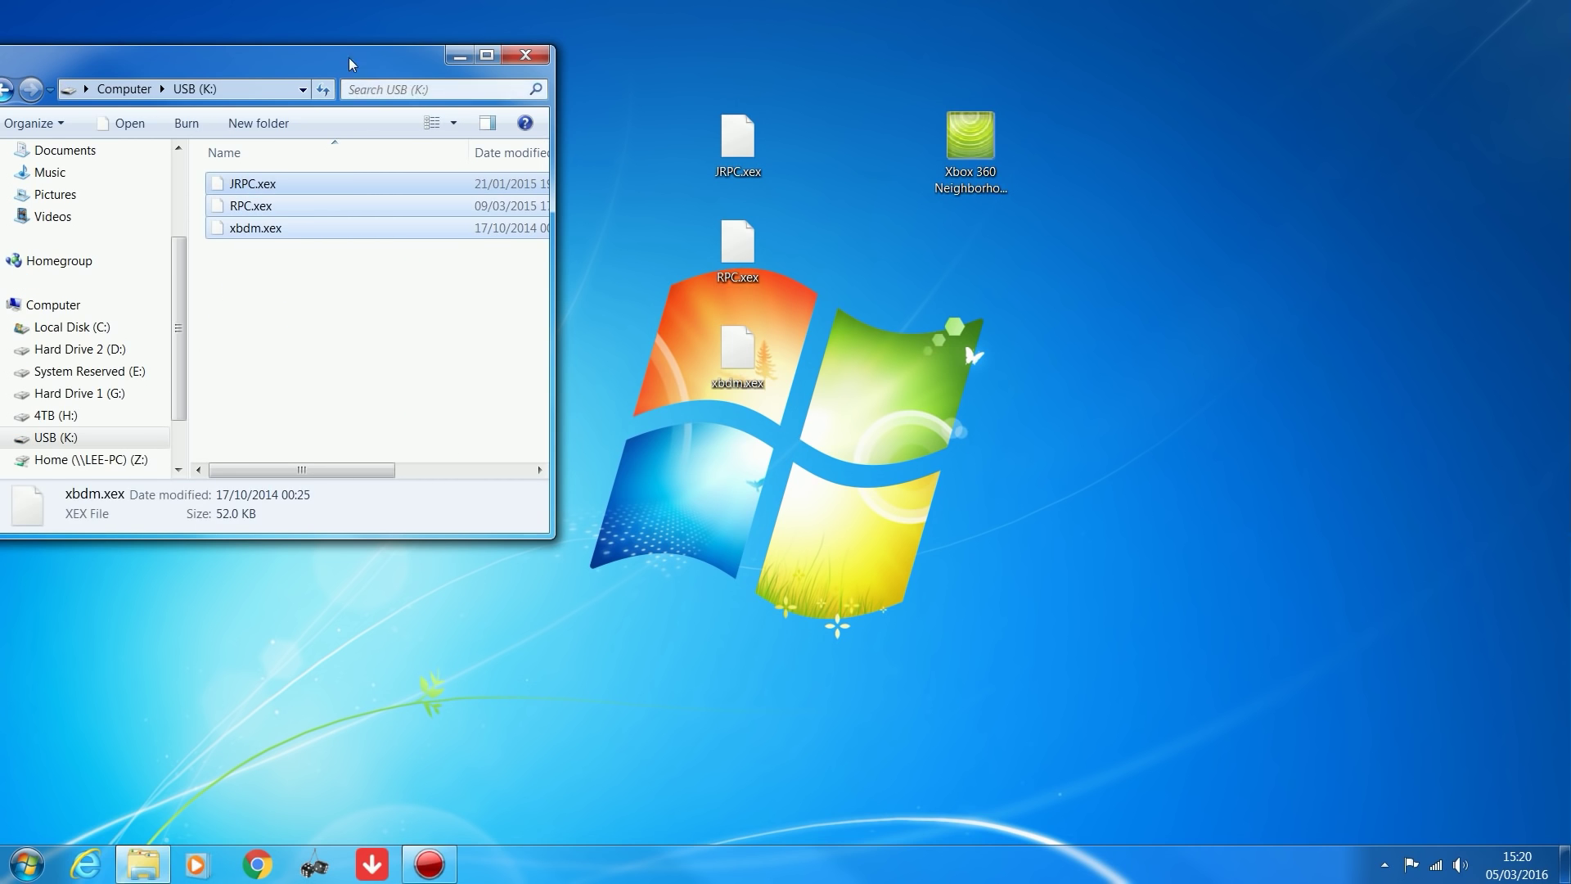
{"action": "left_click", "coordinate": [525, 55]}
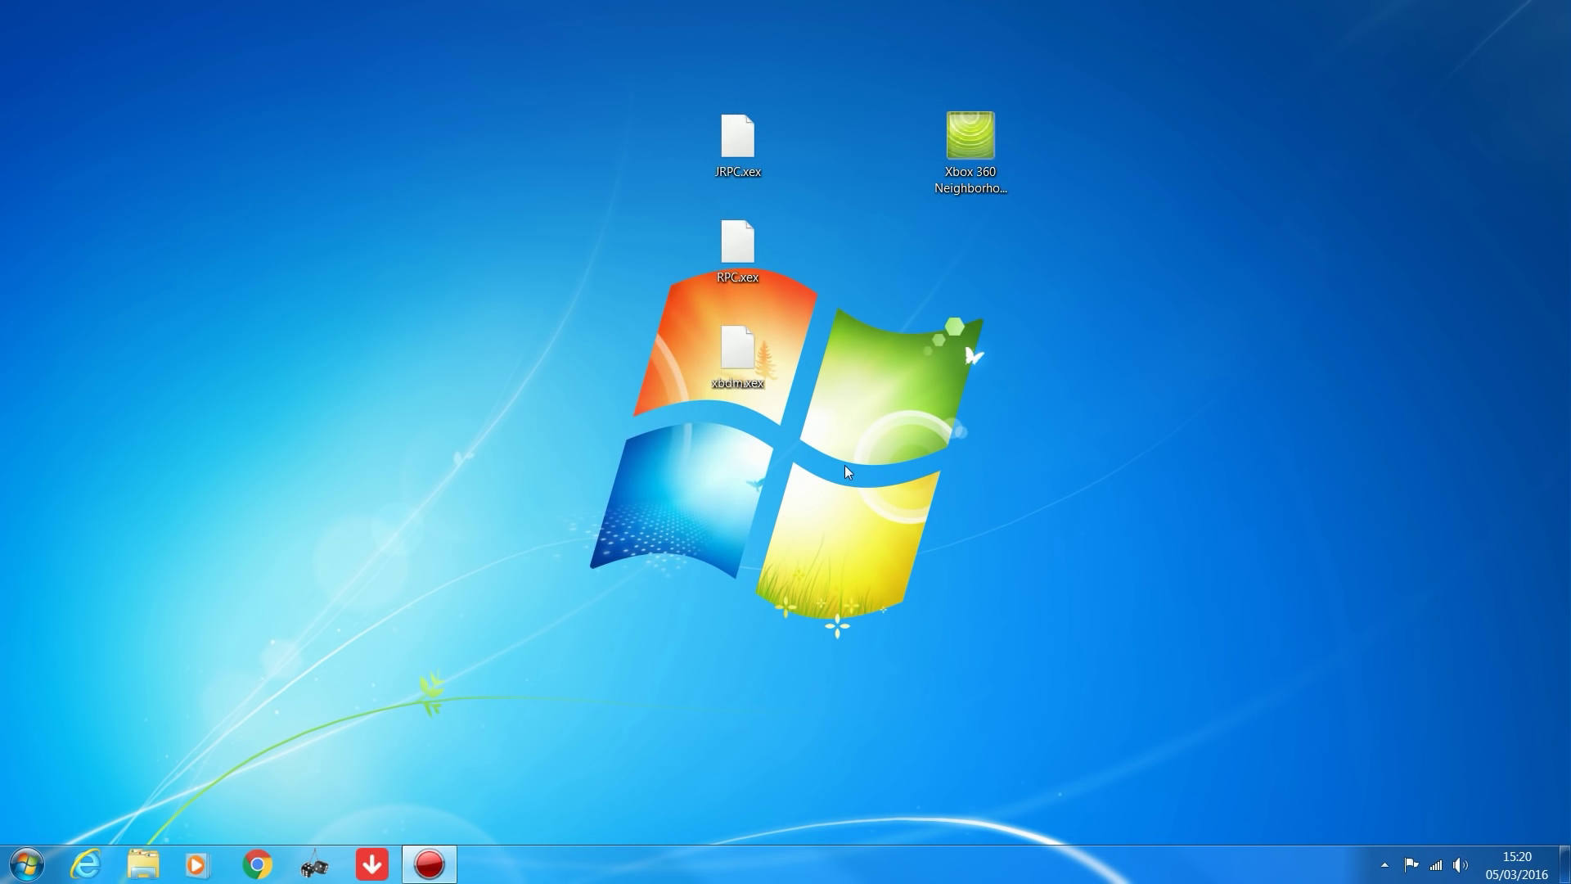
{"action": "mouse_move", "coordinate": [776, 371]}
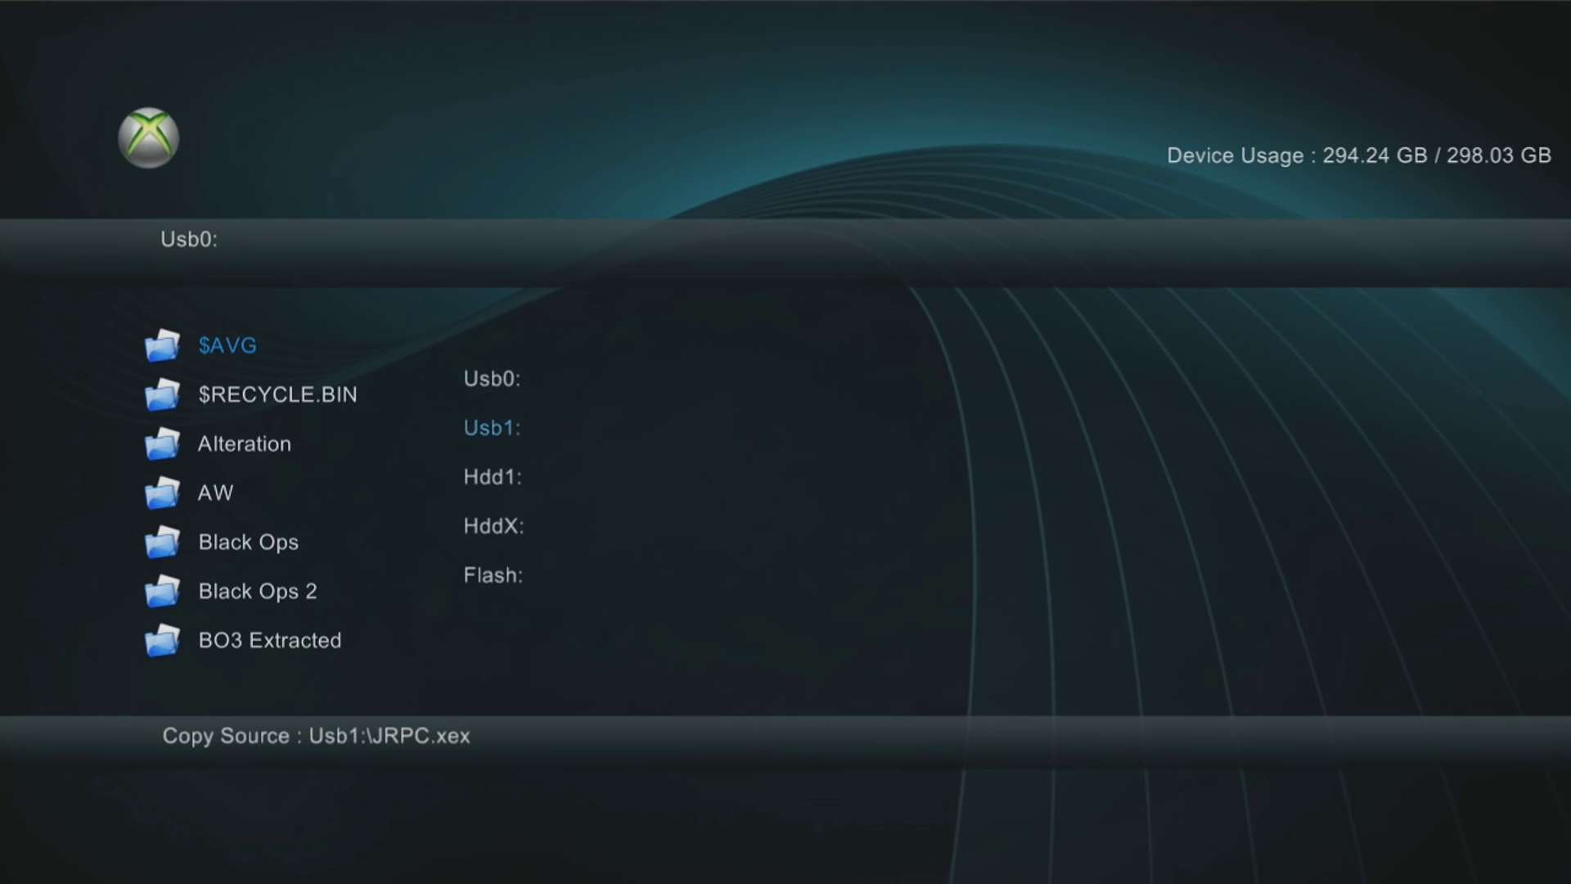
Step: Queue Usb1:\JRPC.xex as the copy source and open Hdd1's Dashlaunch V3.16 folder
{"action": "left_click", "coordinate": [492, 429]}
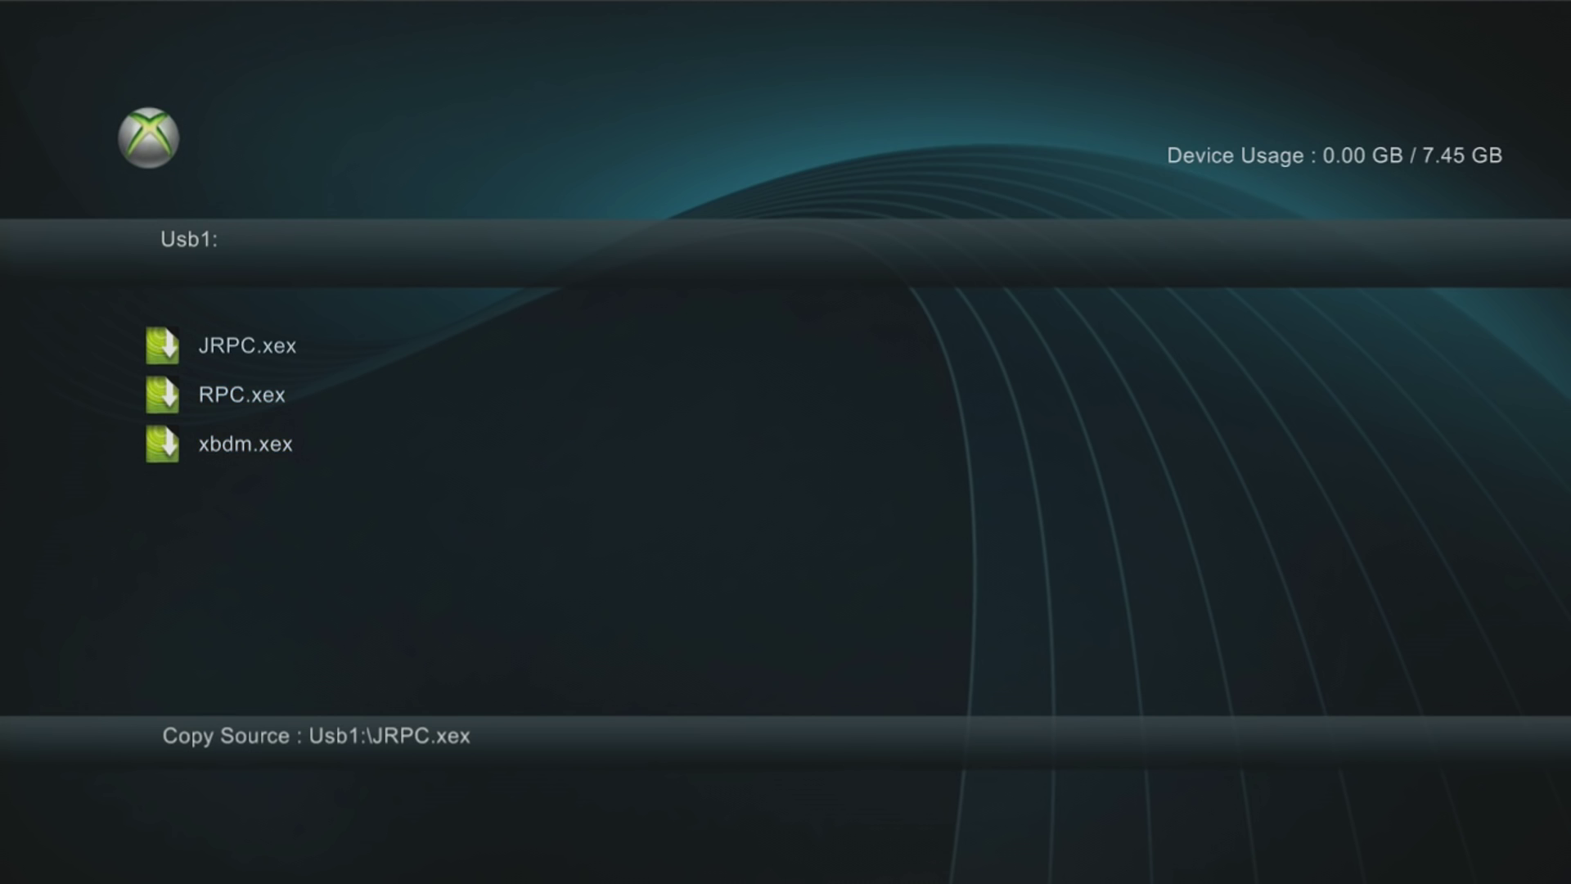
{"action": "left_click", "coordinate": [245, 442]}
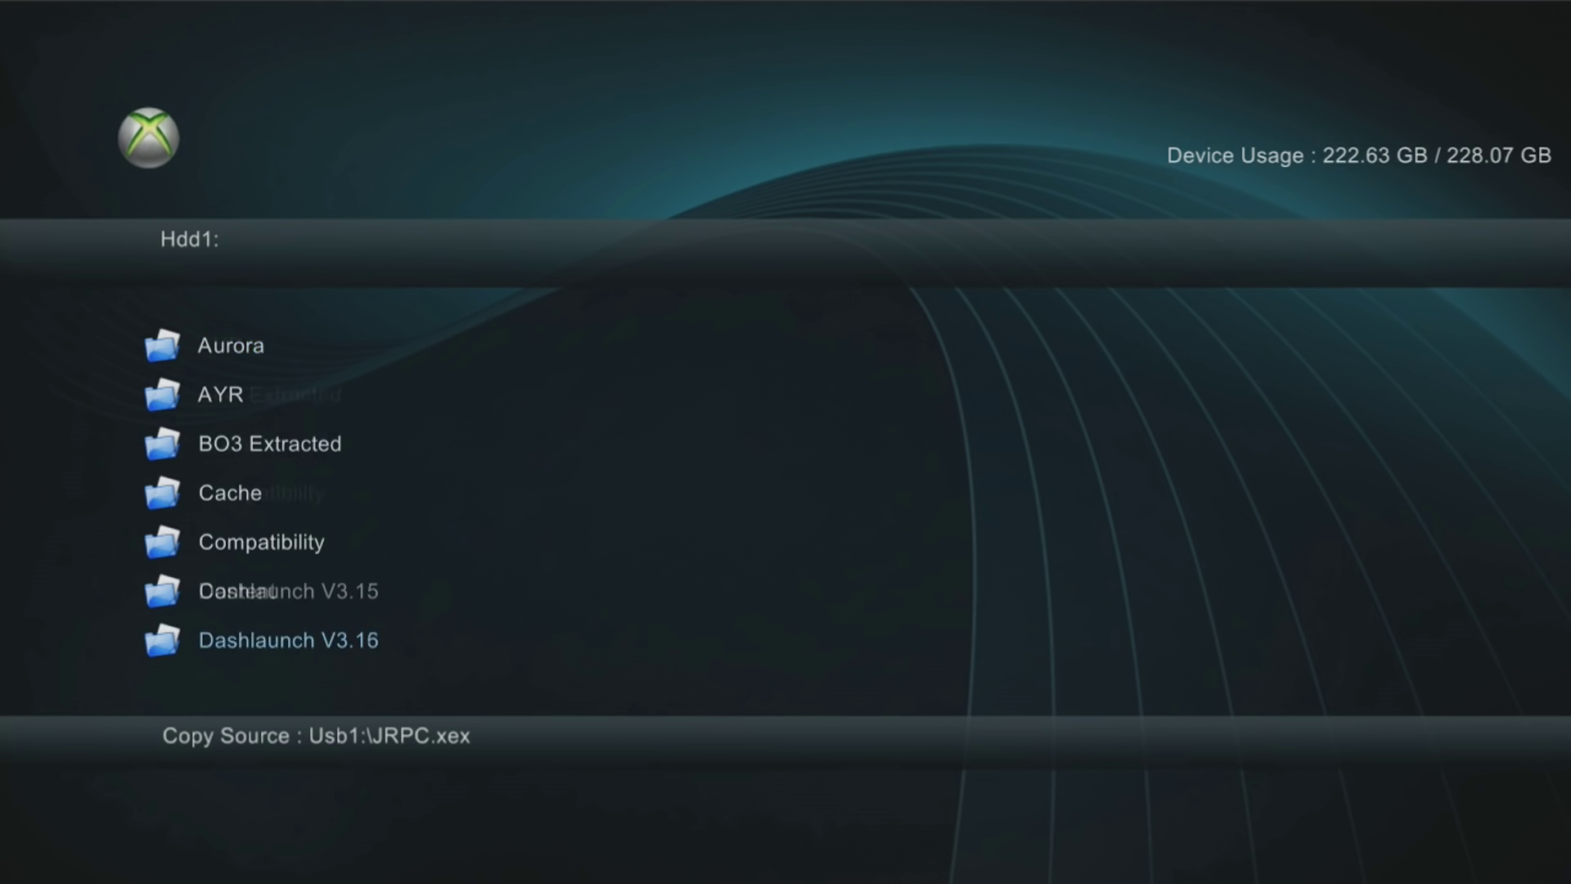
{"action": "left_click", "coordinate": [288, 640]}
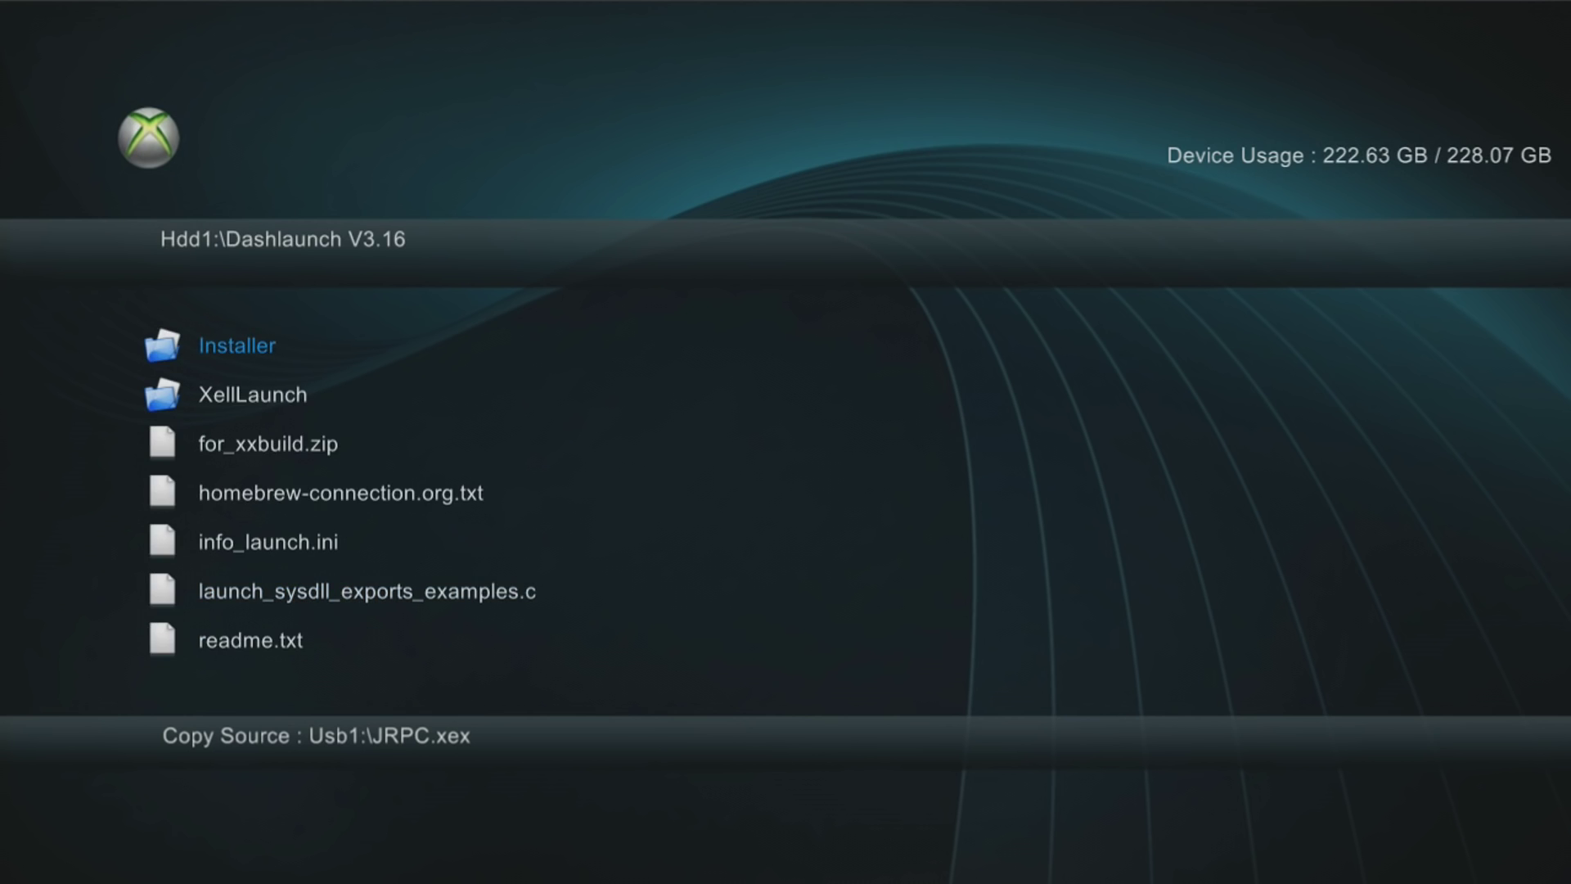
{"action": "left_click", "coordinate": [236, 345]}
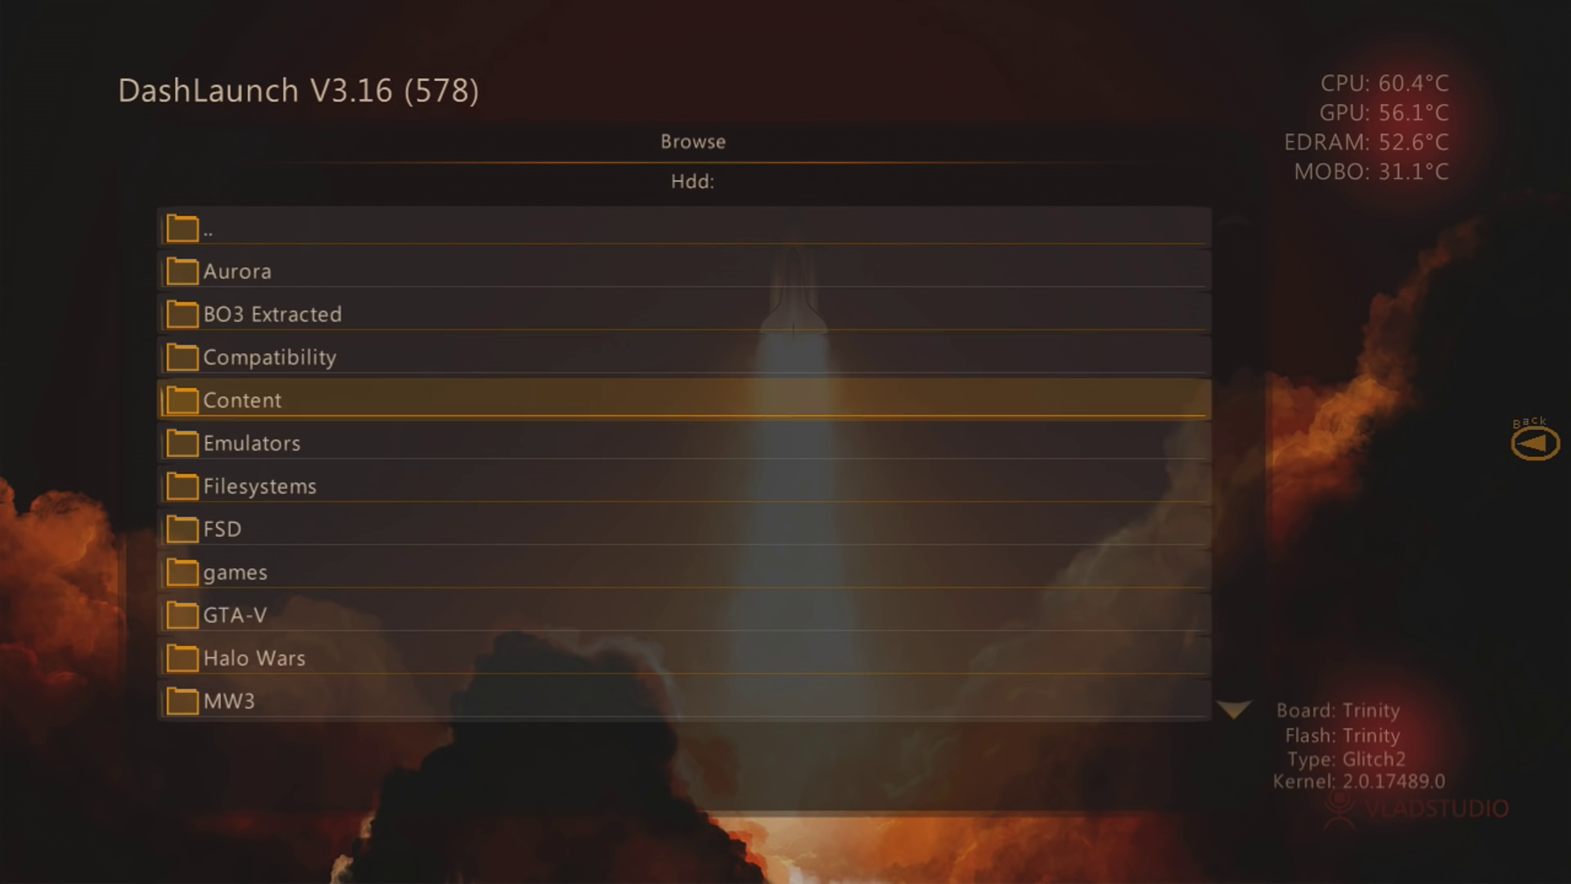
Step: Scroll the DashLaunch Hdd listing and pick a device on the Save \ Load launch.ini page
{"action": "scroll", "scroll_direction": "down", "scroll_amount": 3}
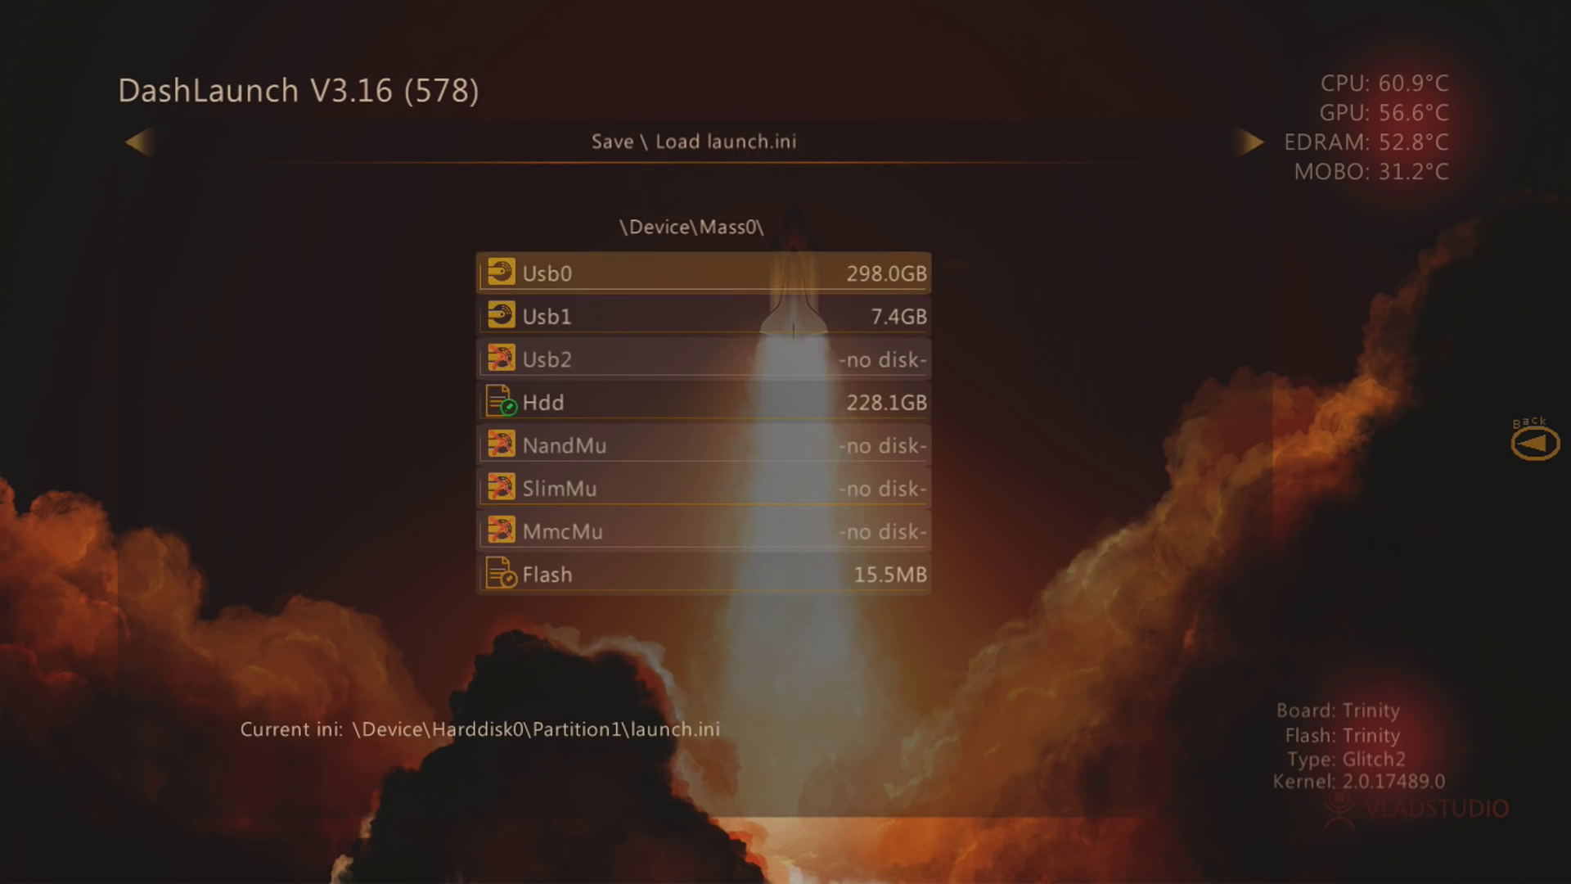
{"action": "left_click", "coordinate": [702, 401]}
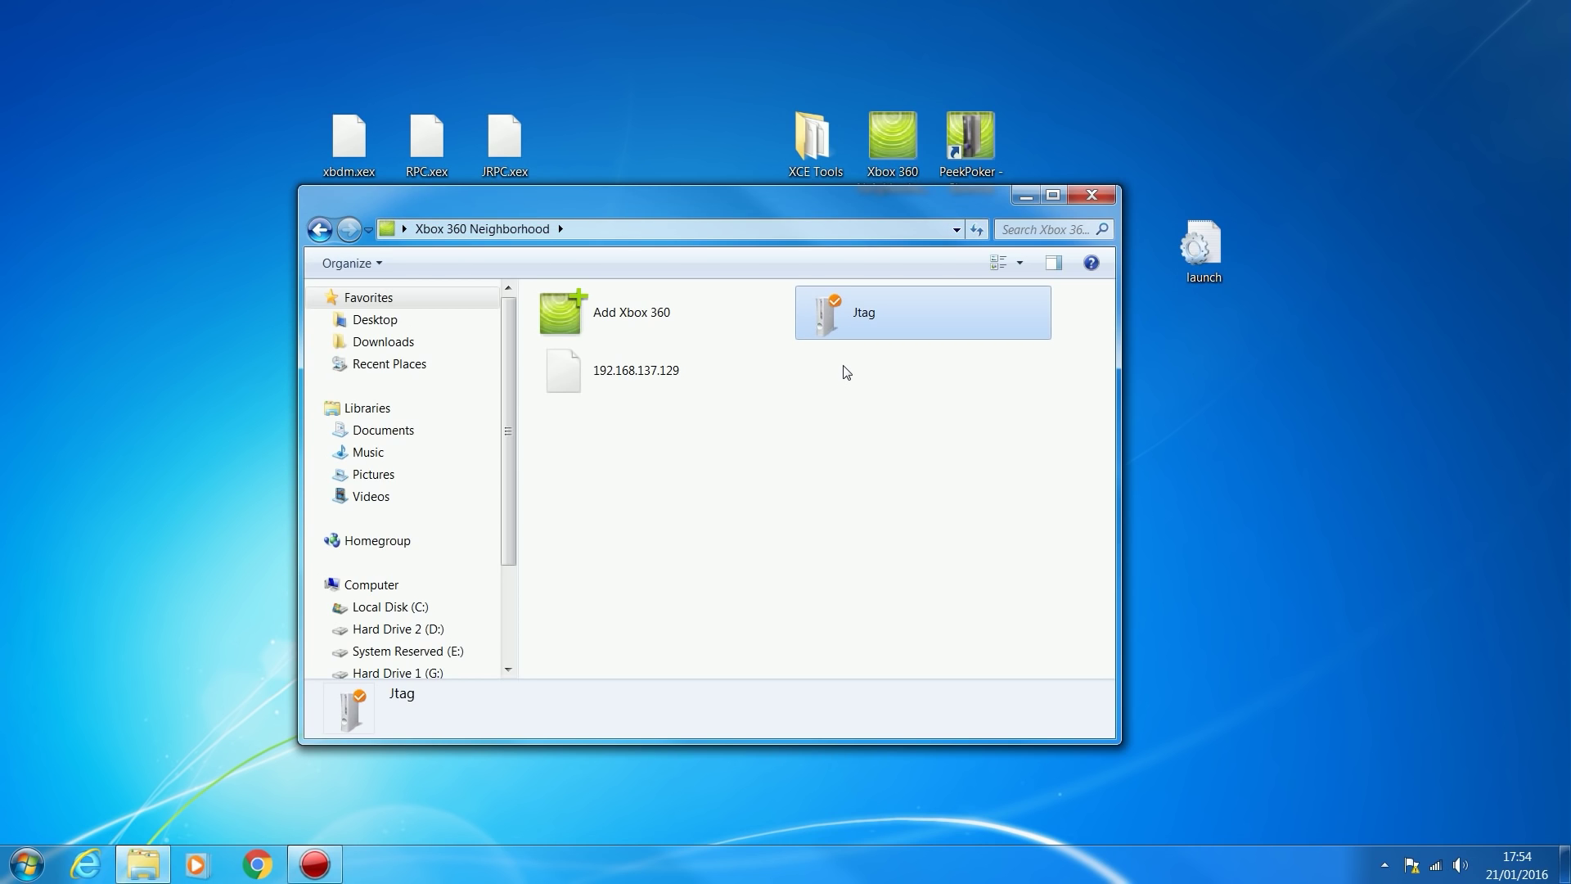
{"action": "mouse_move", "coordinate": [844, 367]}
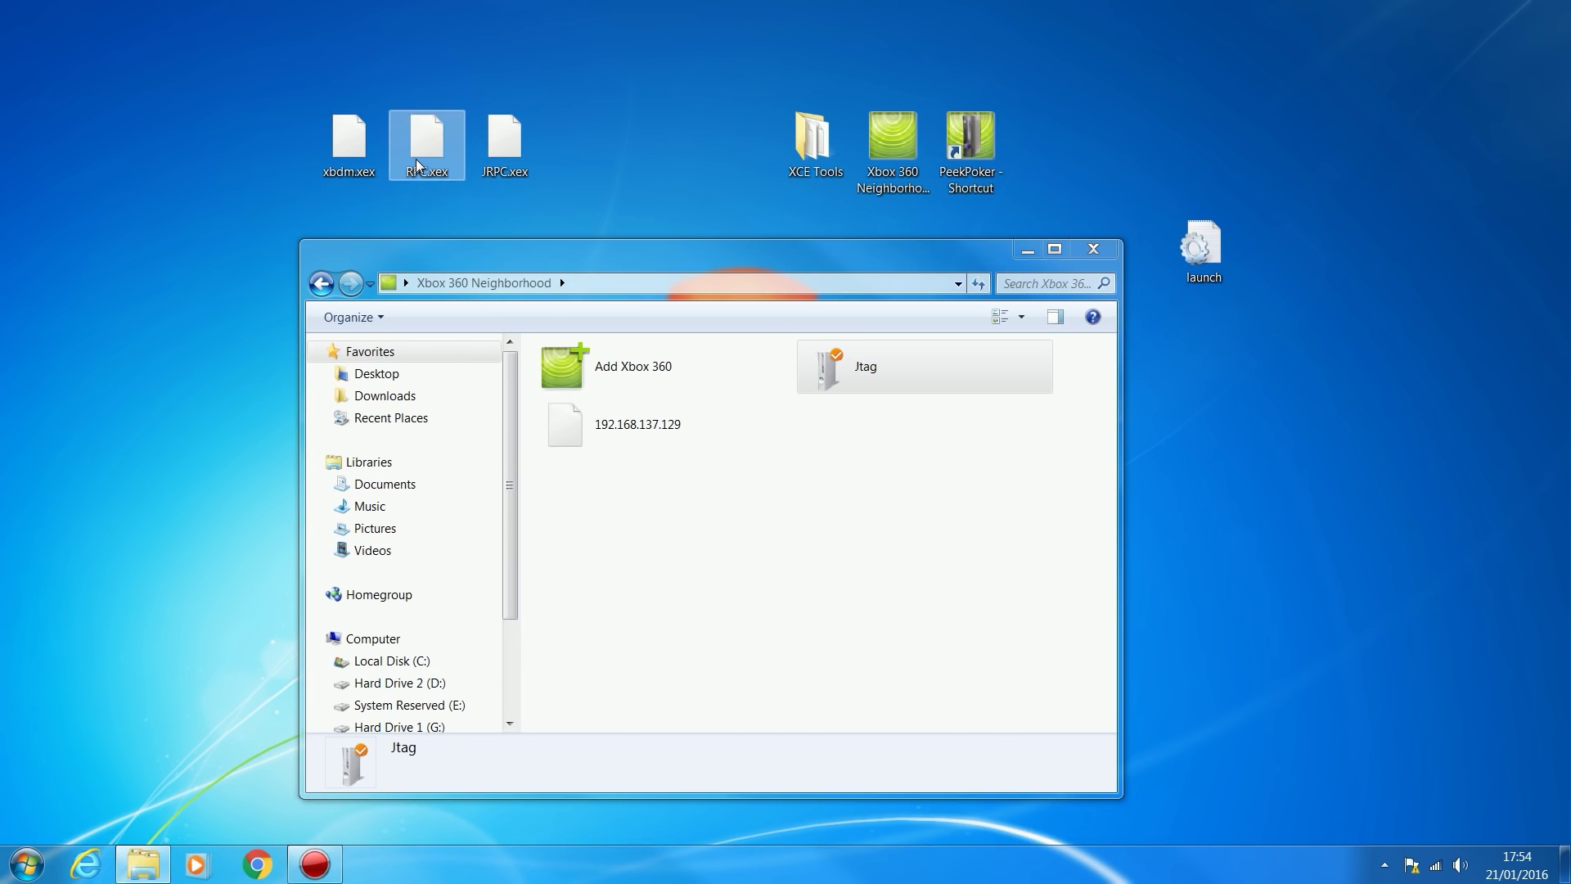
Step: Review the Jtag console entry and close the Xbox 360 Neighborhood window
{"action": "left_click", "coordinate": [505, 144]}
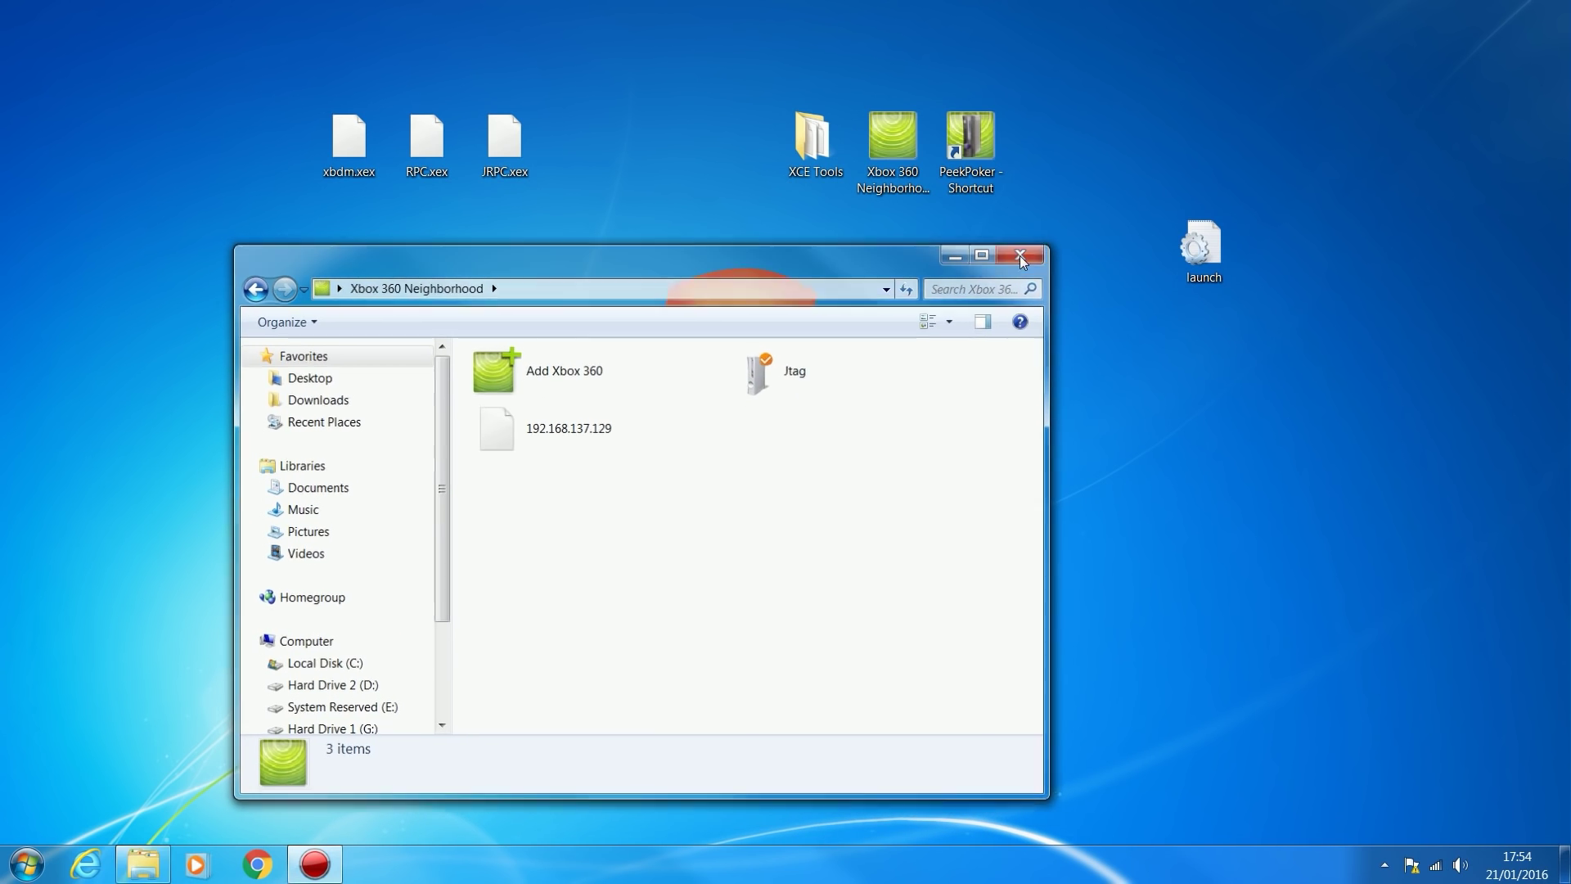
{"action": "left_click", "coordinate": [24, 862]}
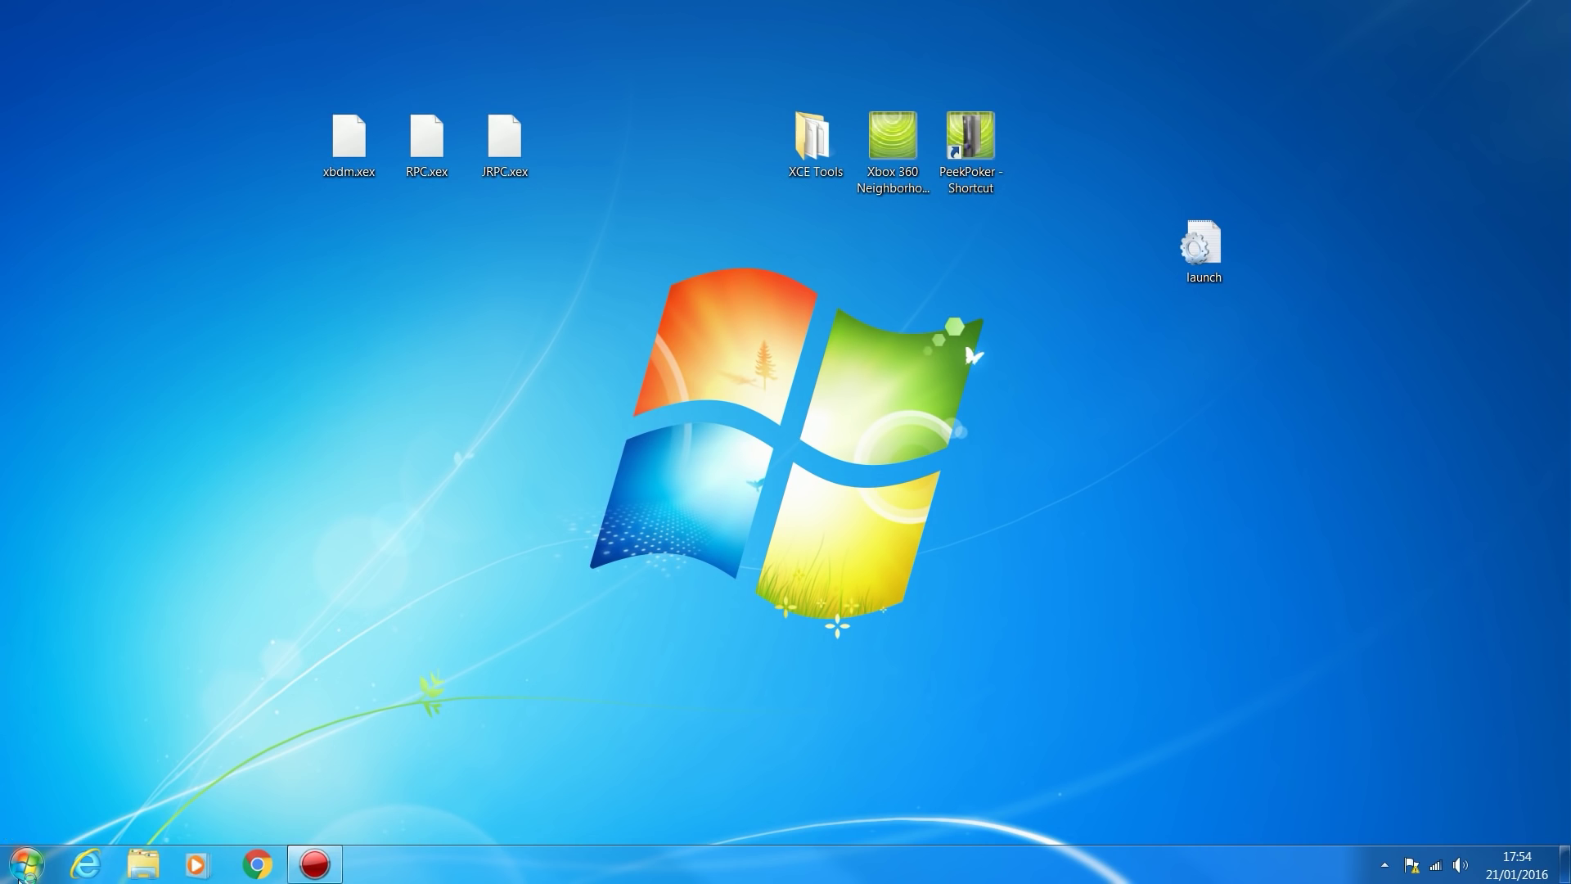
{"action": "mouse_move", "coordinate": [22, 862]}
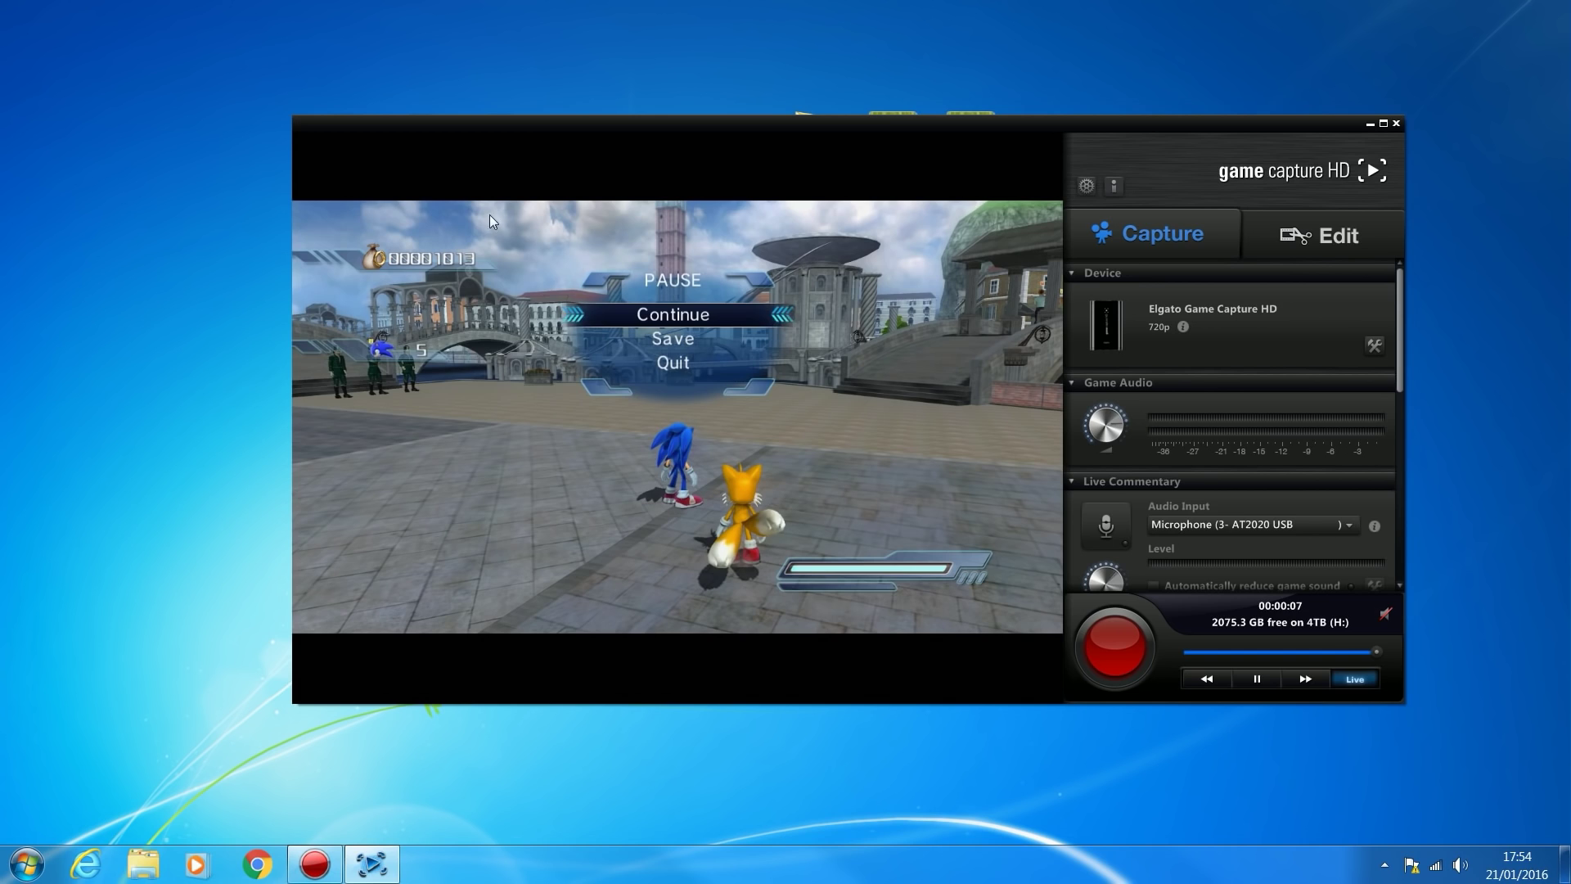
{"action": "mouse_move", "coordinate": [461, 265]}
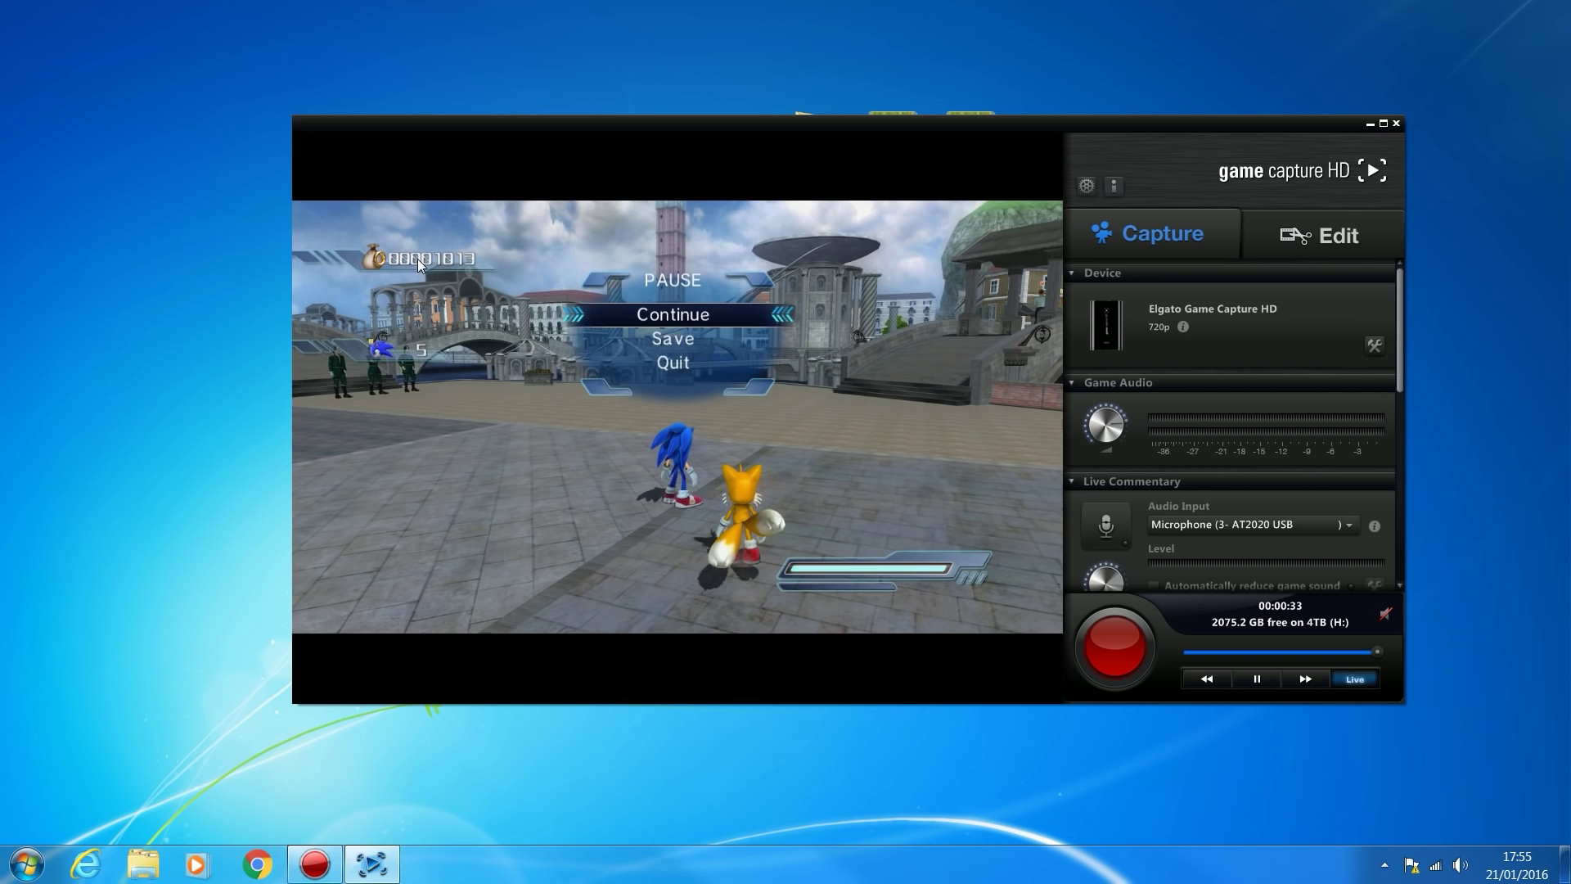
{"action": "mouse_move", "coordinate": [1264, 128]}
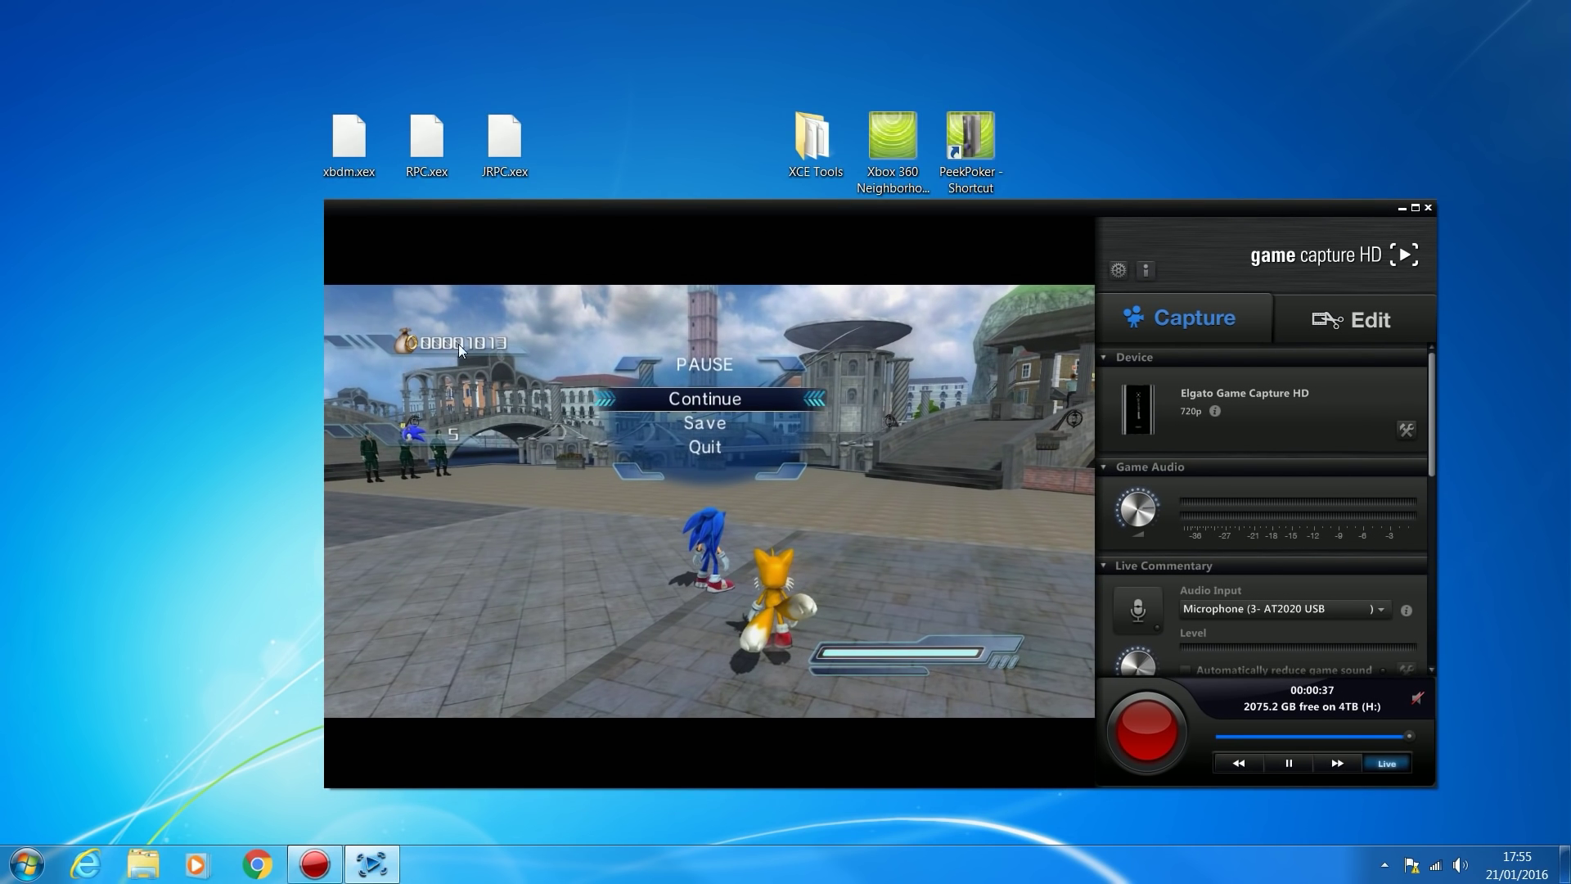
{"action": "mouse_move", "coordinate": [1405, 211]}
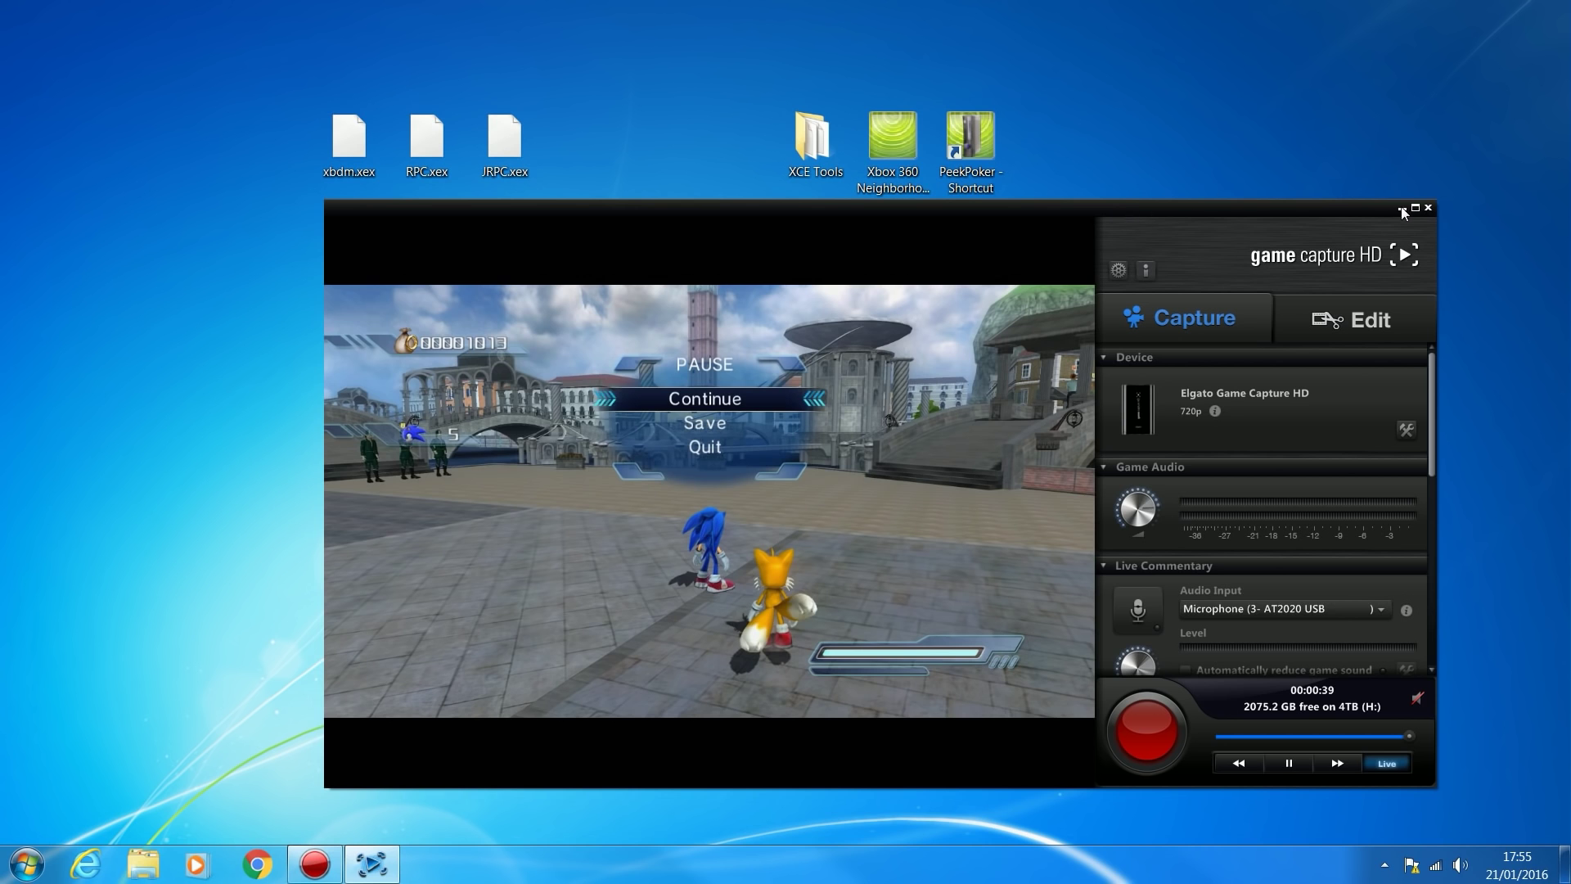
{"action": "left_click", "coordinate": [1402, 208]}
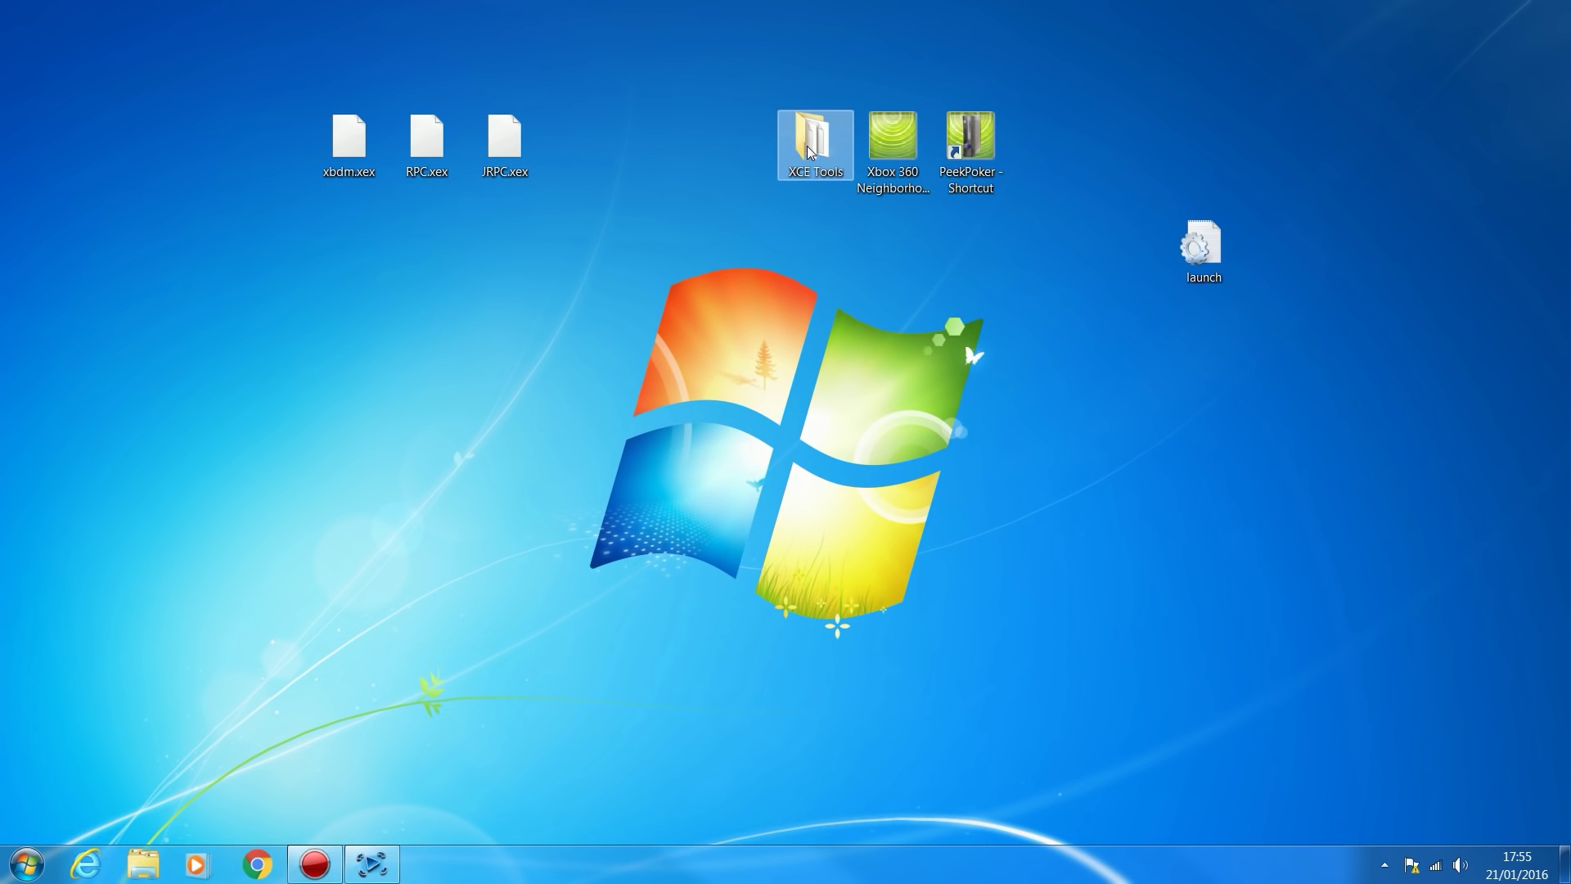
Step: Launch XCE_Tools2 from the desktop XCE Tools folder, accepting the security warning
{"action": "double_click", "coordinate": [813, 146]}
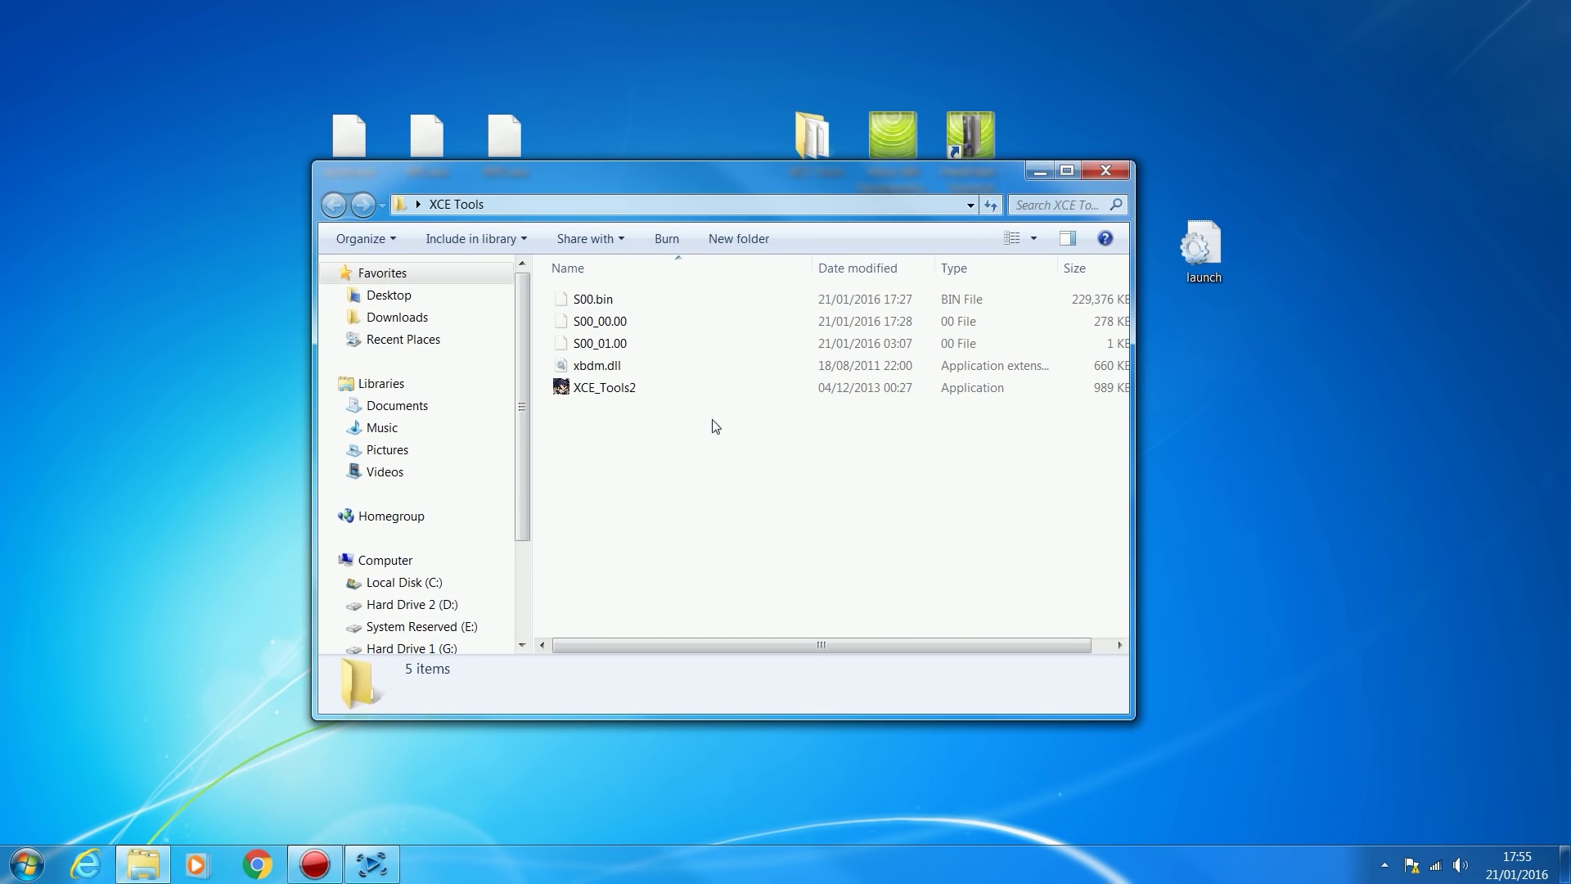
{"action": "double_click", "coordinate": [604, 387]}
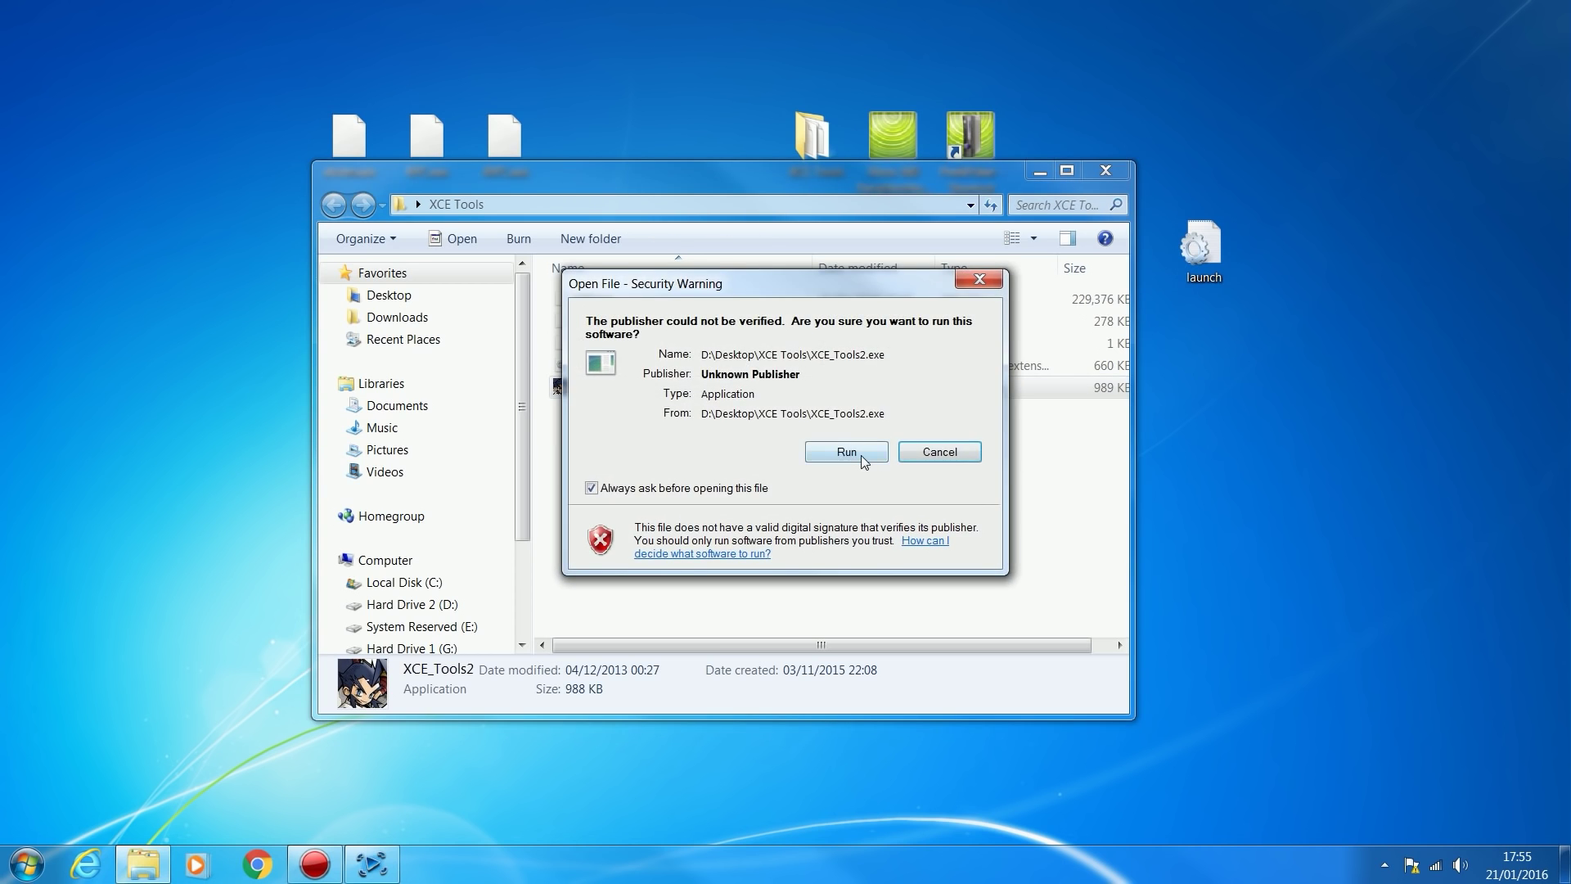
{"action": "left_click", "coordinate": [844, 451]}
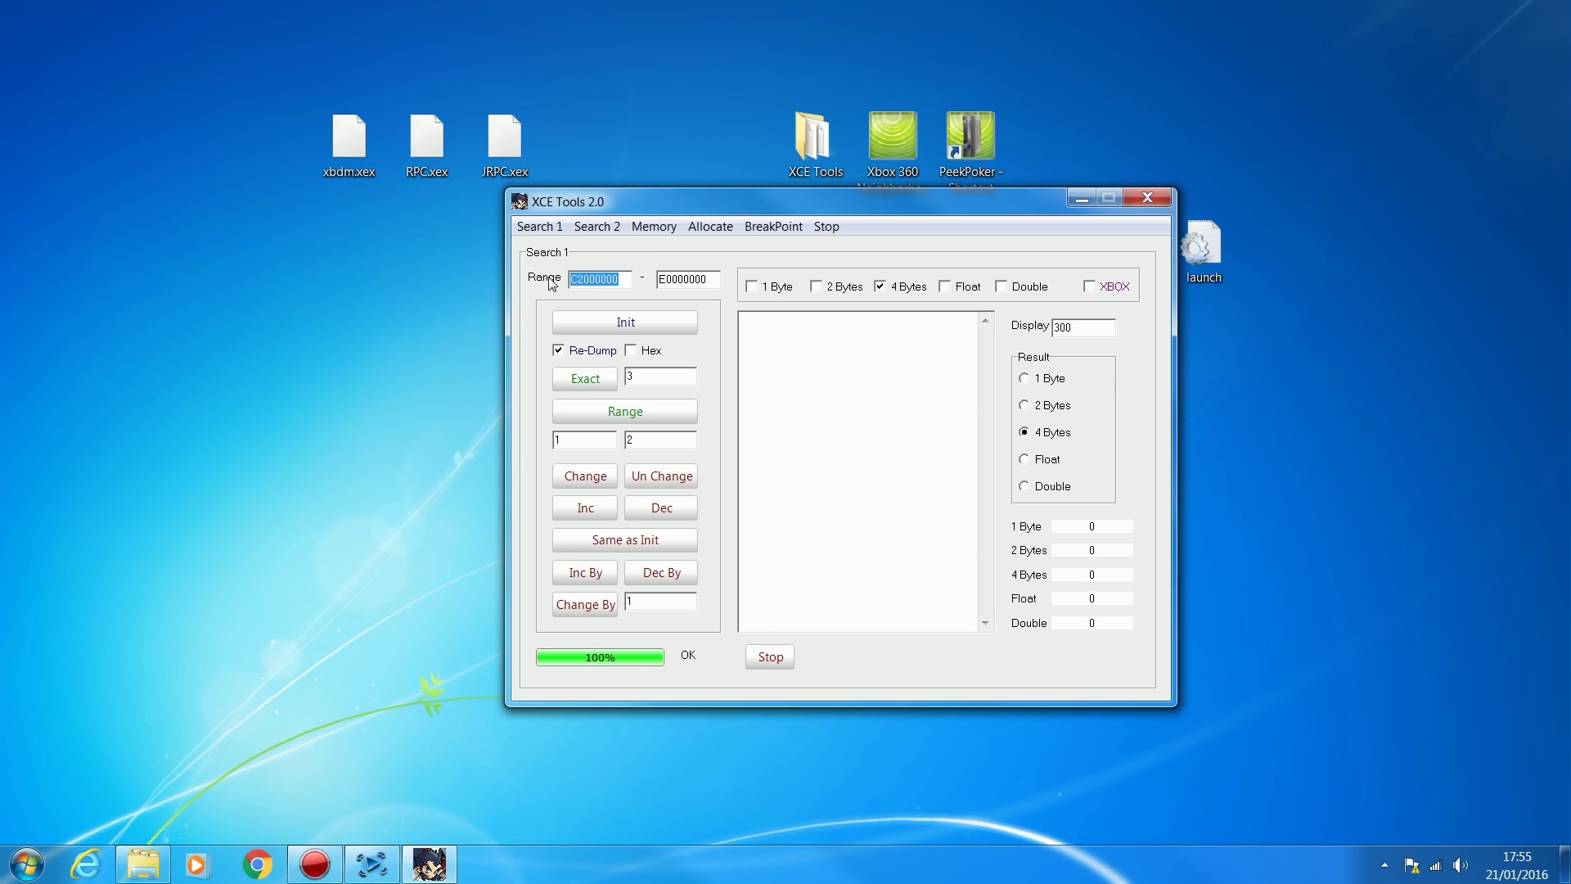
Step: Change the Search 1 range end to D0000000, keeping start C2000000 and 4 Bytes
{"action": "left_click", "coordinate": [687, 278]}
{"action": "type", "text": "D"}
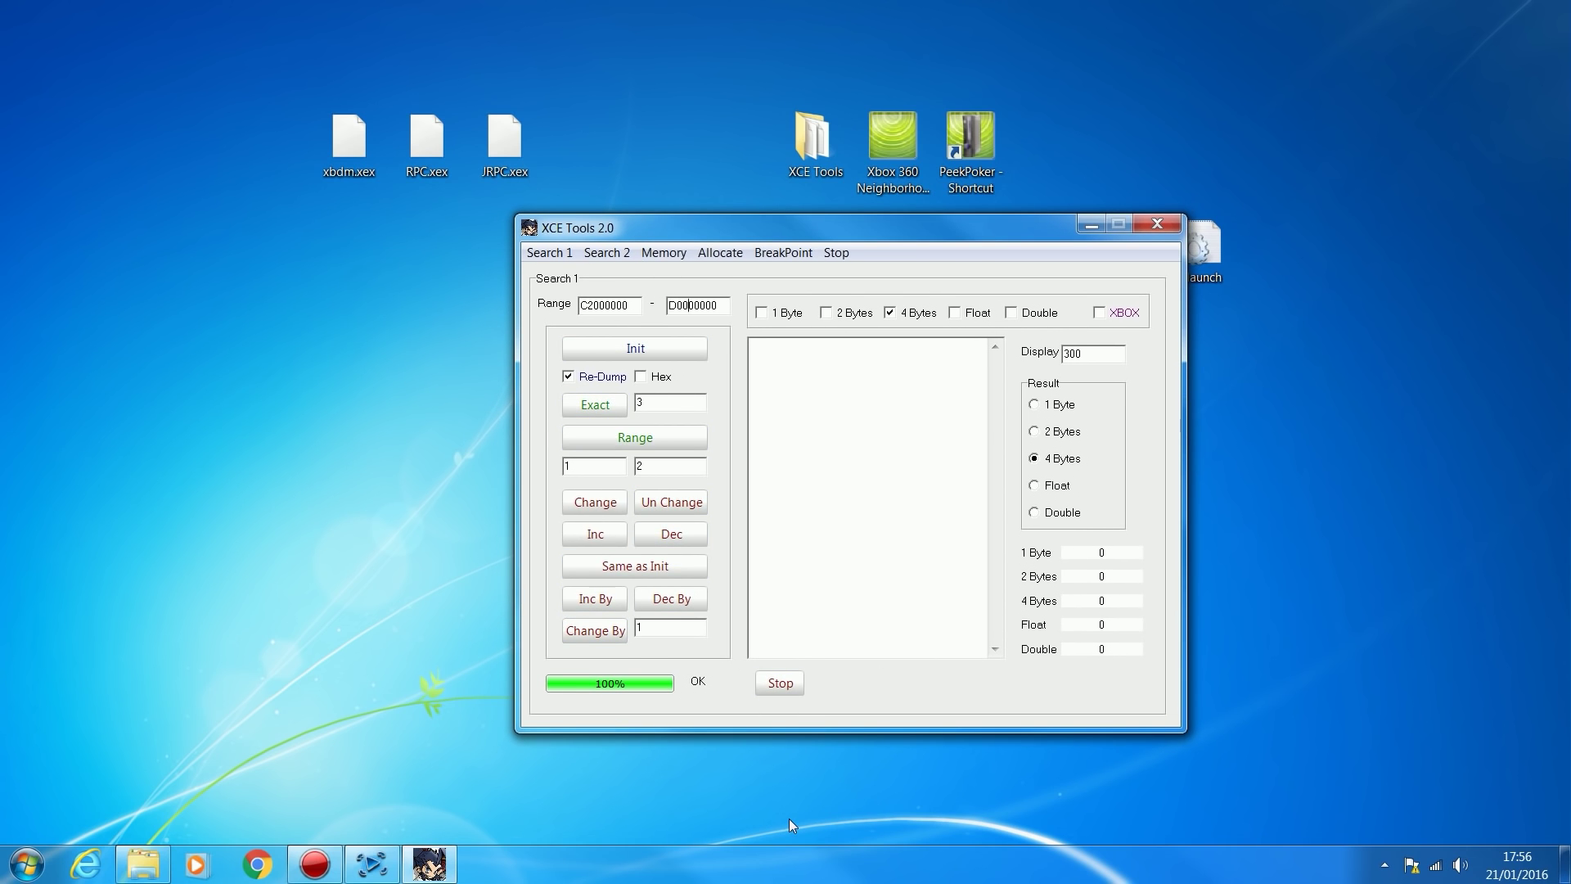
{"action": "mouse_move", "coordinate": [843, 567]}
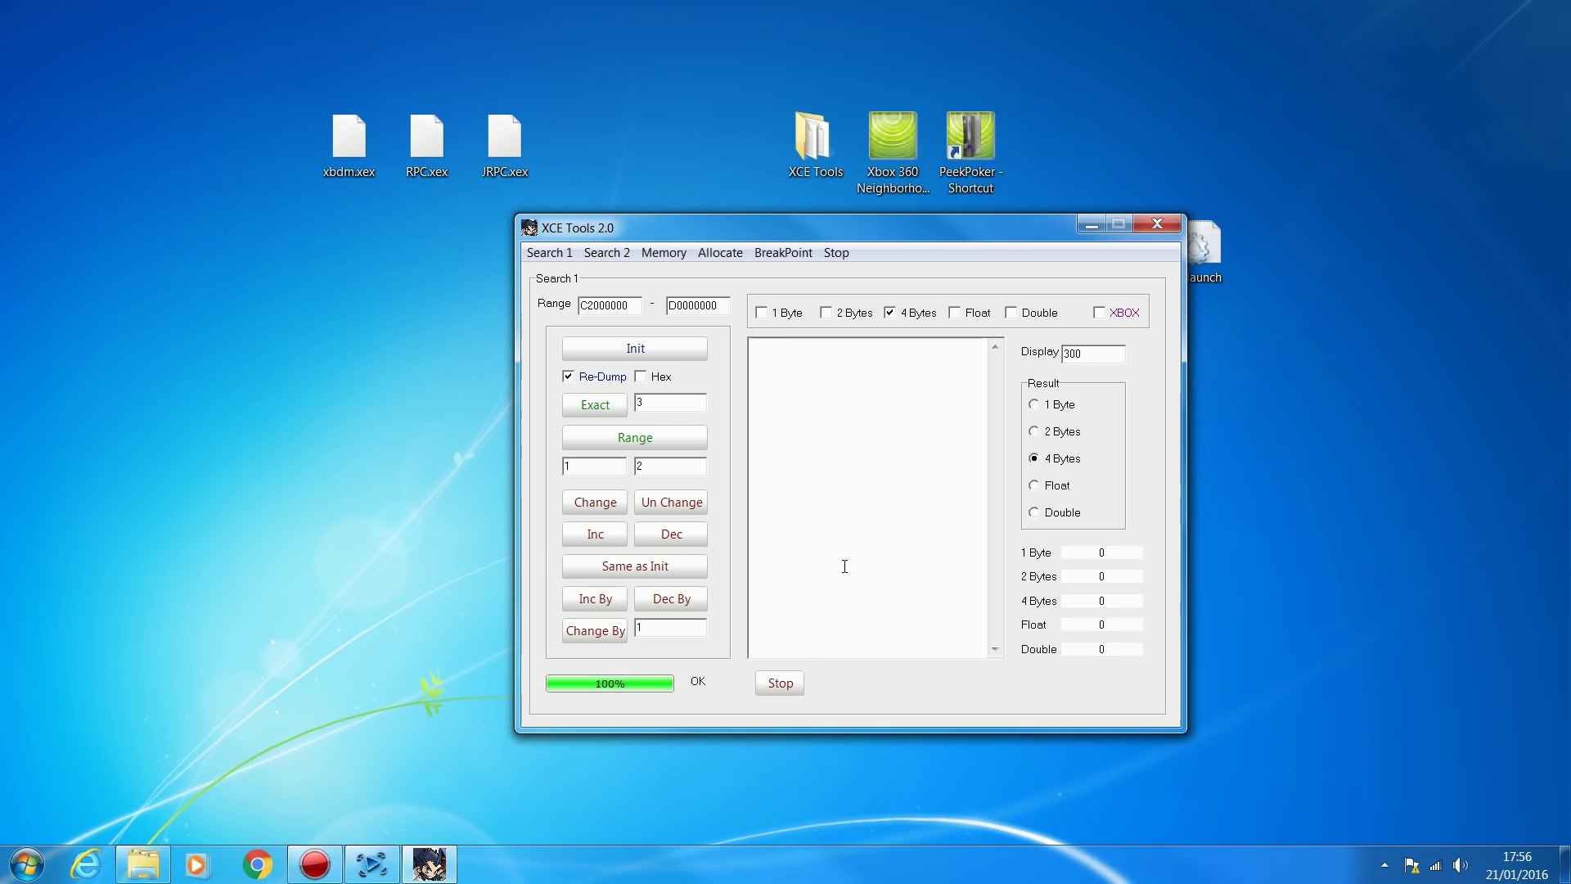
{"action": "mouse_move", "coordinate": [888, 465]}
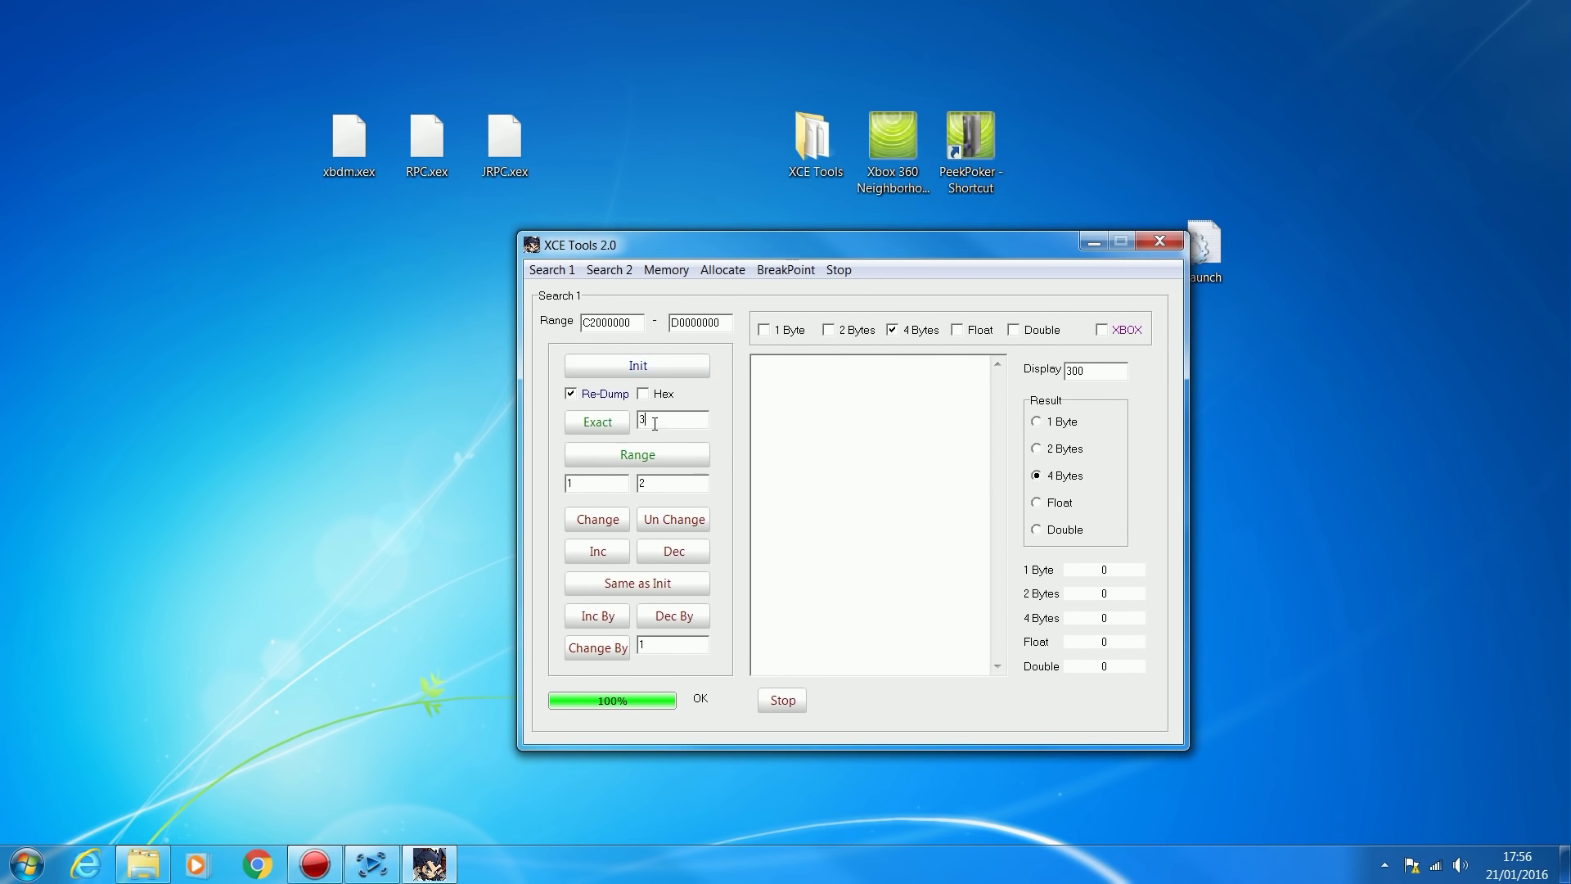
Step: Enter exact value 1013, keep 4-byte results, and start the Init memory dump
{"action": "type", "text": "101"}
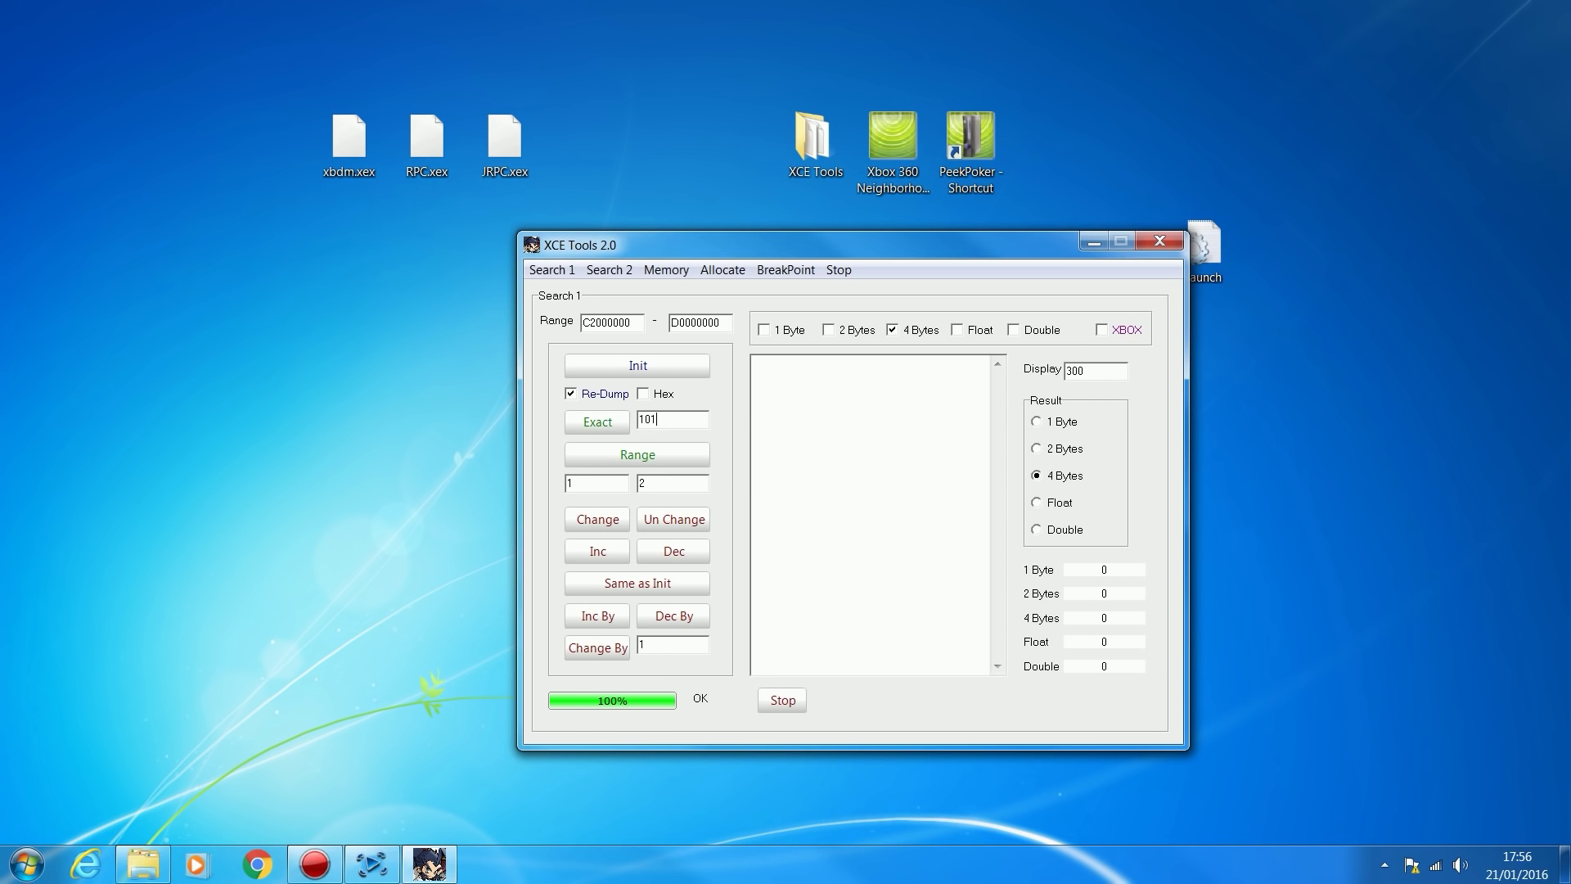
{"action": "left_click", "coordinate": [370, 863]}
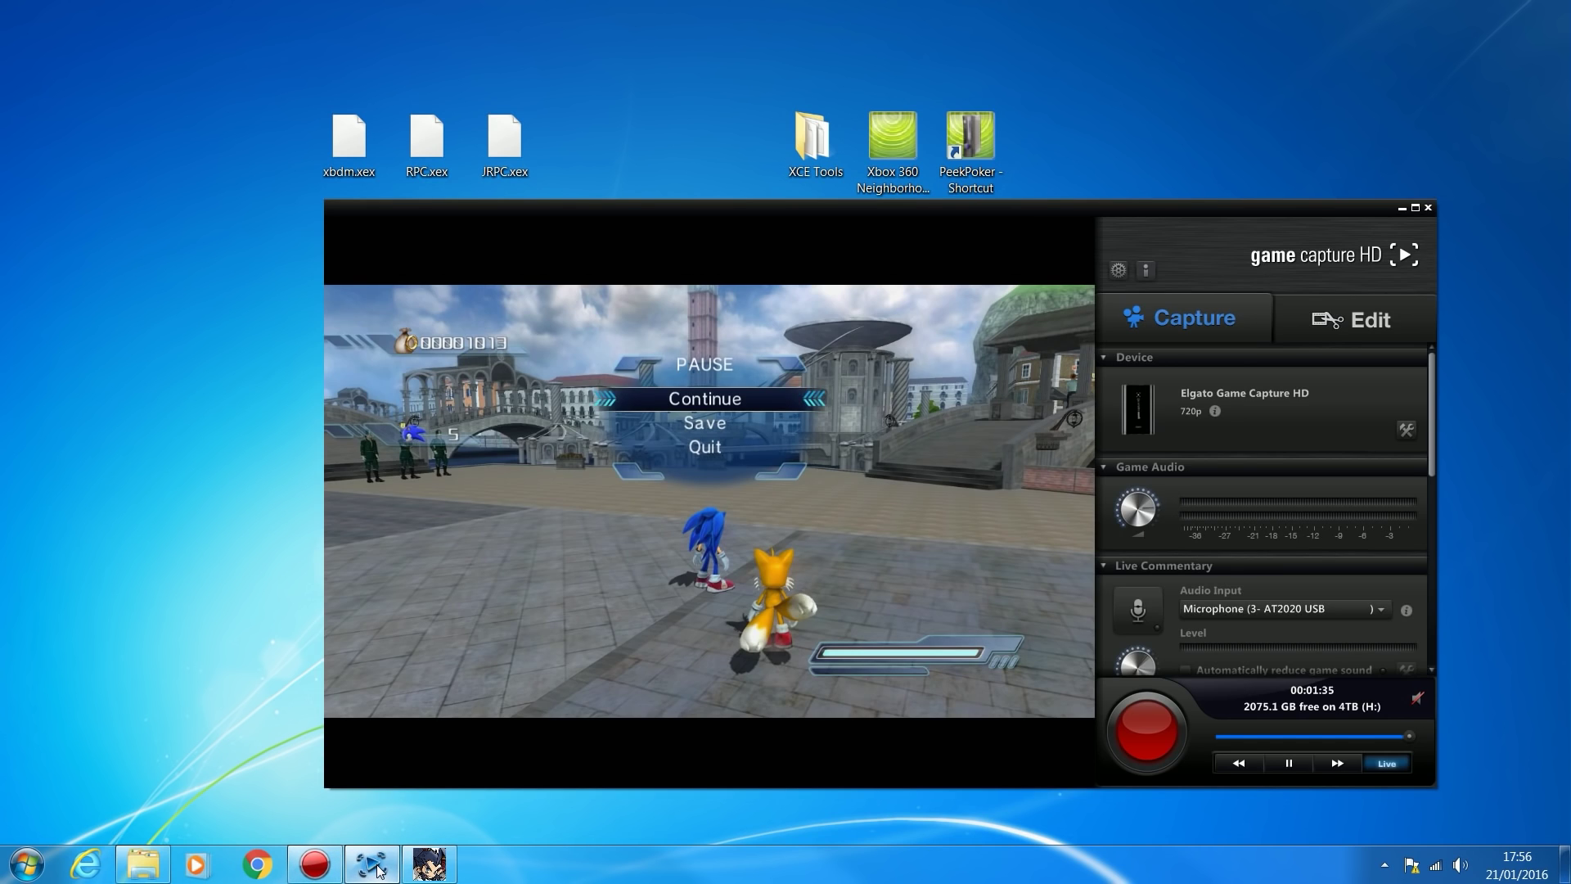
{"action": "left_click", "coordinate": [370, 863]}
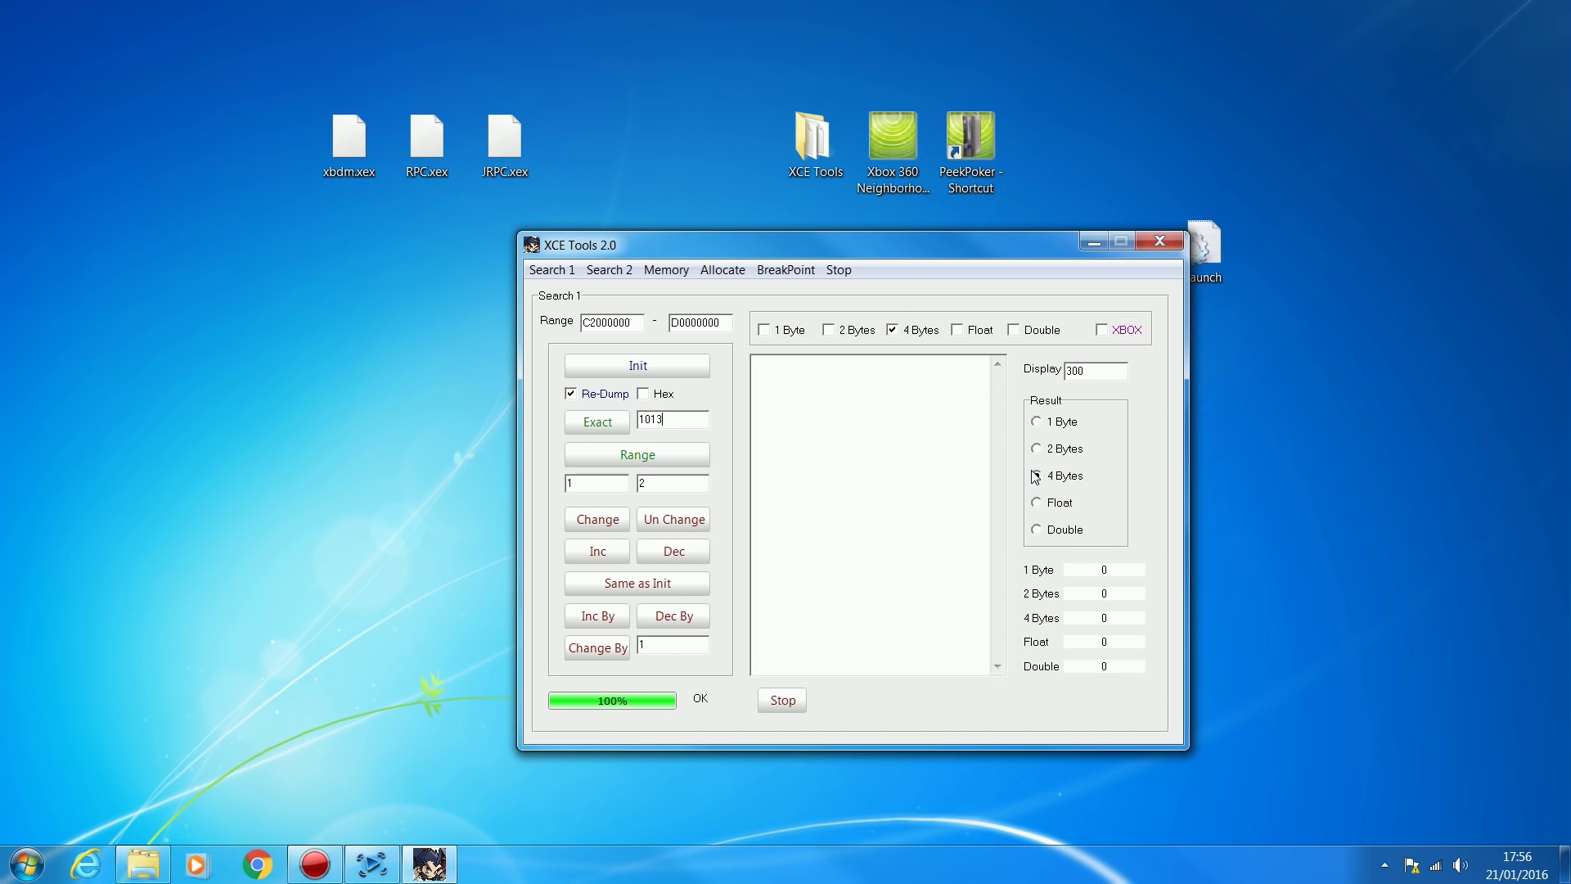
{"action": "left_click", "coordinate": [1037, 475]}
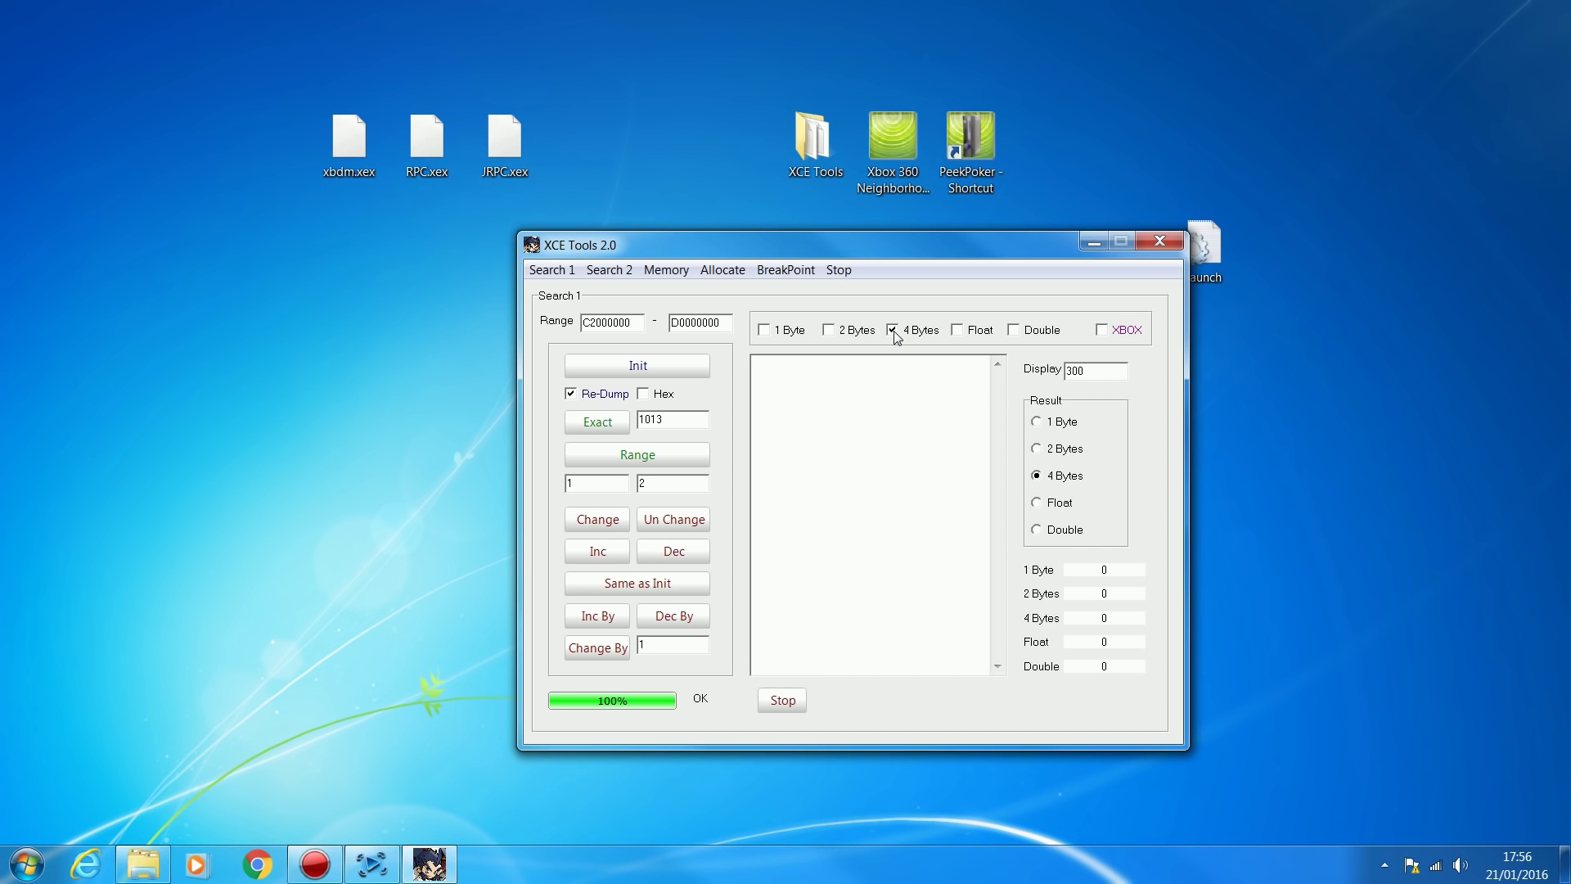
{"action": "left_click", "coordinate": [372, 863]}
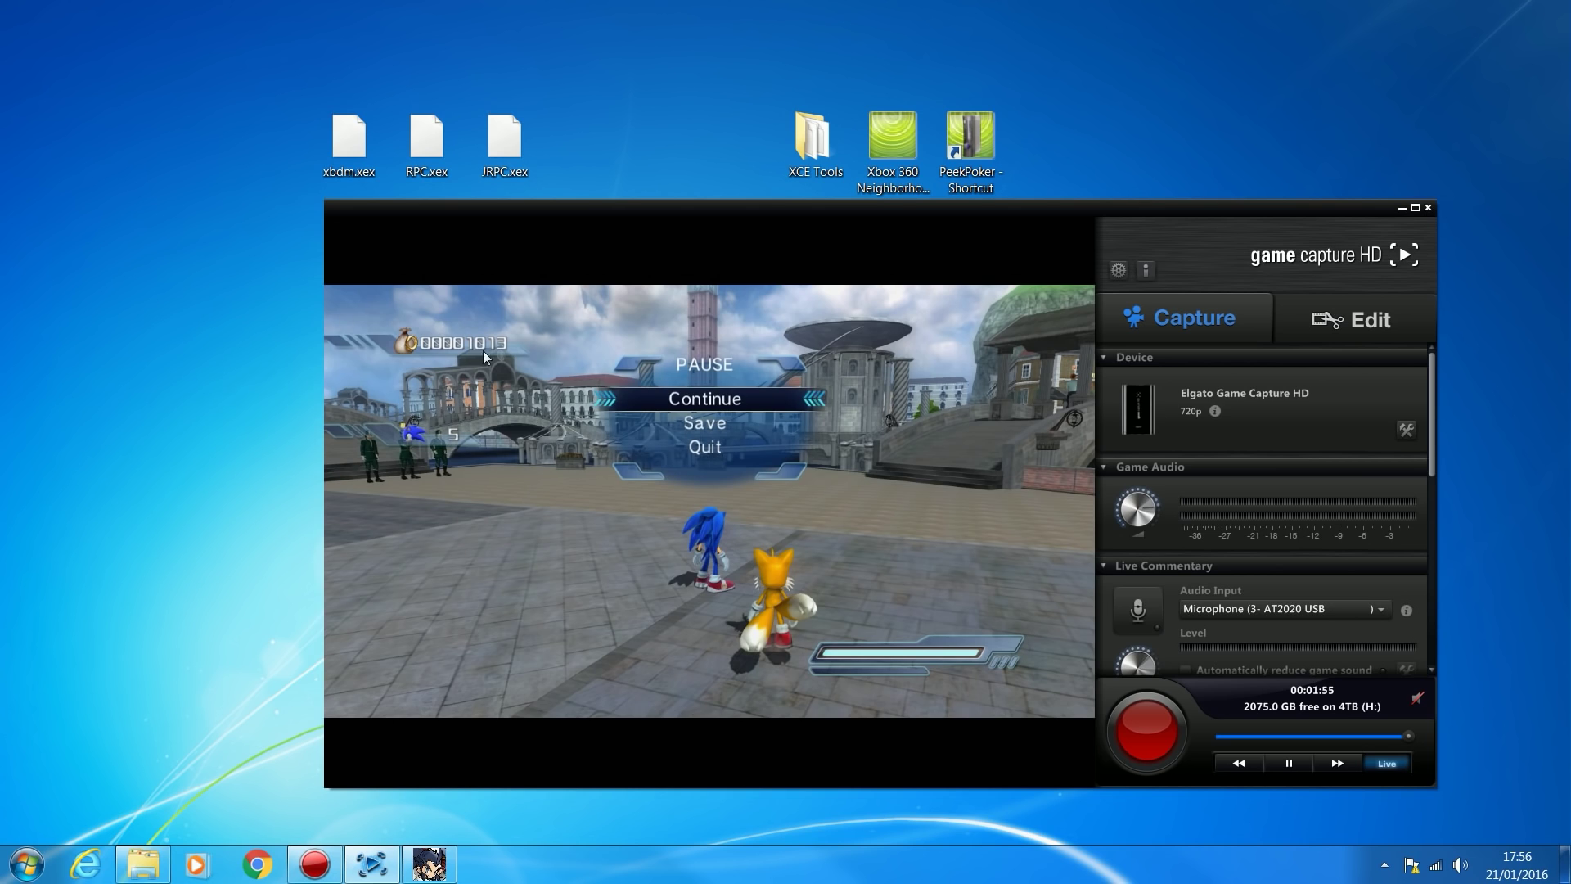
{"action": "mouse_move", "coordinate": [575, 416]}
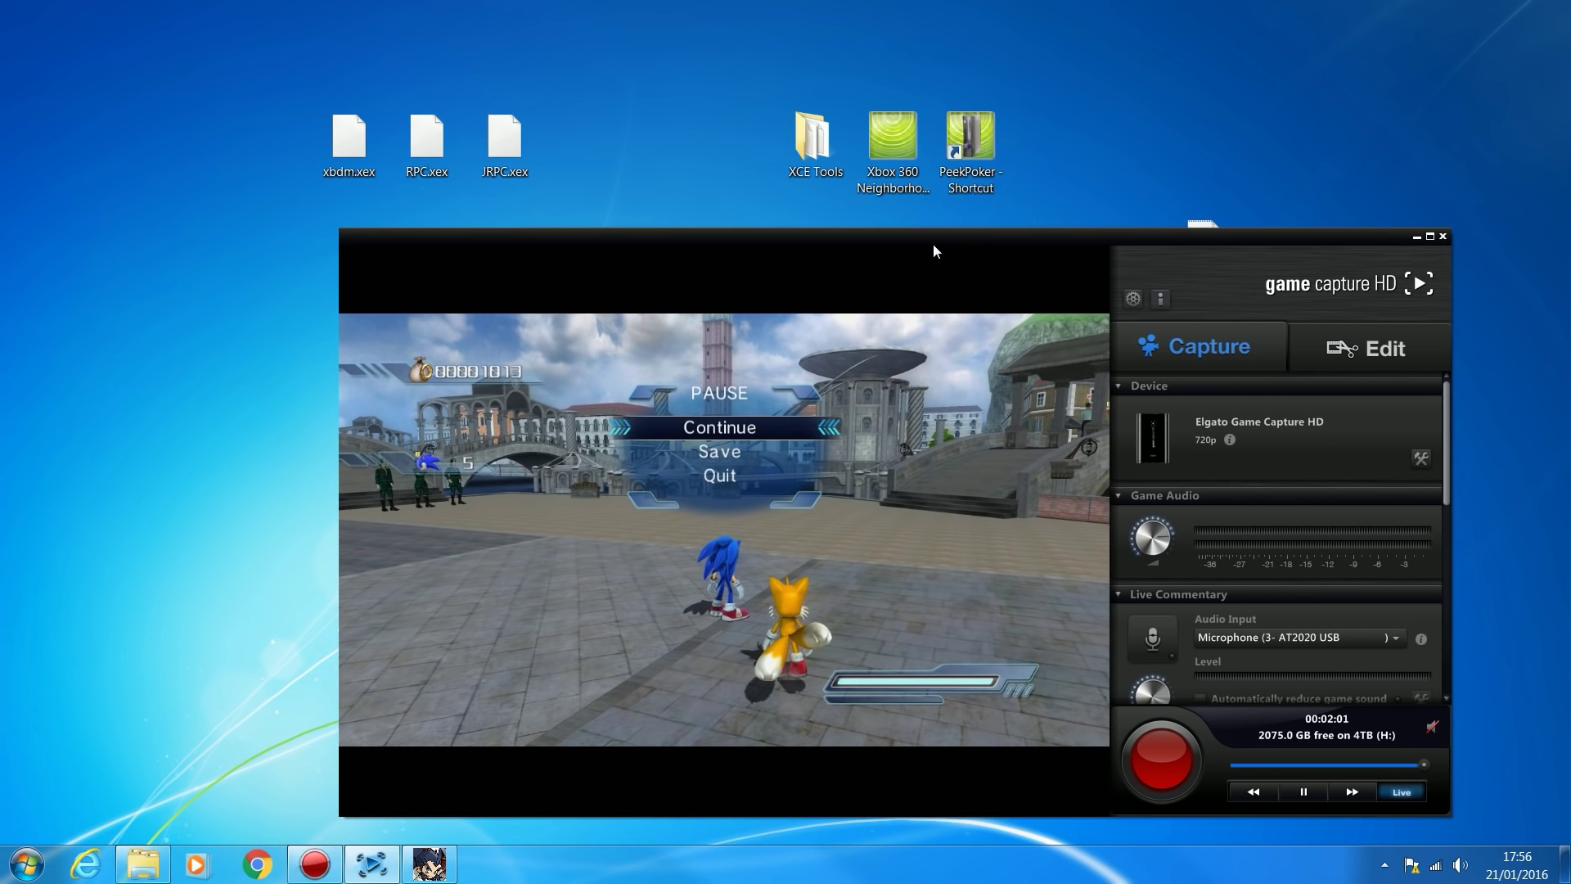
{"action": "double_click", "coordinate": [813, 137]}
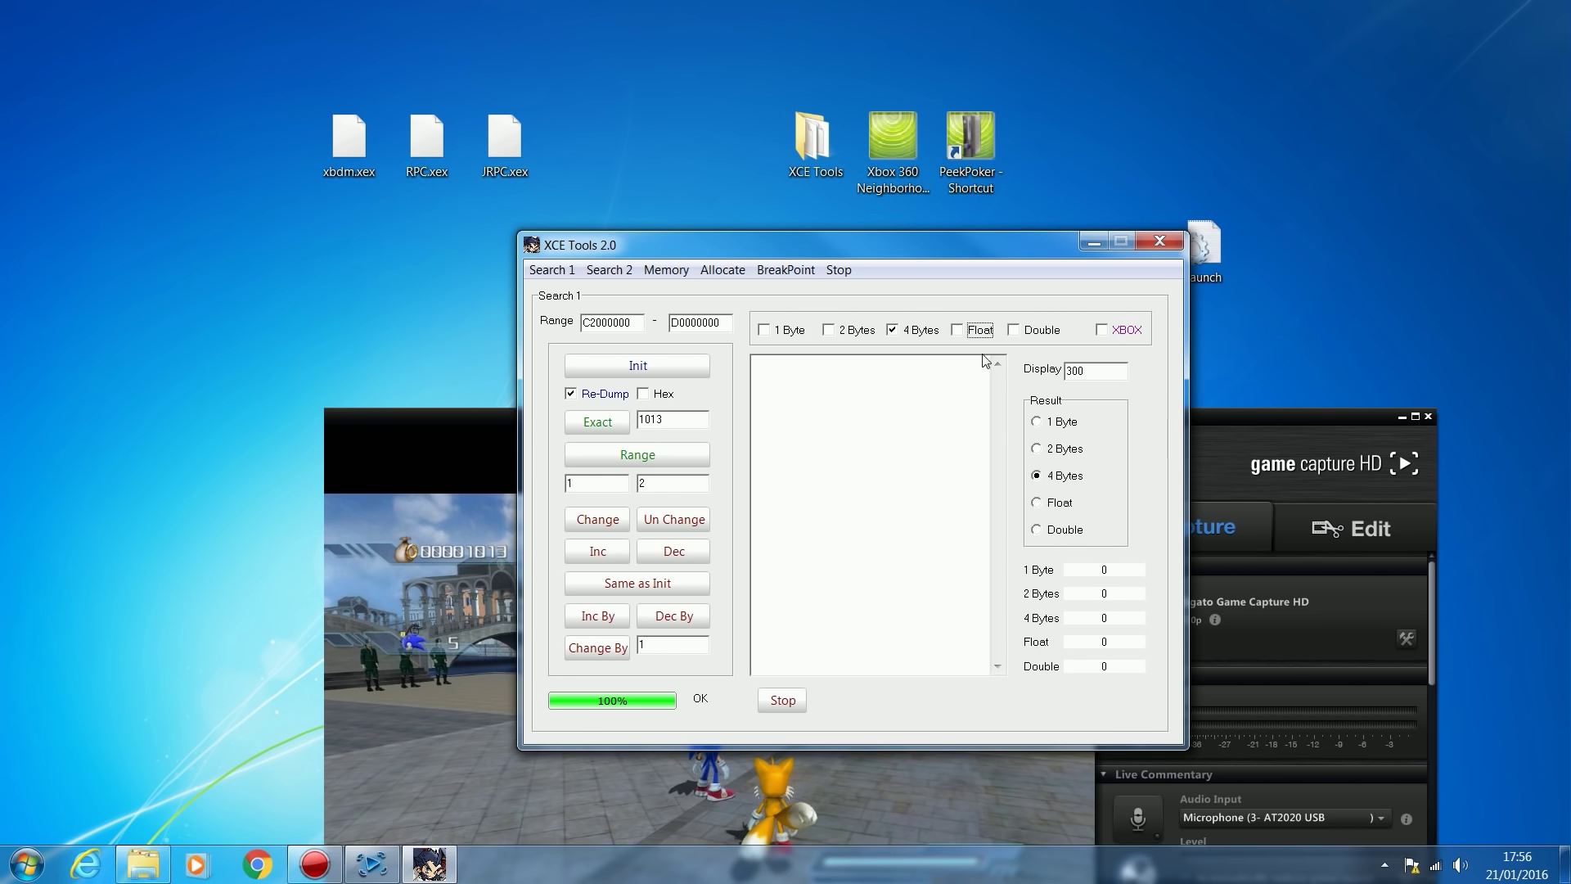
{"action": "mouse_move", "coordinate": [1024, 431]}
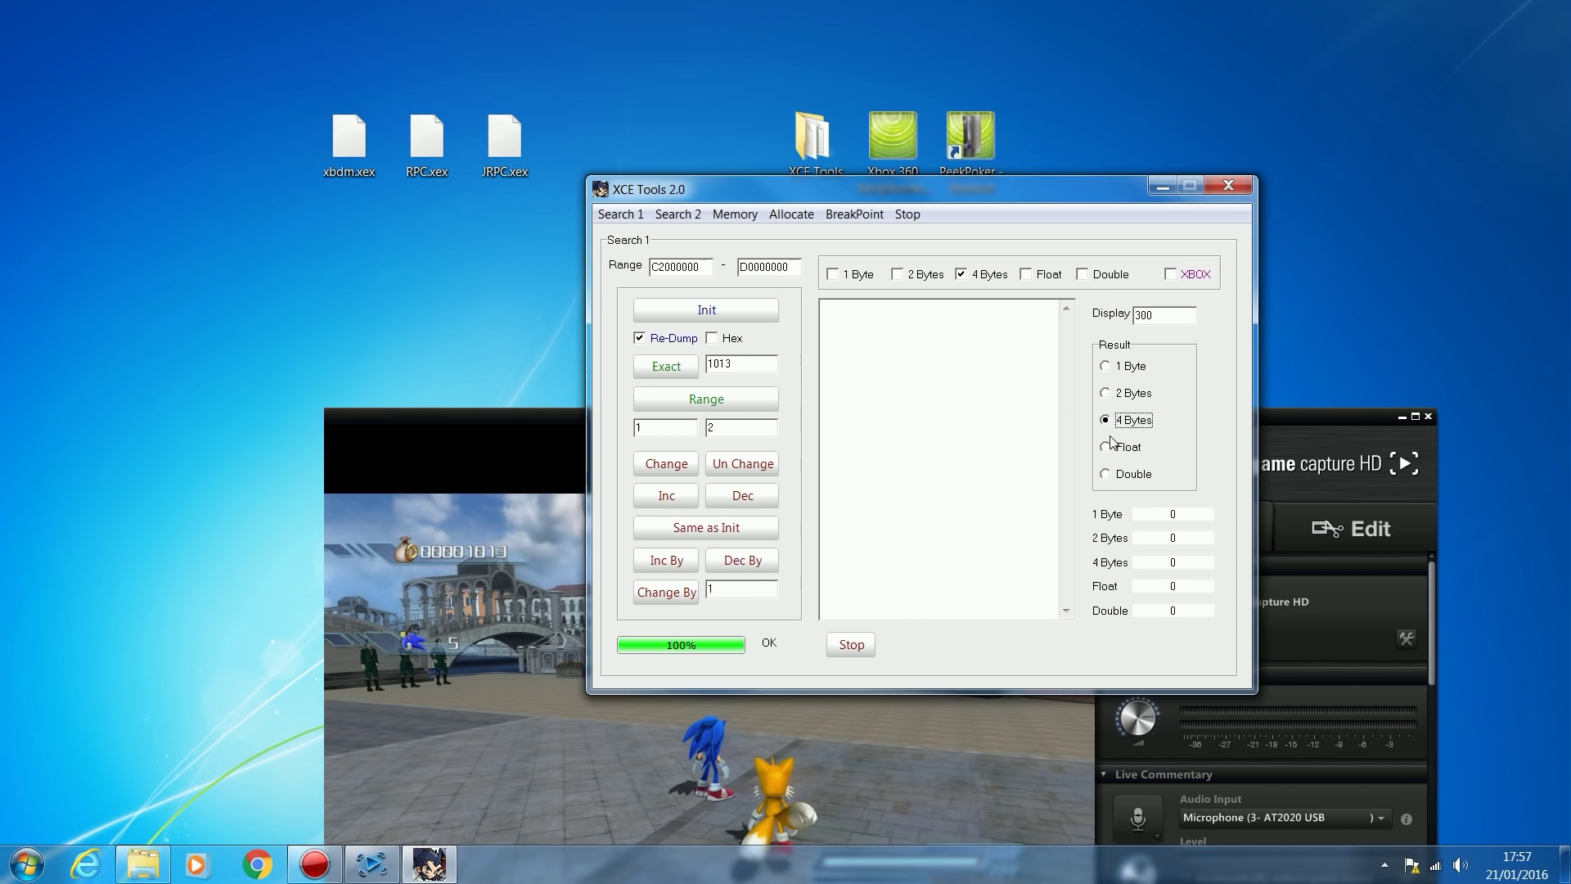
{"action": "mouse_move", "coordinate": [1130, 456]}
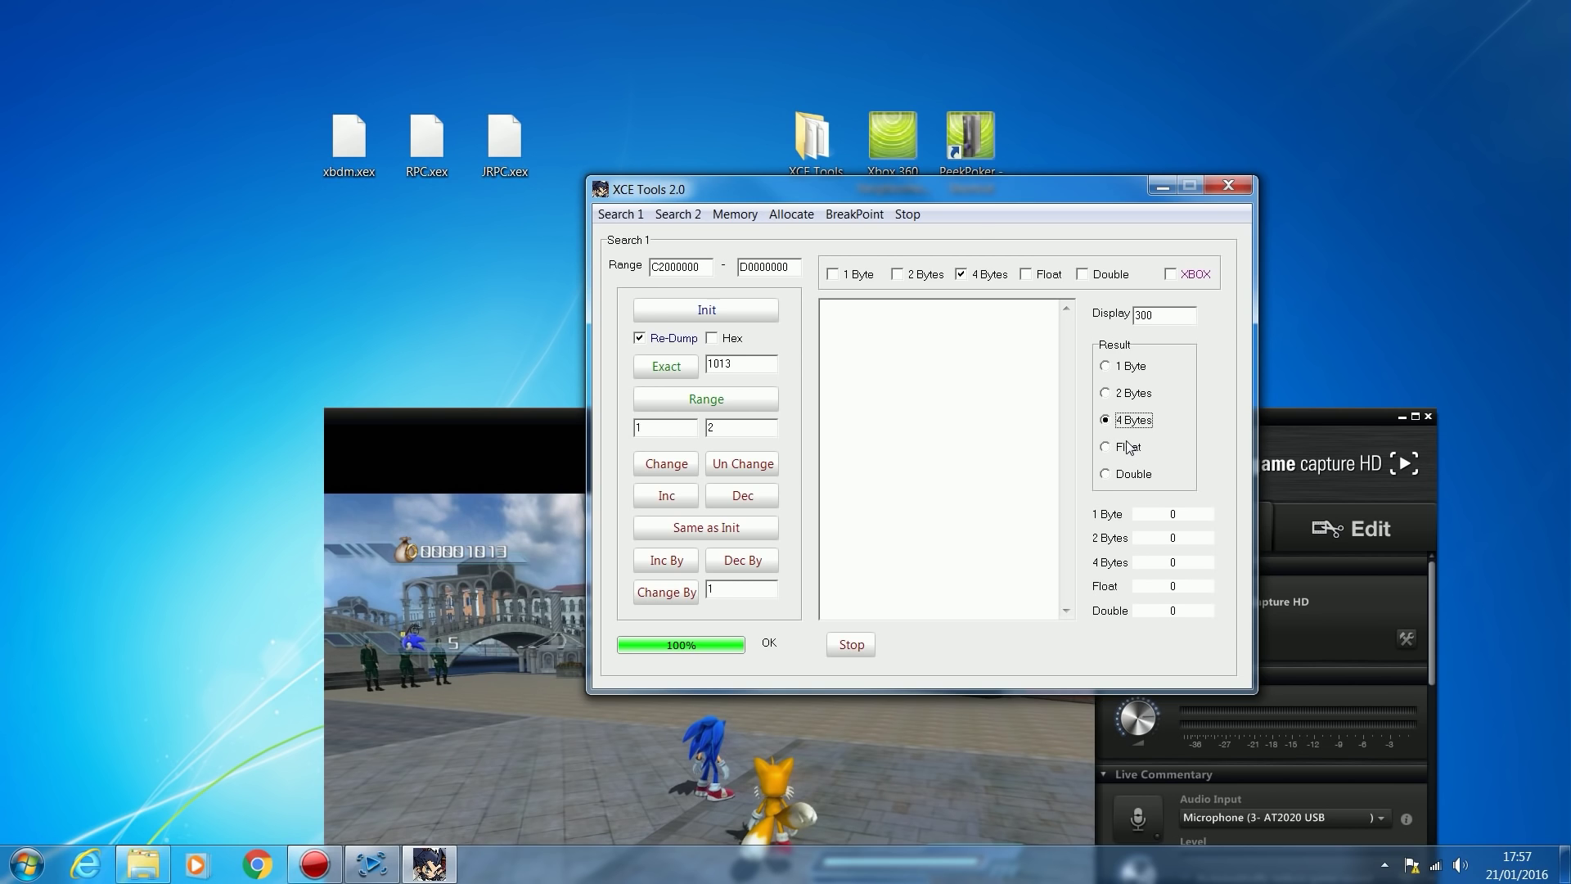
{"action": "mouse_move", "coordinate": [1156, 441]}
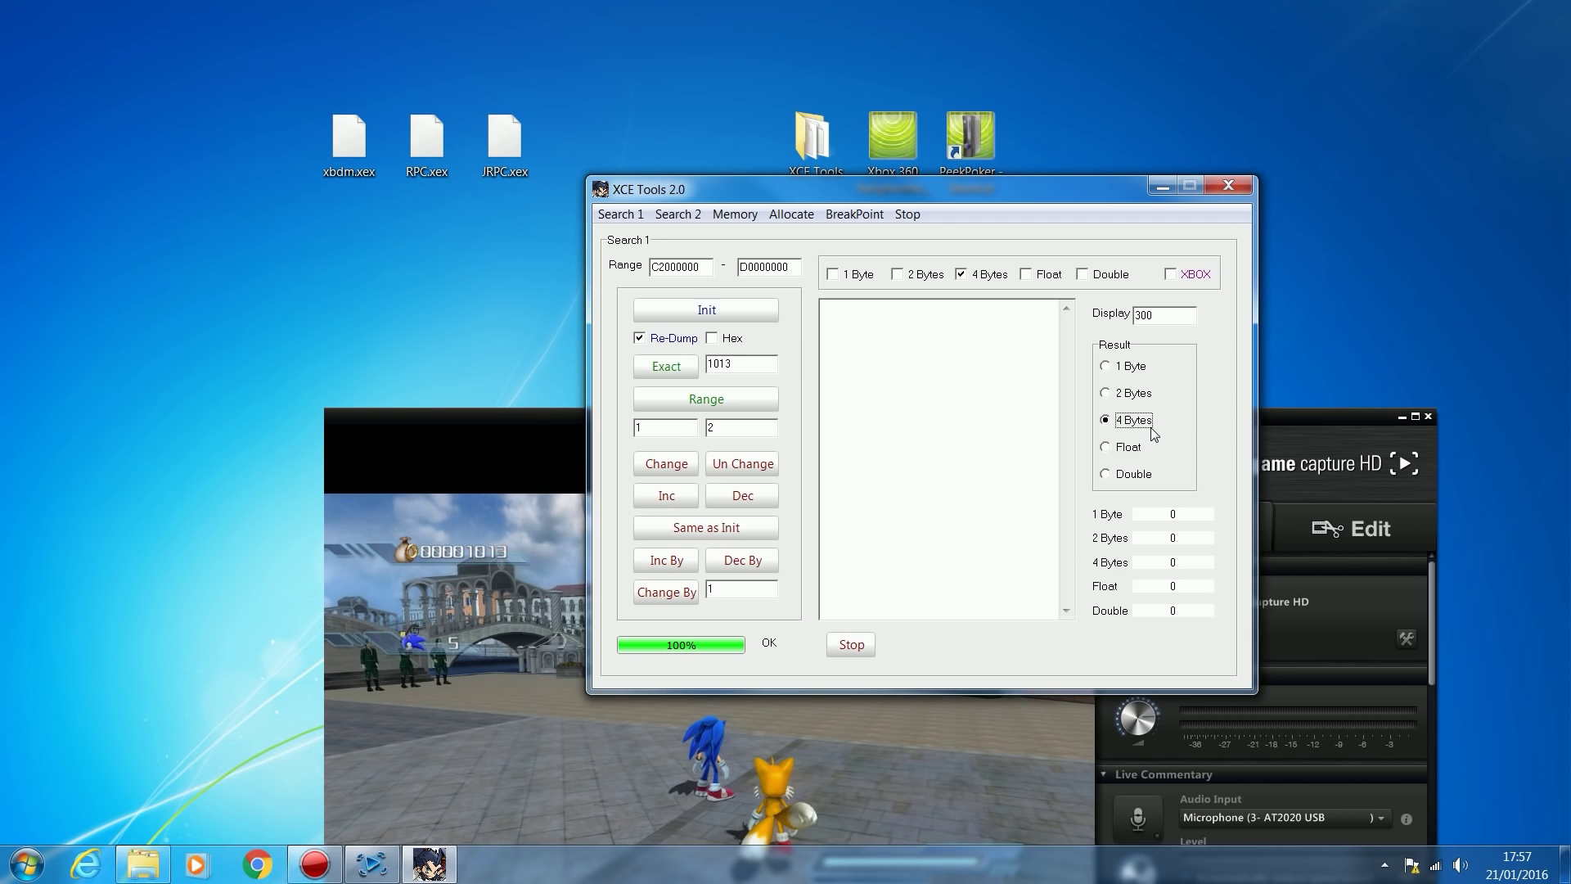
{"action": "mouse_move", "coordinate": [1051, 450]}
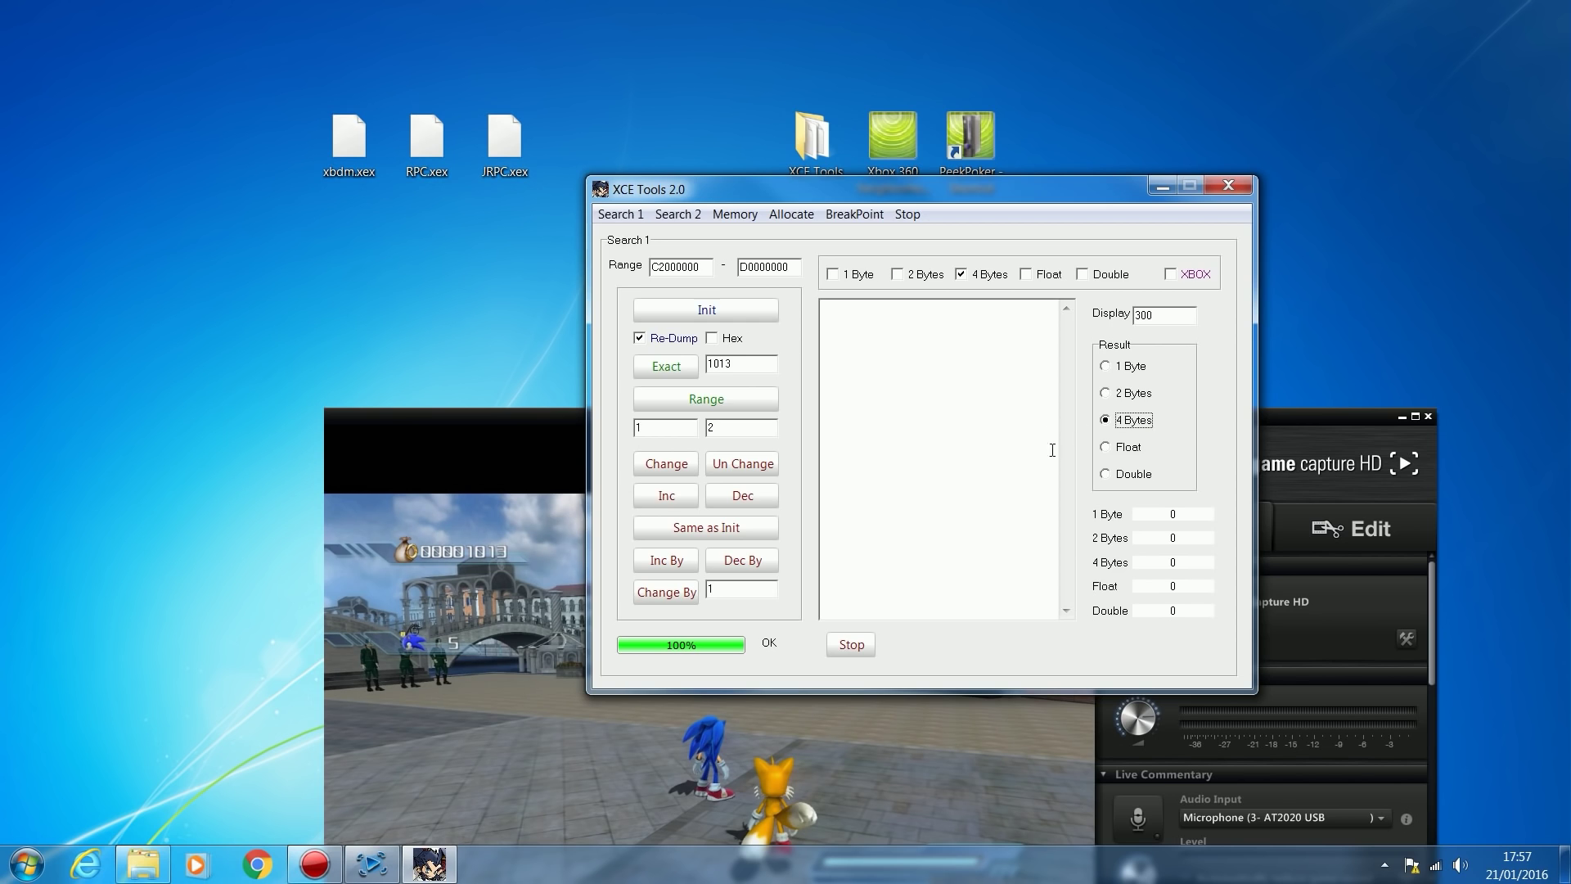
{"action": "mouse_move", "coordinate": [438, 562]}
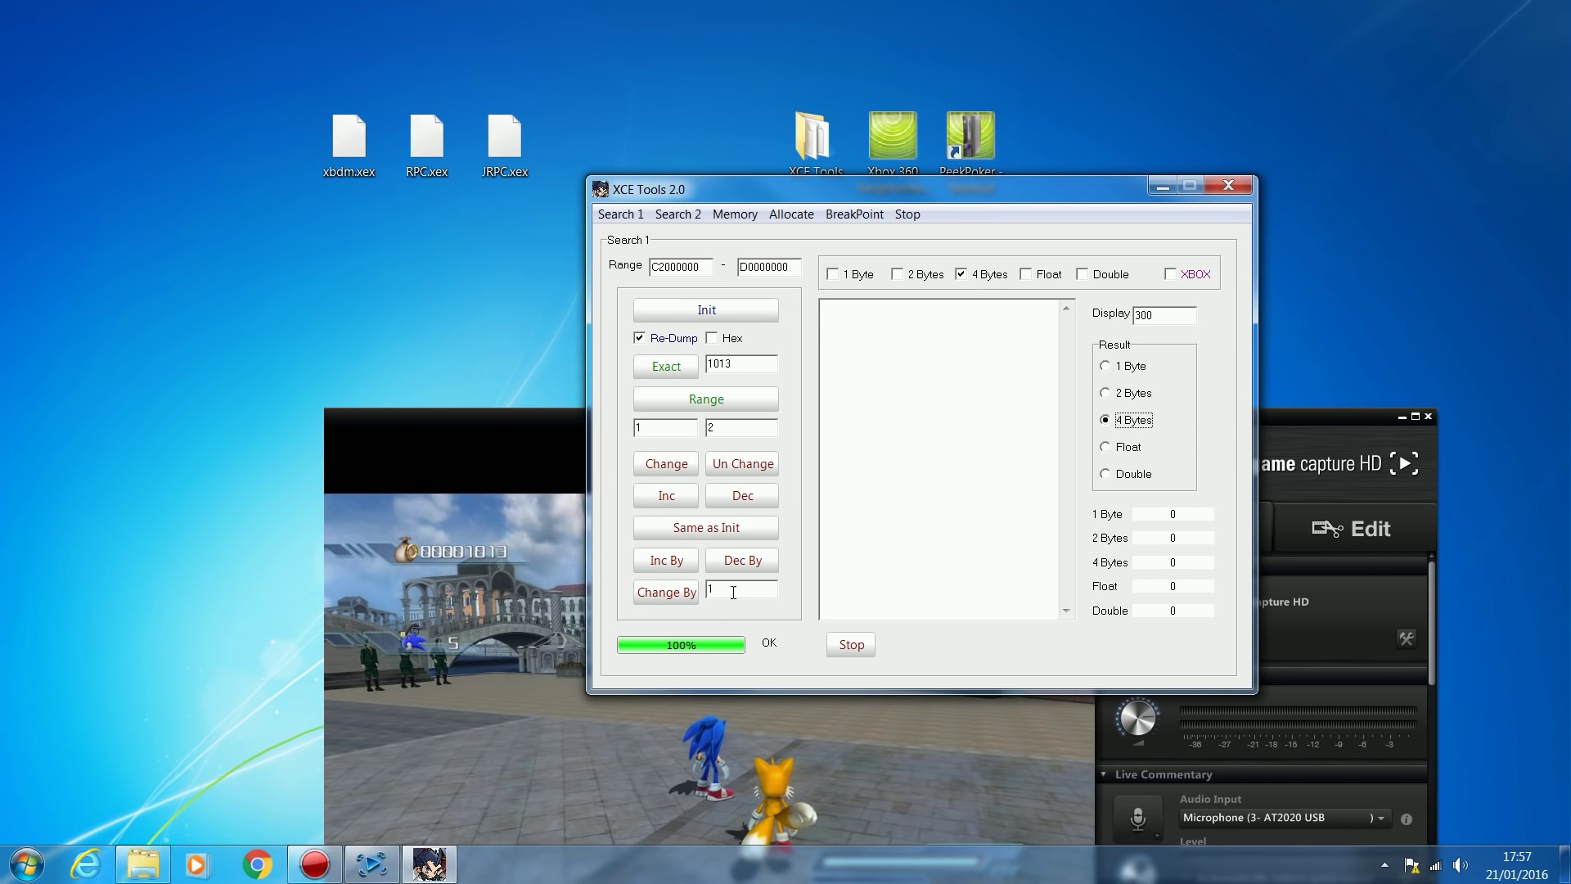
{"action": "mouse_move", "coordinate": [701, 349]}
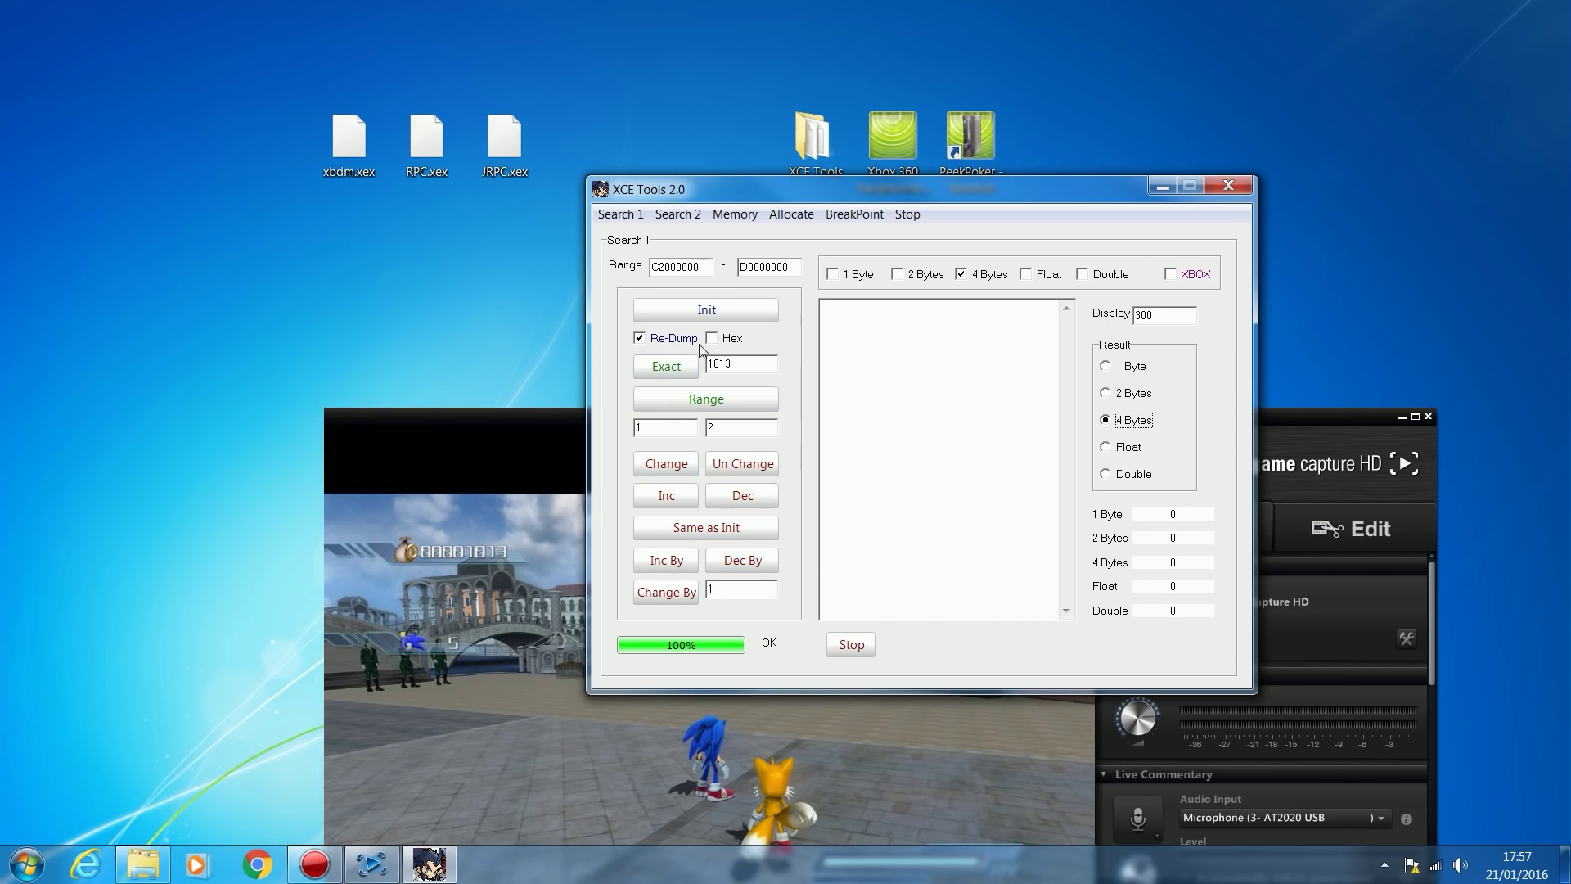
{"action": "left_click", "coordinate": [705, 308]}
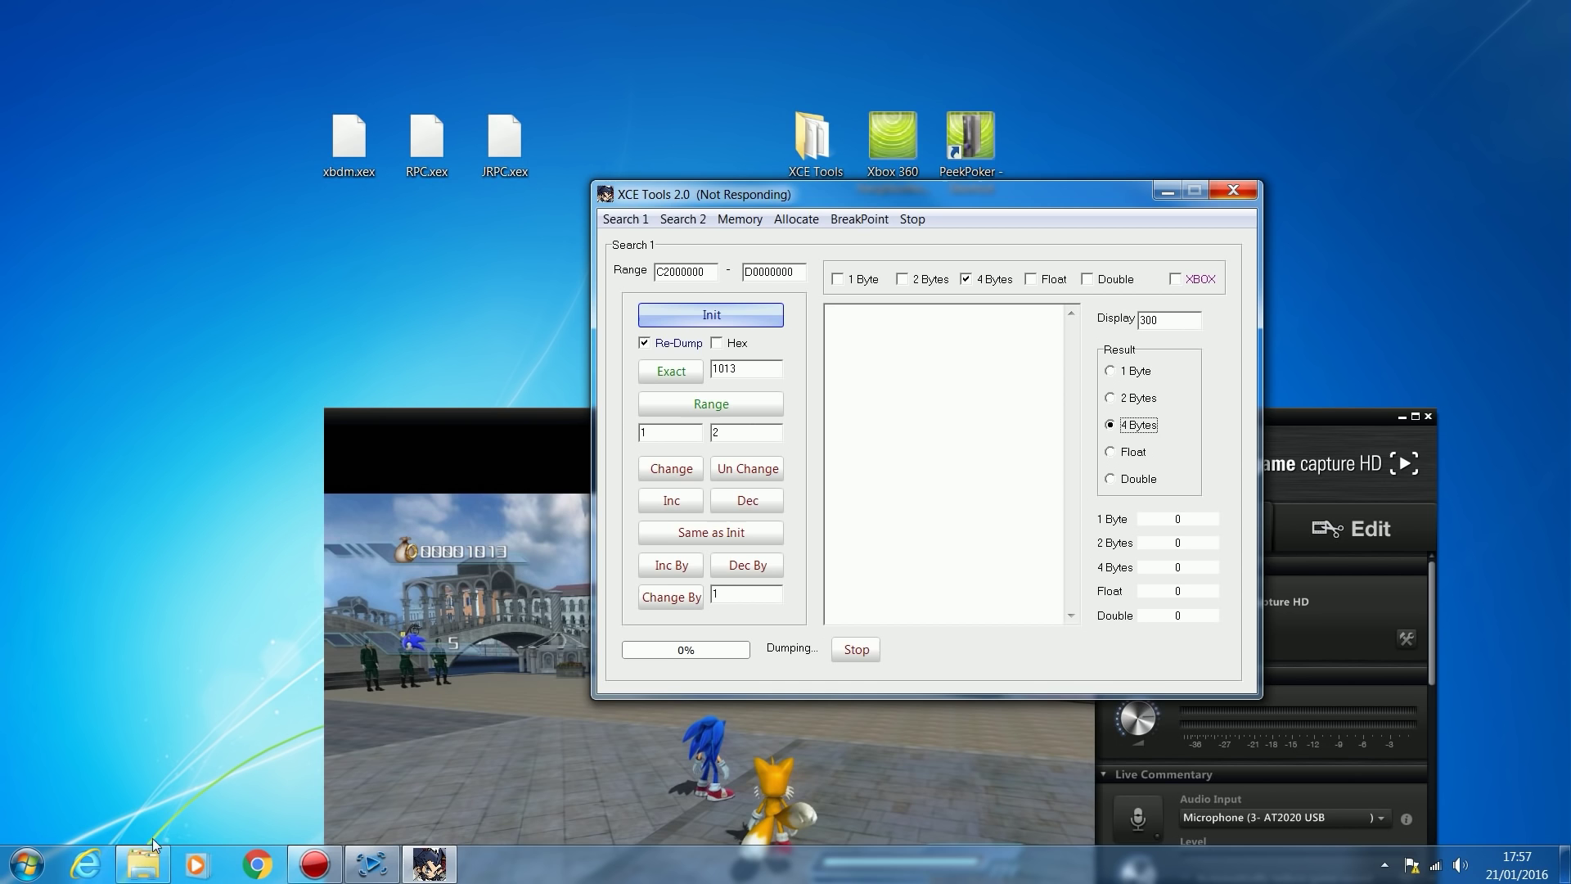
Step: Wait for the C2000000–D0000000 dump to finish at 100% with OK
{"action": "left_click", "coordinate": [143, 863]}
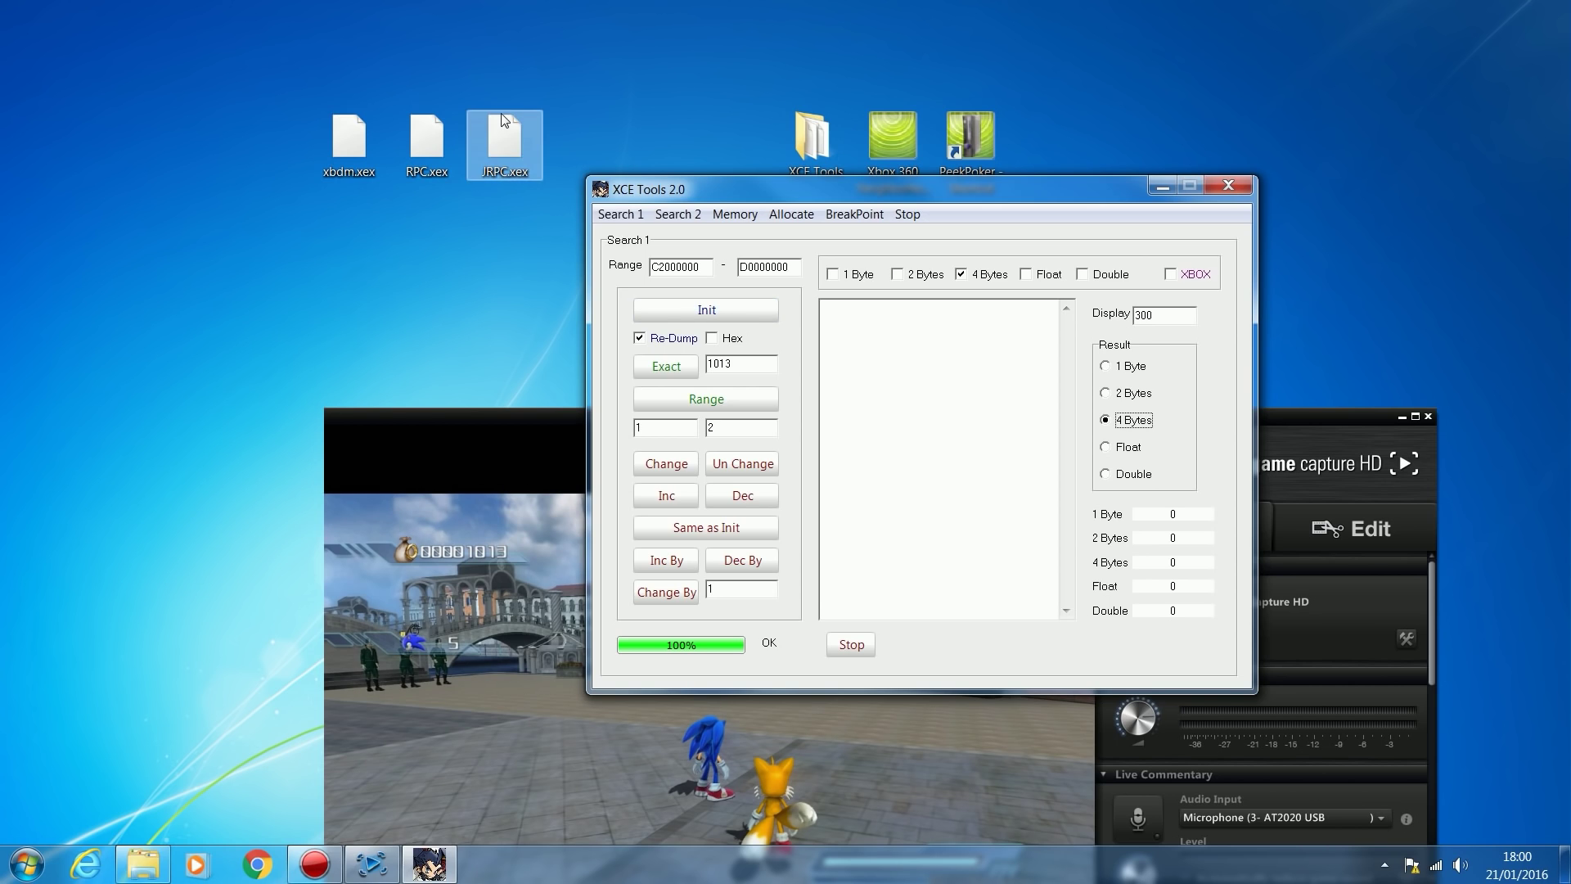
{"action": "mouse_move", "coordinate": [715, 677]}
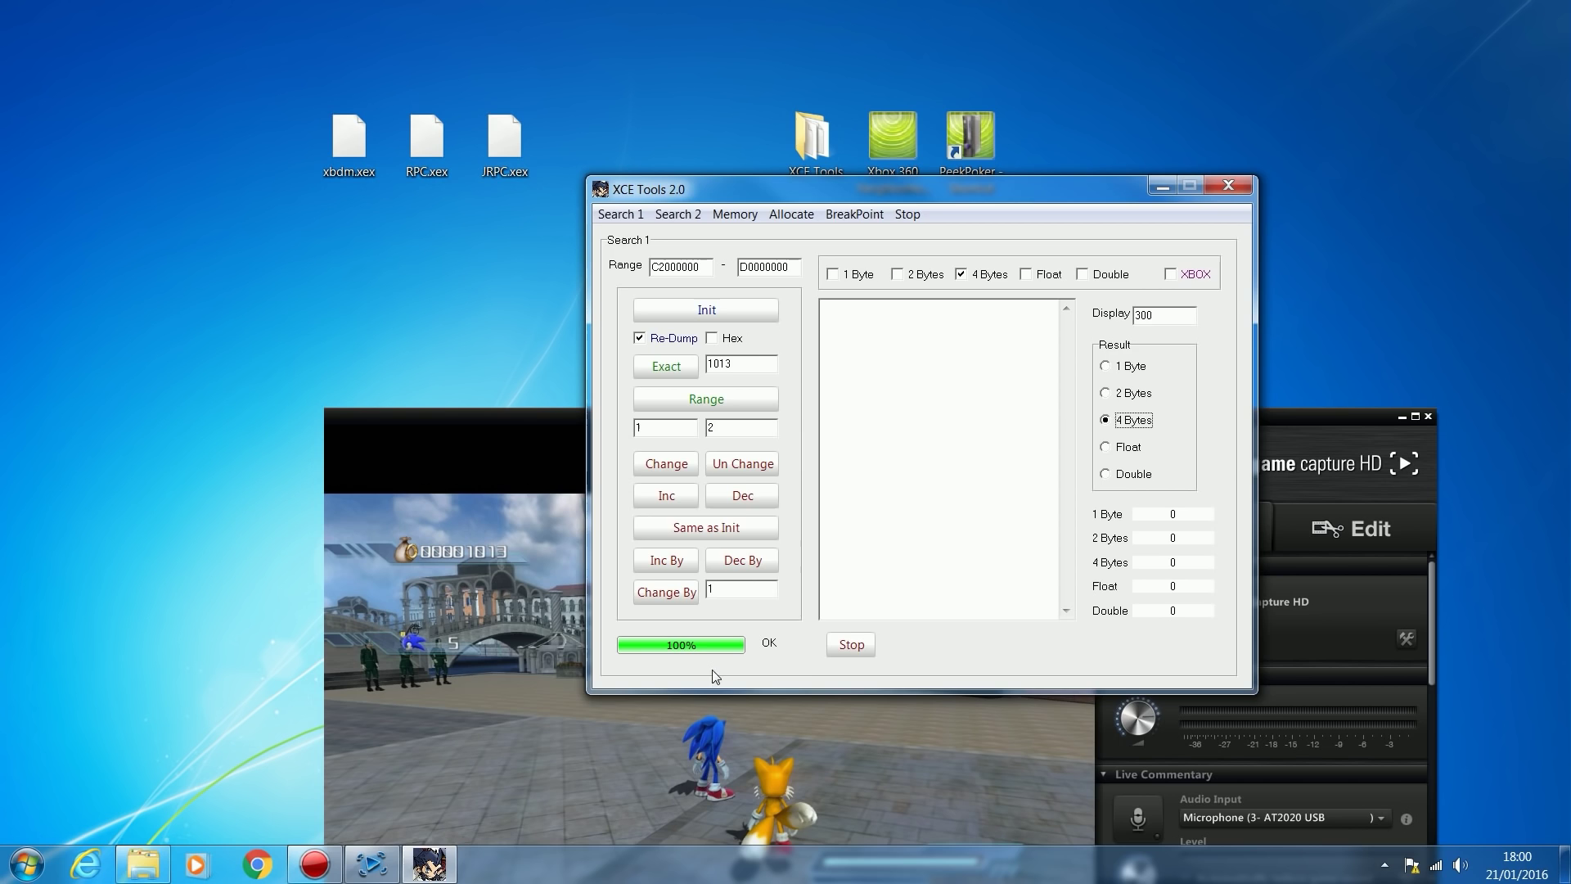
Step: Run an exact search for 1013, returning 230+ addresses, then show the game feed
{"action": "triple_click", "coordinate": [739, 365]}
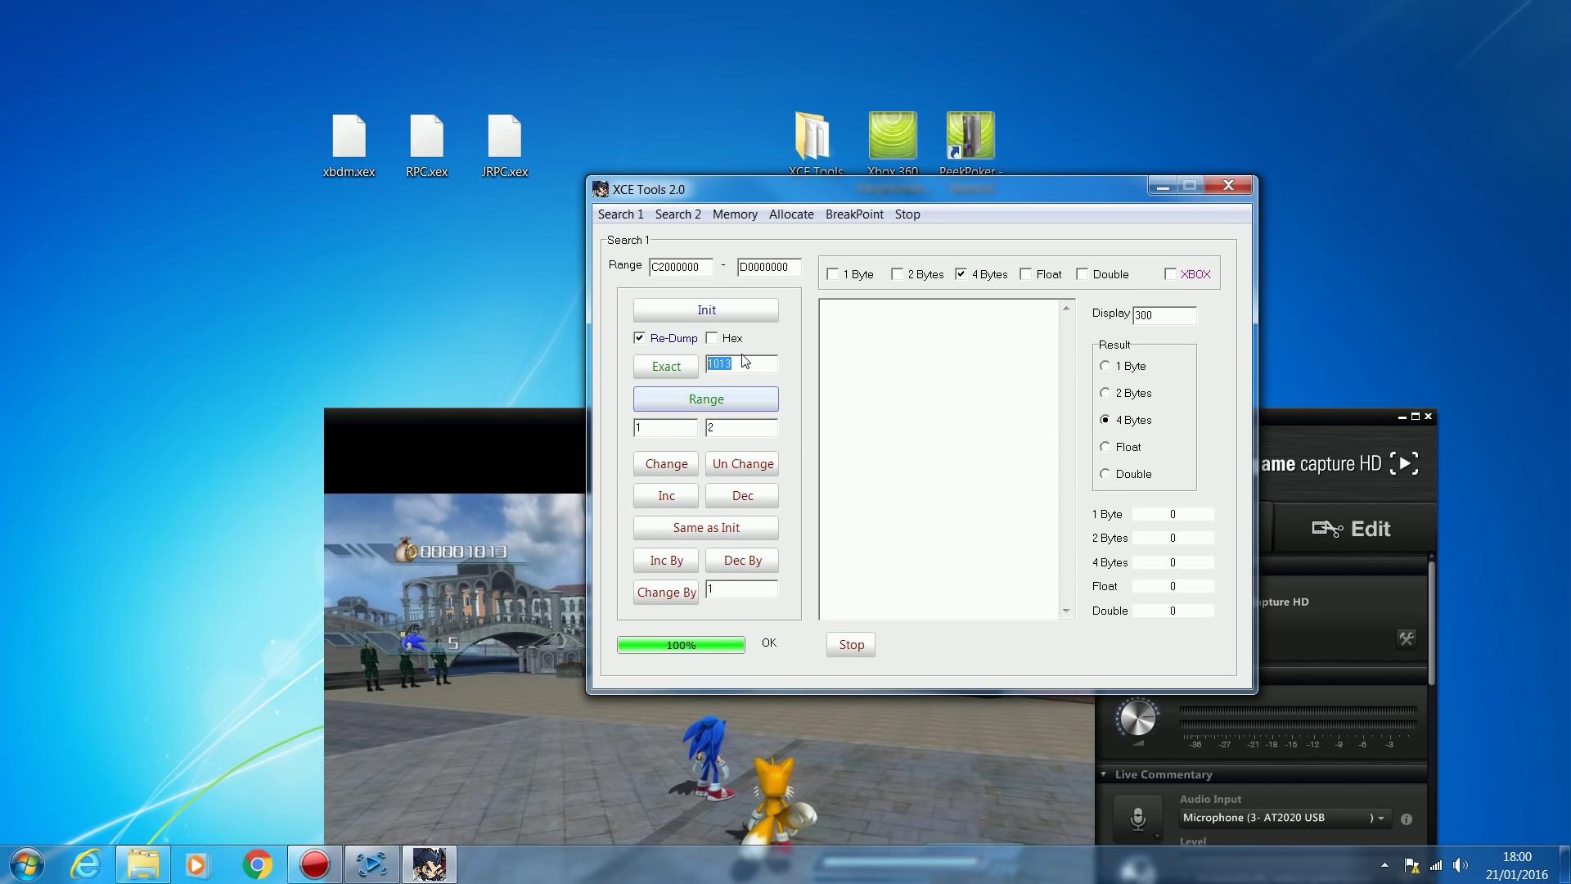
{"action": "left_click", "coordinate": [664, 366]}
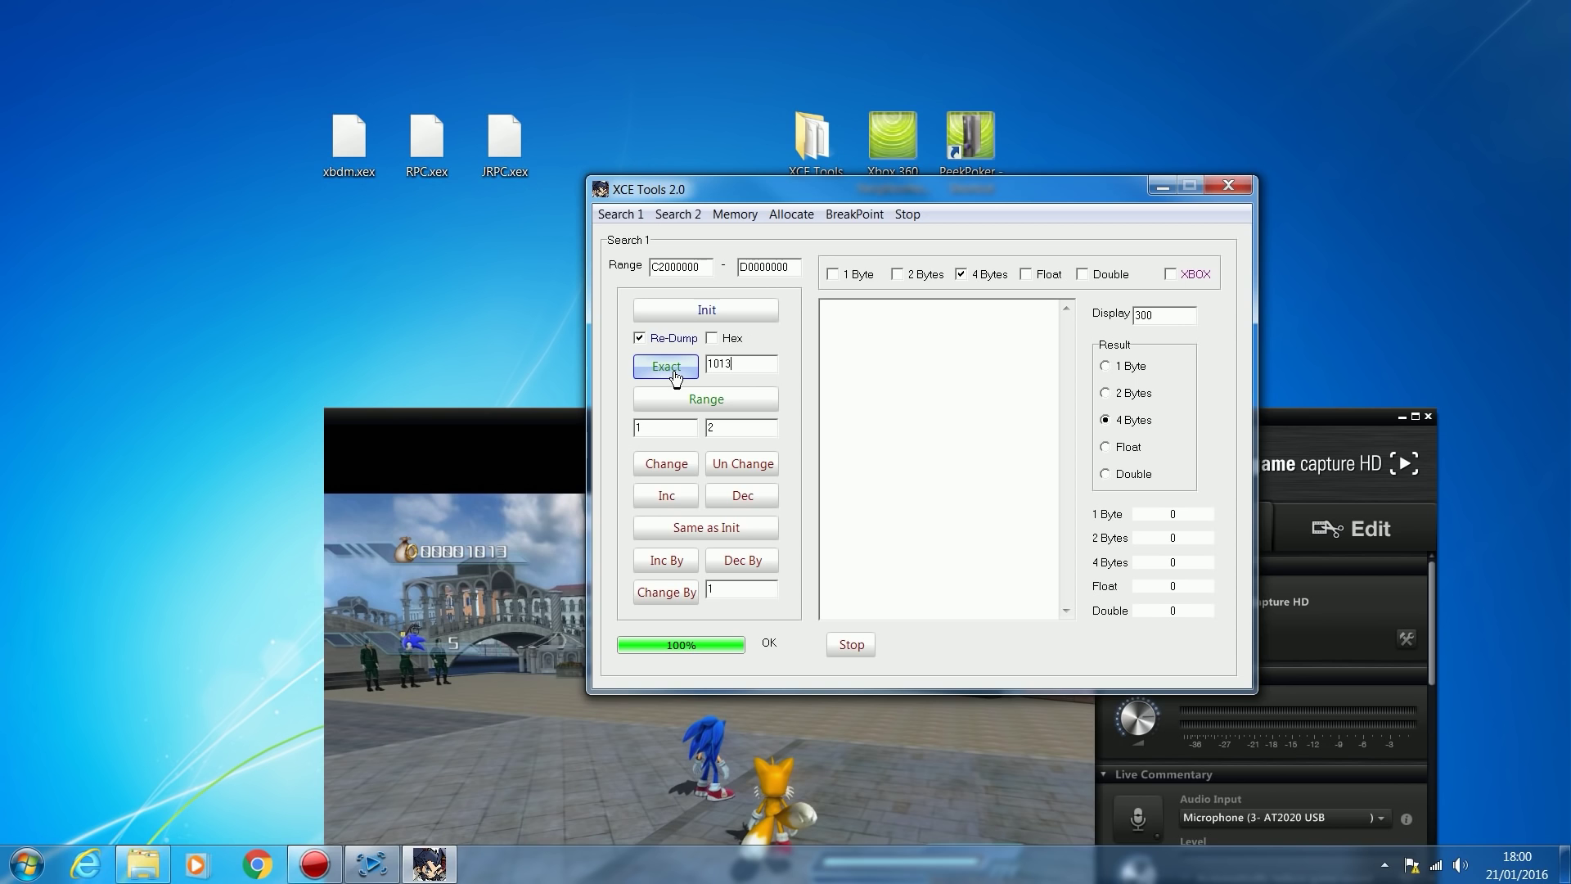
{"action": "left_click", "coordinate": [664, 366]}
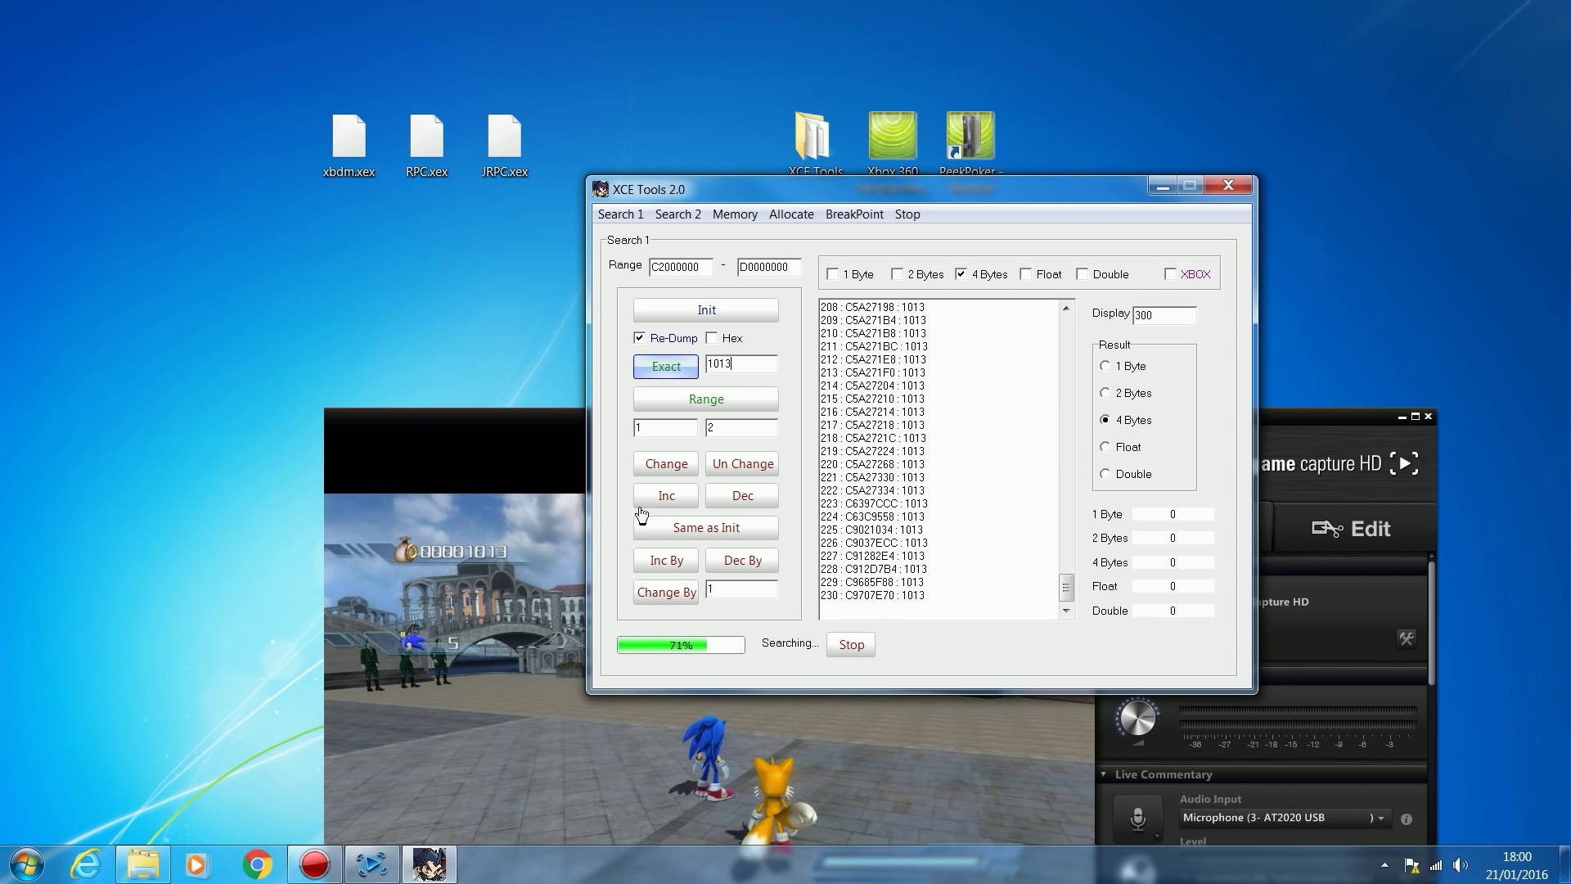
{"action": "left_click", "coordinate": [665, 494]}
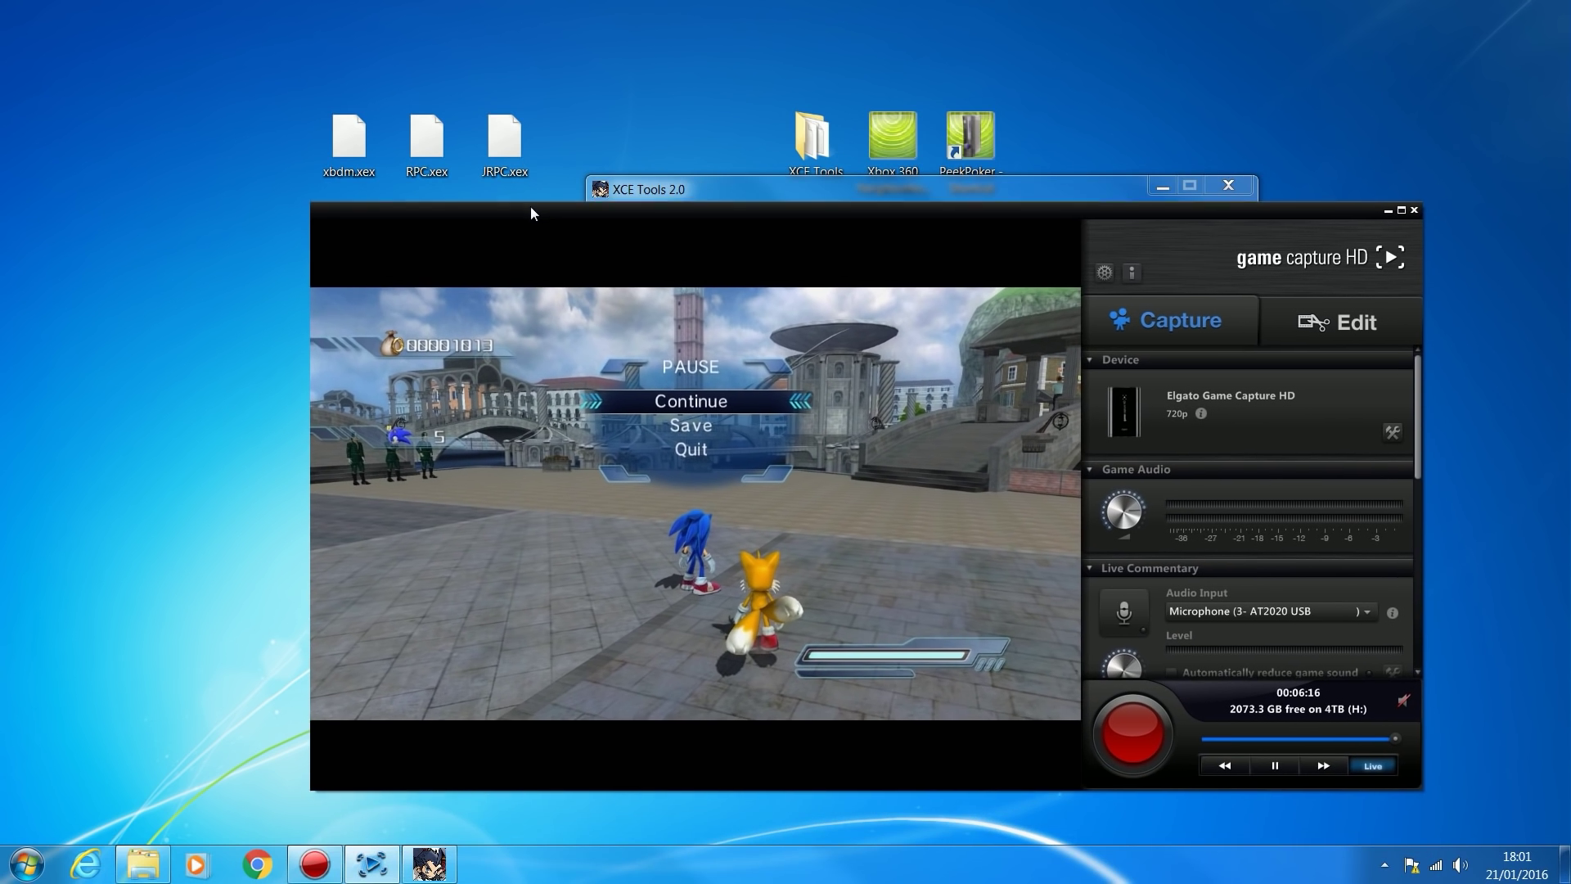
Step: In fullscreen, buy Antigravity for 500 rings, dropping the ring count to 513
{"action": "left_click", "coordinate": [1401, 210]}
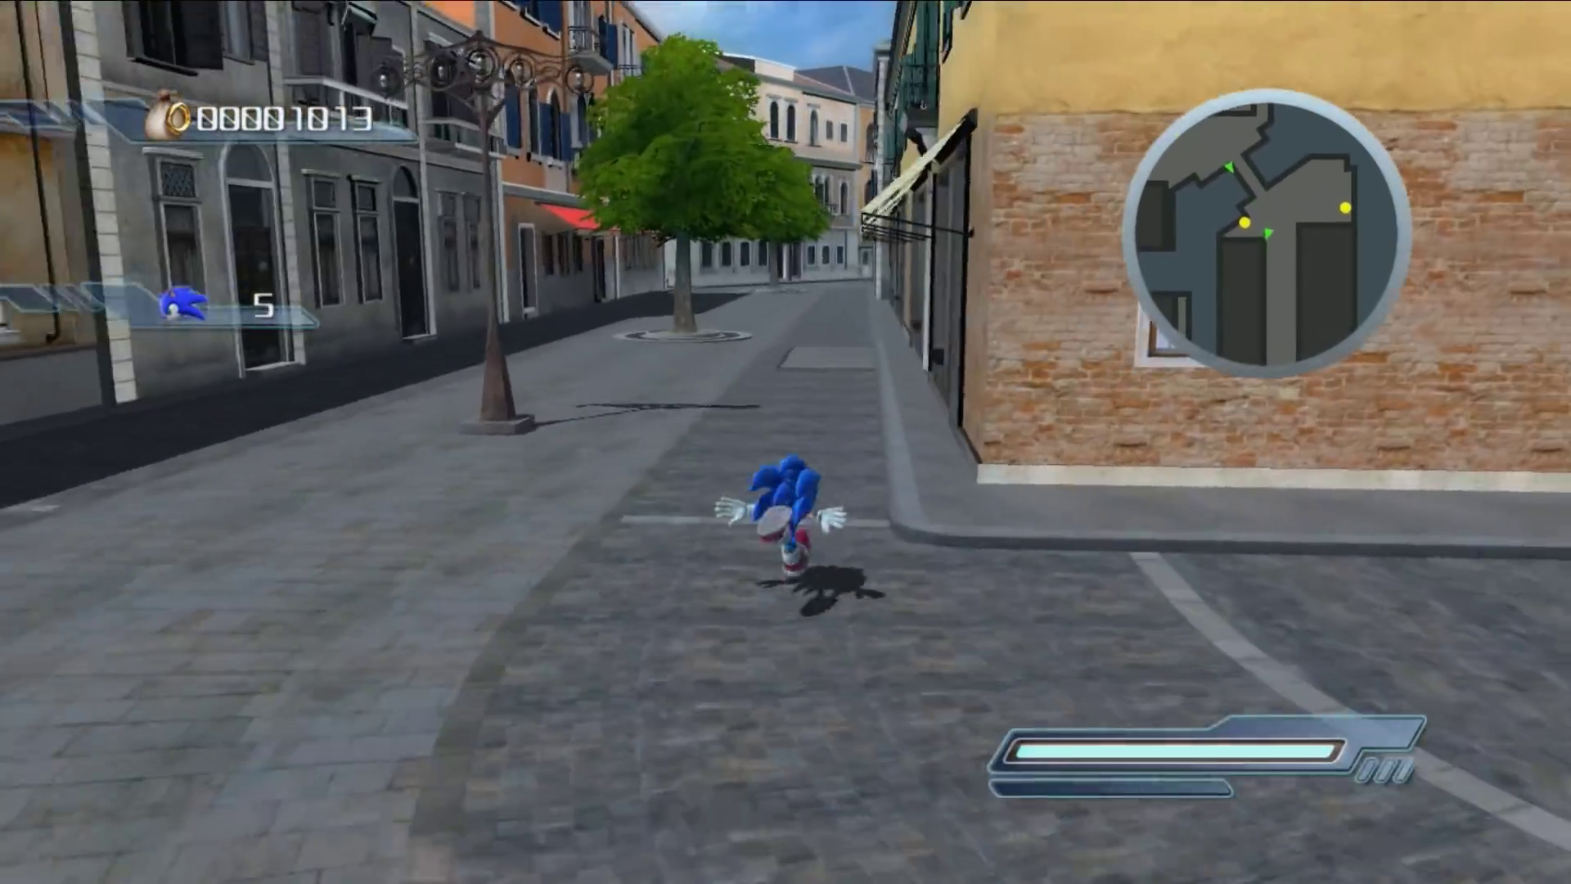
{"action": "key", "text": "w"}
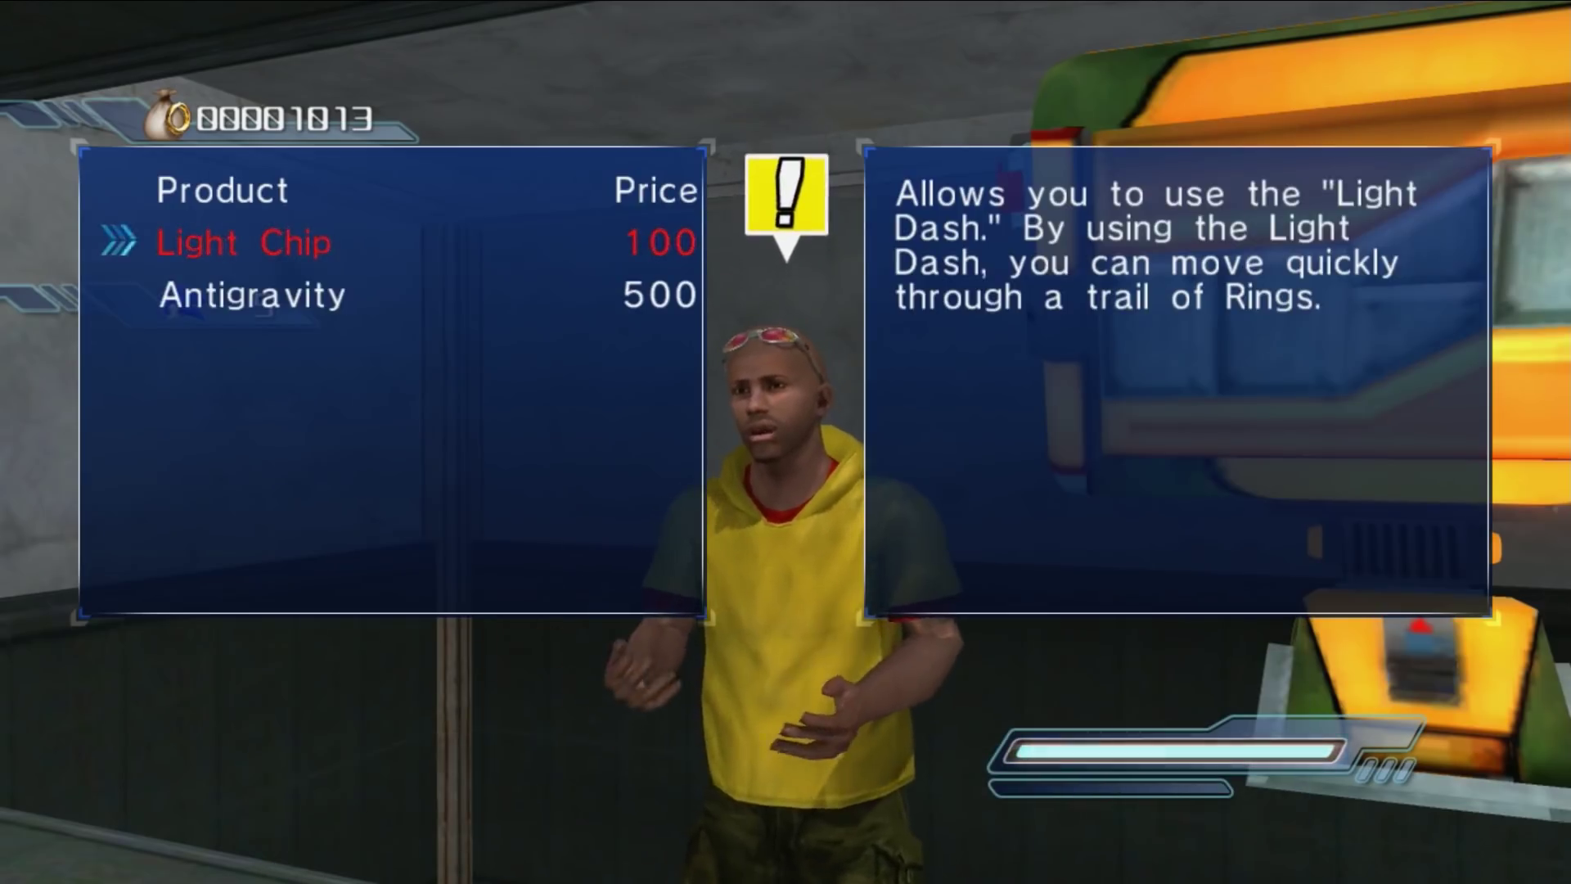
{"action": "key", "text": "down"}
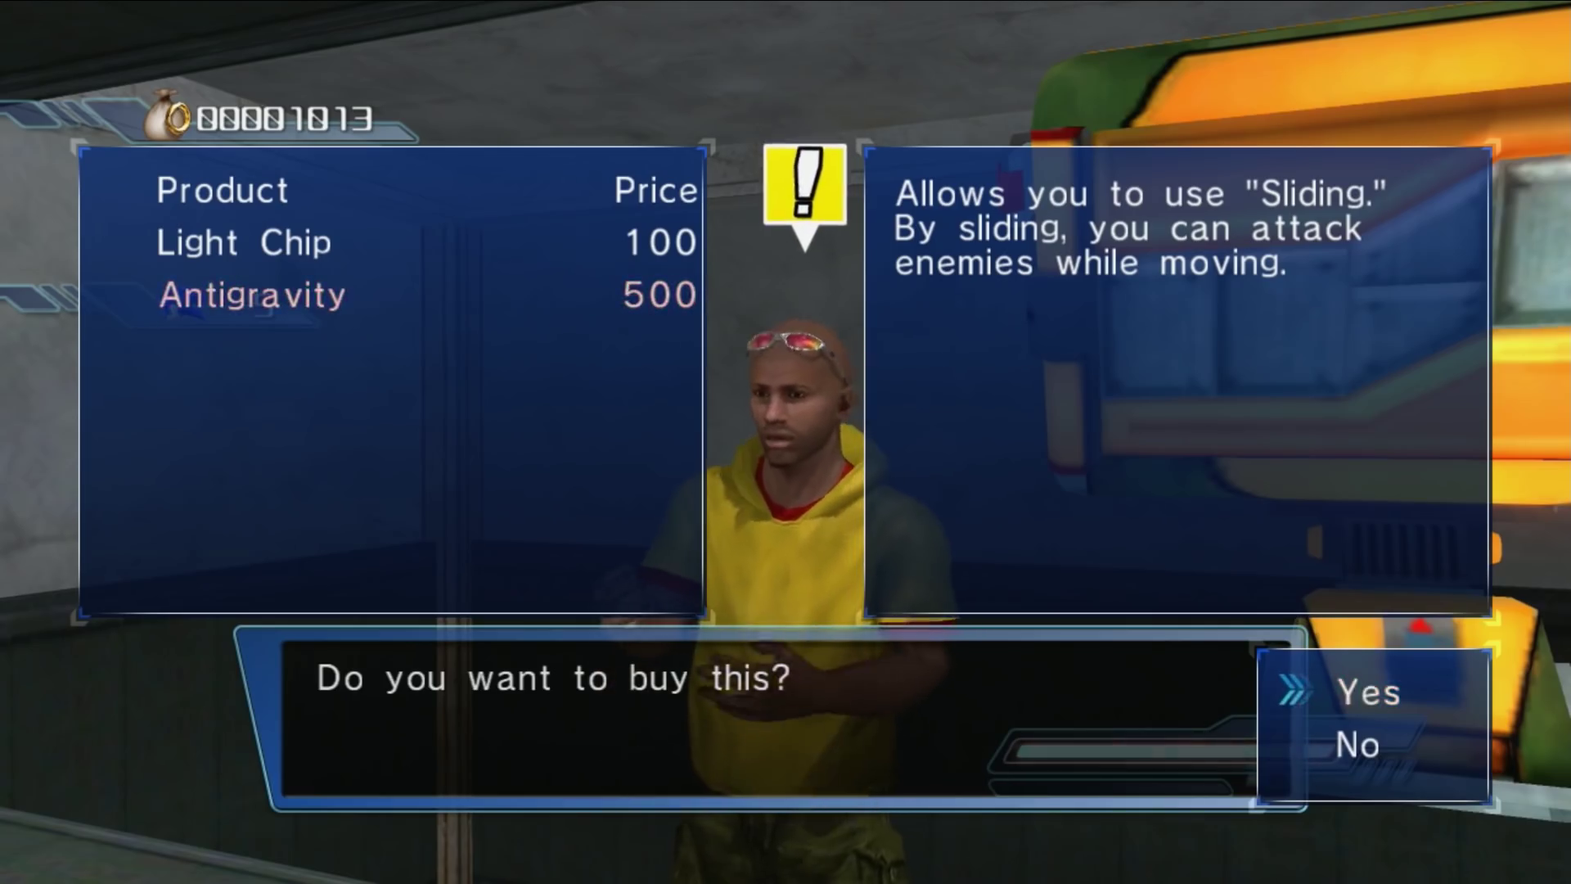
{"action": "left_click", "coordinate": [1370, 693]}
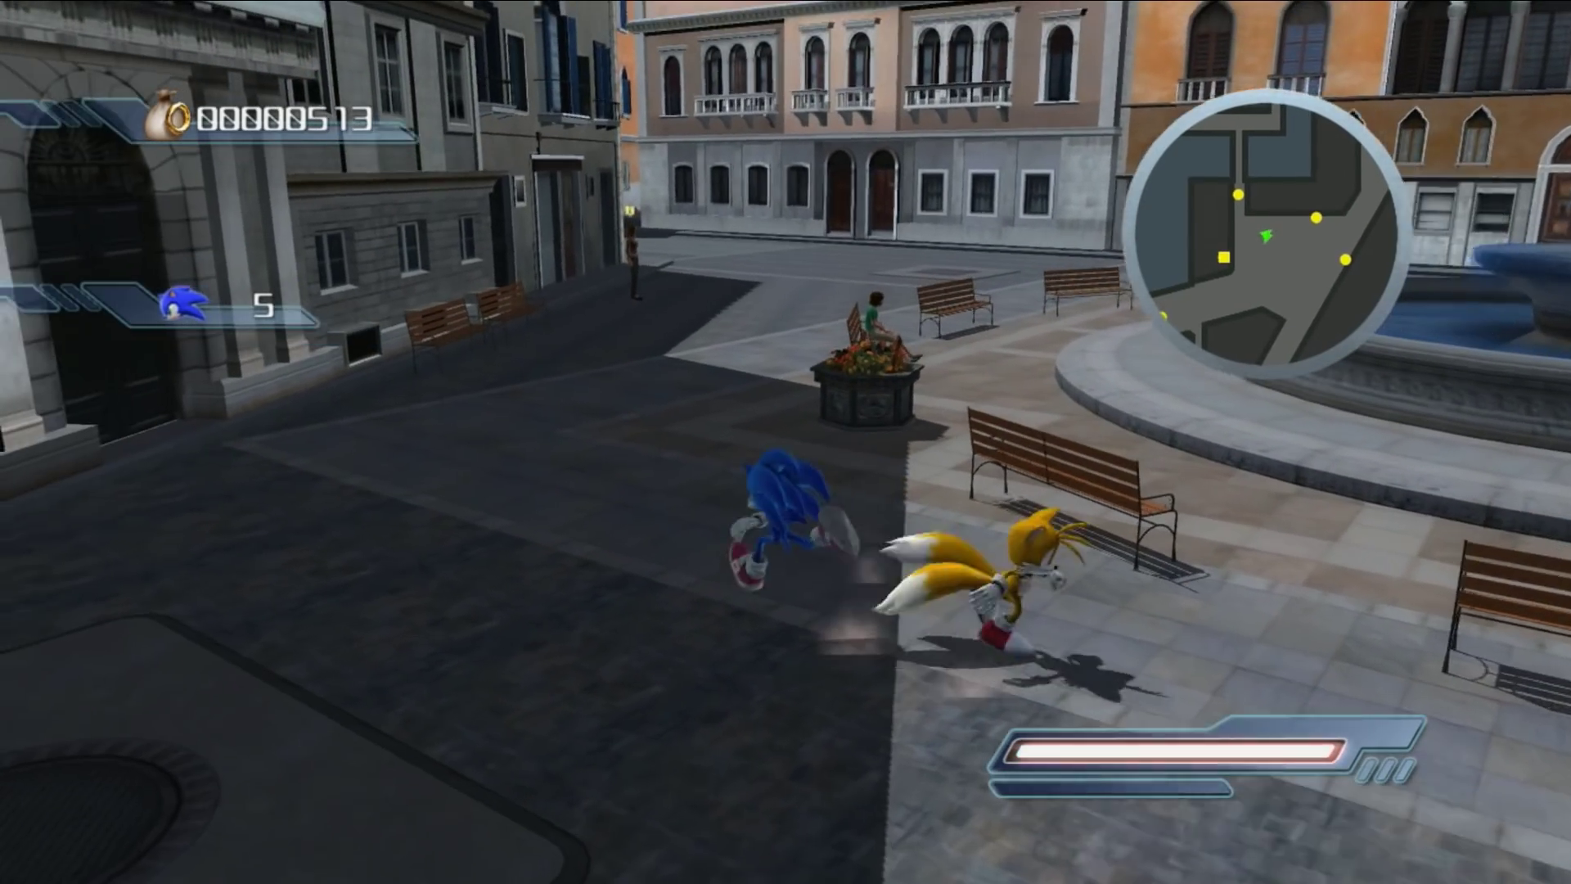
{"action": "key", "text": "Escape"}
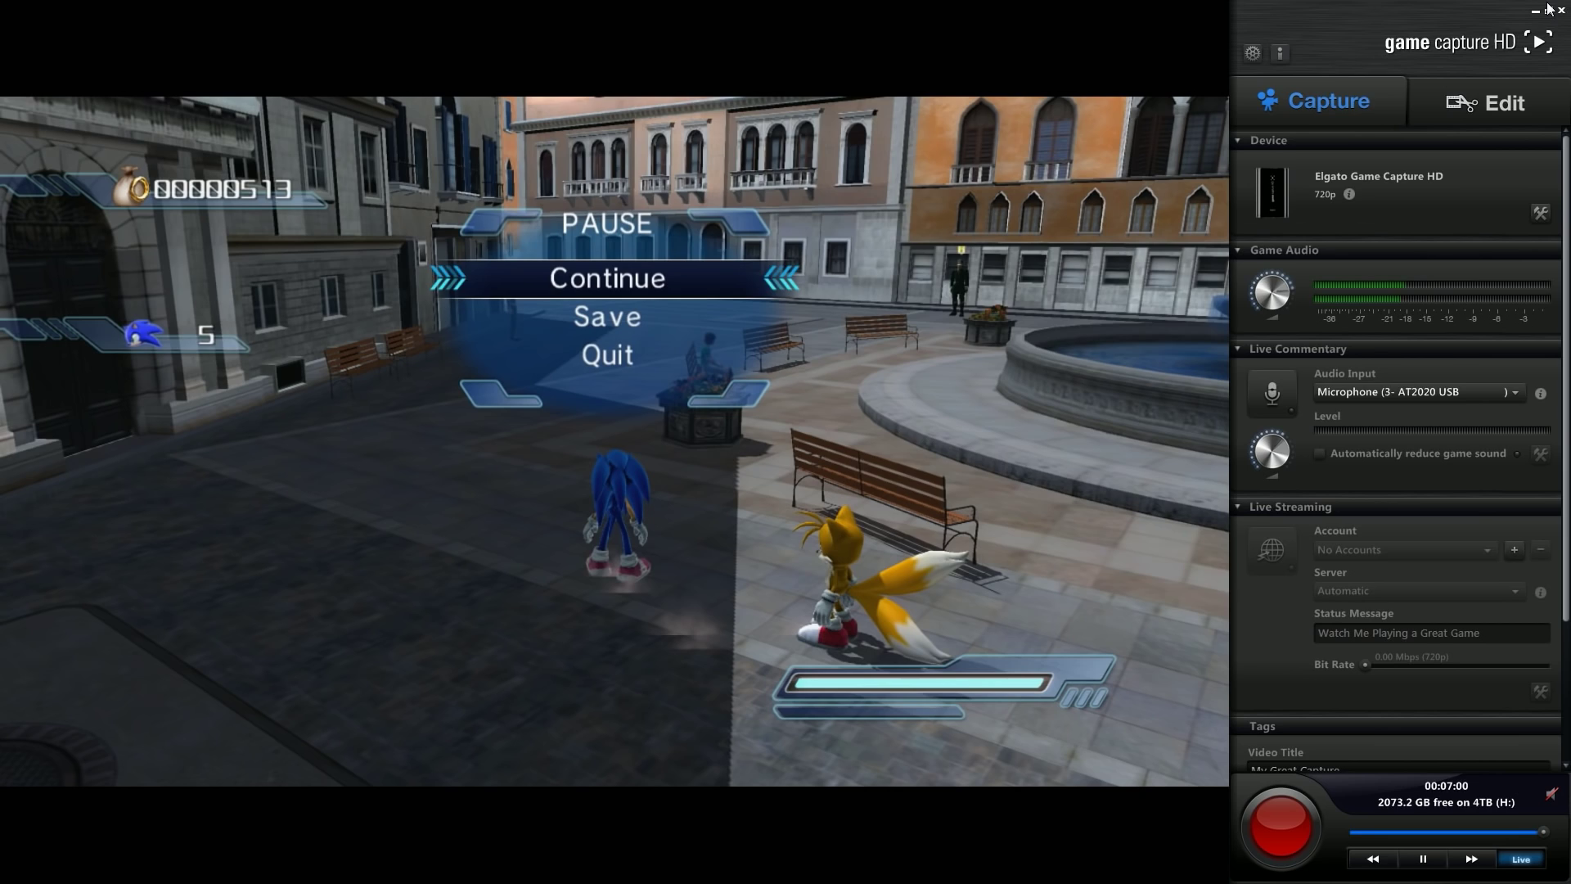
{"action": "left_click", "coordinate": [1555, 9]}
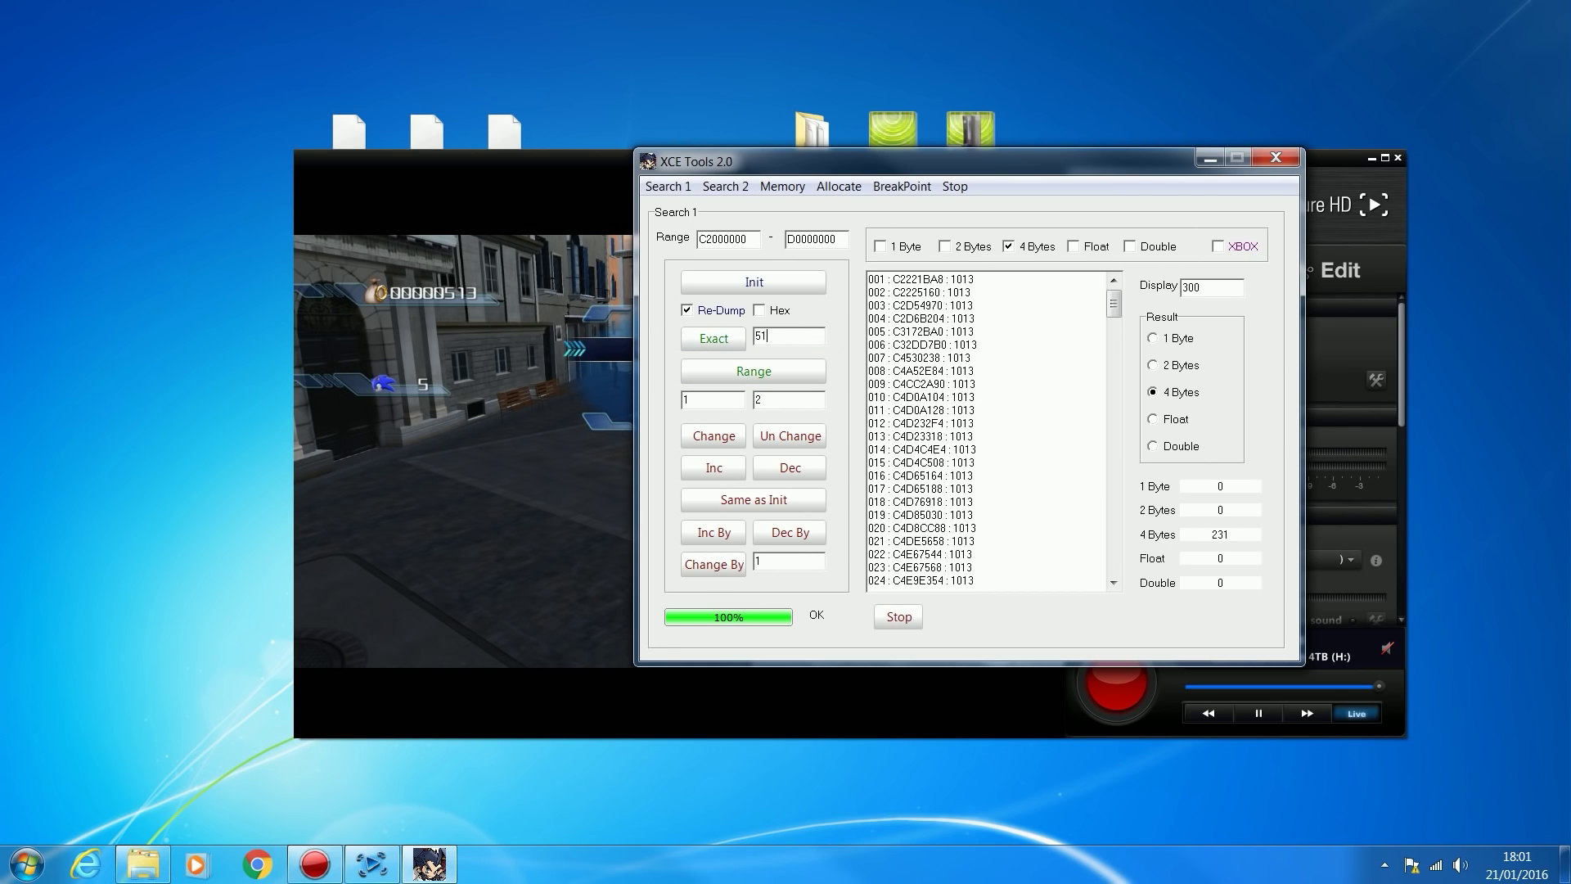
Step: Narrow the Exact search for 513 to three addresses, the first being C51A4C38
{"action": "type", "text": "3"}
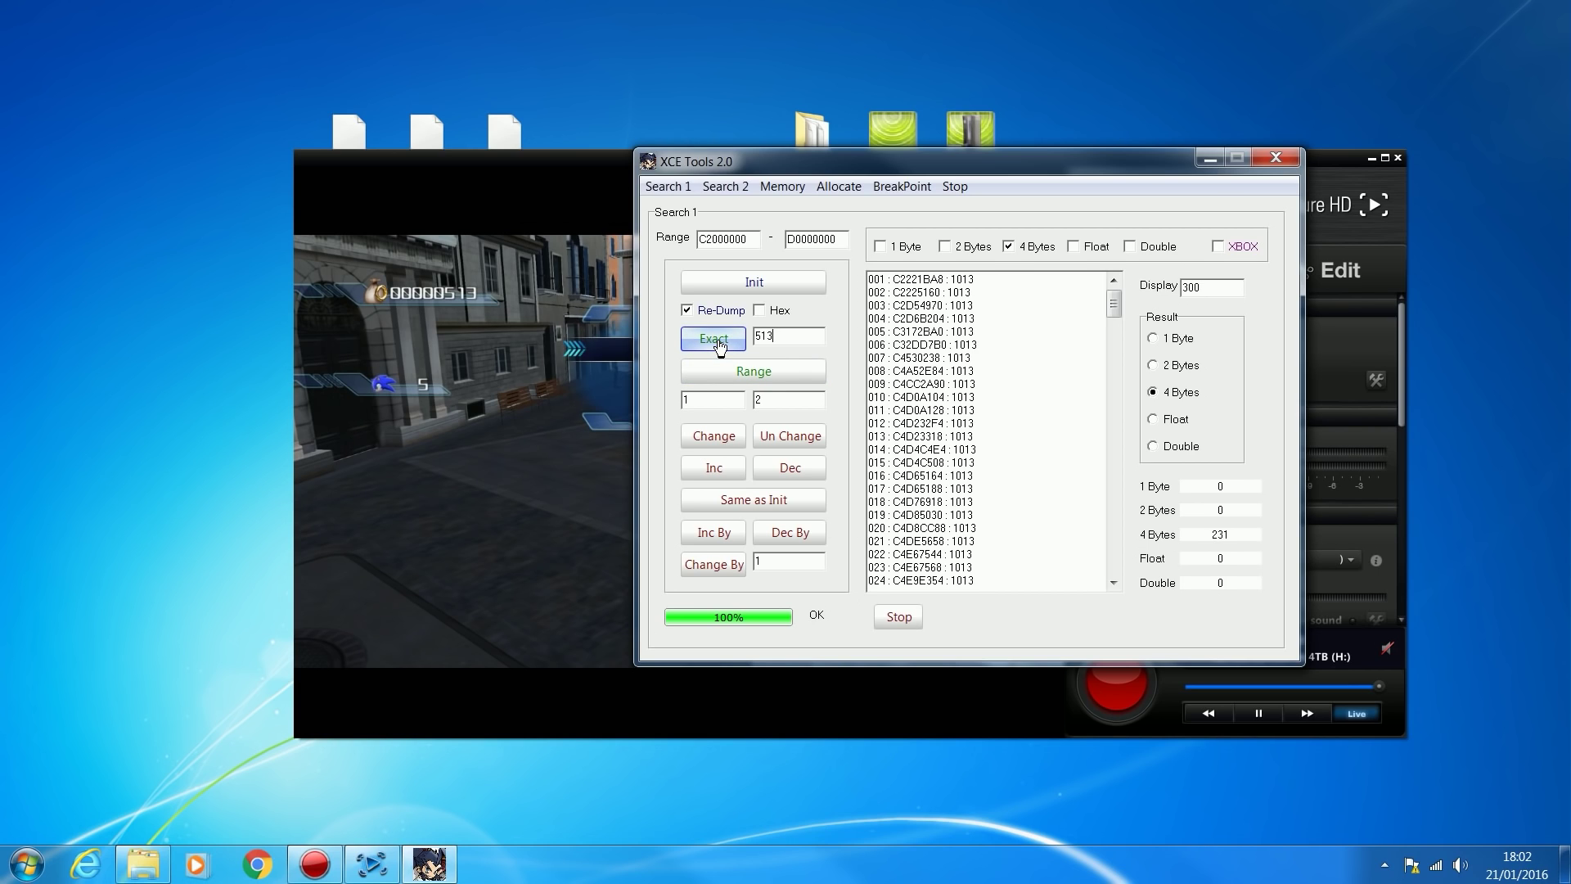
{"action": "left_click", "coordinate": [713, 339]}
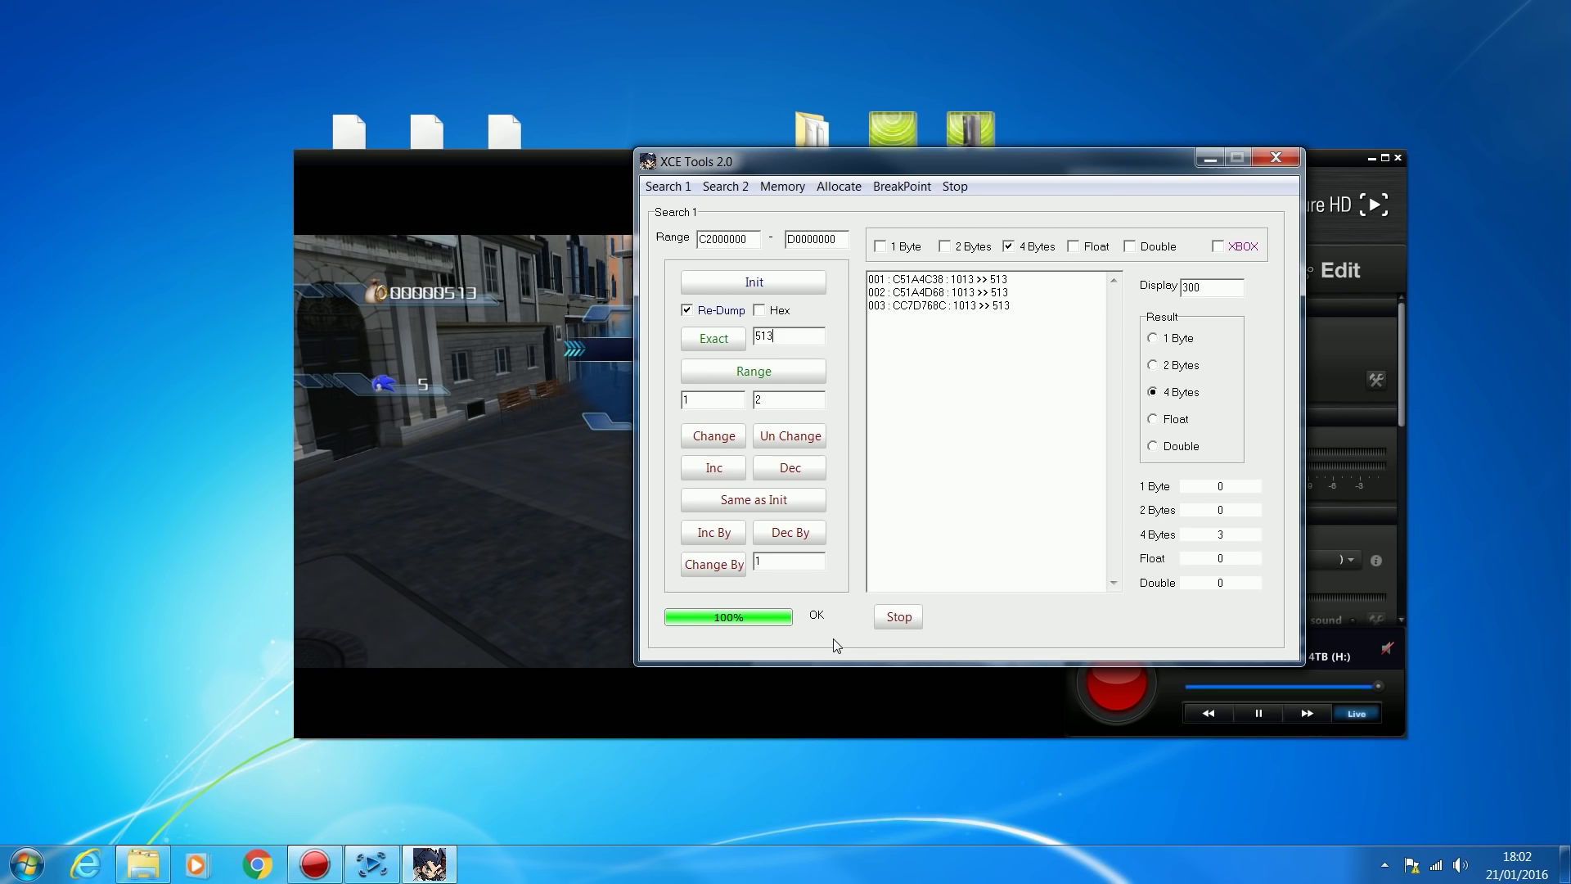
{"action": "mouse_move", "coordinate": [393, 486]}
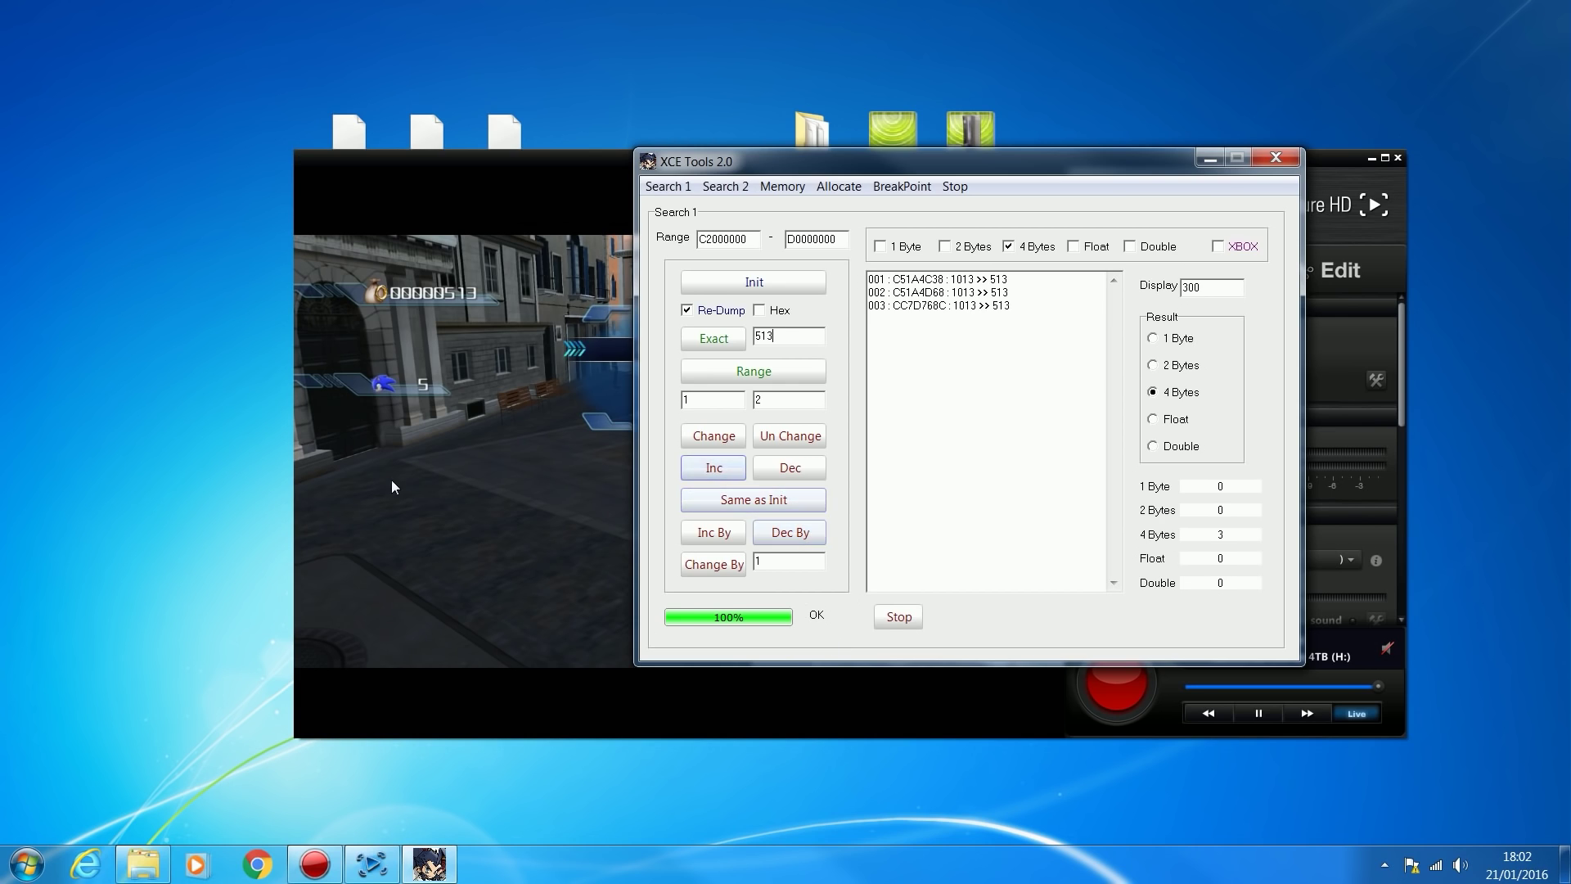
{"action": "mouse_move", "coordinate": [405, 391]}
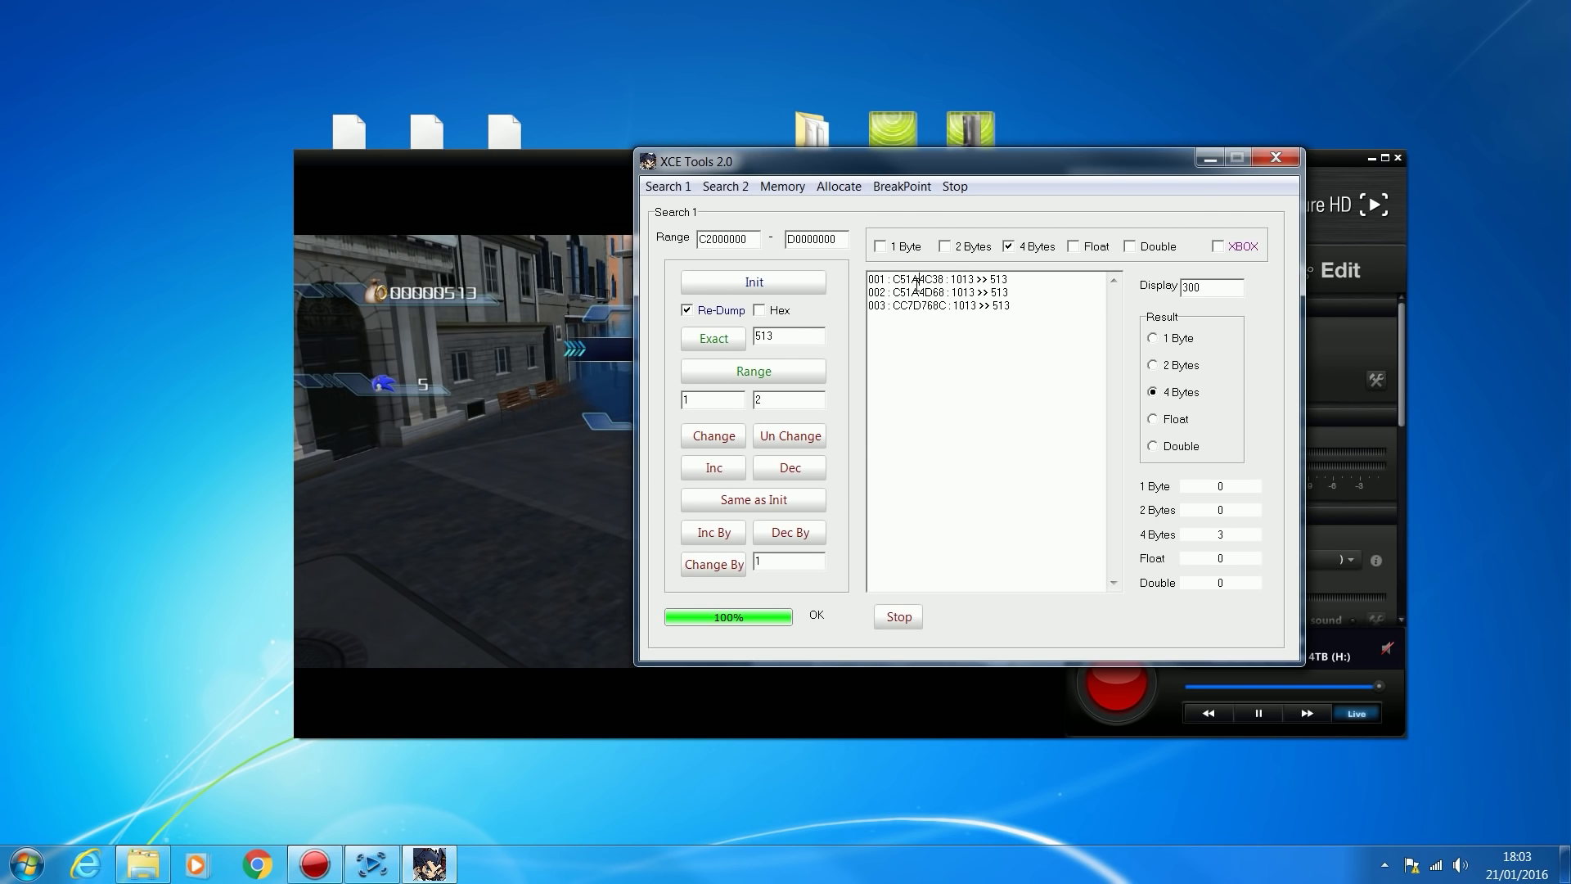
{"action": "mouse_move", "coordinate": [949, 273]}
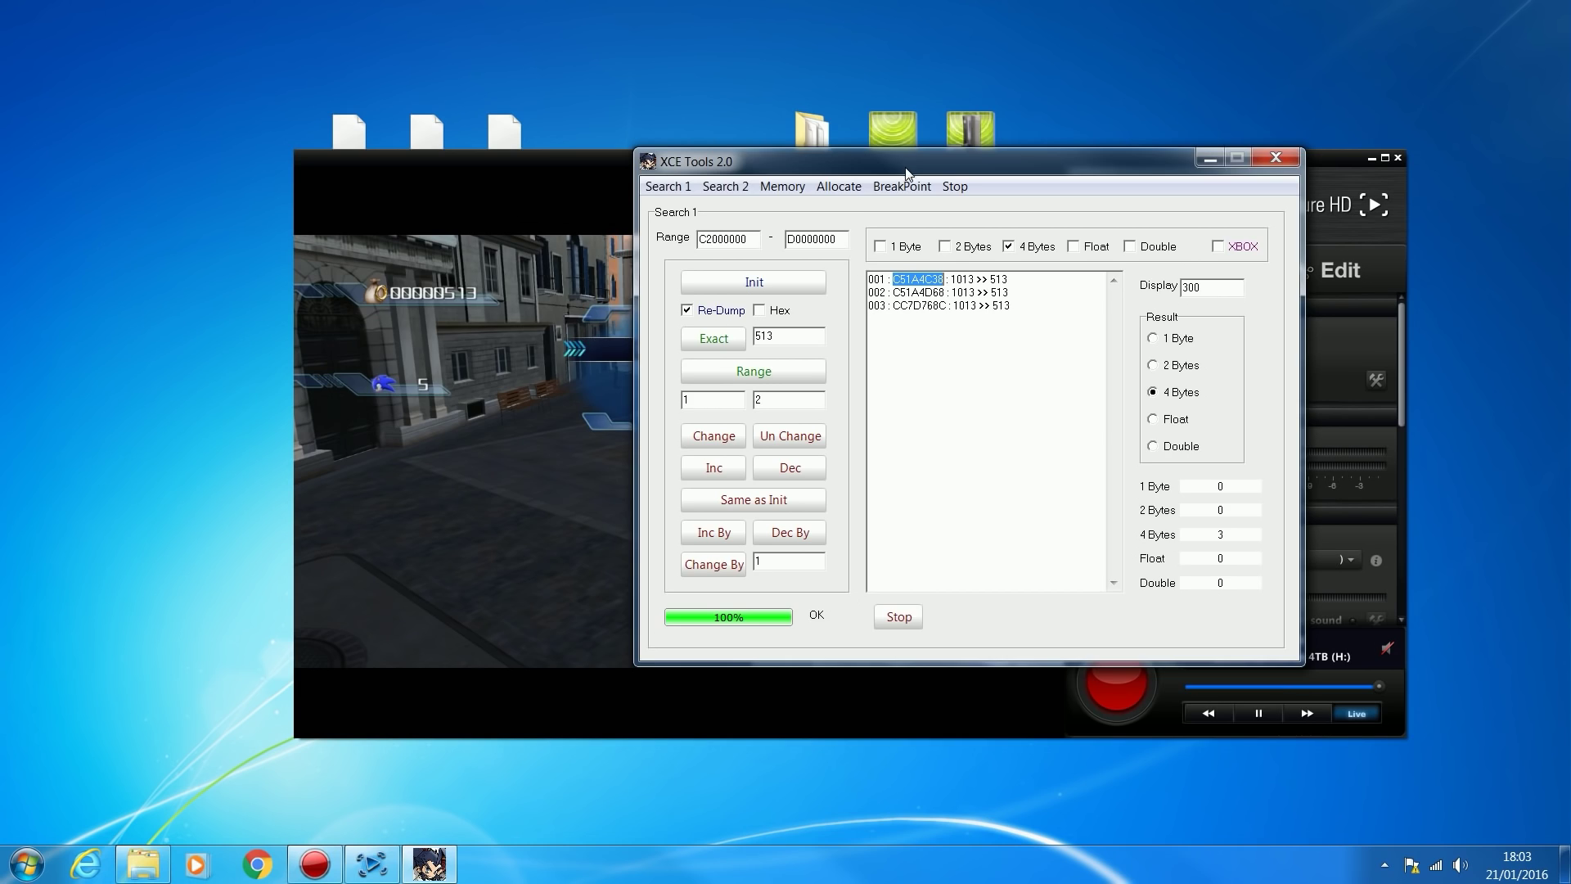
Step: Drag the XCE Tools search results window aside to uncover the desktop
{"action": "left_click_drag", "start_coordinate": [902, 161], "coordinate": [631, 167]}
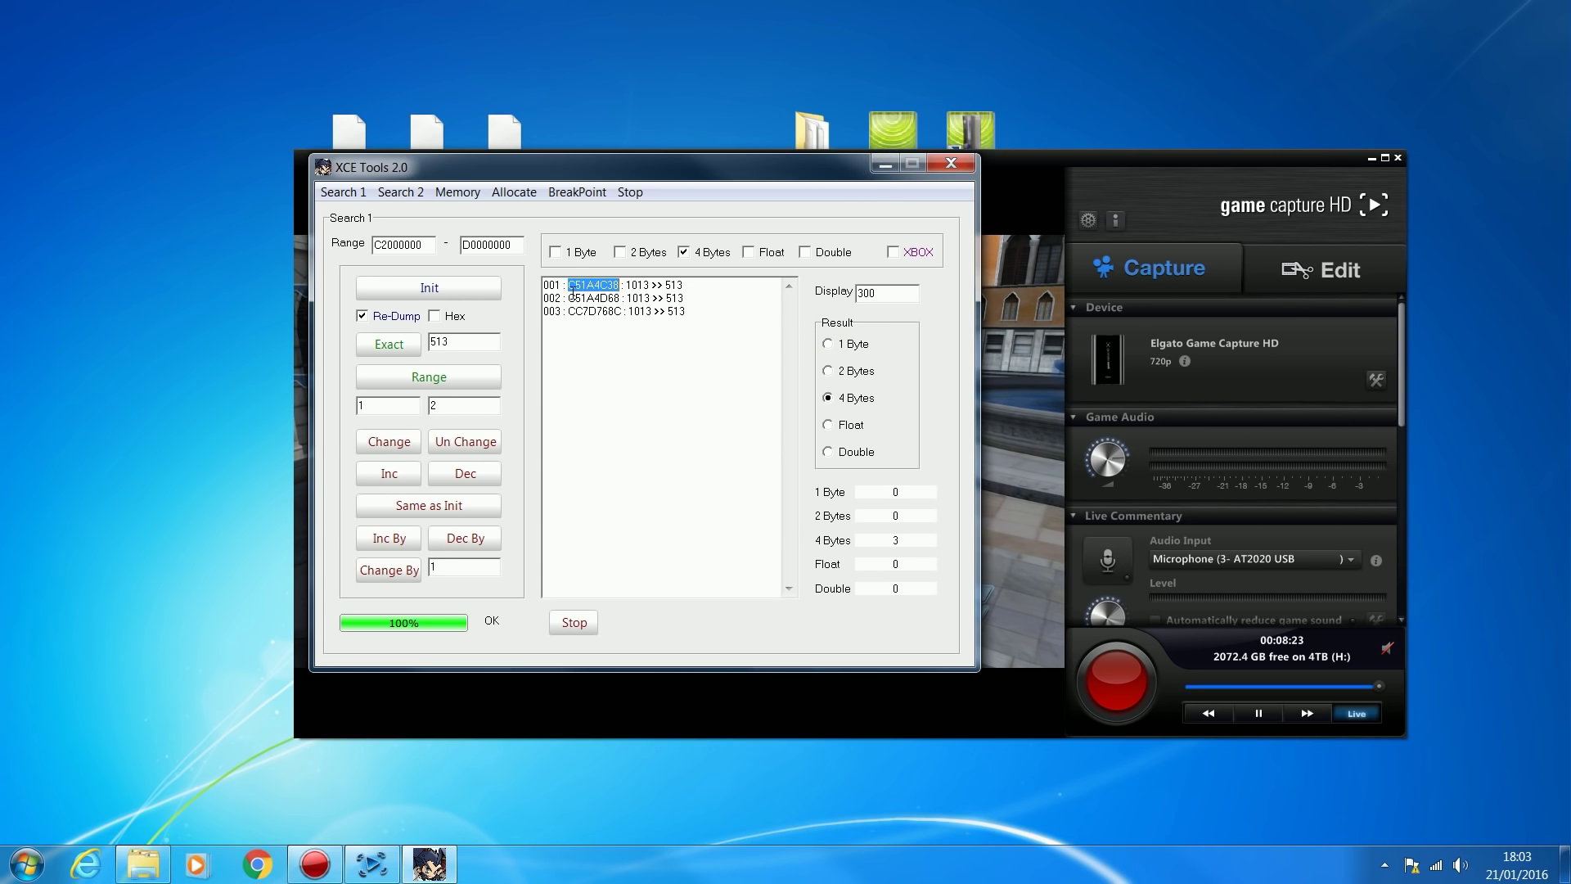
{"action": "mouse_move", "coordinate": [901, 170]}
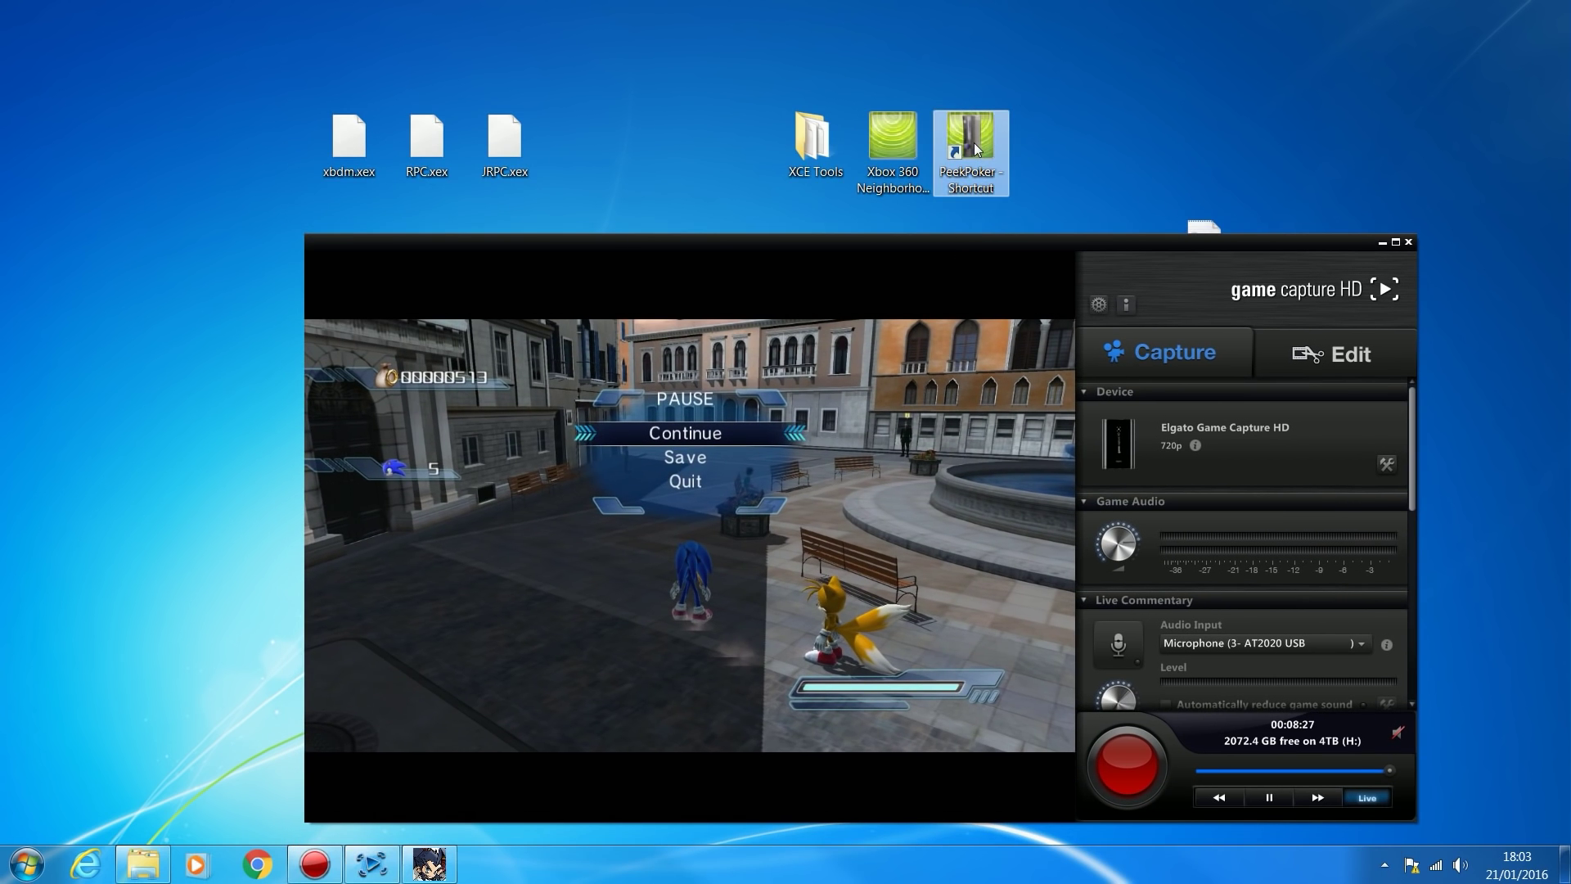
Step: Launch Peek Poker and connect it to the Jtag console at 192.168.1.149
{"action": "double_click", "coordinate": [968, 140]}
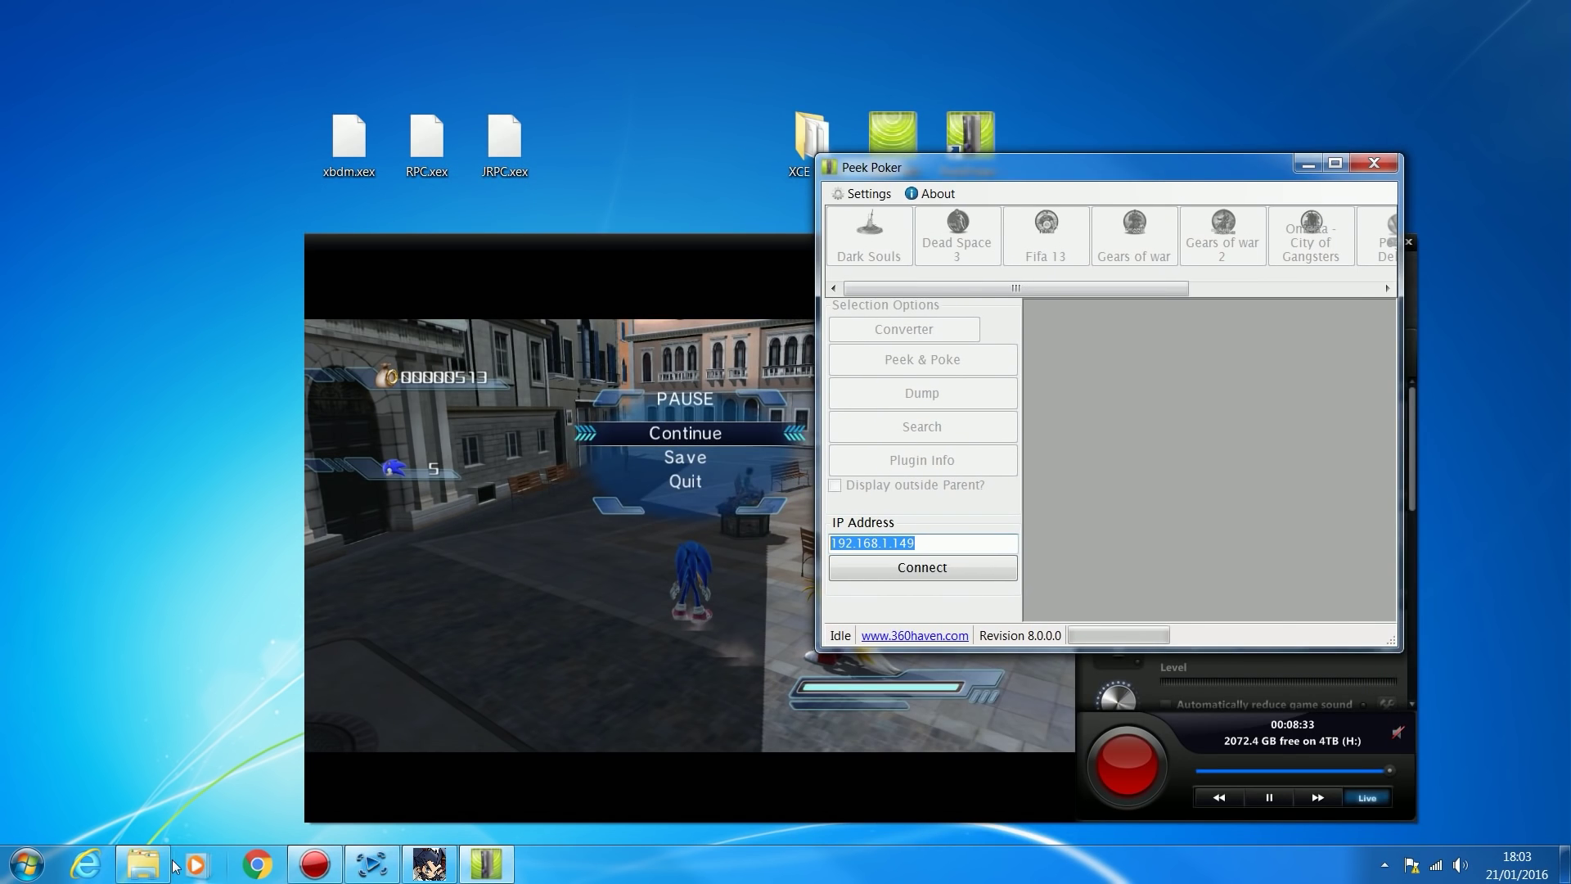
{"action": "left_click", "coordinate": [24, 862]}
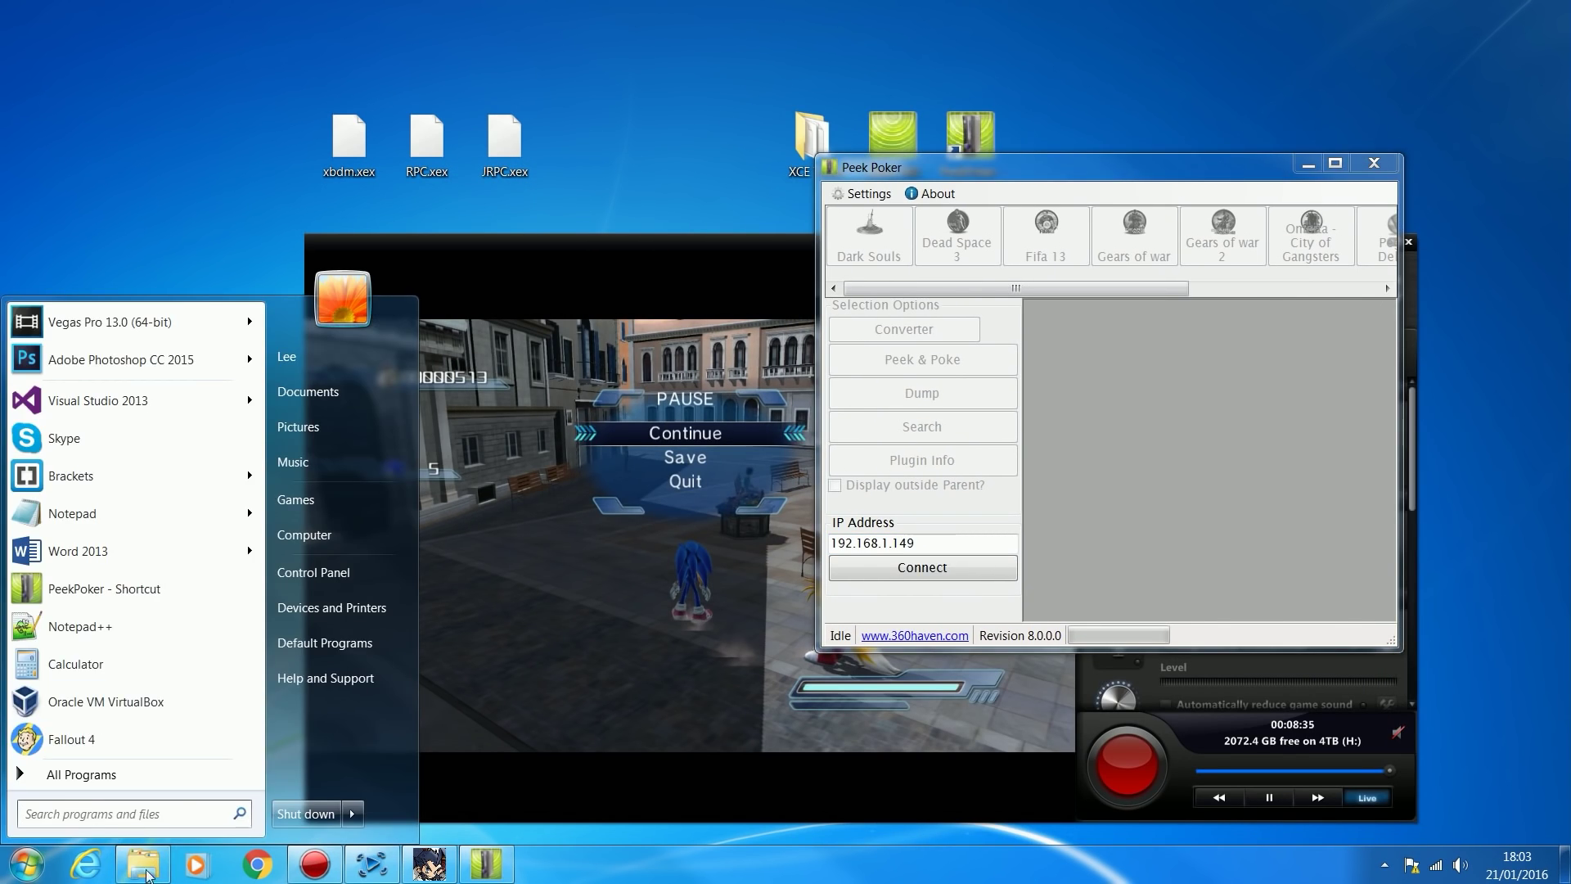
{"action": "left_click", "coordinate": [142, 863]}
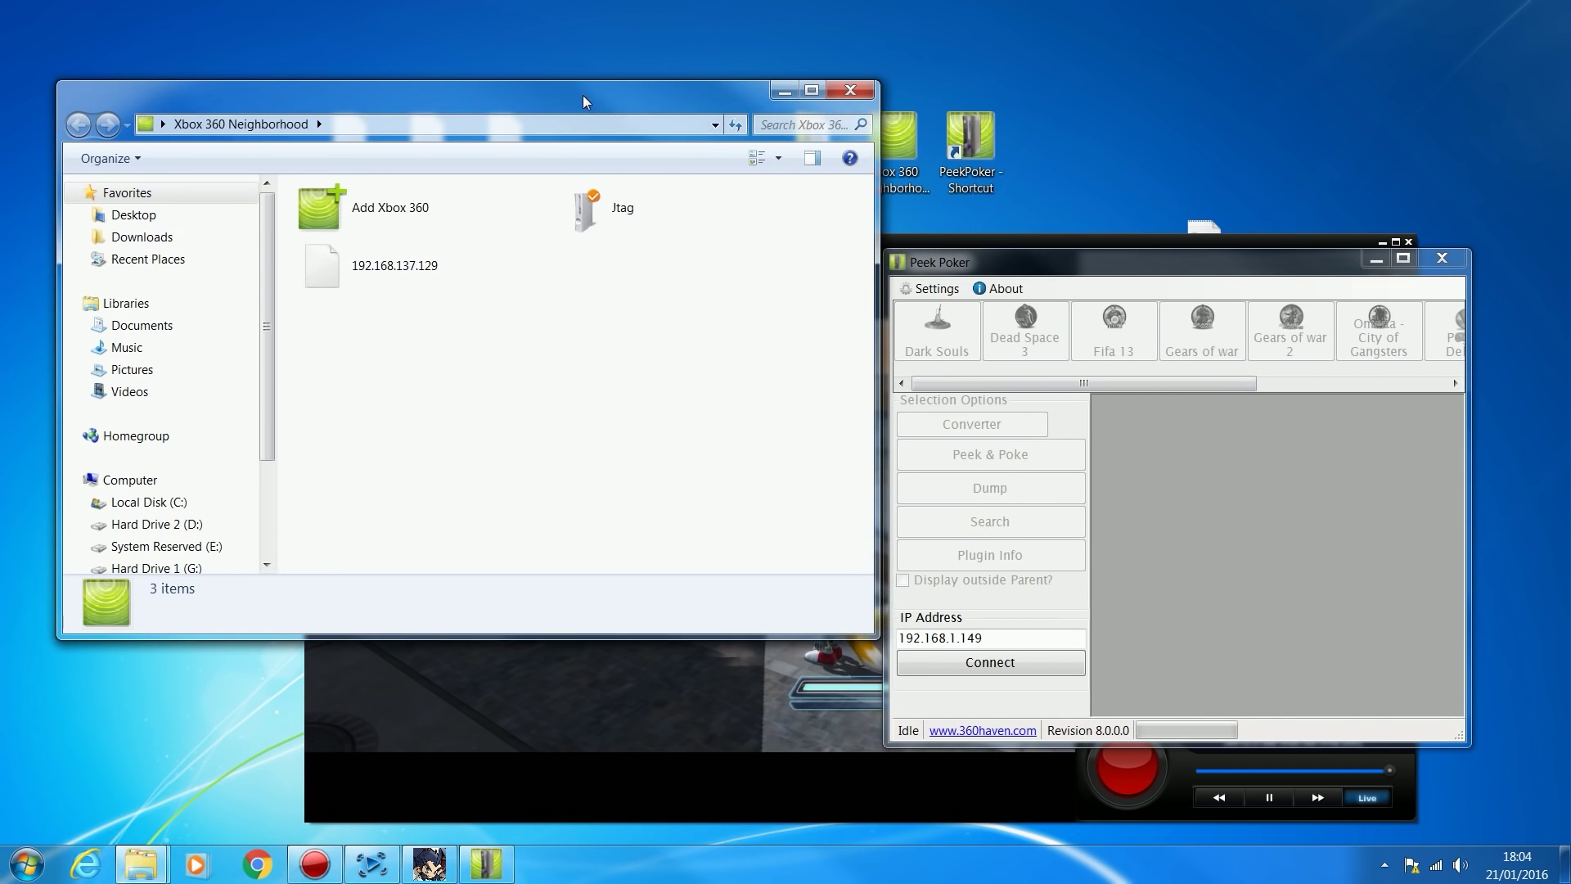
{"action": "right_click", "coordinate": [584, 207]}
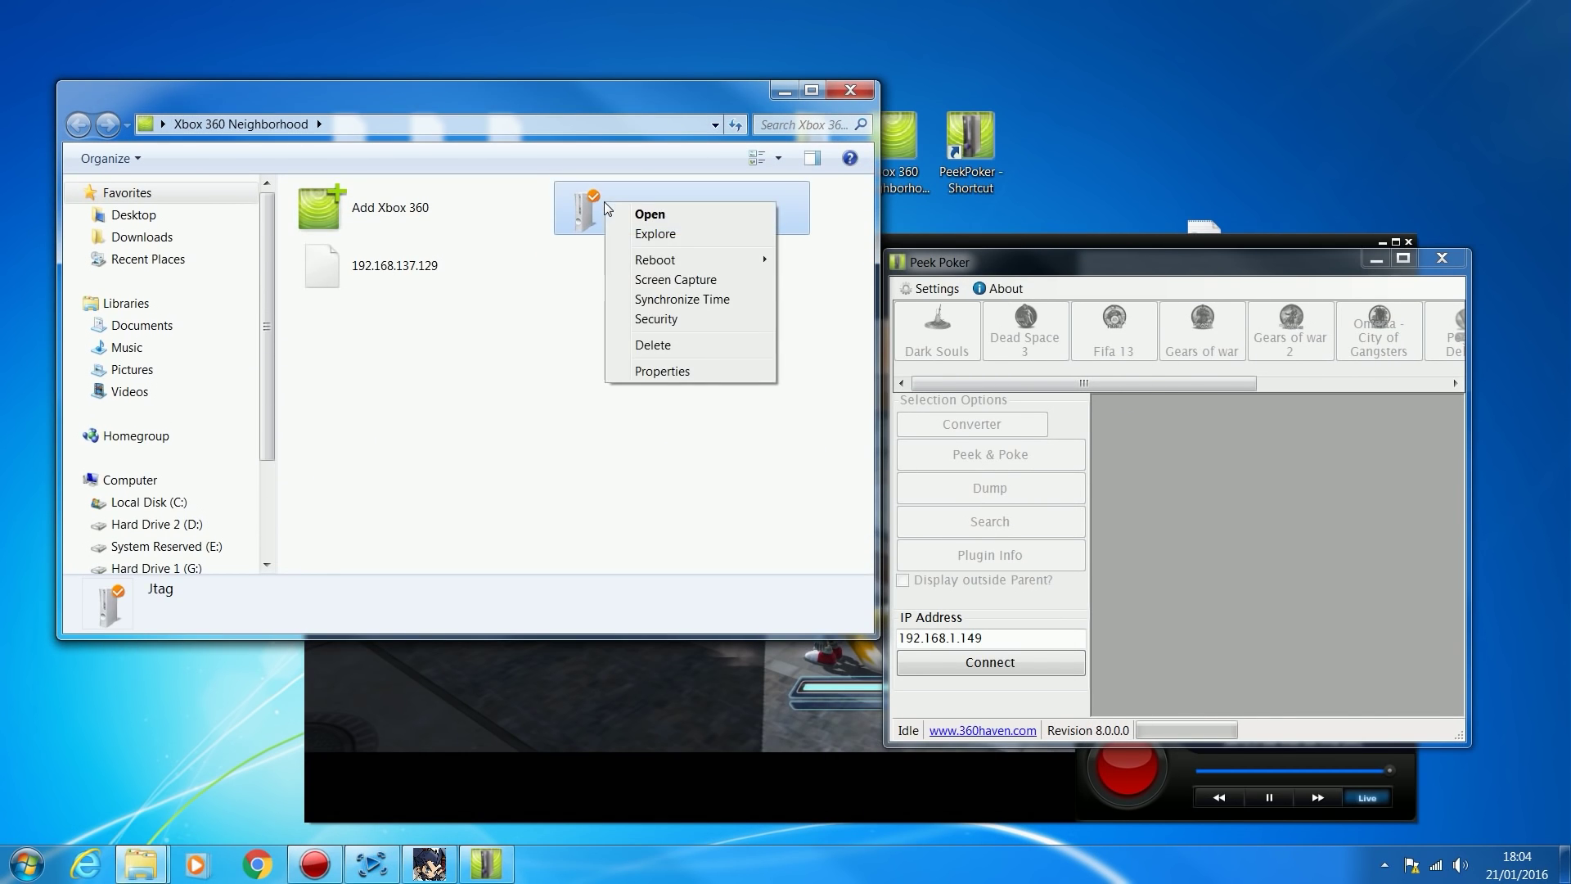
{"action": "mouse_move", "coordinate": [655, 362]}
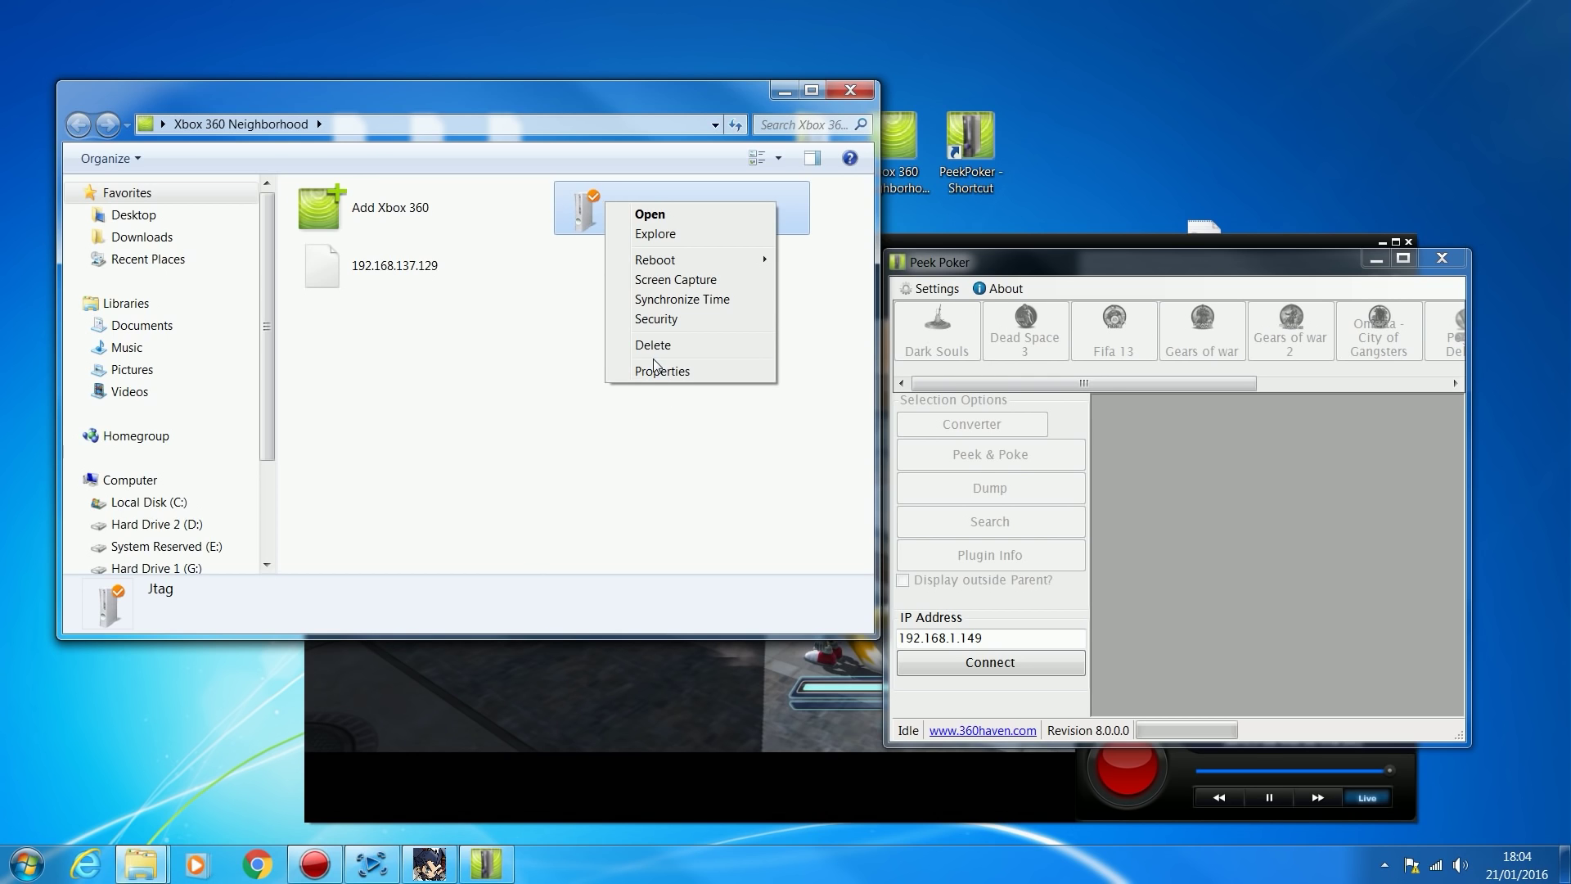
{"action": "left_click", "coordinate": [662, 371]}
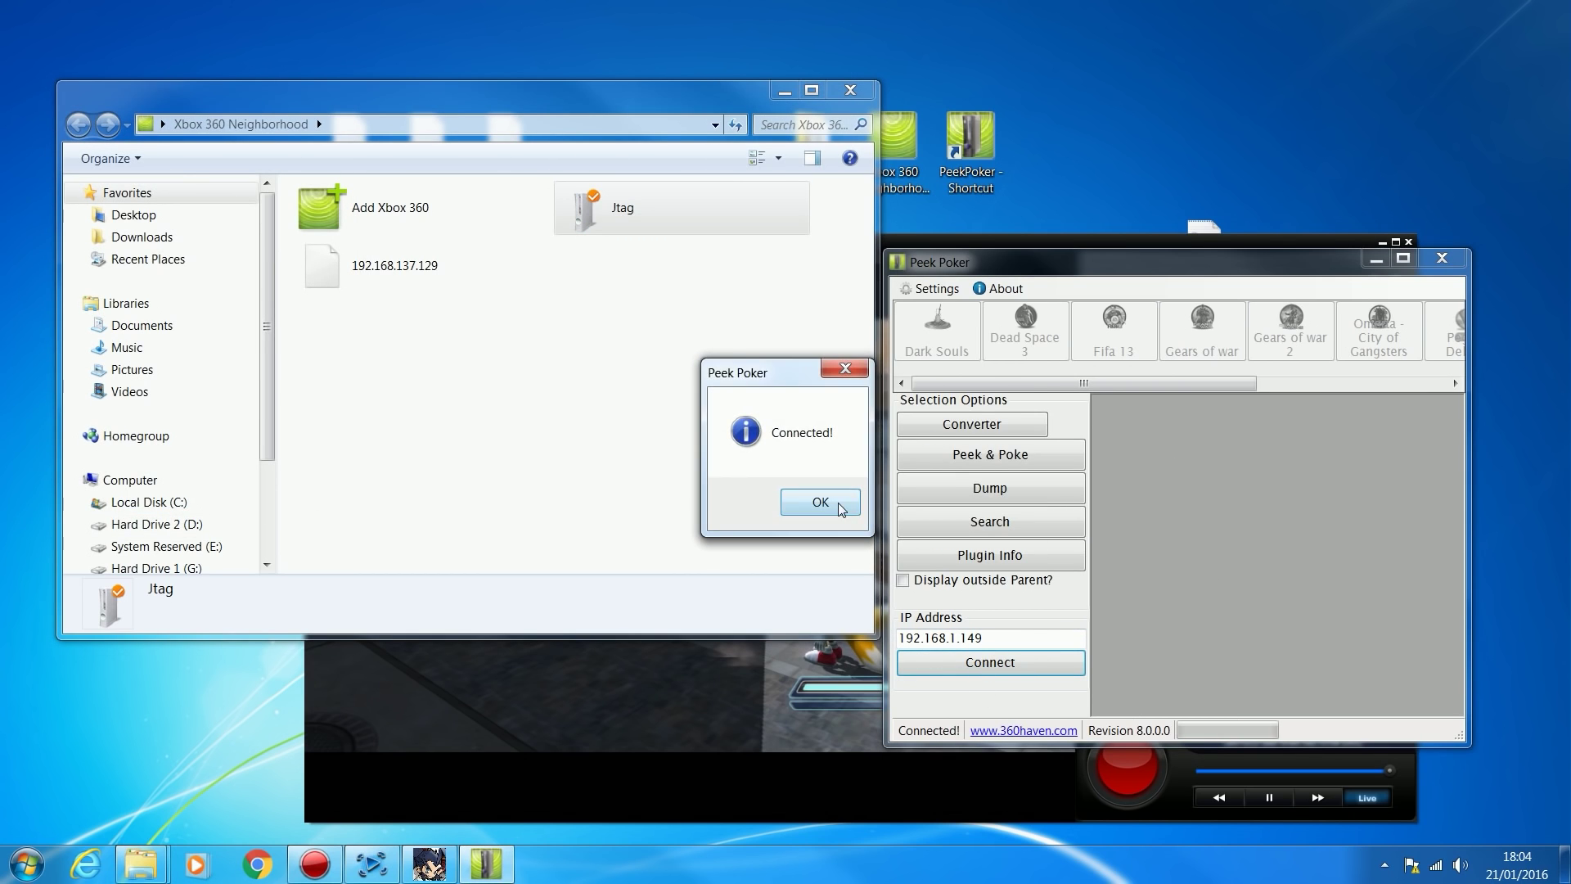
{"action": "left_click", "coordinate": [818, 501]}
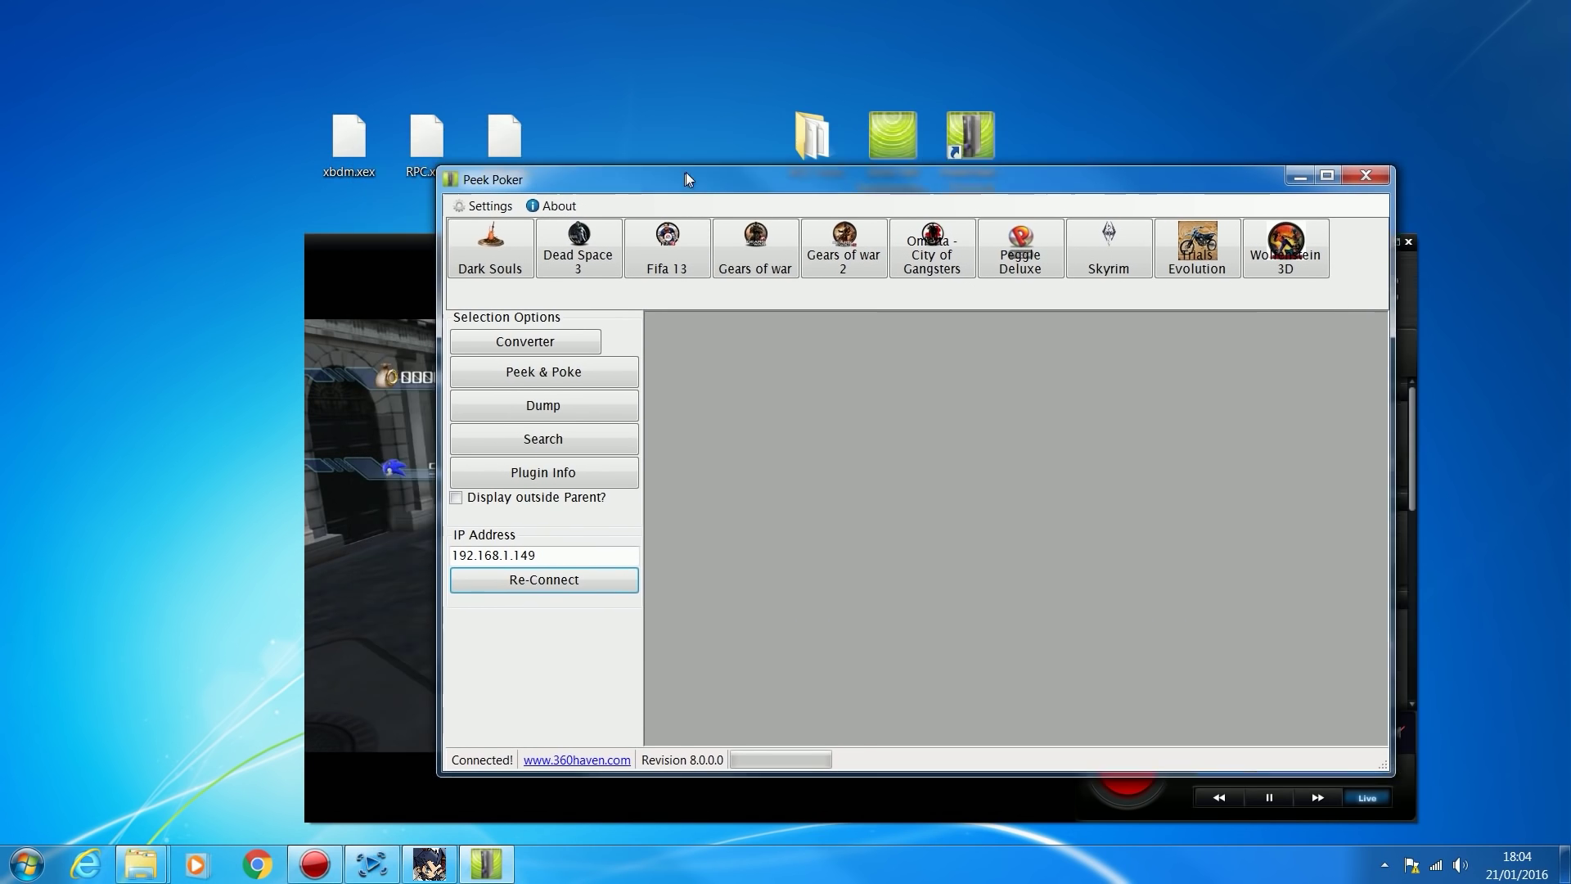
Step: Open Peek & Poke and peek address C51A4C38, which shows the value 513
{"action": "left_click", "coordinate": [543, 371]}
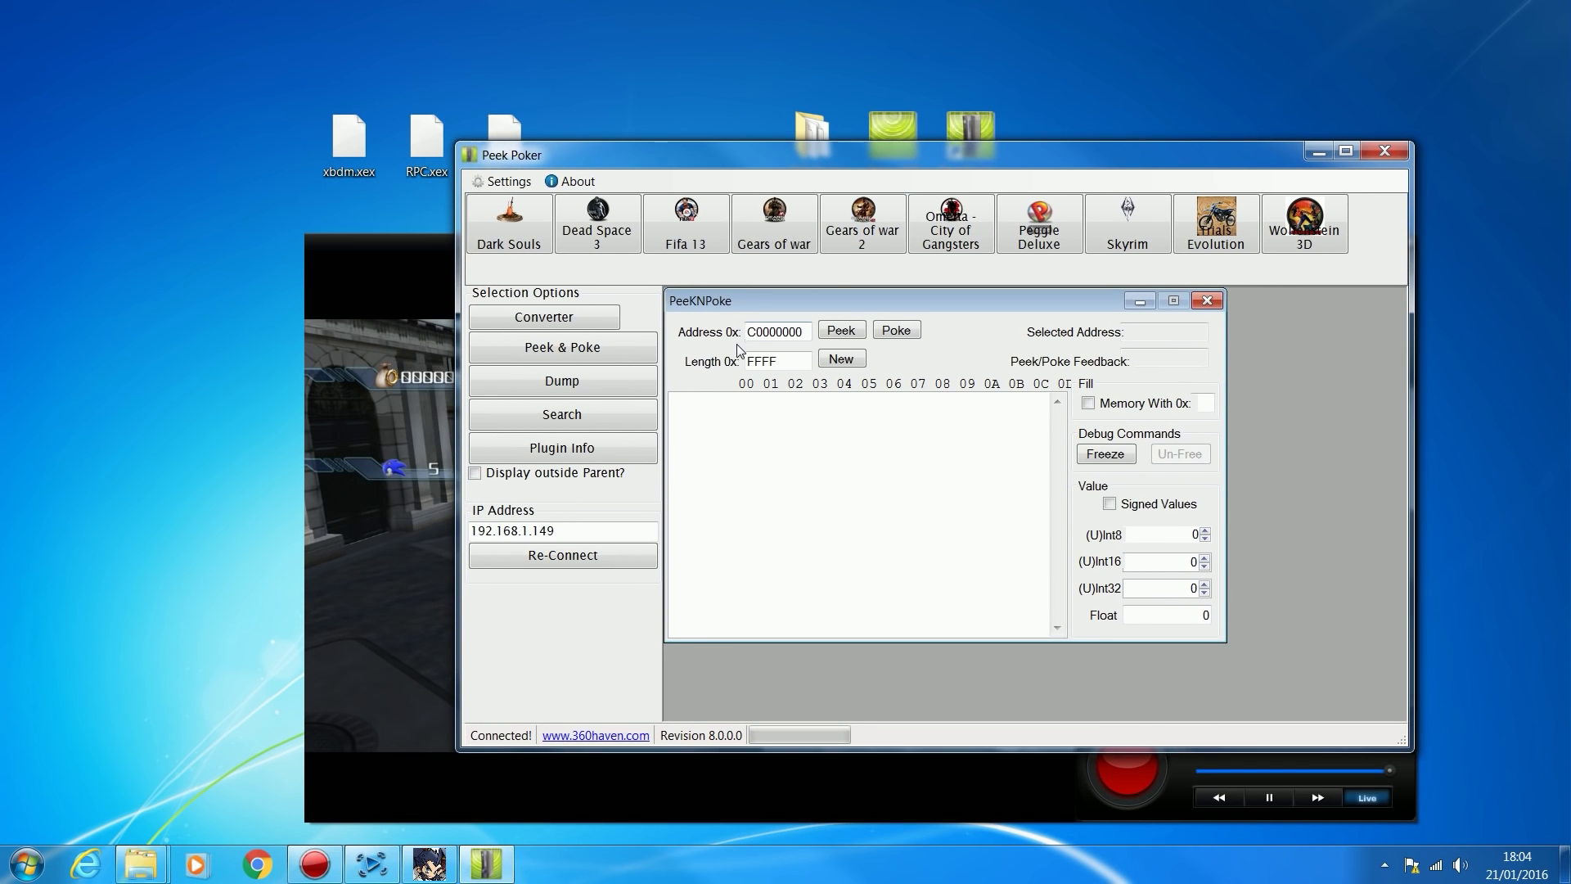
{"action": "triple_click", "coordinate": [775, 331]}
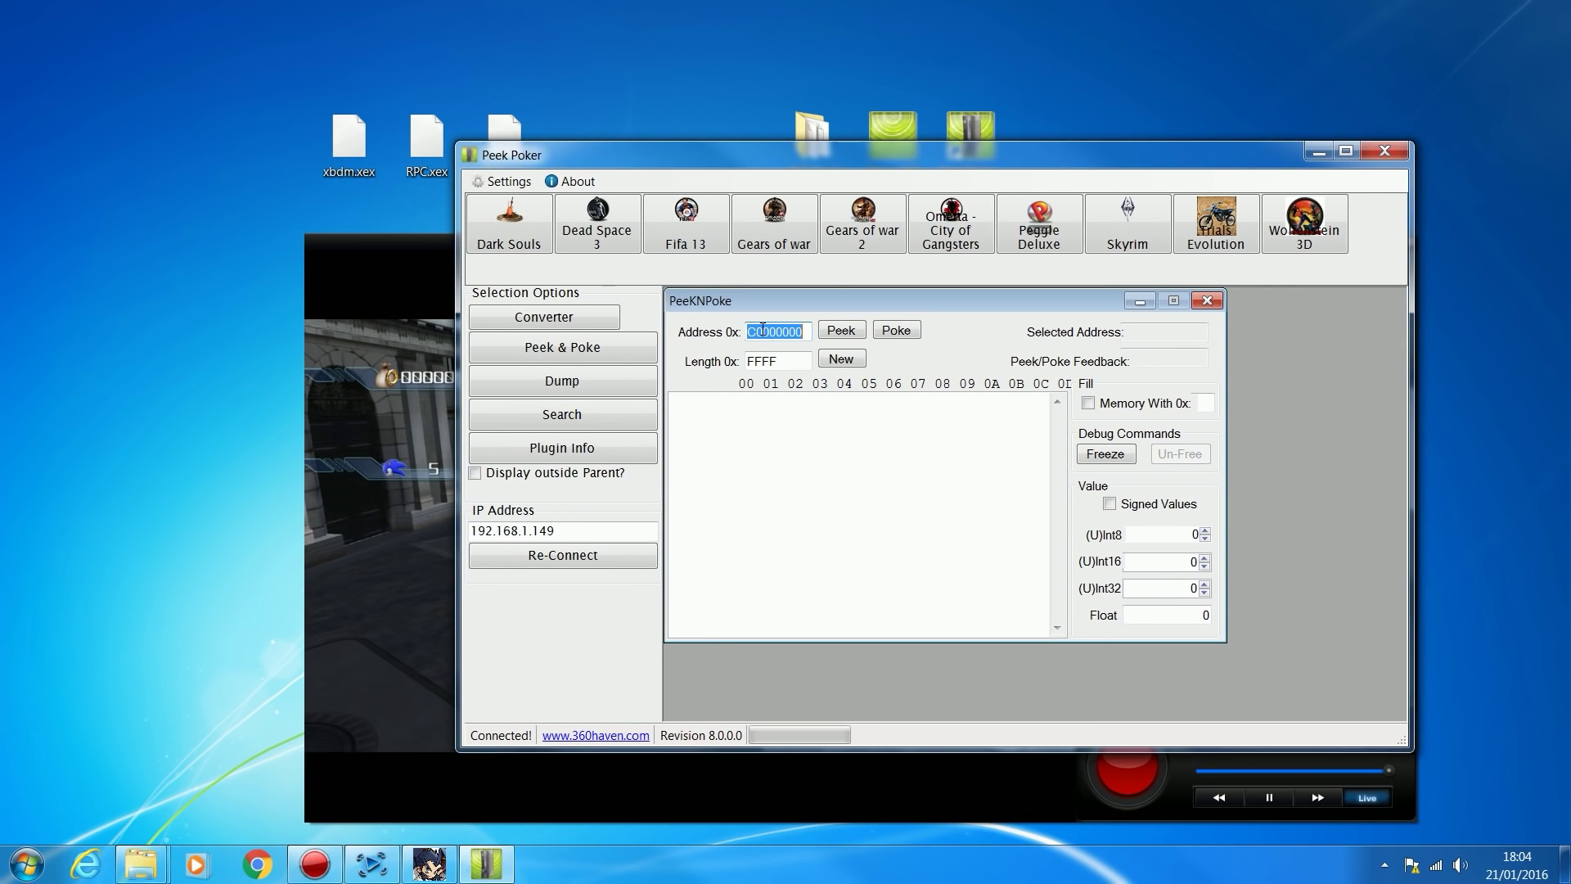
{"action": "type", "text": "C51A4C38"}
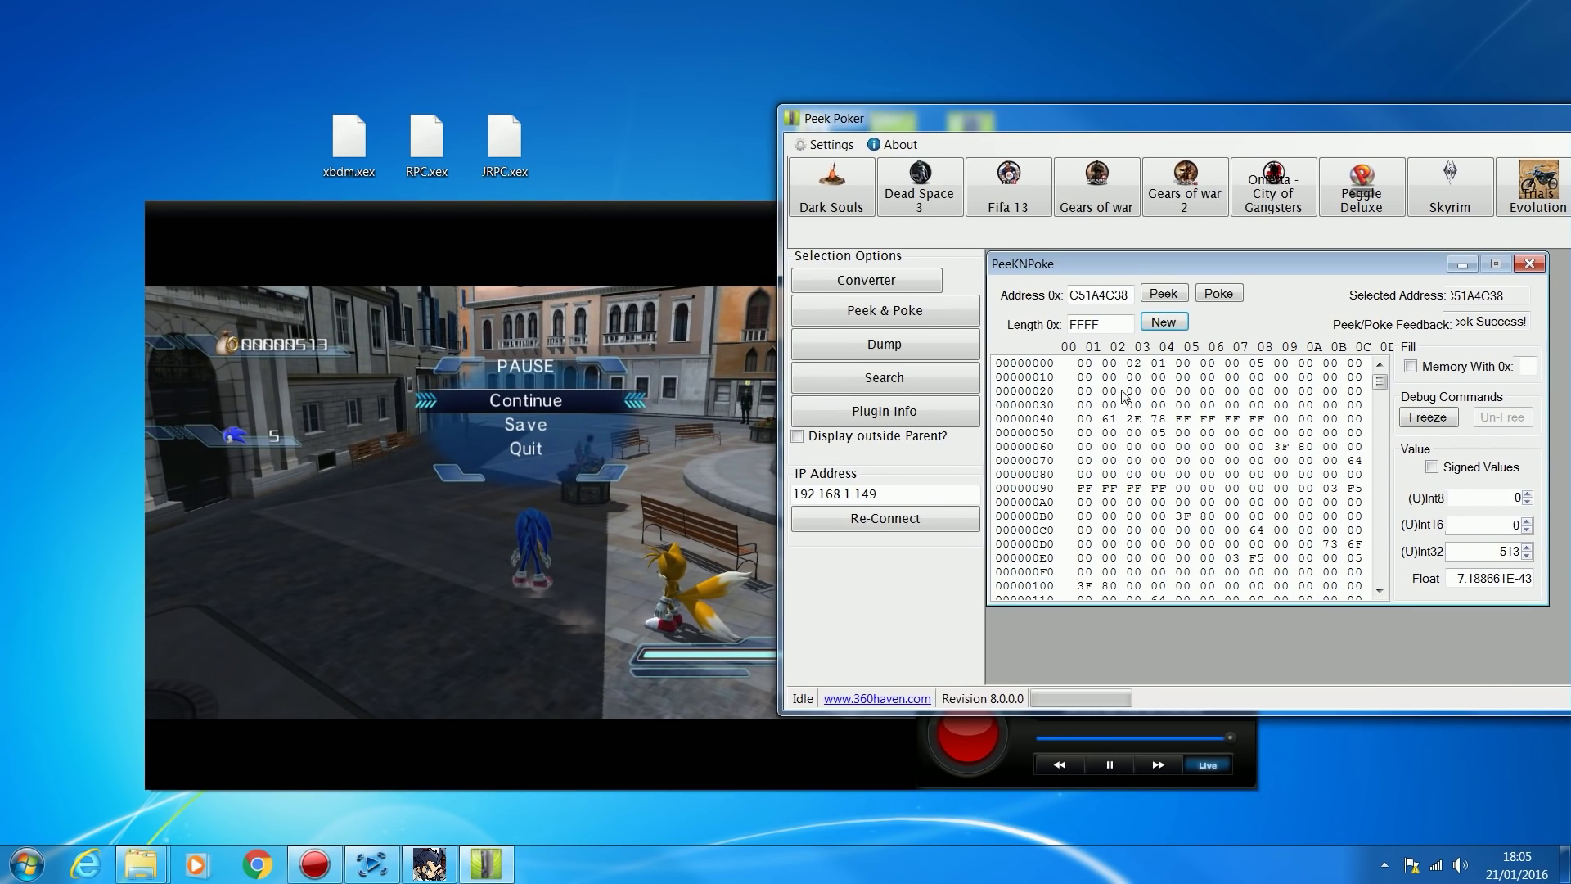
{"action": "left_click", "coordinate": [26, 862]}
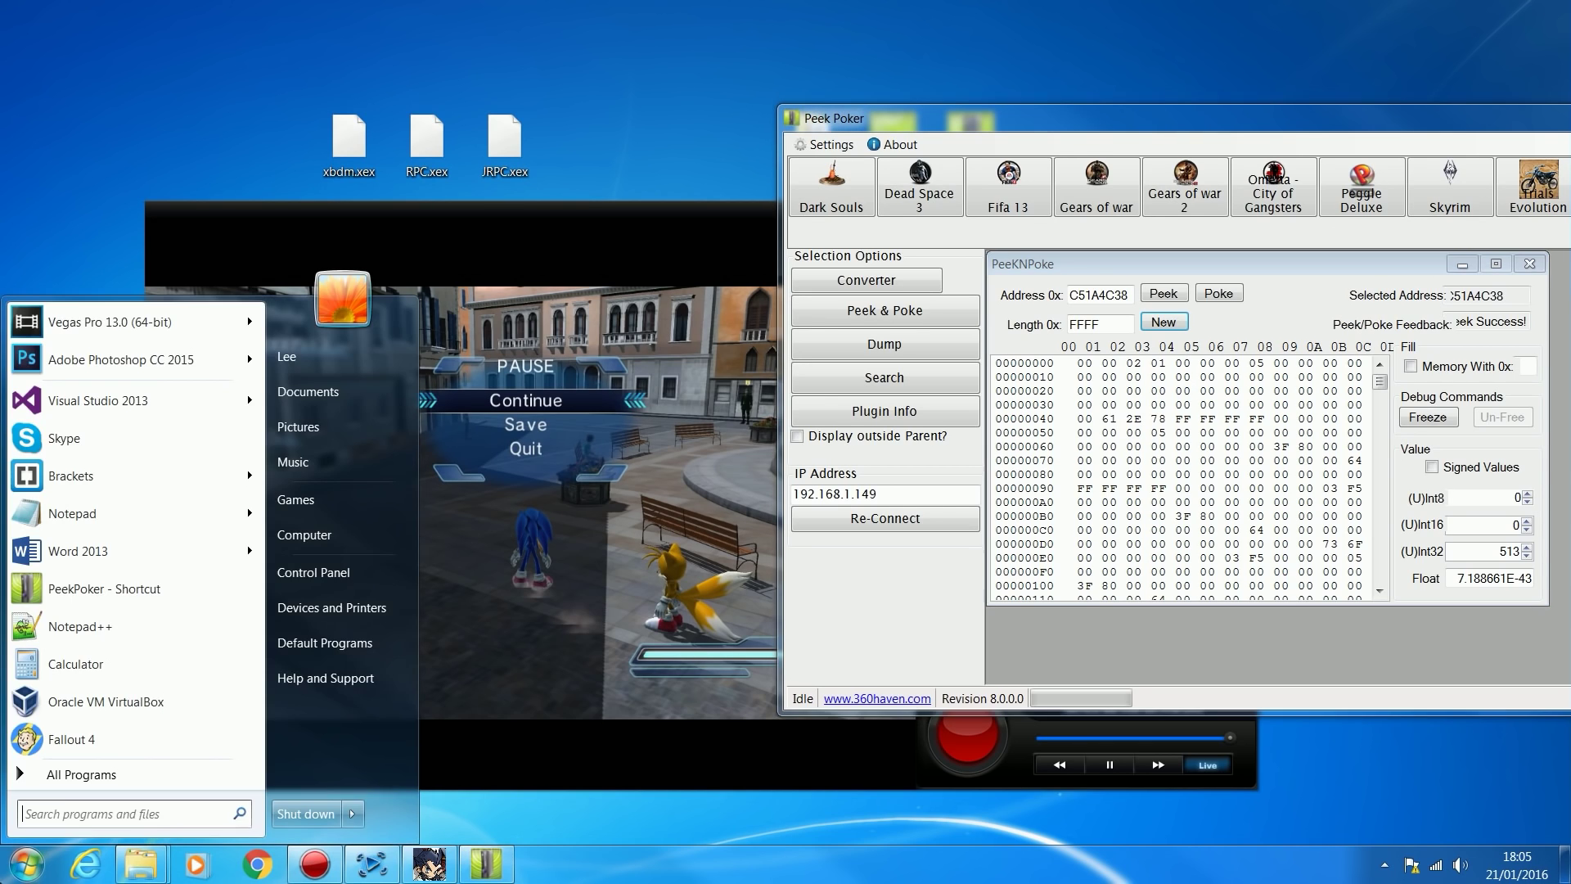
{"action": "mouse_move", "coordinate": [135, 664]}
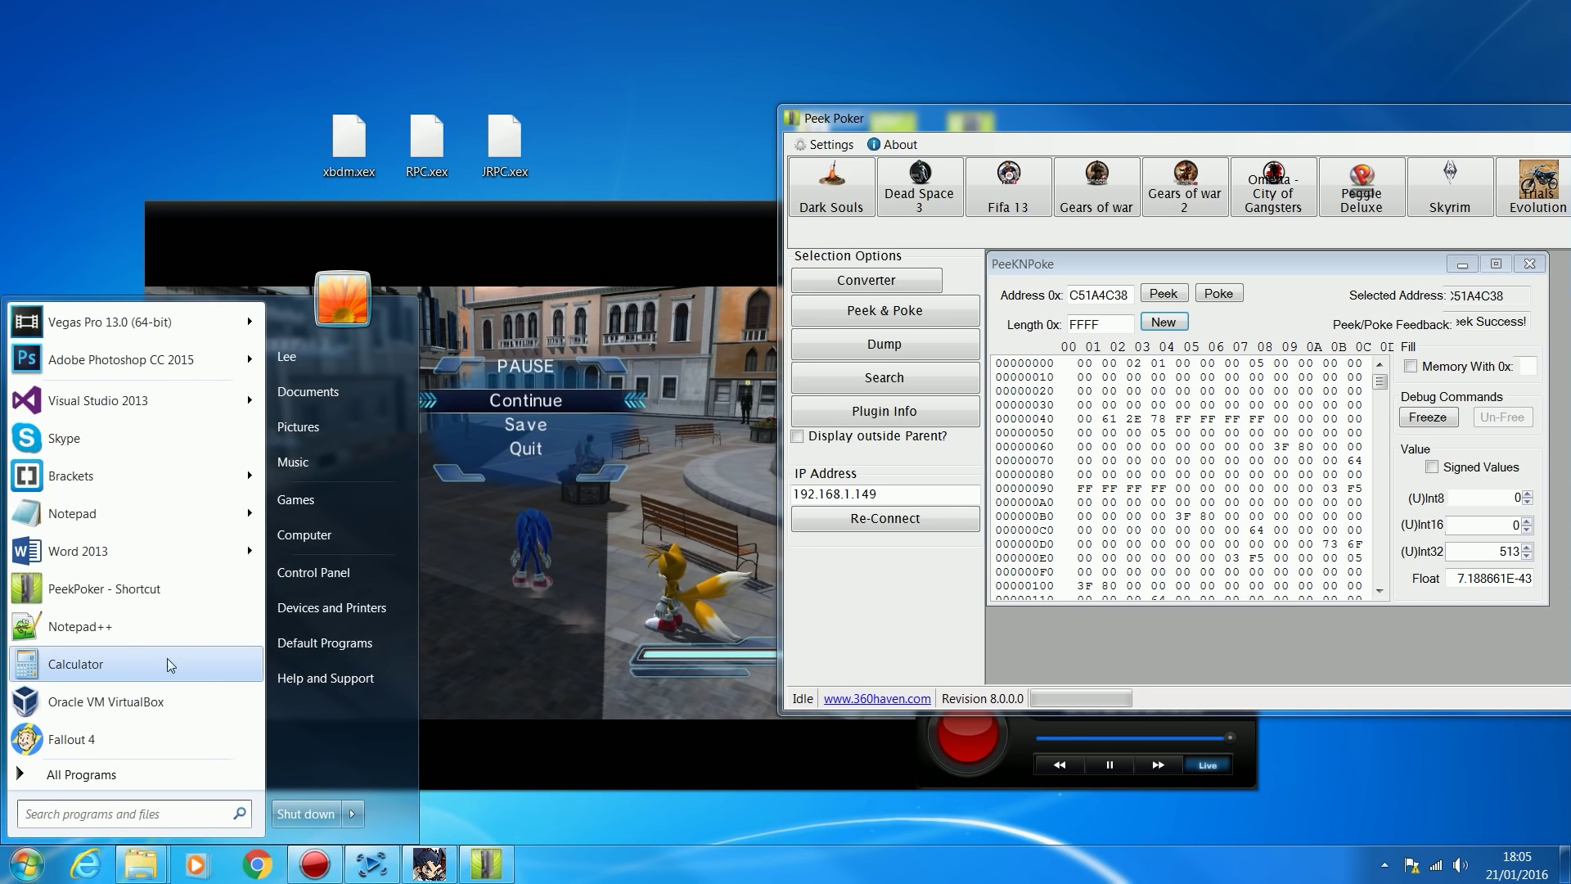
Step: Open Calculator in Programmer view with Hex selected and enter 24
{"action": "left_click", "coordinate": [72, 664]}
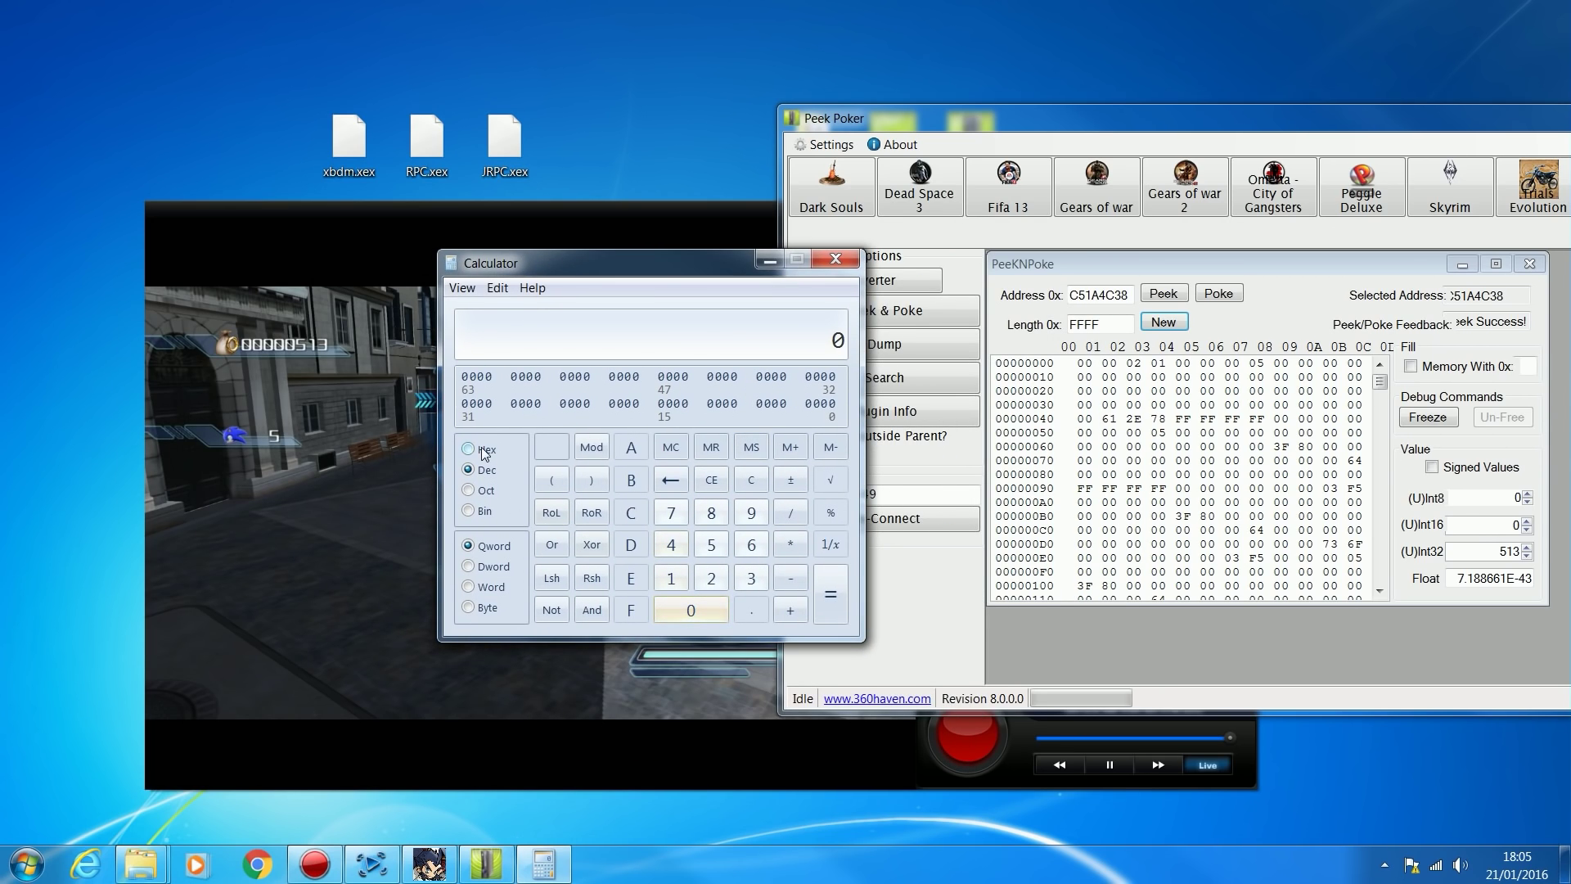
{"action": "left_click", "coordinate": [496, 287]}
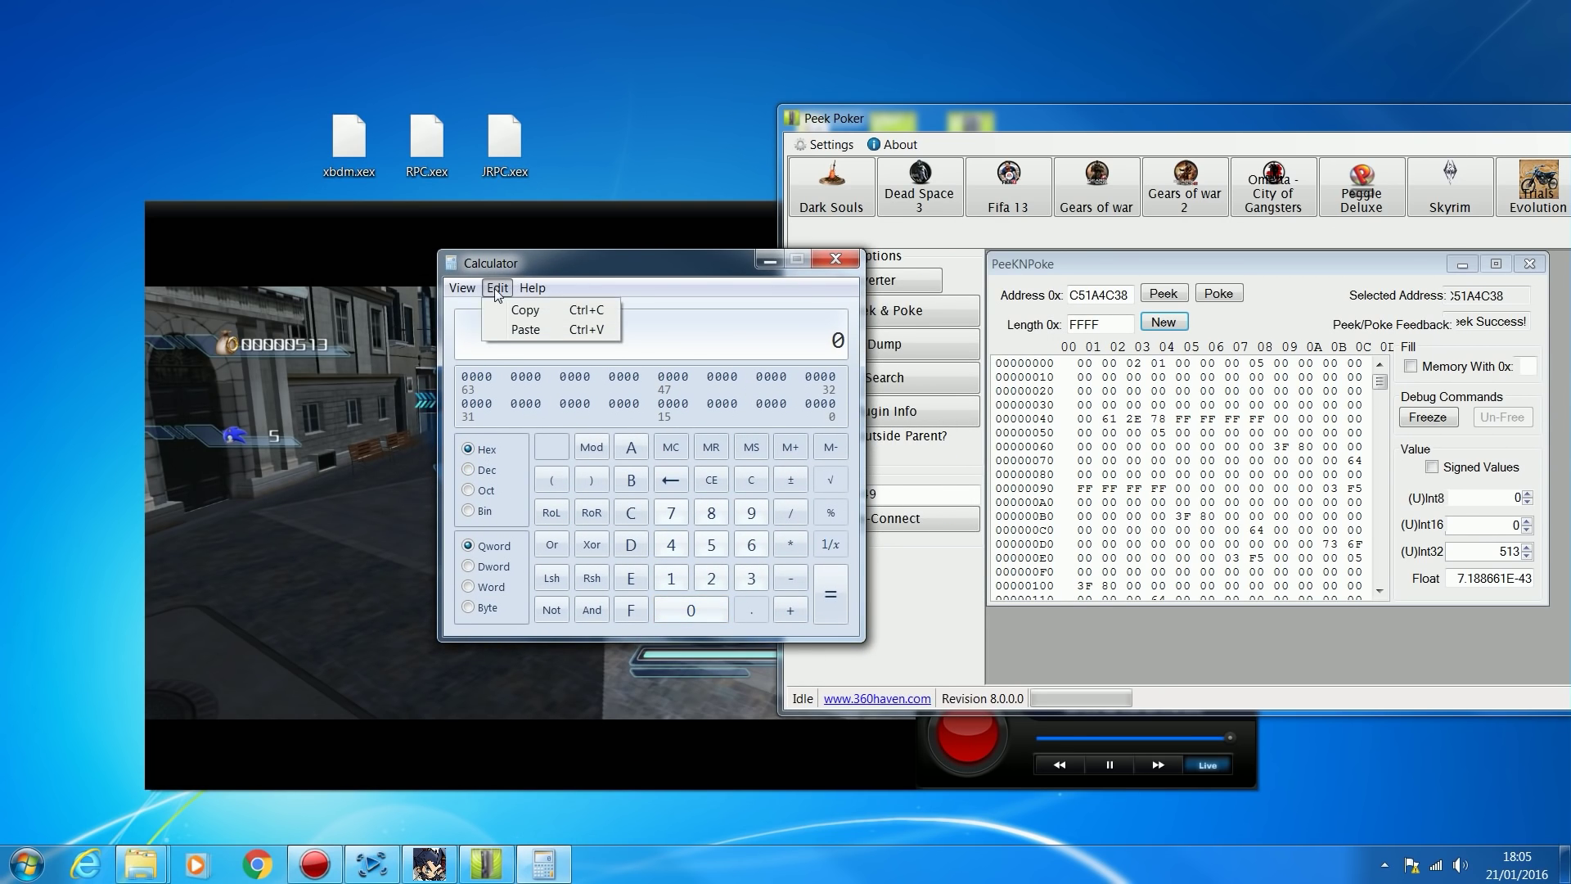
{"action": "left_click", "coordinate": [461, 287]}
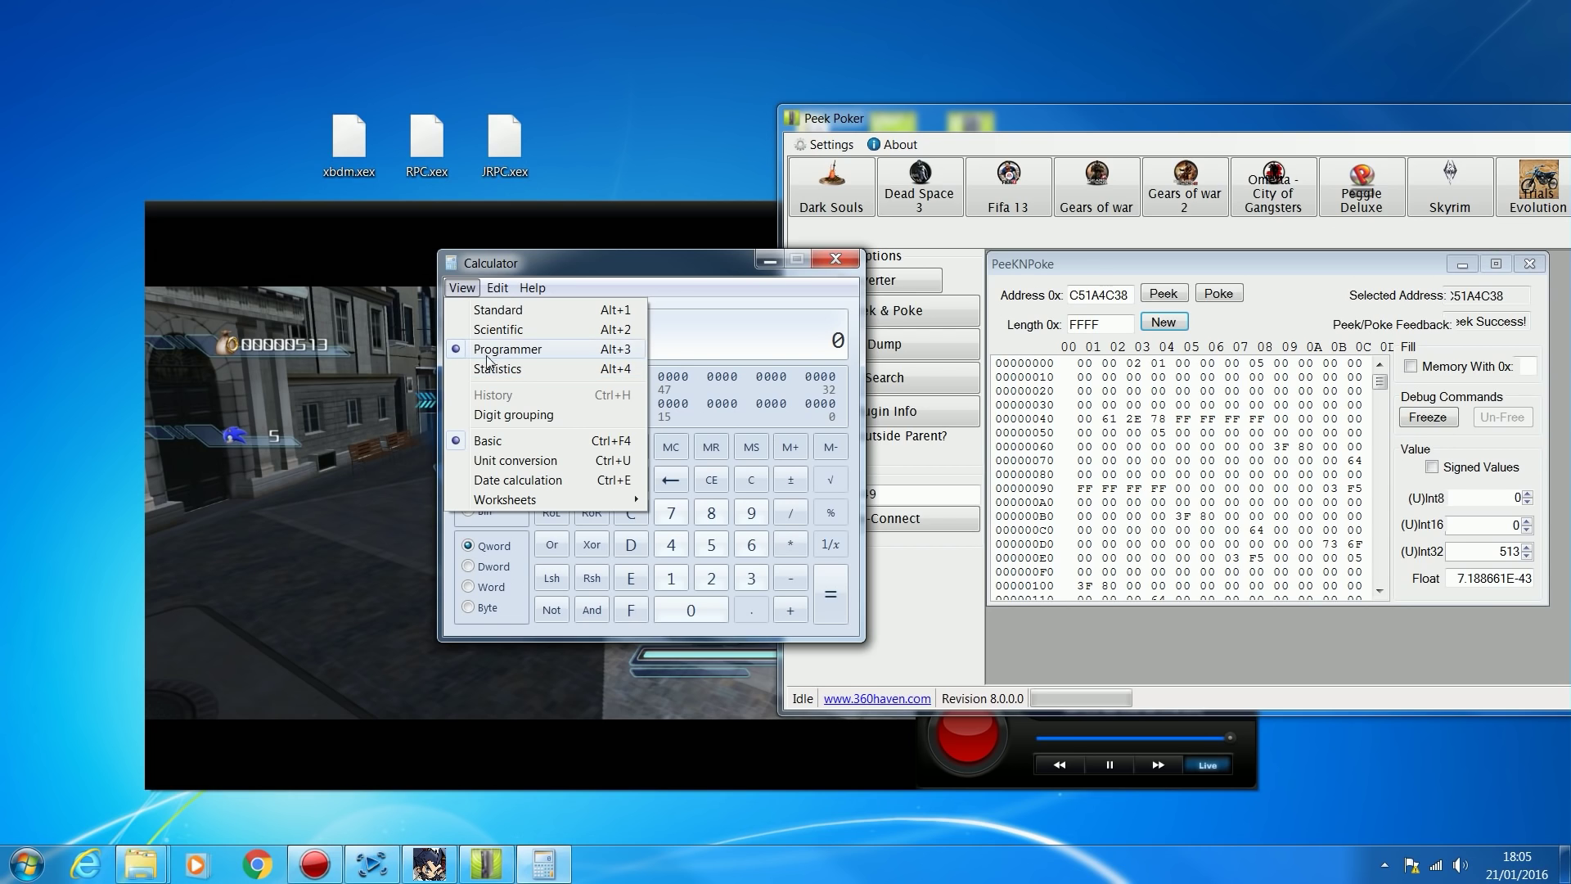
{"action": "left_click", "coordinate": [508, 348]}
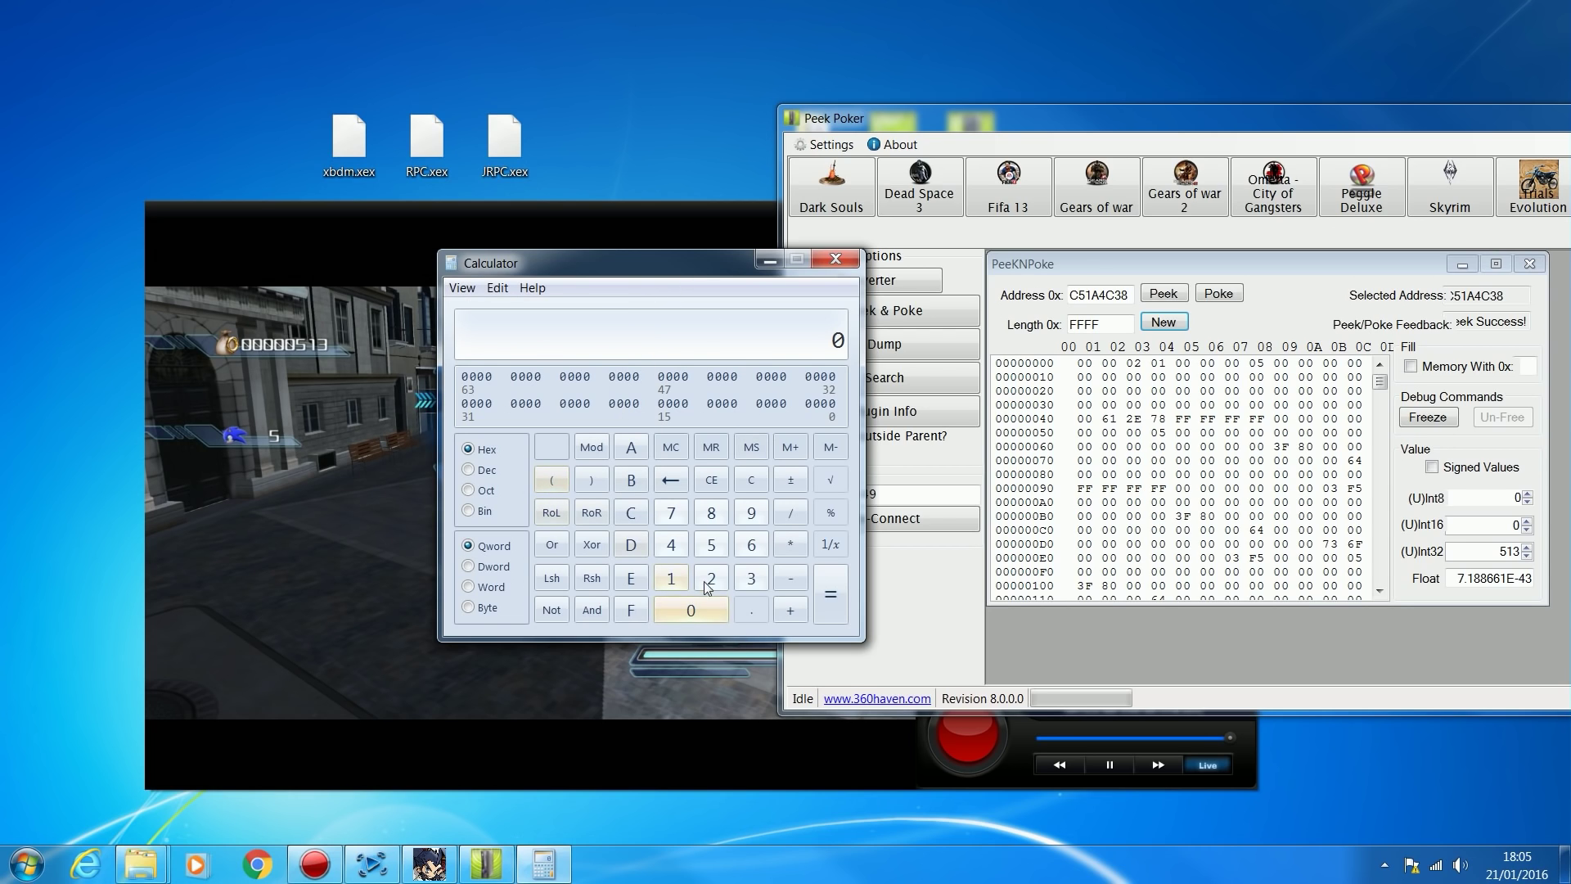
{"action": "left_click", "coordinate": [709, 577]}
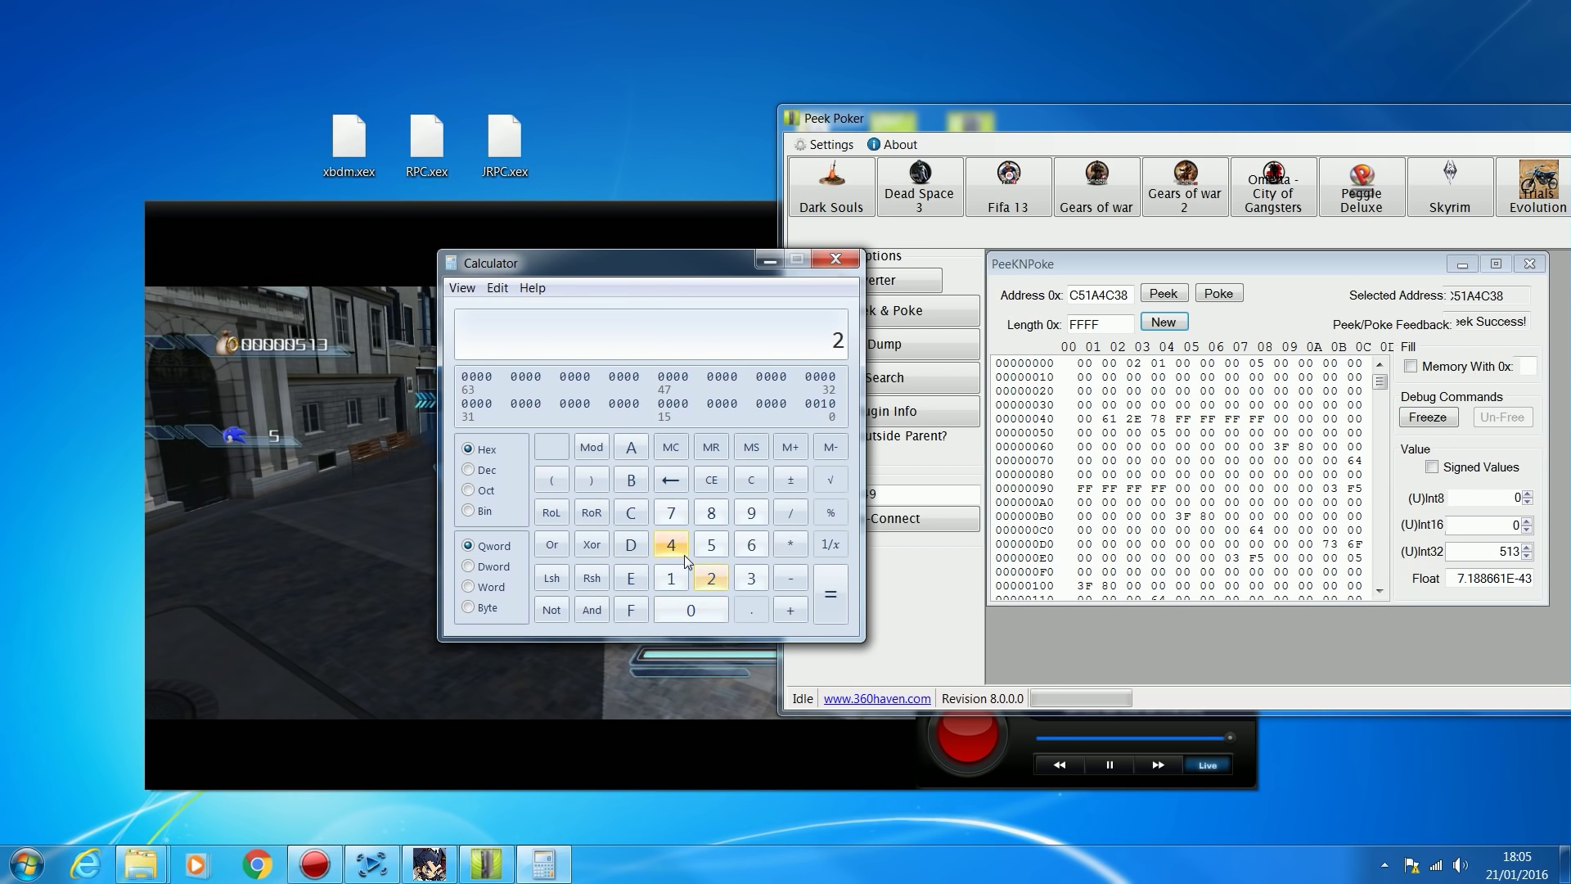
{"action": "left_click", "coordinate": [670, 577]}
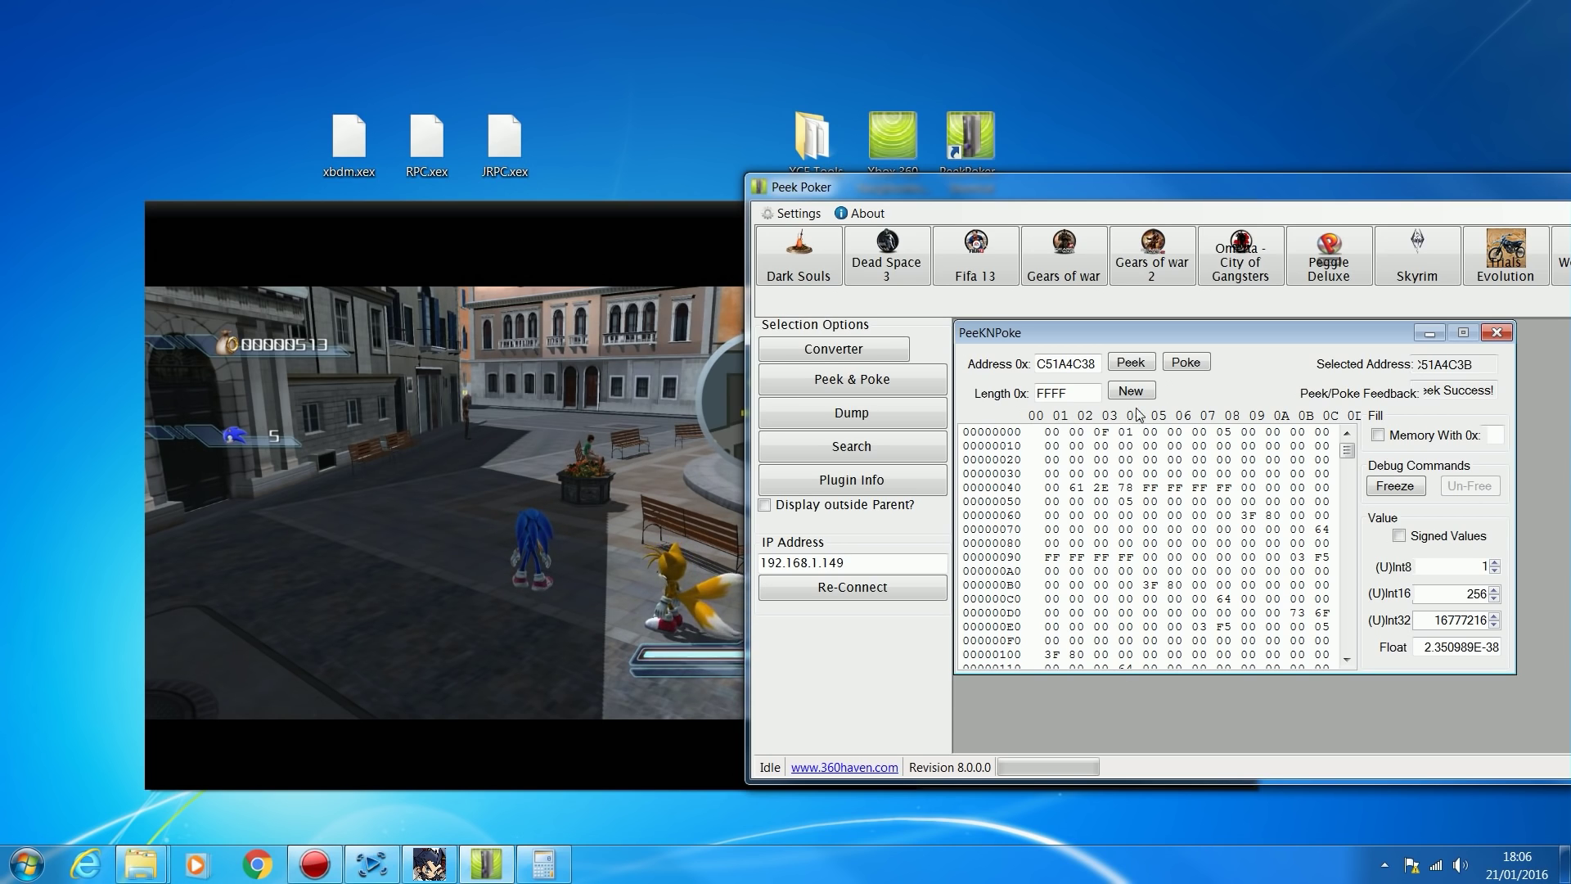
Step: Poke the edited bytes at C51A4C38, changing the in-game rings to 16776961
{"action": "left_click", "coordinate": [1130, 362]}
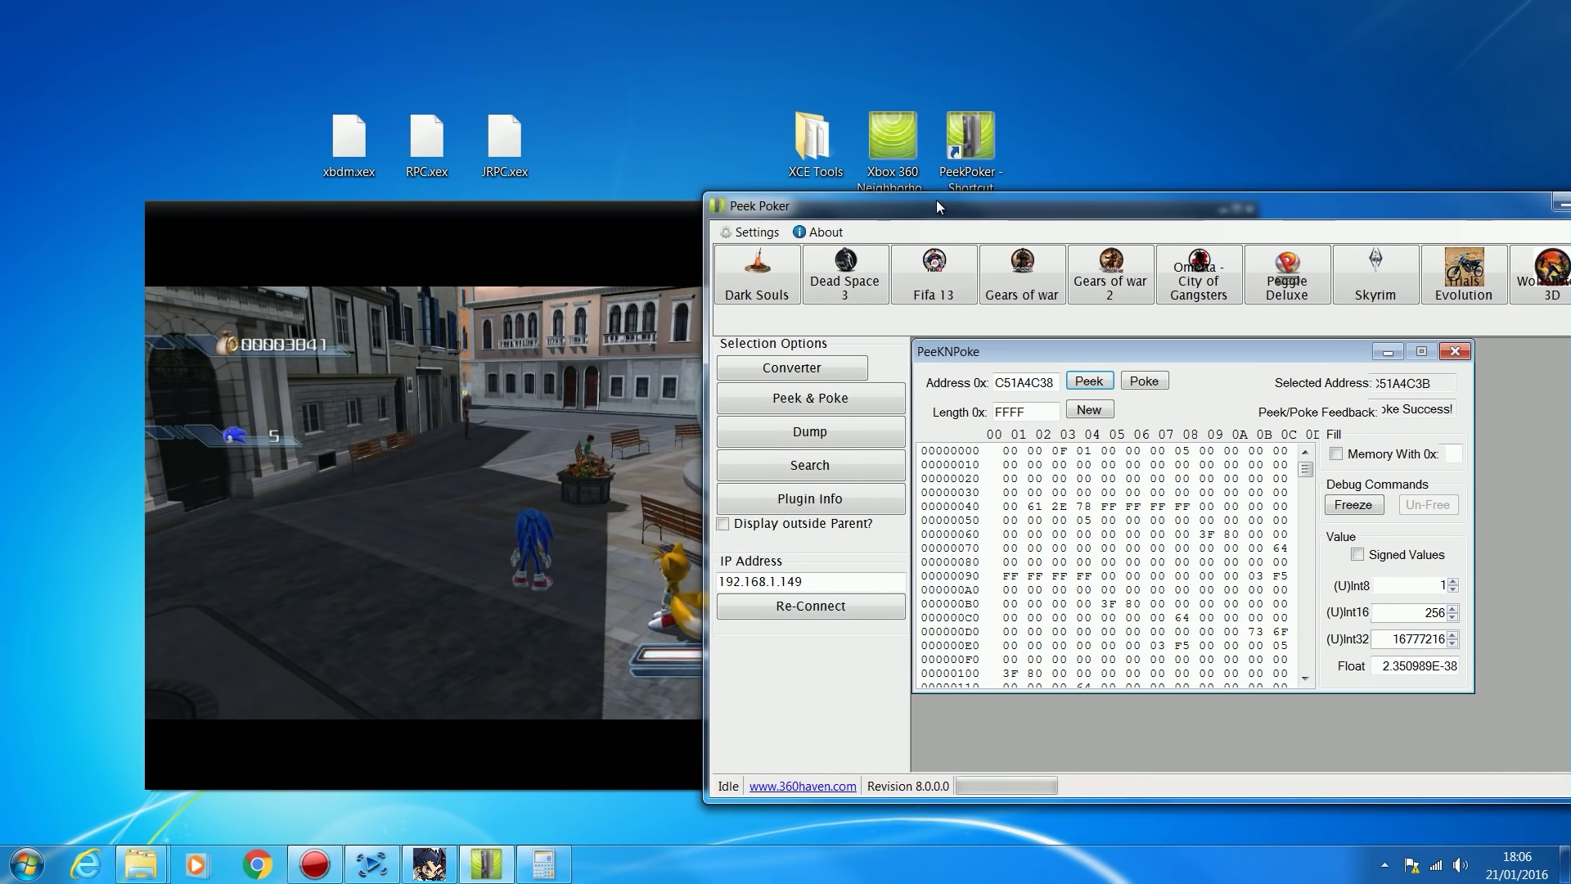
{"action": "left_click", "coordinate": [1041, 450]}
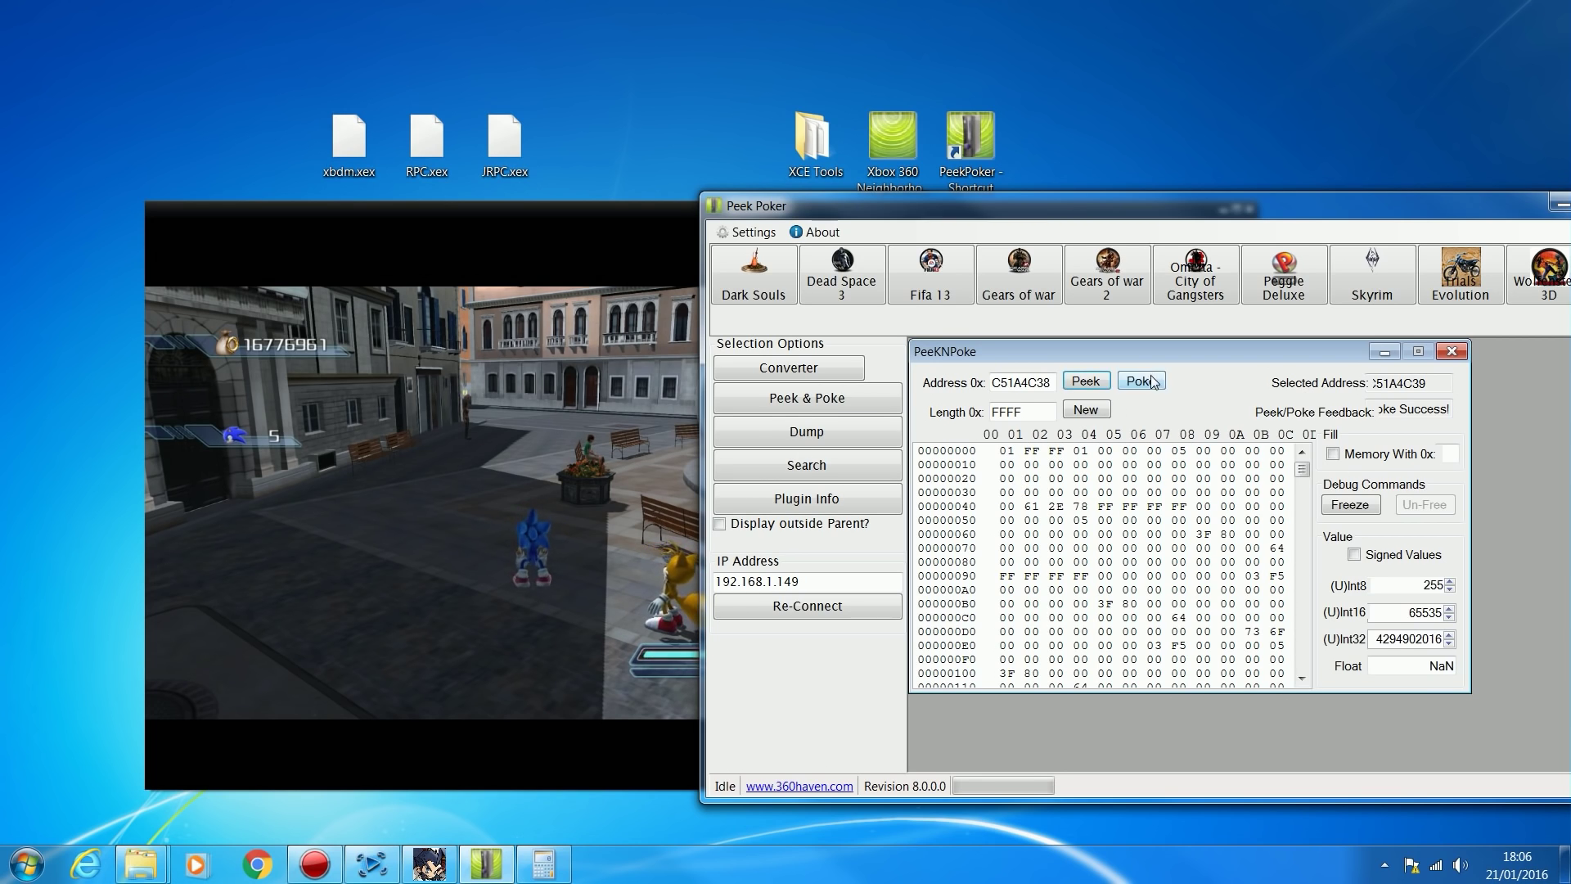
Step: Rewrite the ring bytes at C51A4C38 so the in-game rings read 99999999
{"action": "left_click", "coordinate": [1009, 450]}
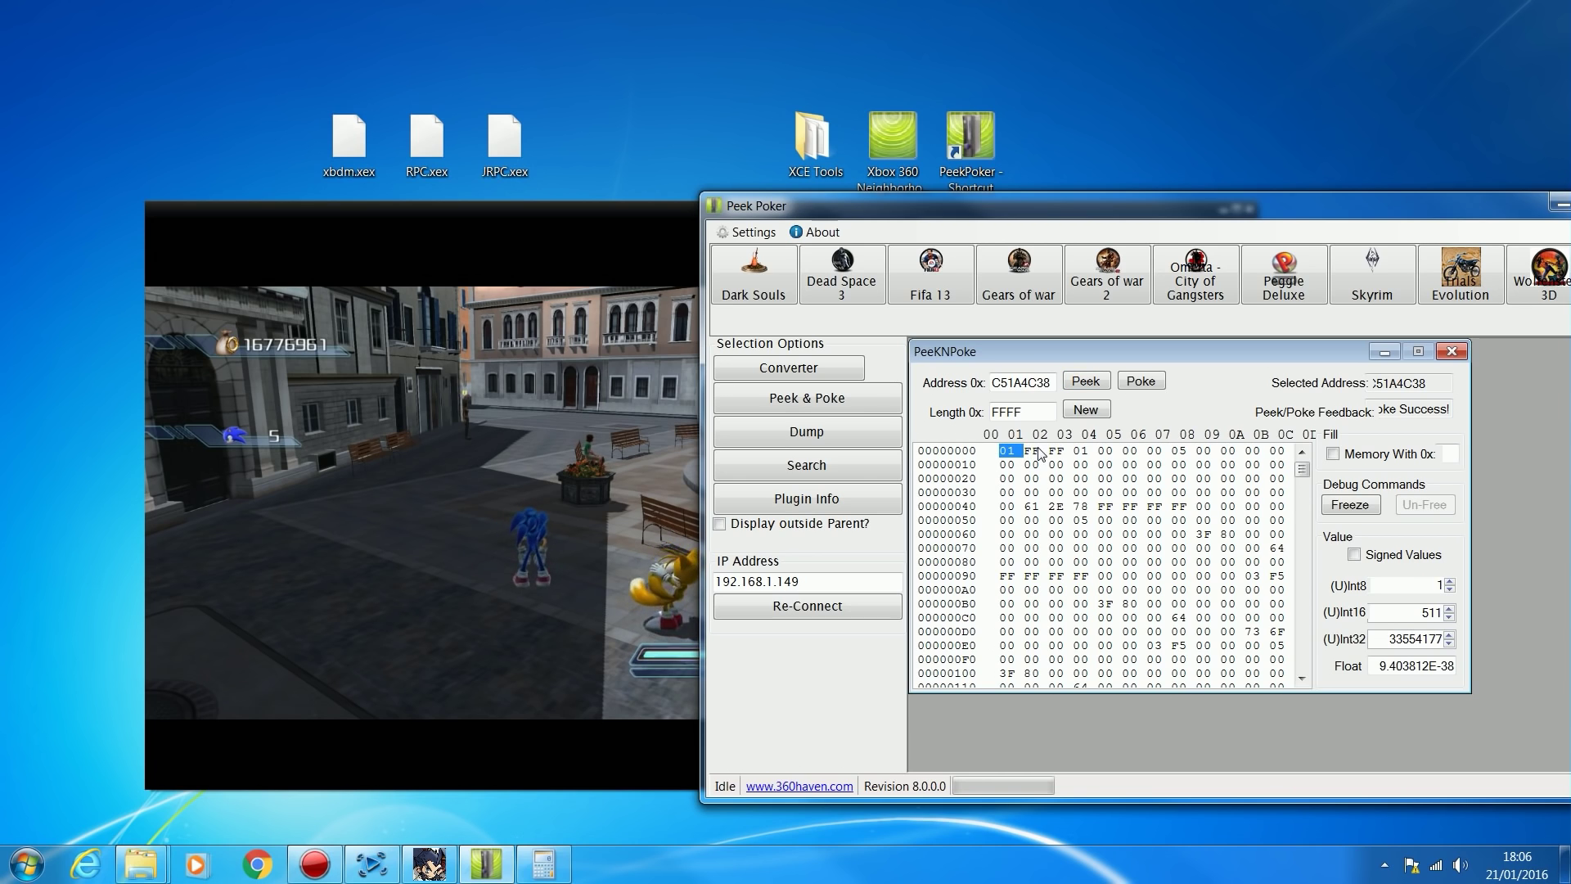
{"action": "left_click", "coordinate": [1142, 379]}
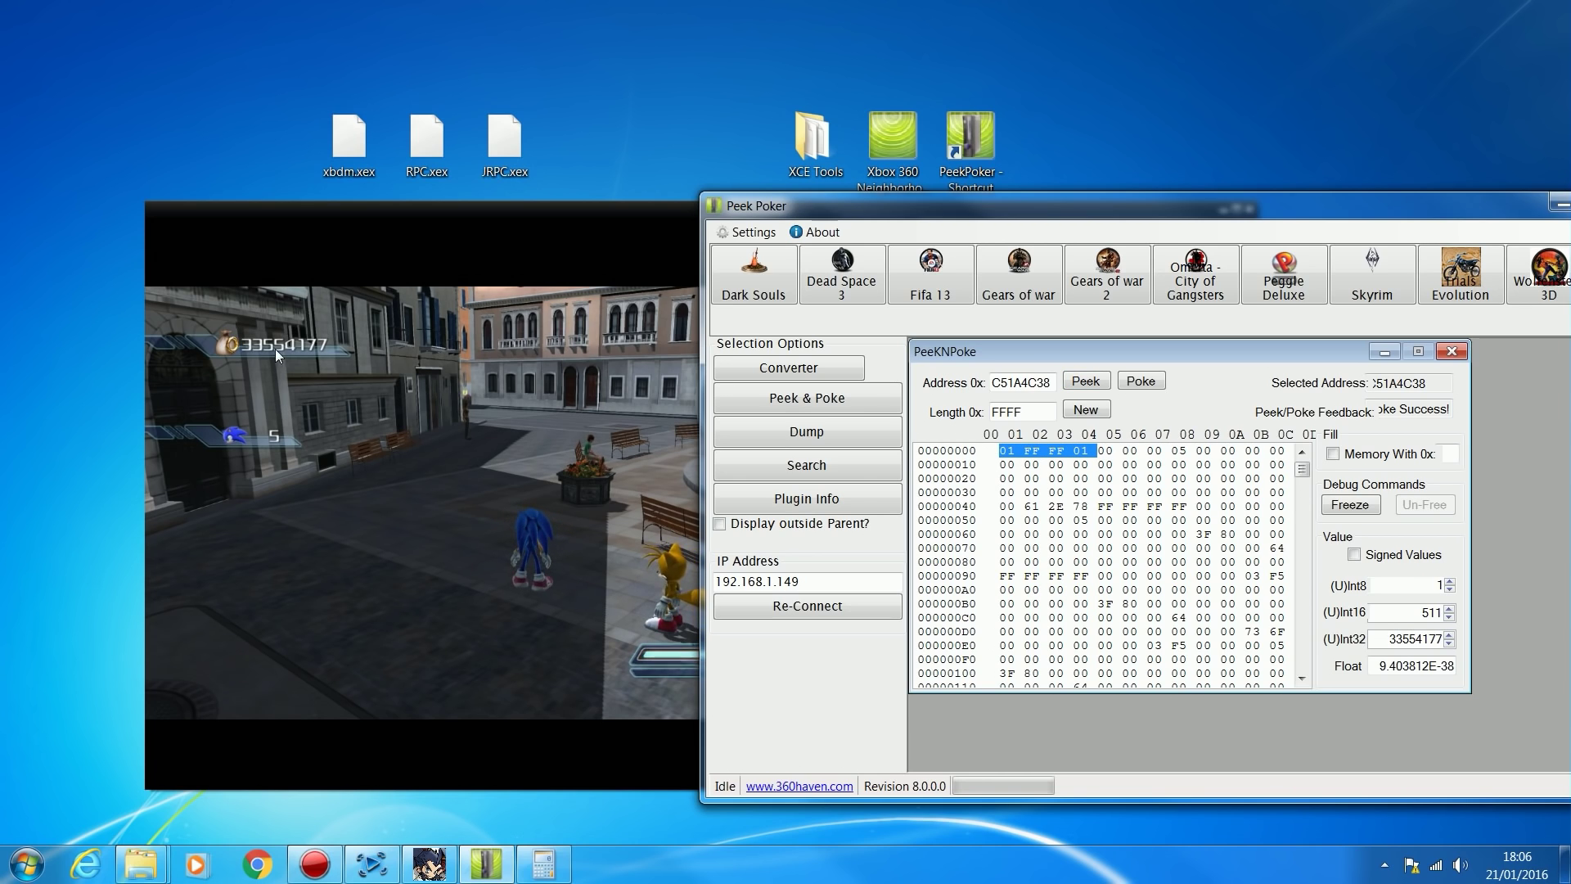
{"action": "left_click", "coordinate": [1045, 464]}
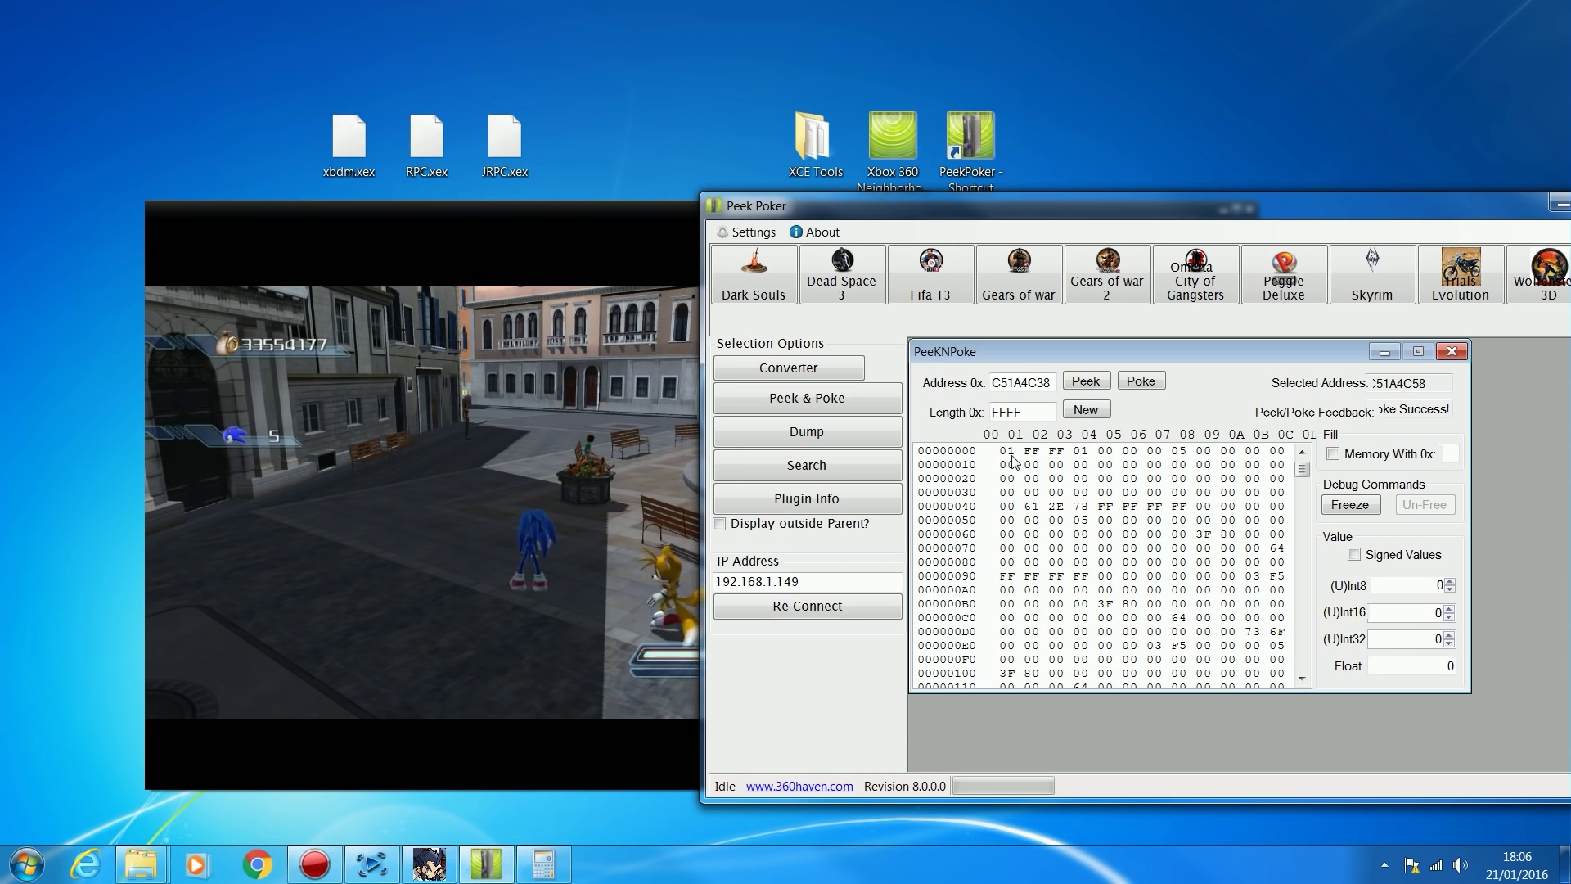
{"action": "left_click", "coordinate": [1005, 451]}
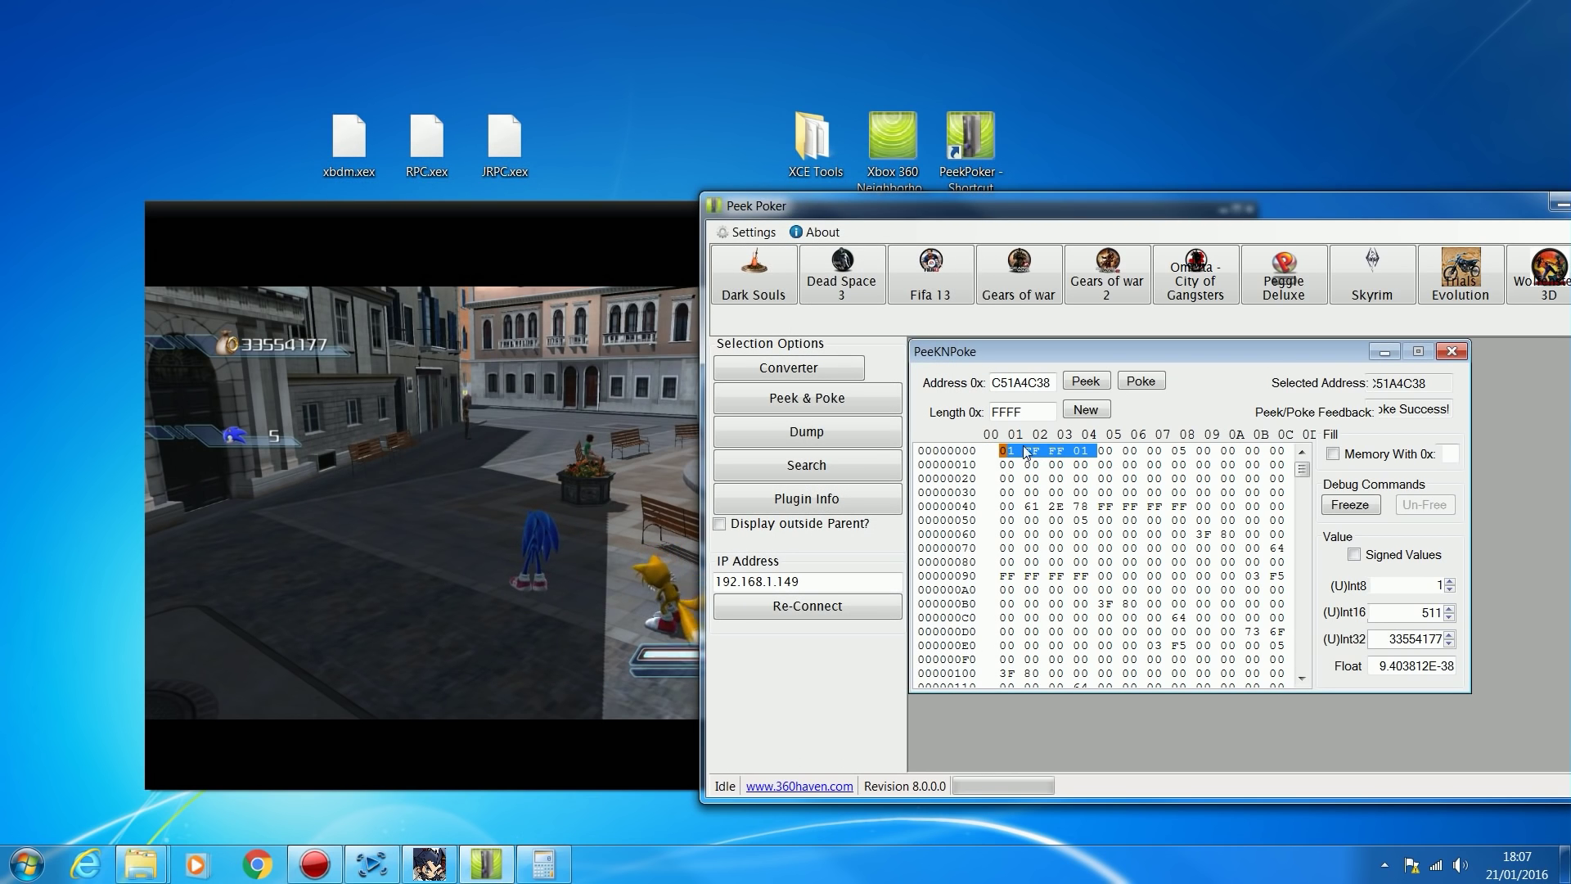
{"action": "mouse_move", "coordinate": [345, 369]}
{"action": "type", "text": "3"}
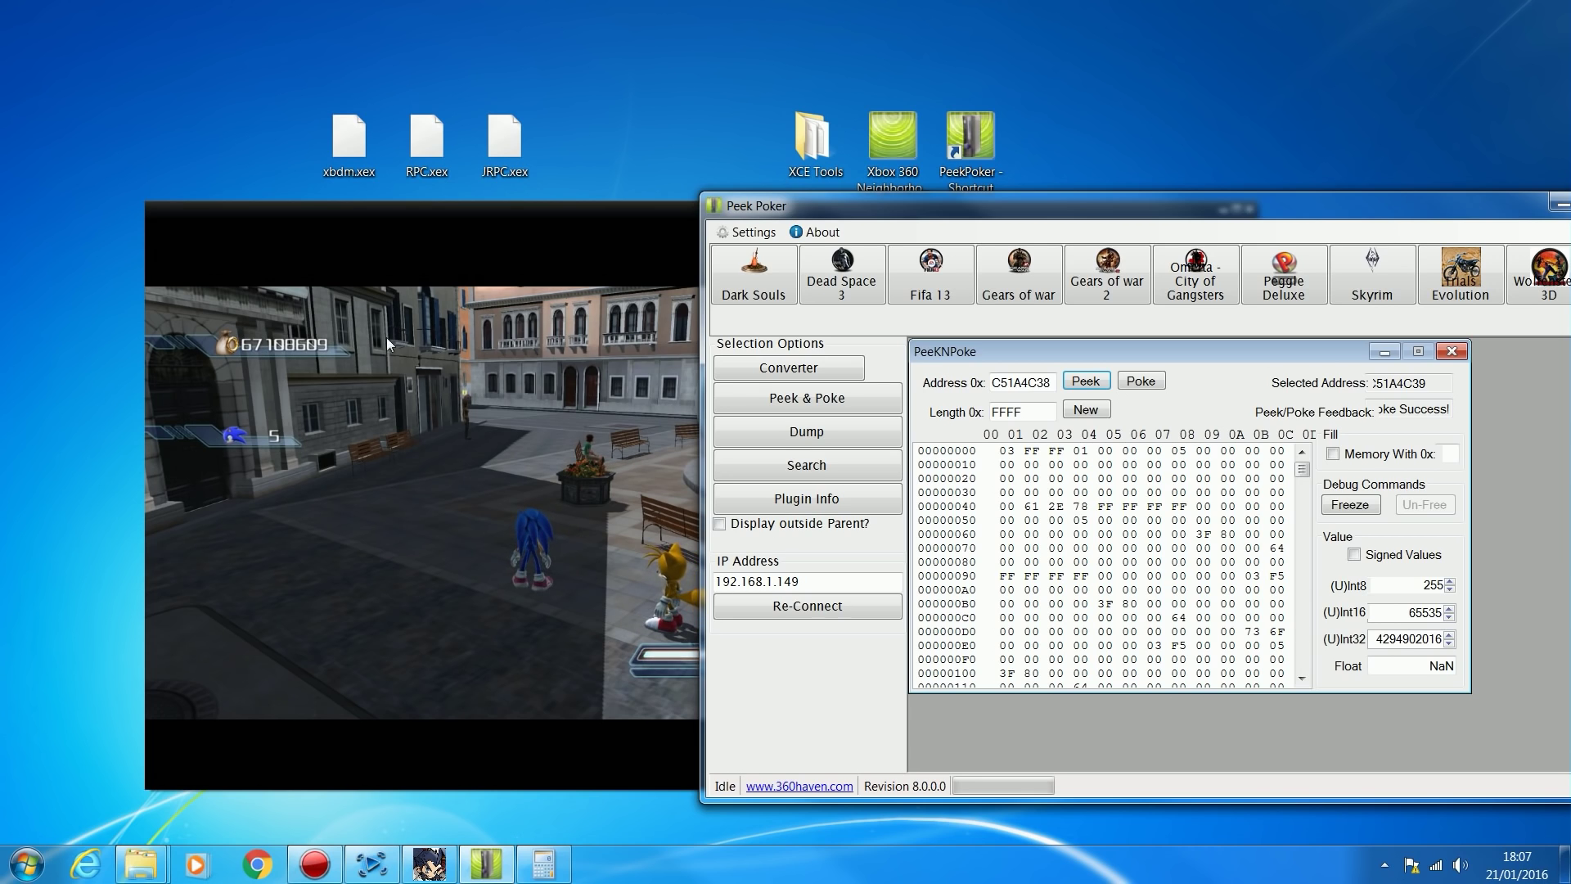
{"action": "left_click", "coordinate": [1085, 381]}
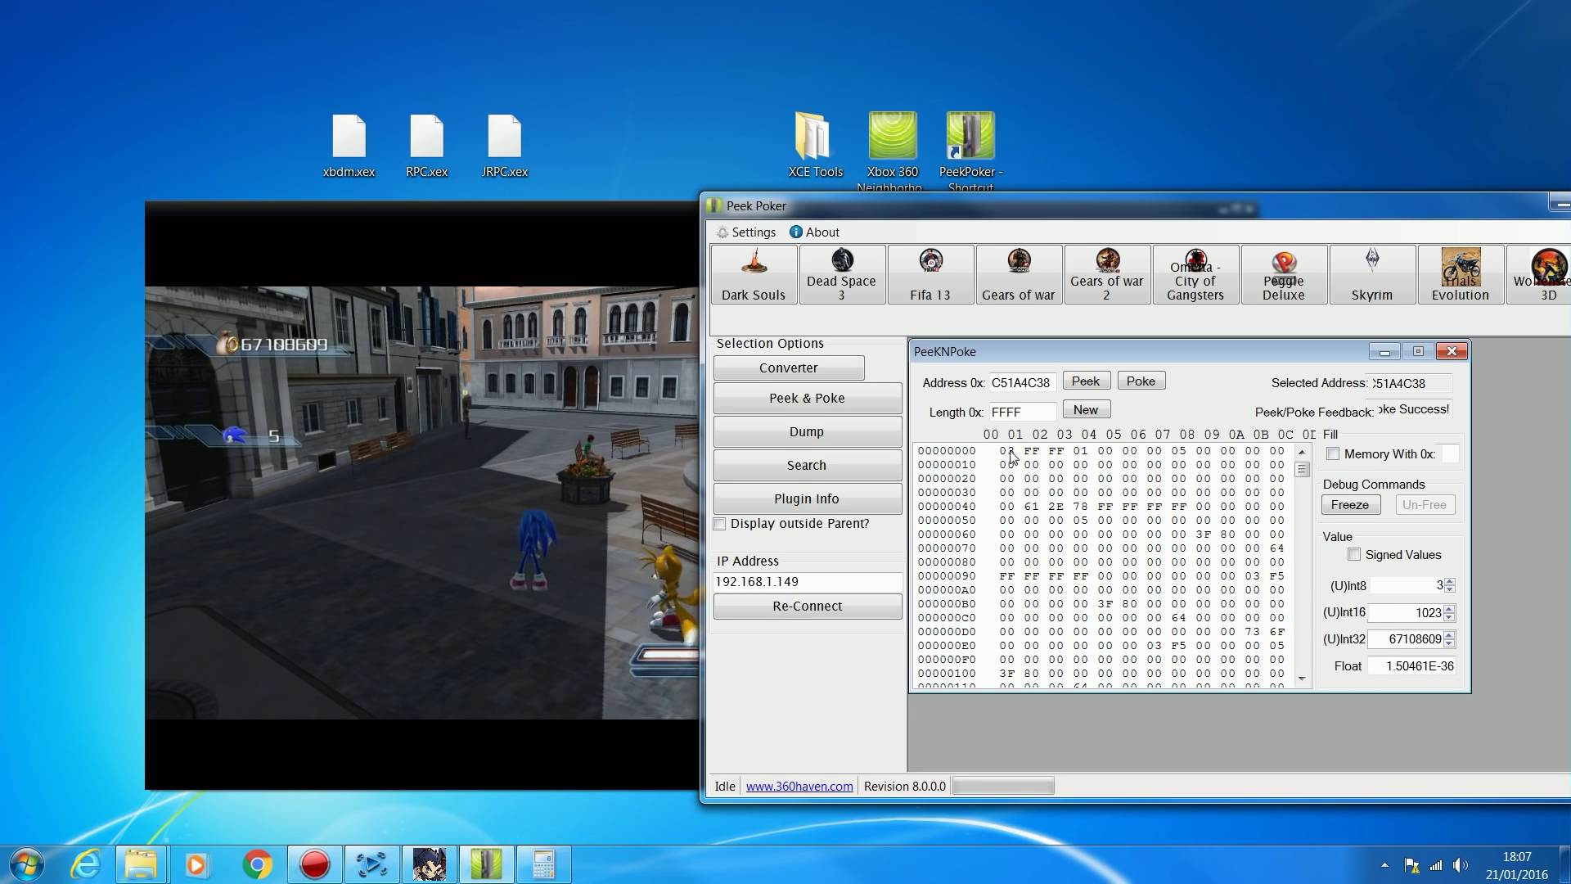
{"action": "left_click", "coordinate": [1086, 381]}
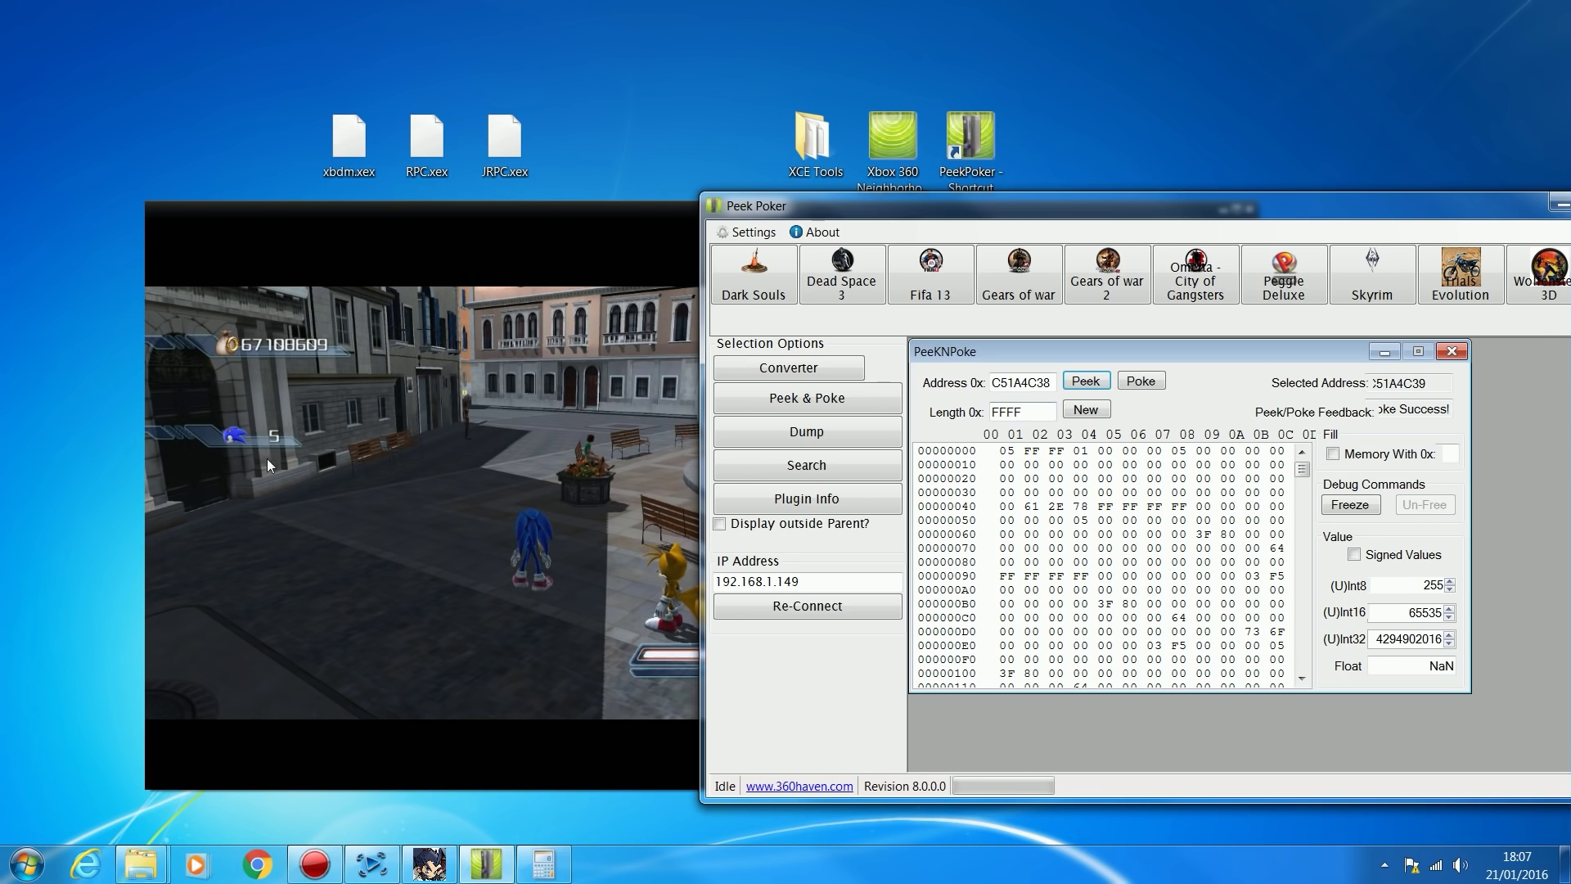
{"action": "left_click", "coordinate": [1139, 381]}
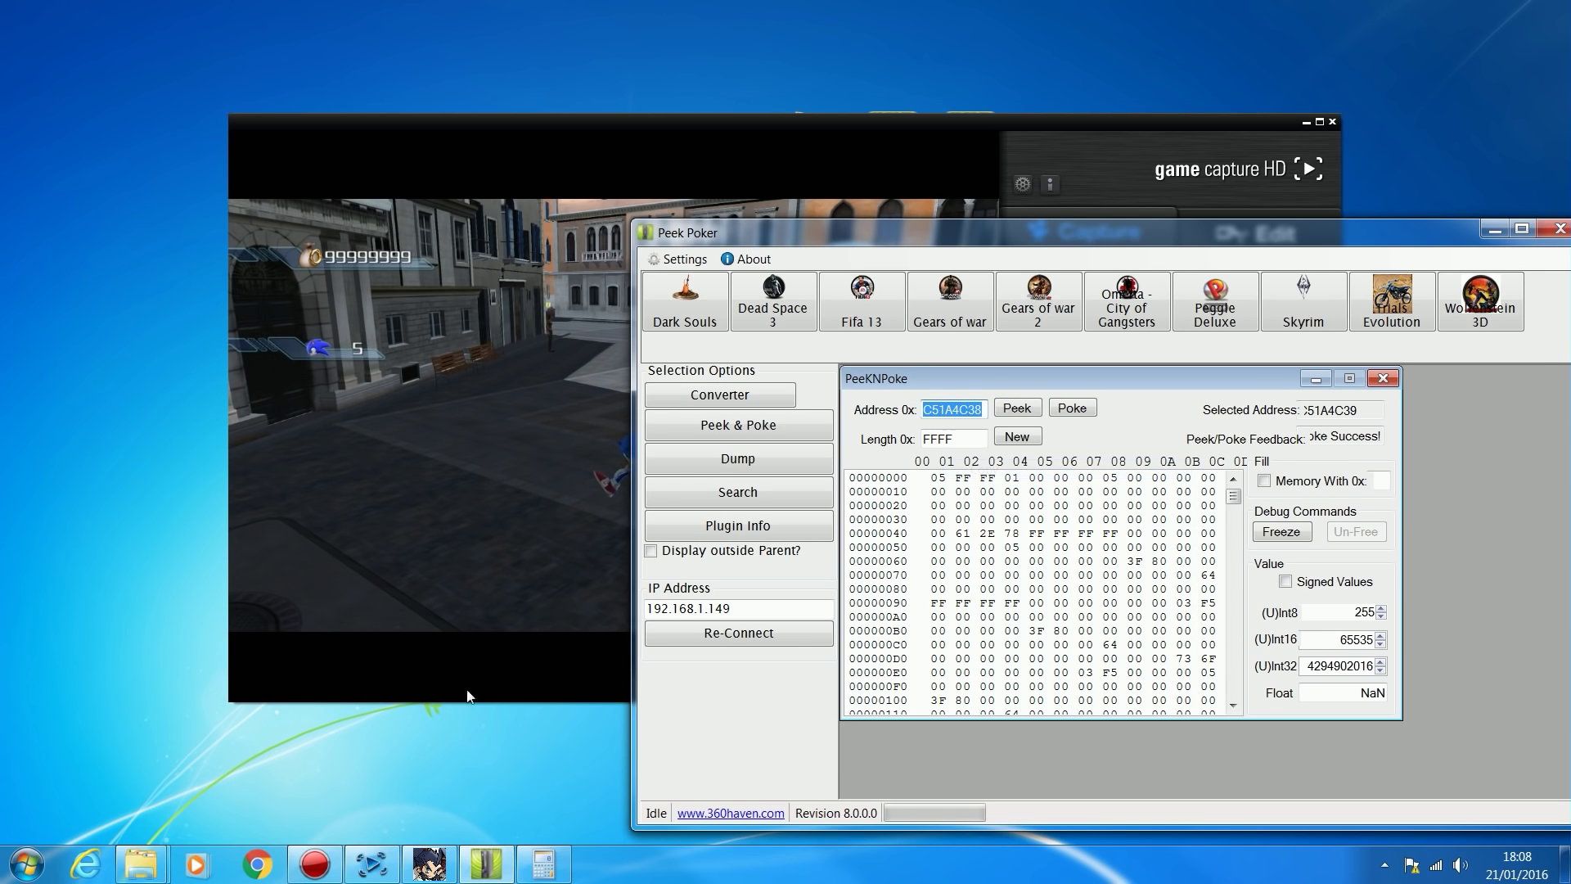
{"action": "mouse_move", "coordinate": [810, 178]}
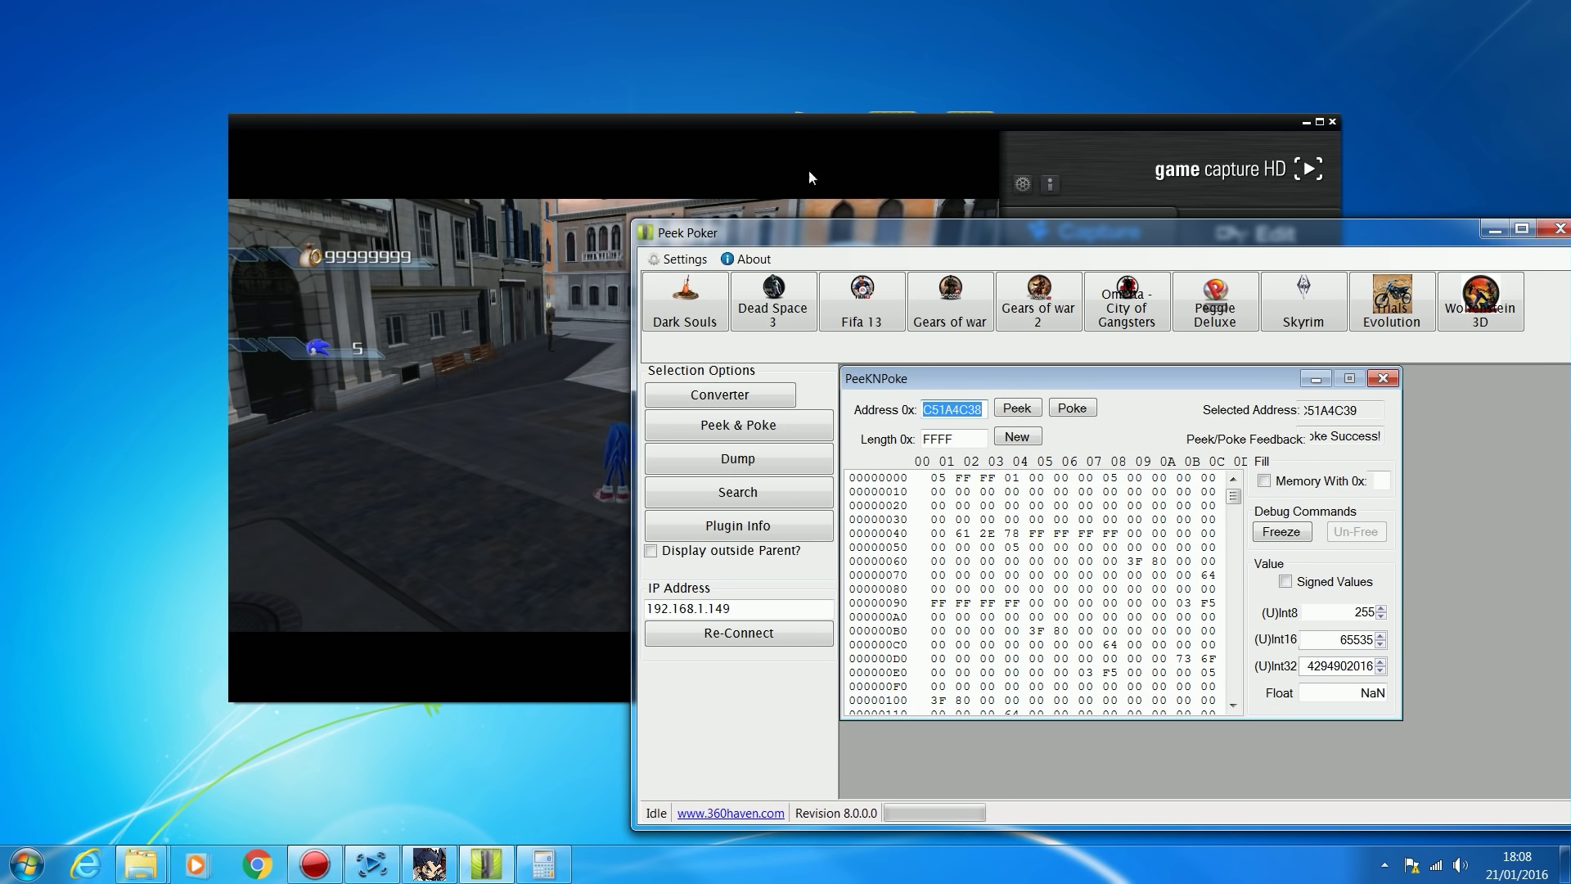
{"action": "mouse_move", "coordinate": [920, 472]}
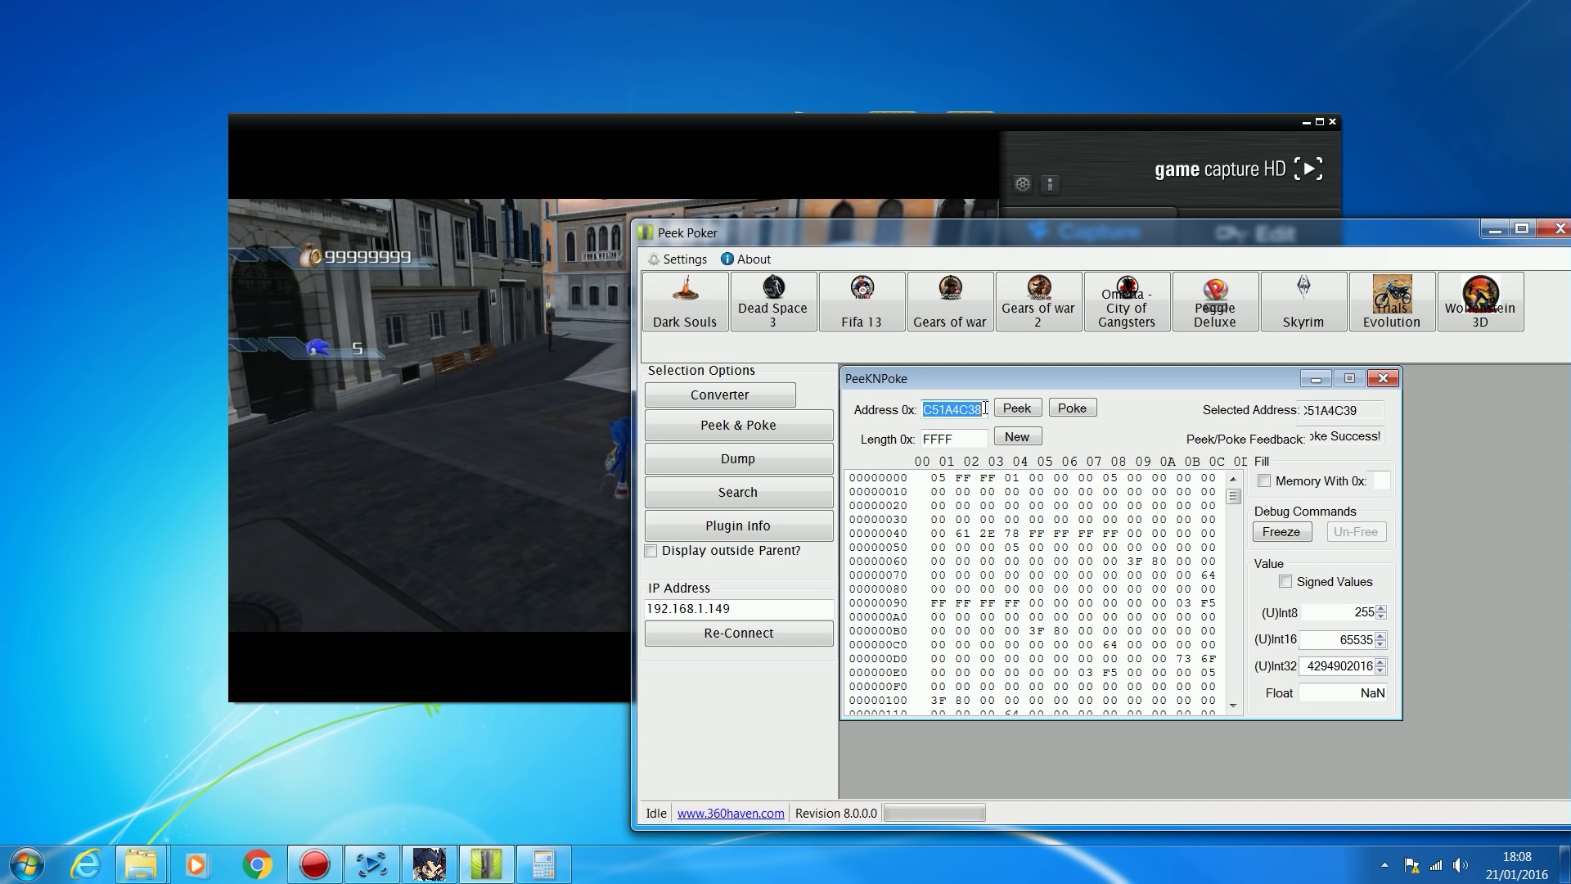
Step: Write 'Sonic Rings: Offset = 0xC51A4C38' in a new Notepad note, cancelling Save As
{"action": "left_click", "coordinate": [25, 863]}
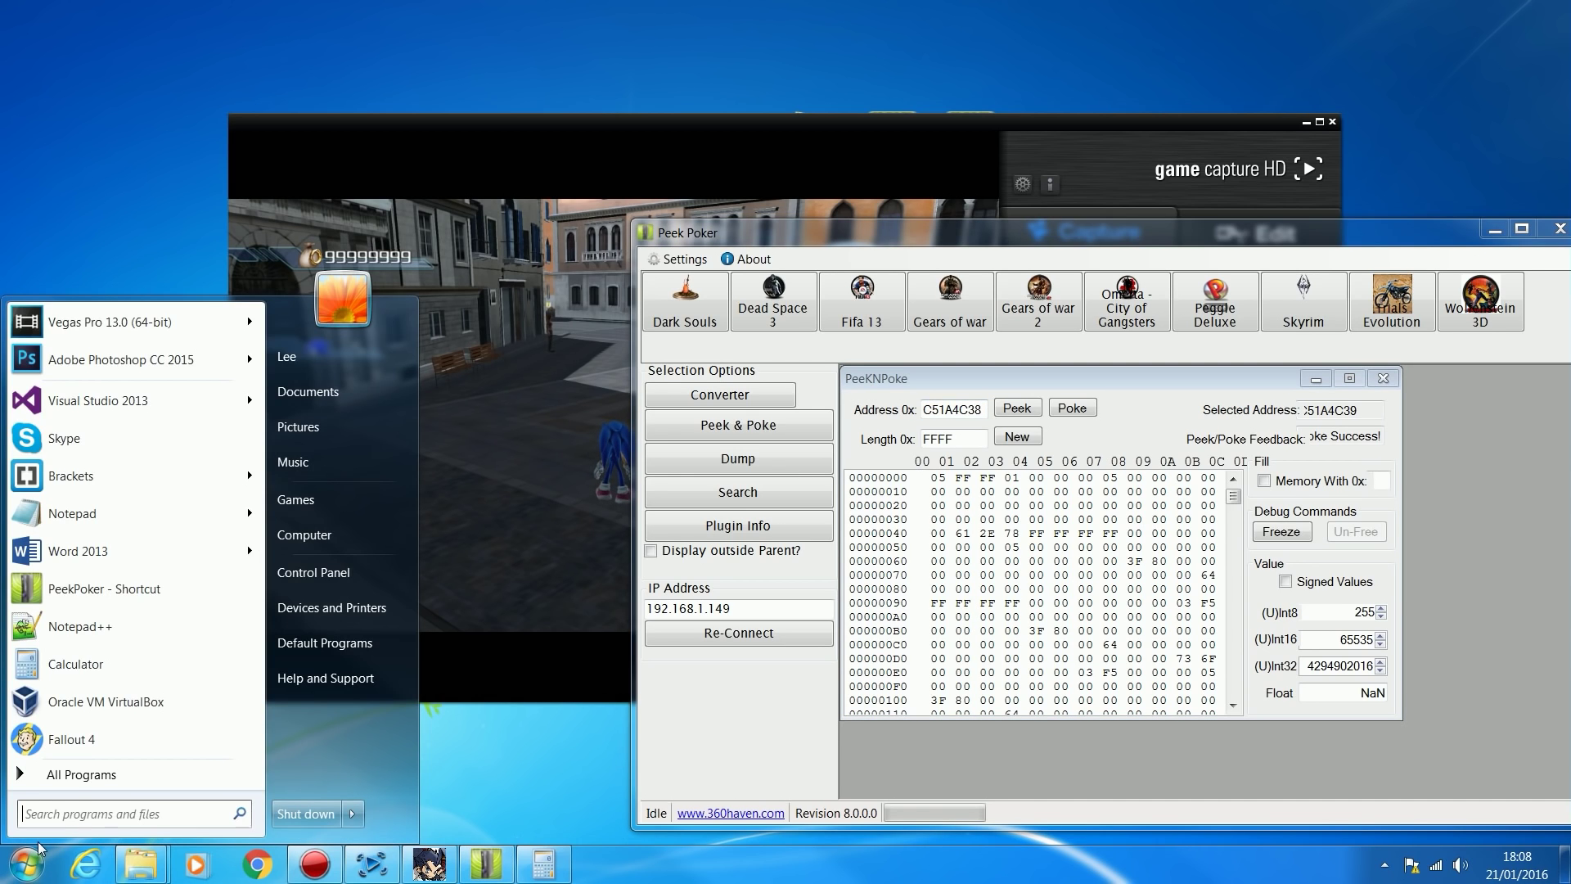
{"action": "left_click", "coordinate": [70, 513]}
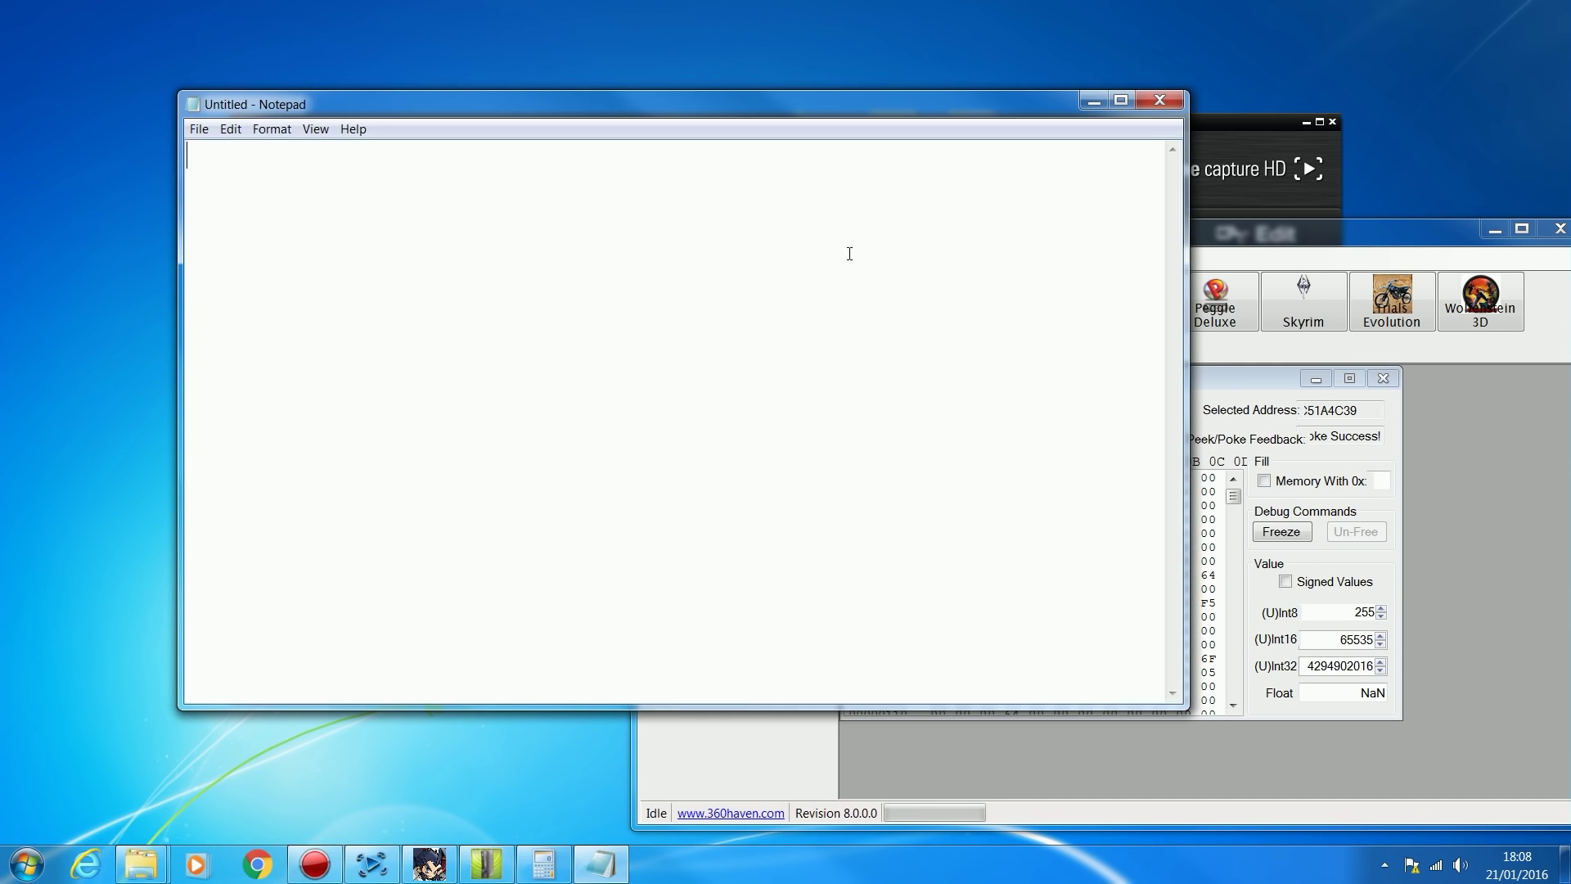
{"action": "type", "text": "Soni"}
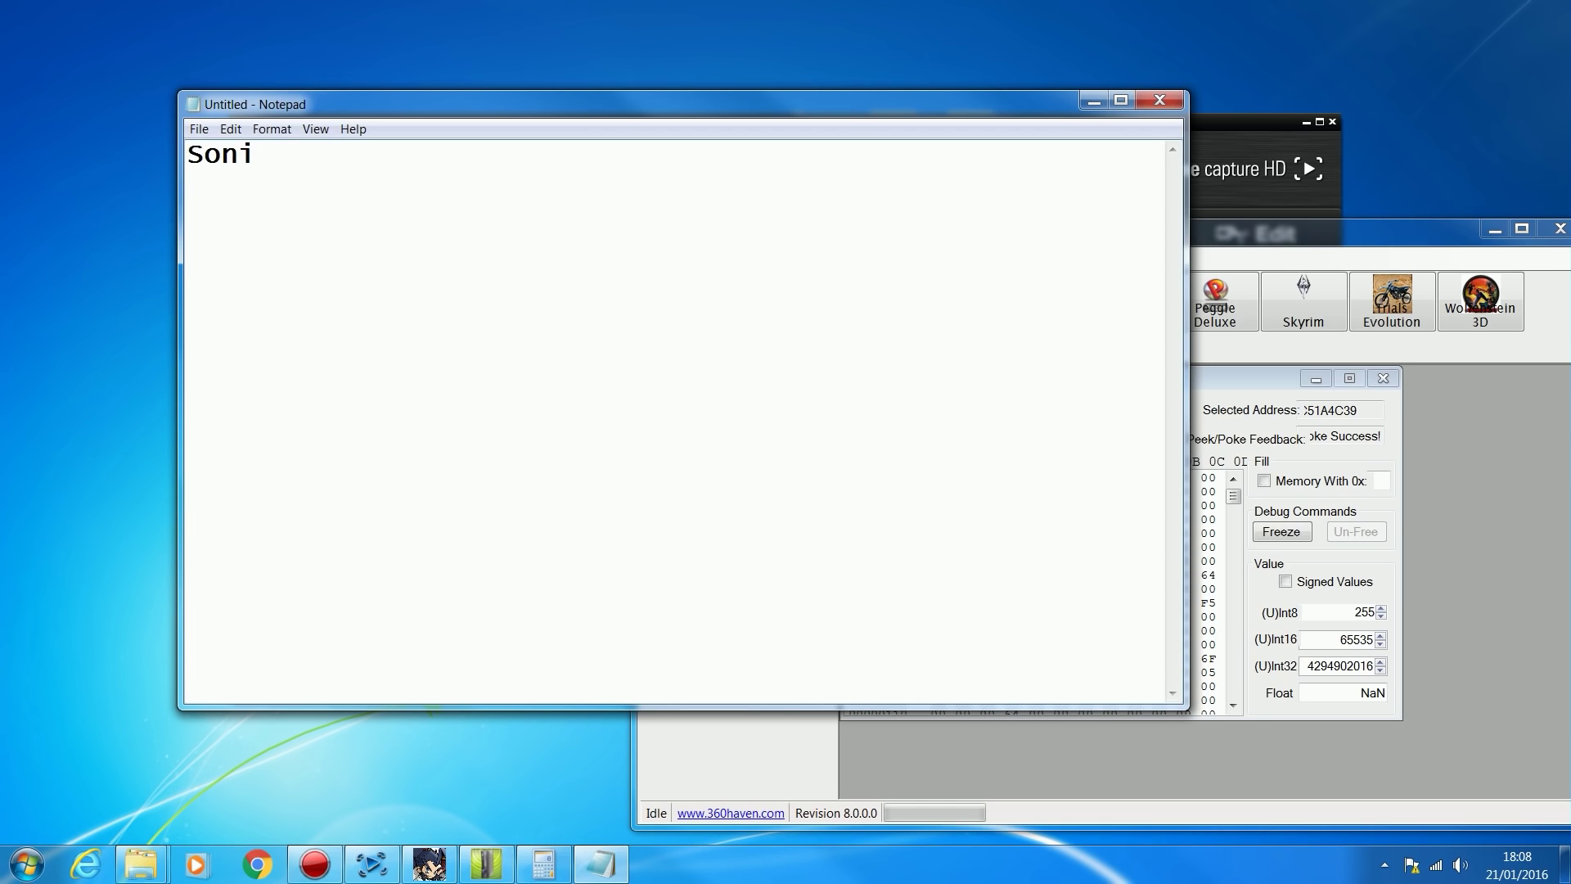
{"action": "type", "text": "c Rings"}
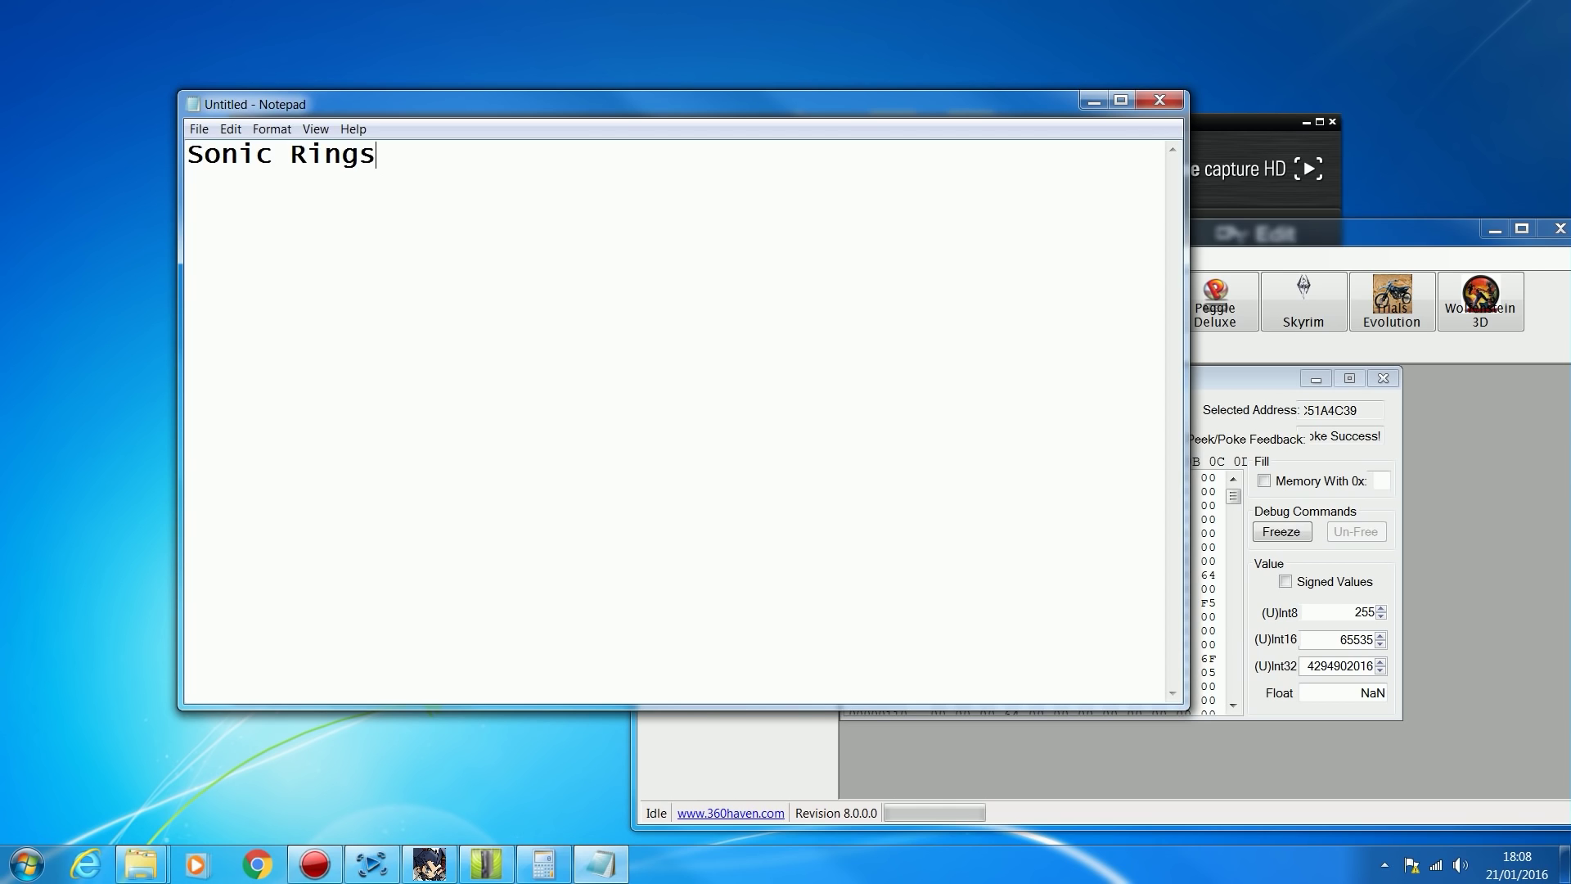
{"action": "type", "text": ": Of"}
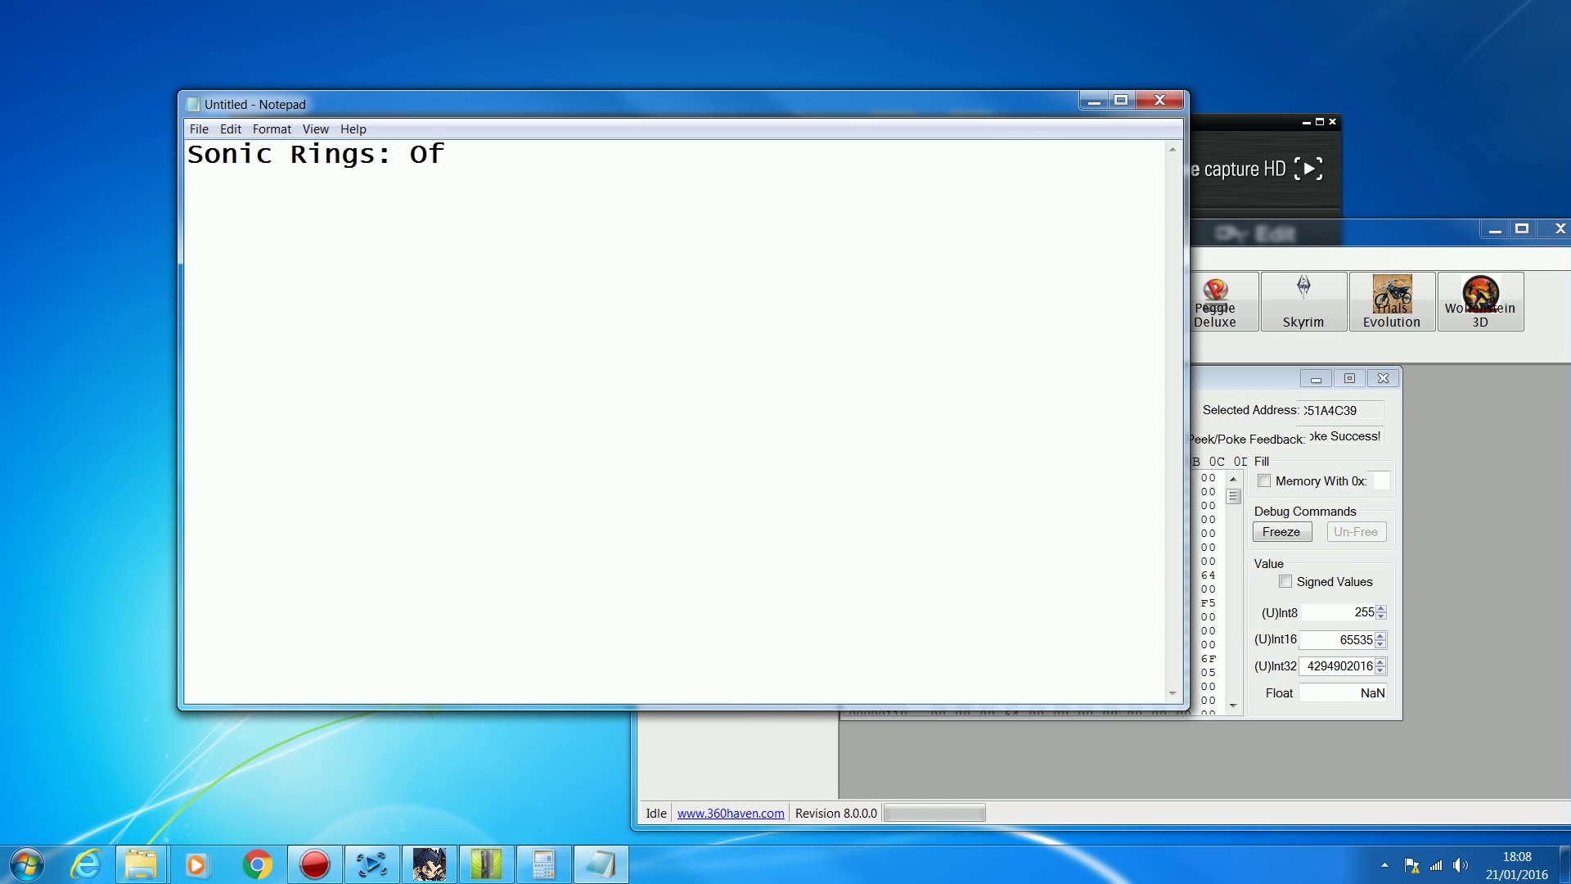
{"action": "type", "text": "fset ="}
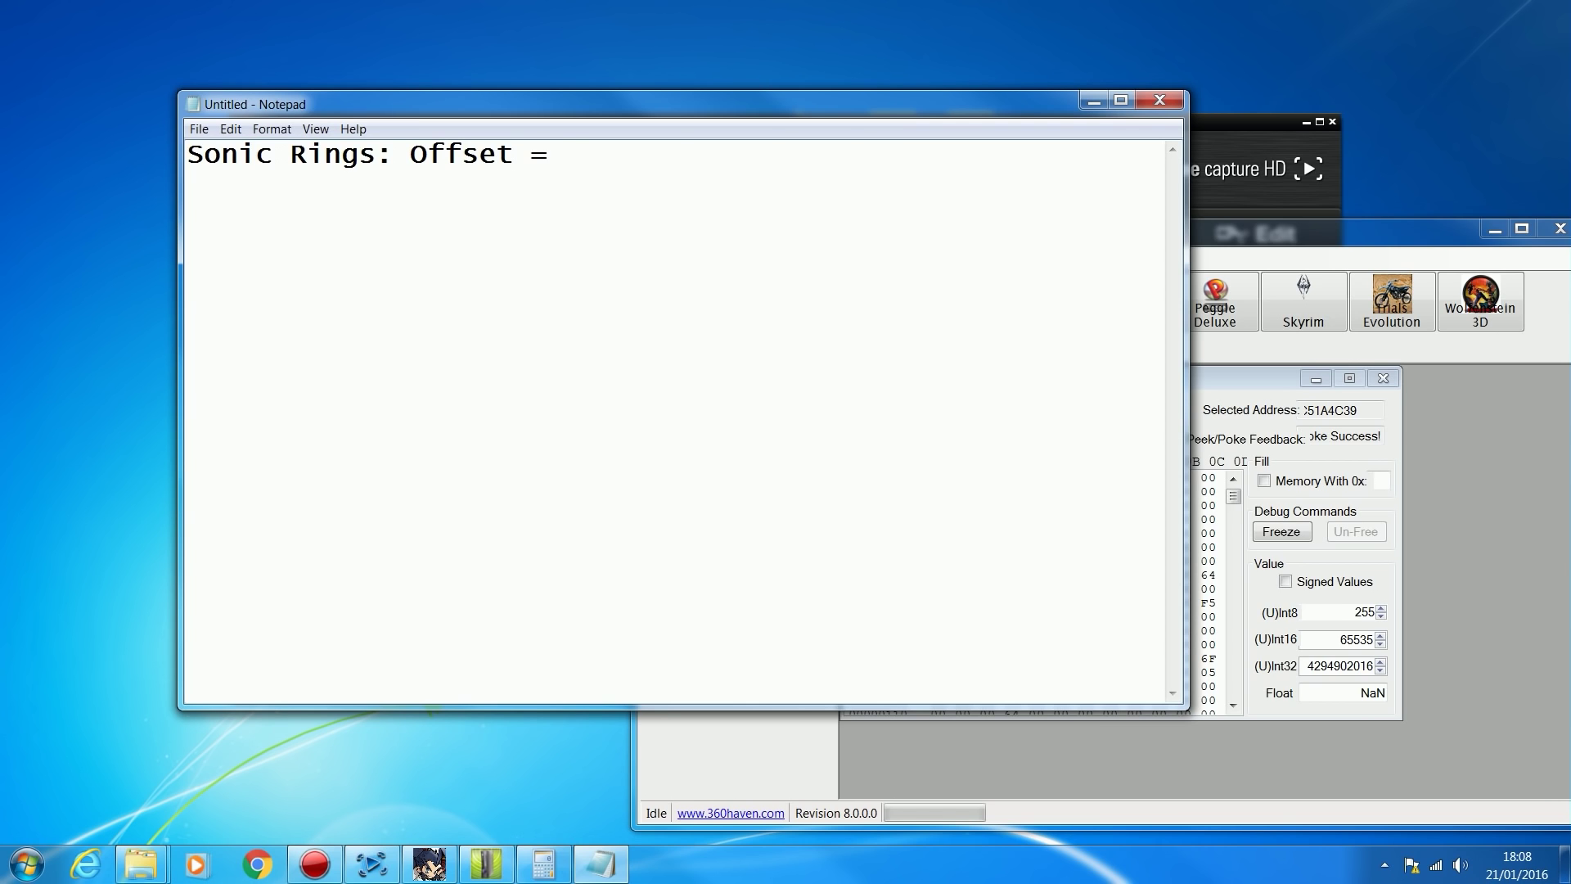
{"action": "type", "text": "0xC51A4C38;"}
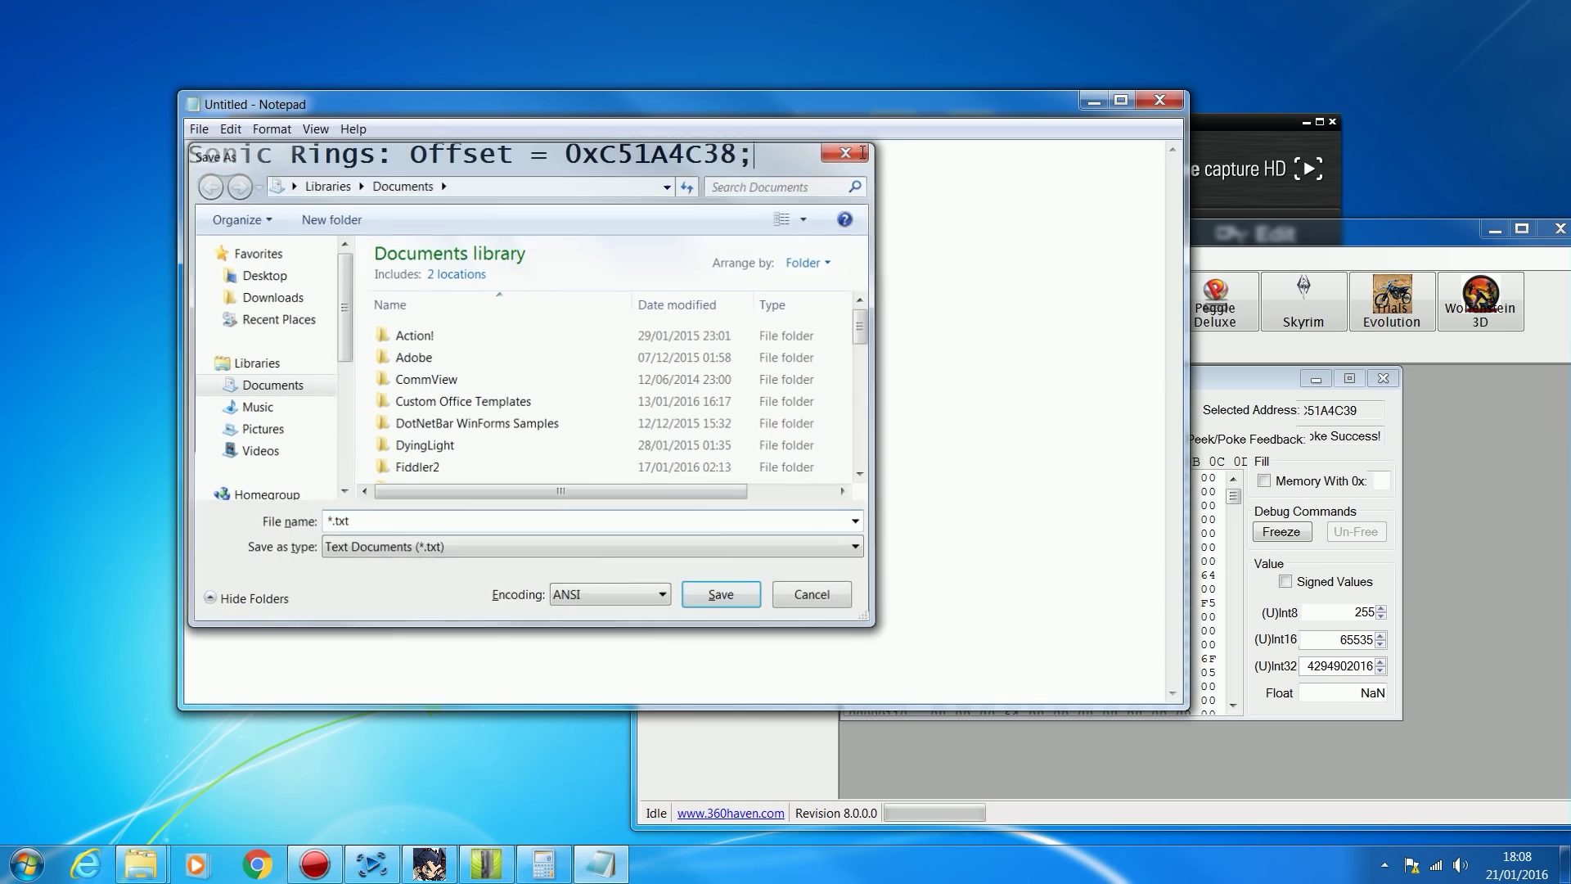
{"action": "left_click", "coordinate": [809, 593]}
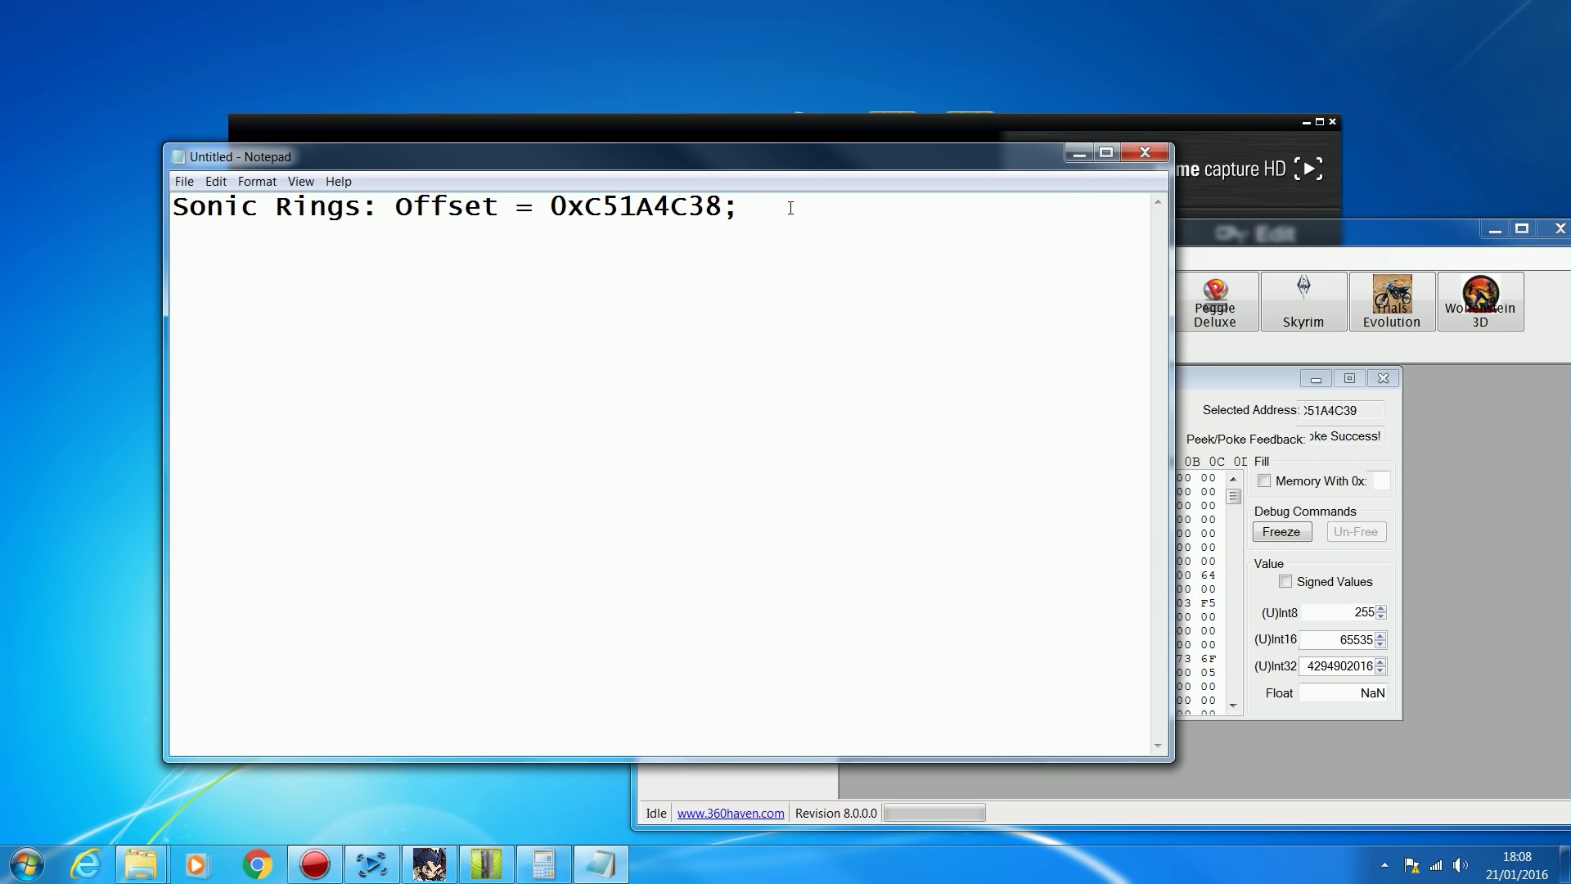
{"action": "double_click", "coordinate": [641, 206]}
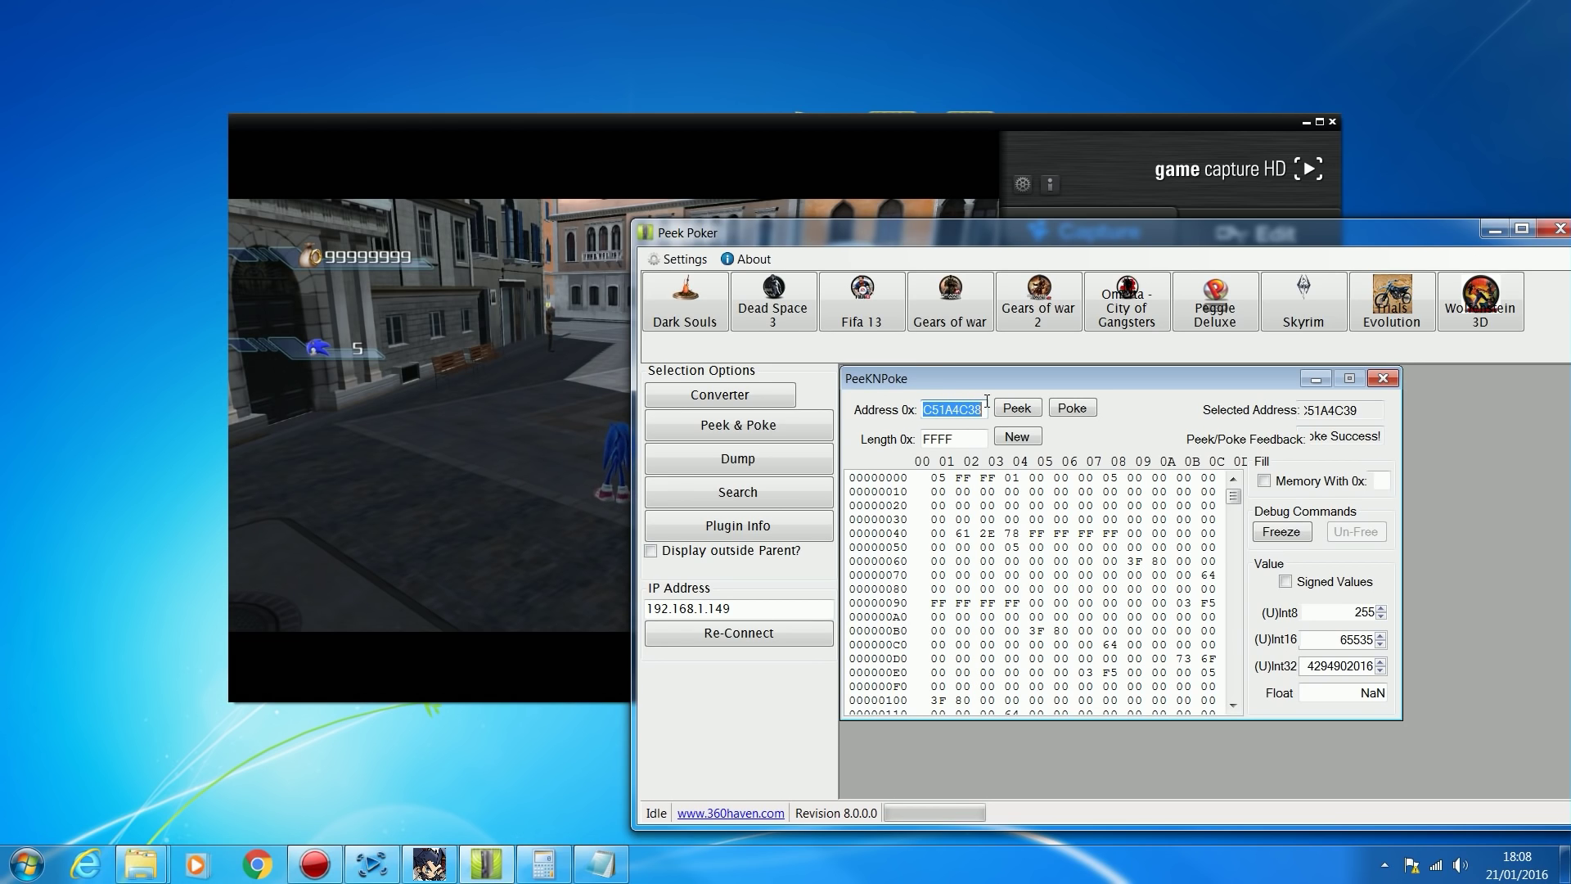
{"action": "mouse_move", "coordinate": [704, 251]}
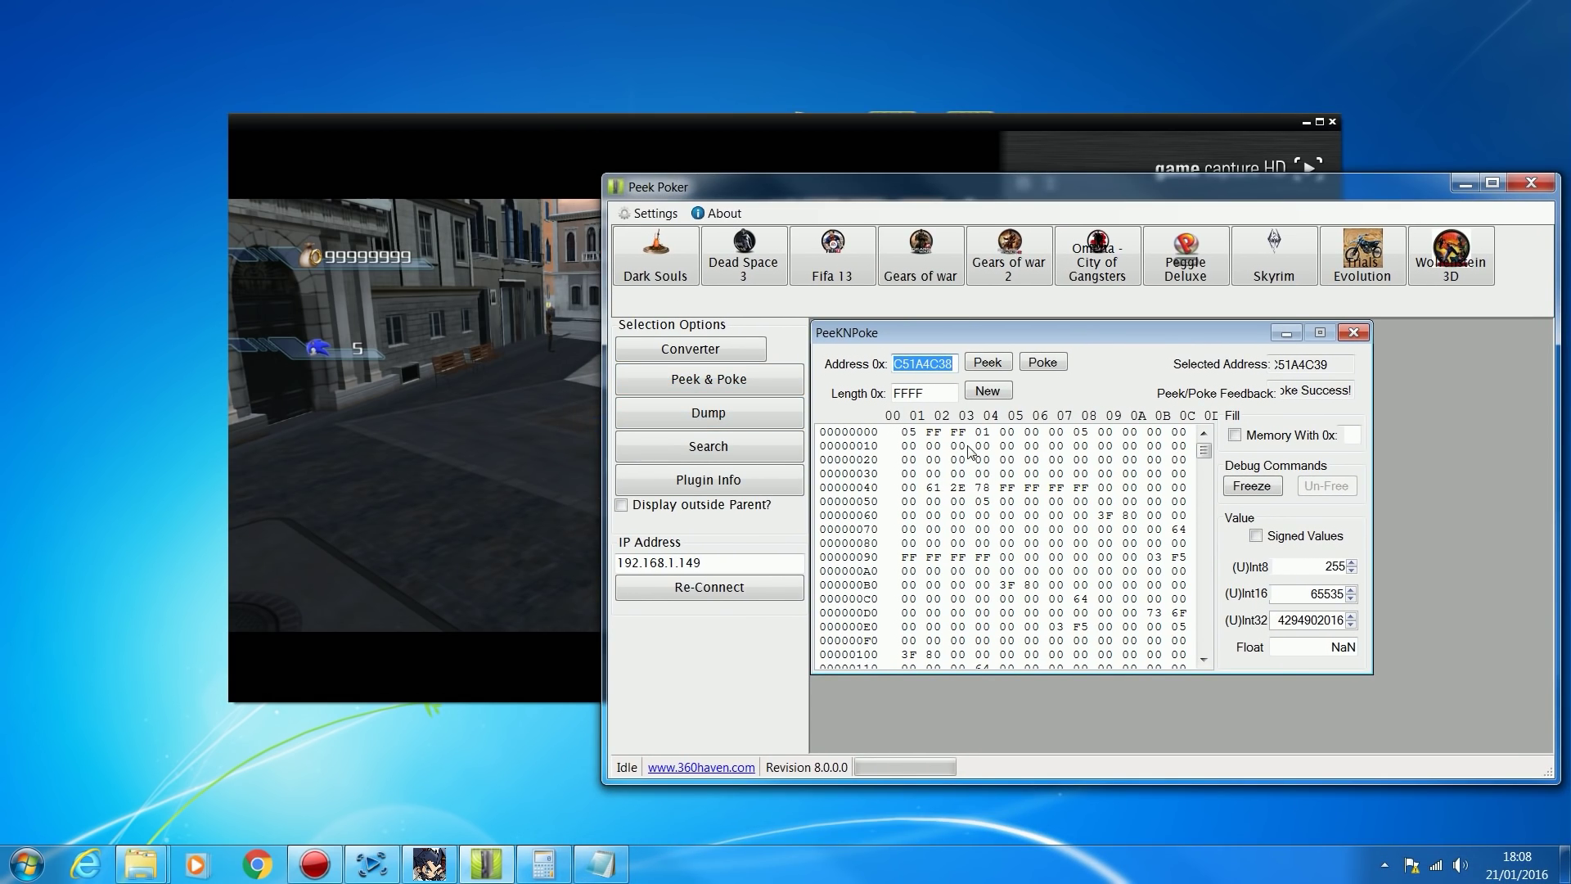
{"action": "mouse_move", "coordinate": [441, 262]}
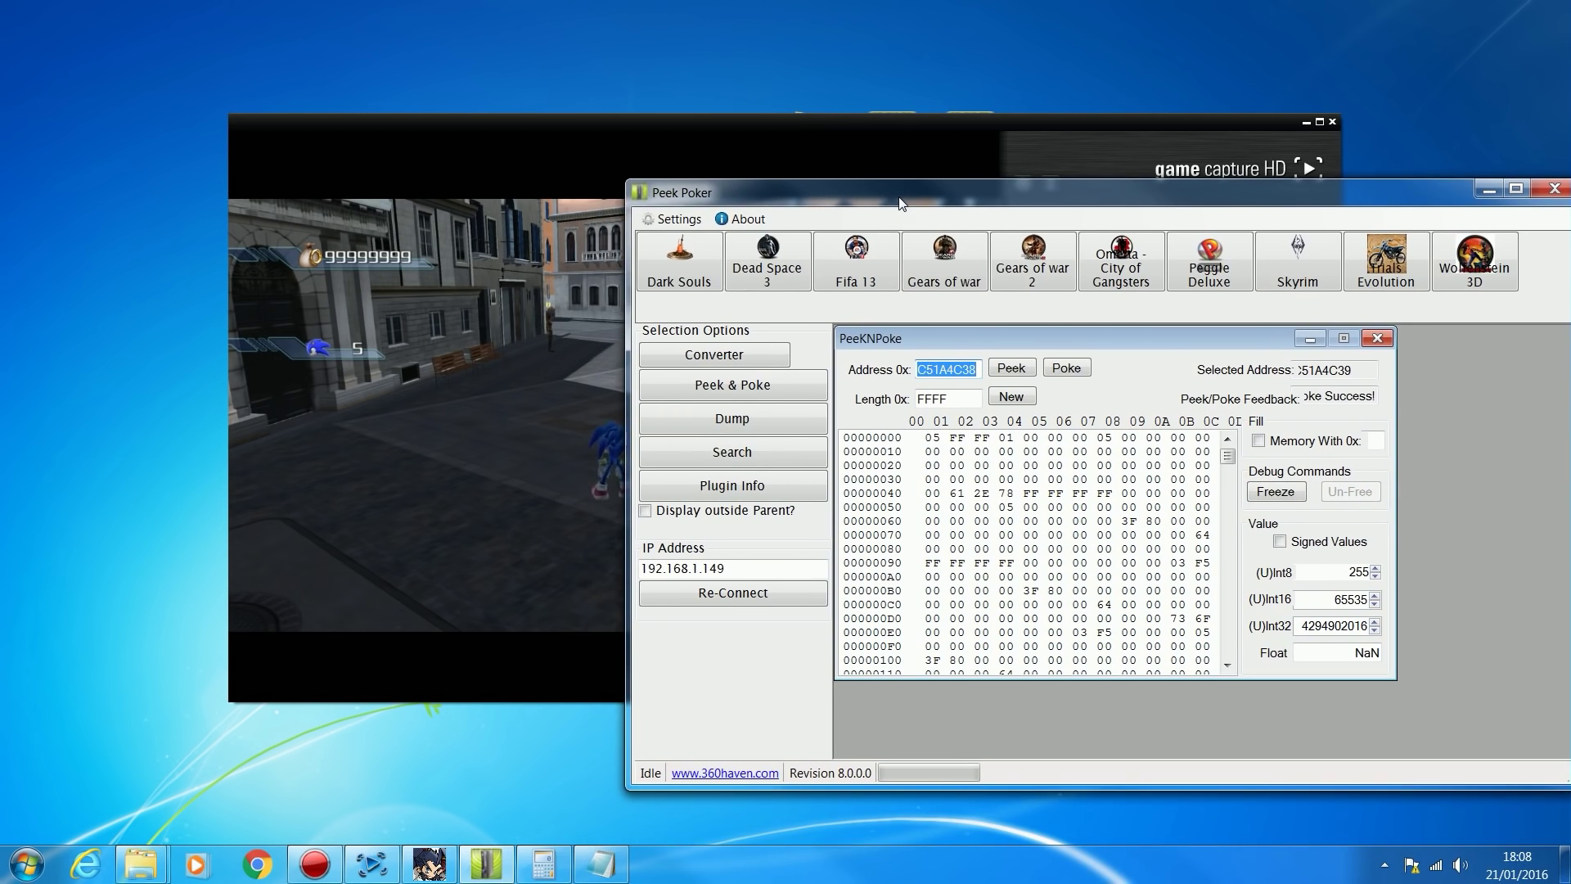
{"action": "mouse_move", "coordinate": [892, 206]}
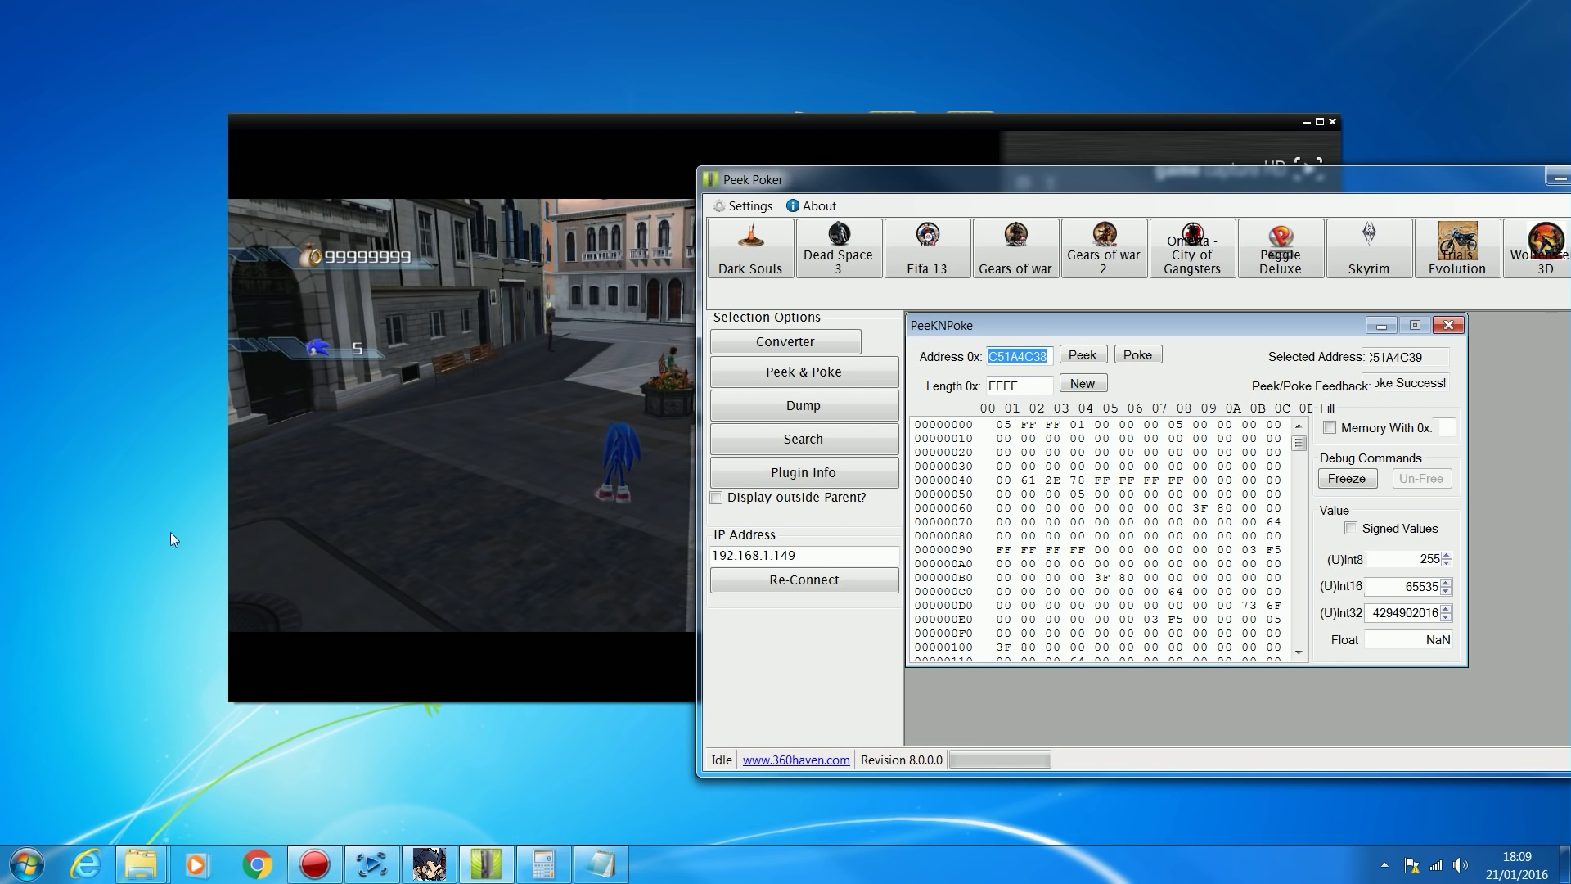
{"action": "mouse_move", "coordinate": [991, 204]}
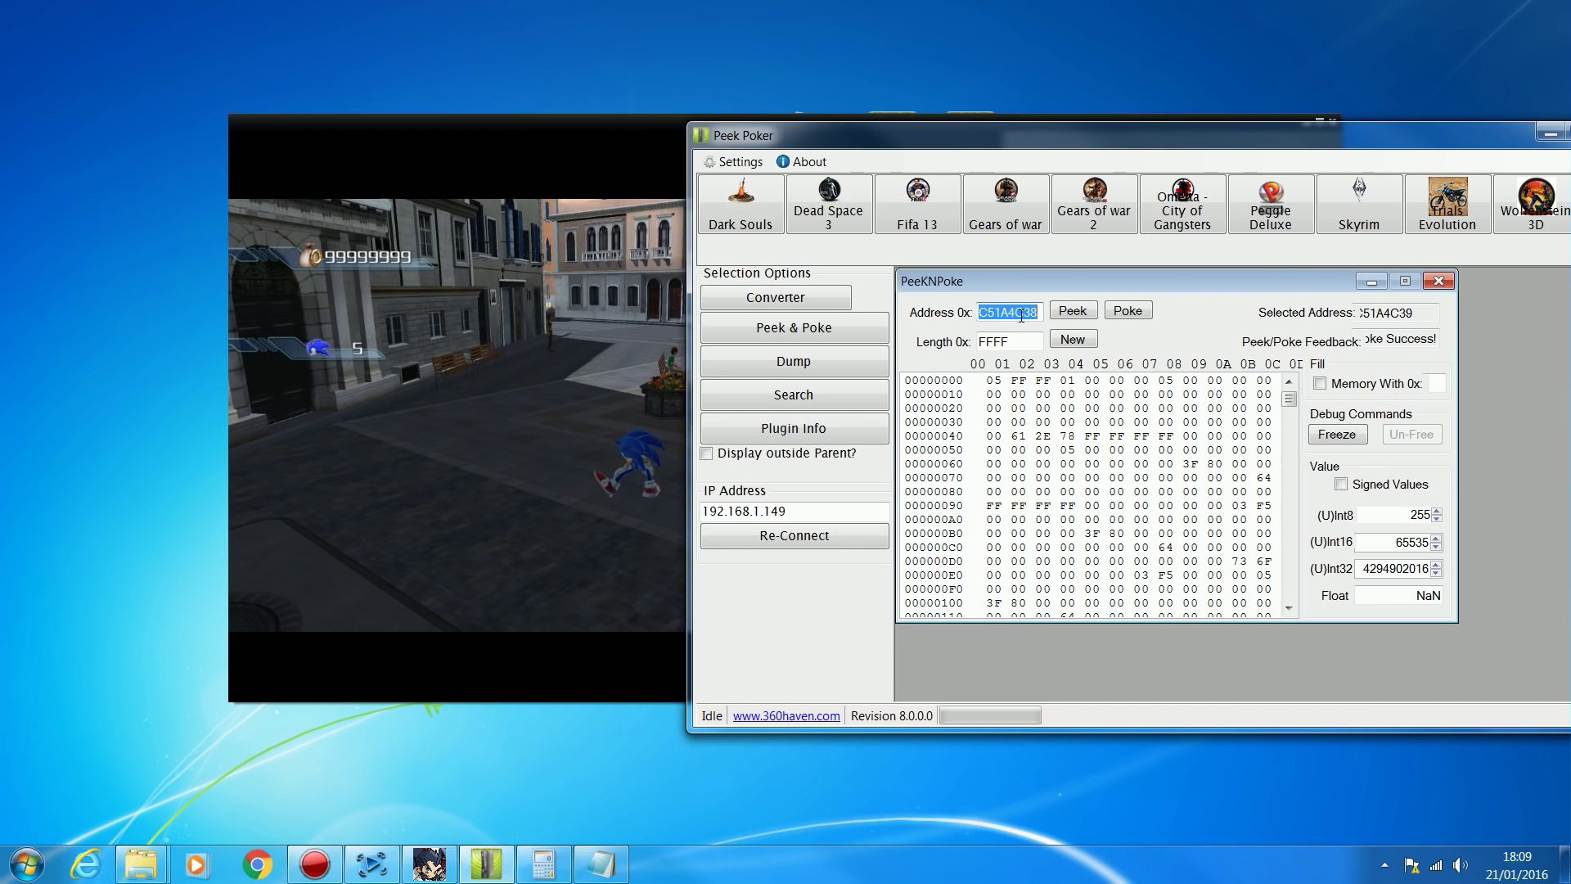
Step: Close and reopen PeeKNPoke, re-peek C51A4C38, and select the address text
{"action": "left_click", "coordinate": [1439, 280]}
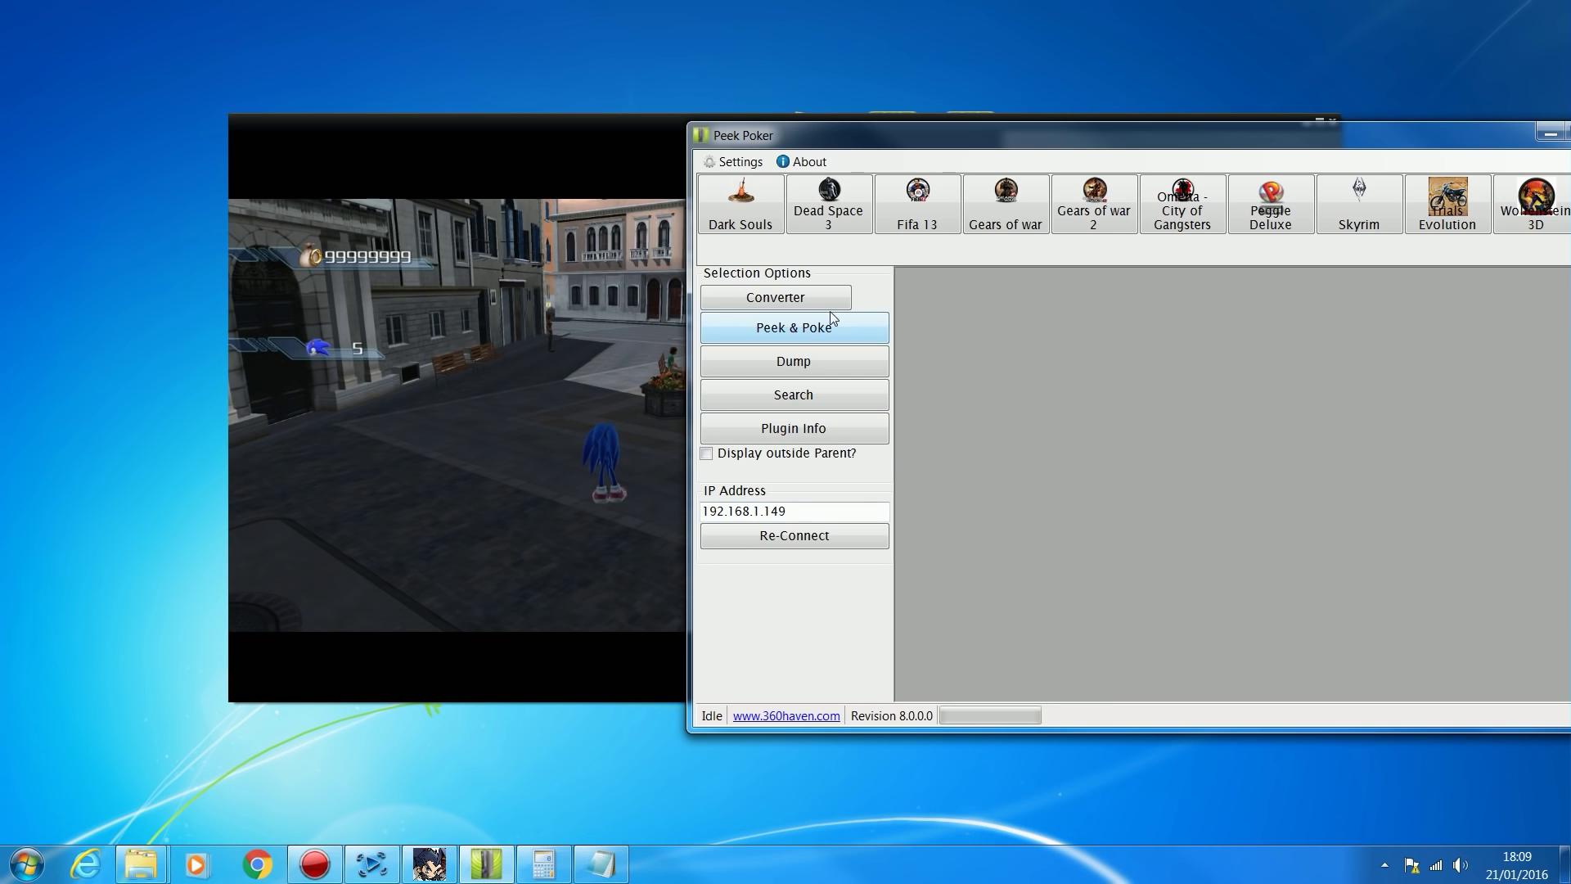
{"action": "right_click", "coordinate": [1032, 337]}
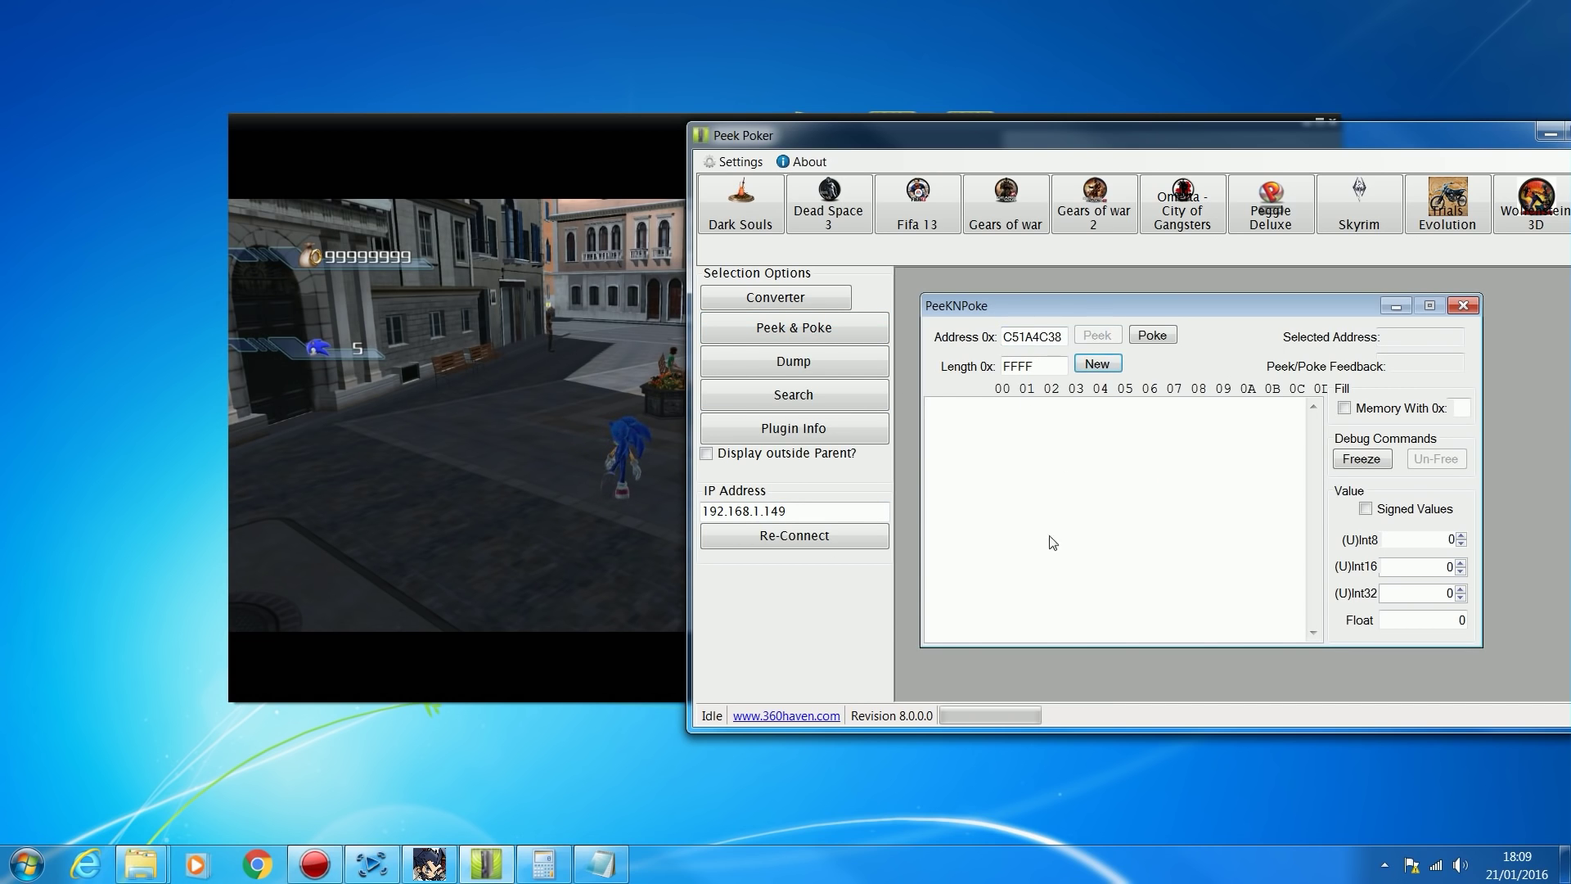
{"action": "left_click", "coordinate": [1097, 335]}
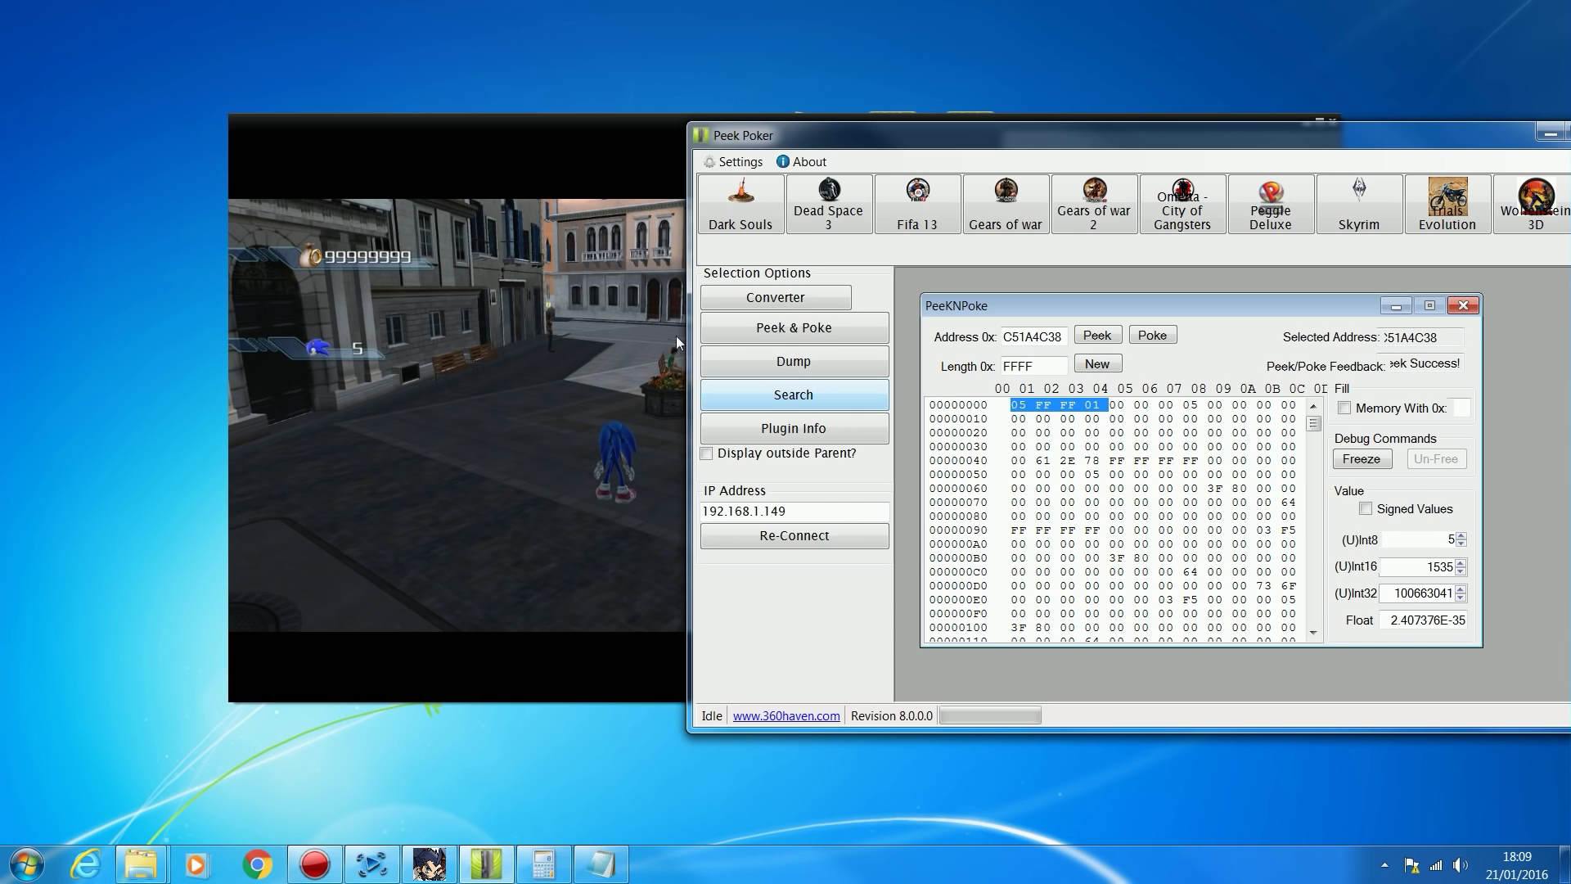
{"action": "mouse_move", "coordinate": [481, 275]}
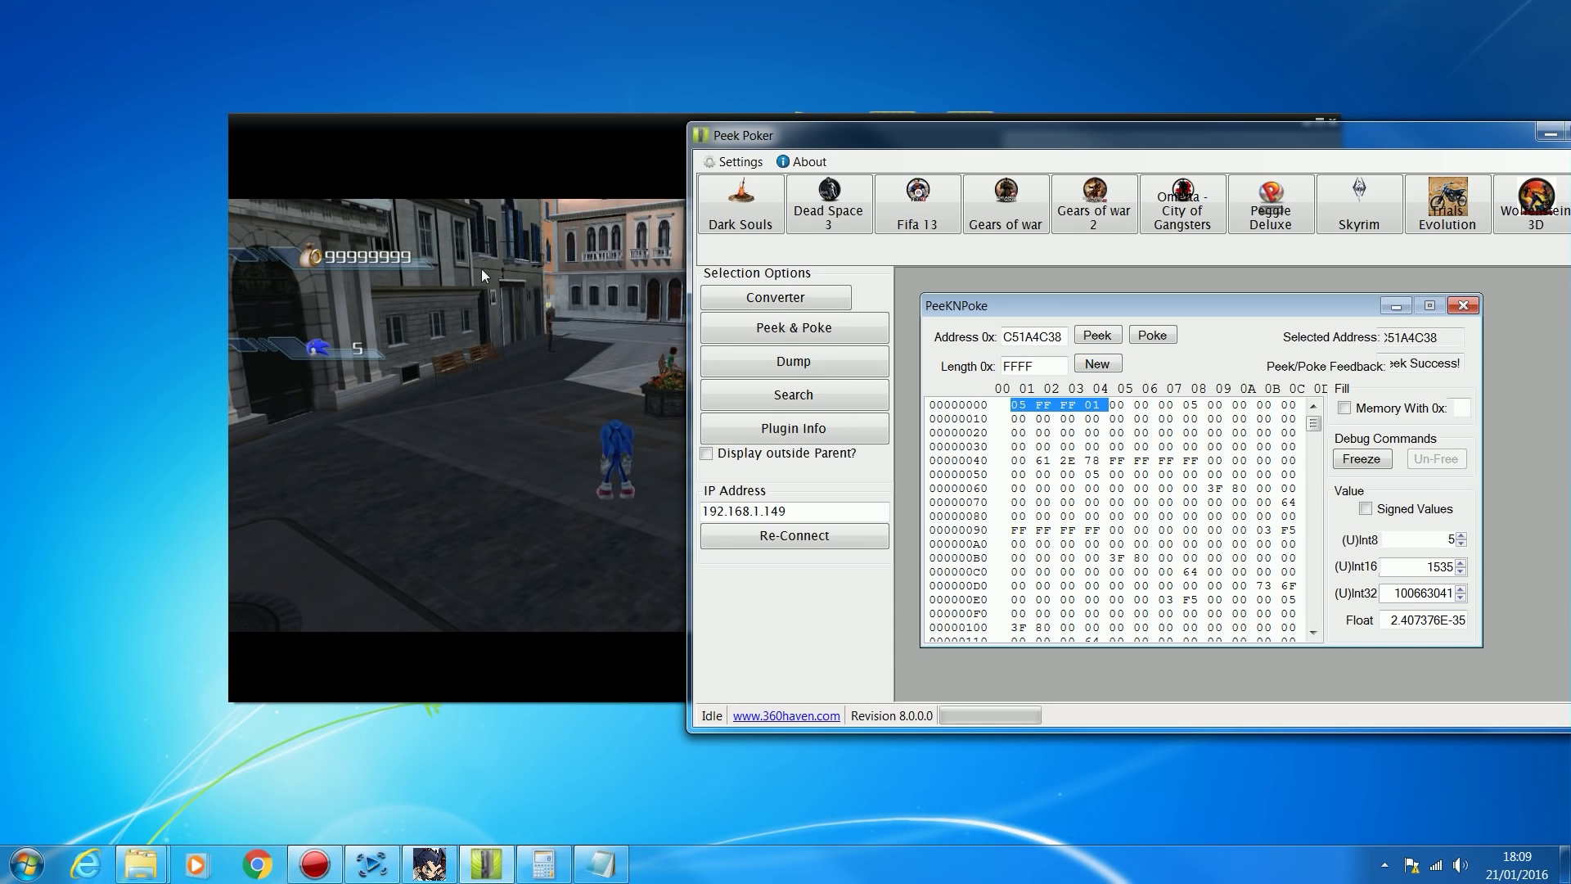
{"action": "mouse_move", "coordinate": [485, 257]}
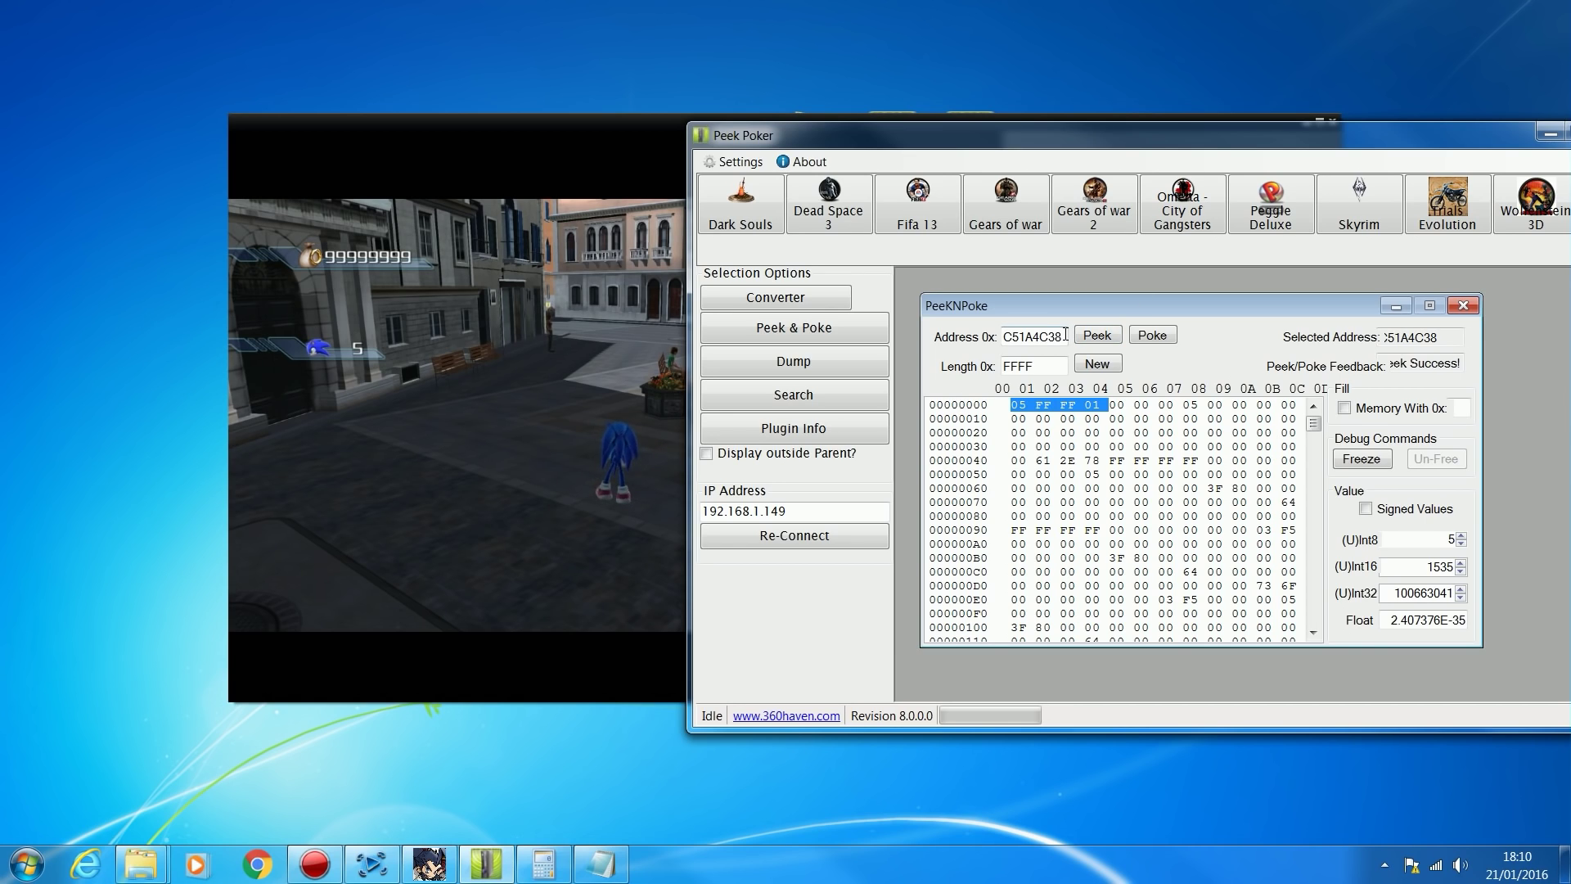
{"action": "triple_click", "coordinate": [1032, 336]}
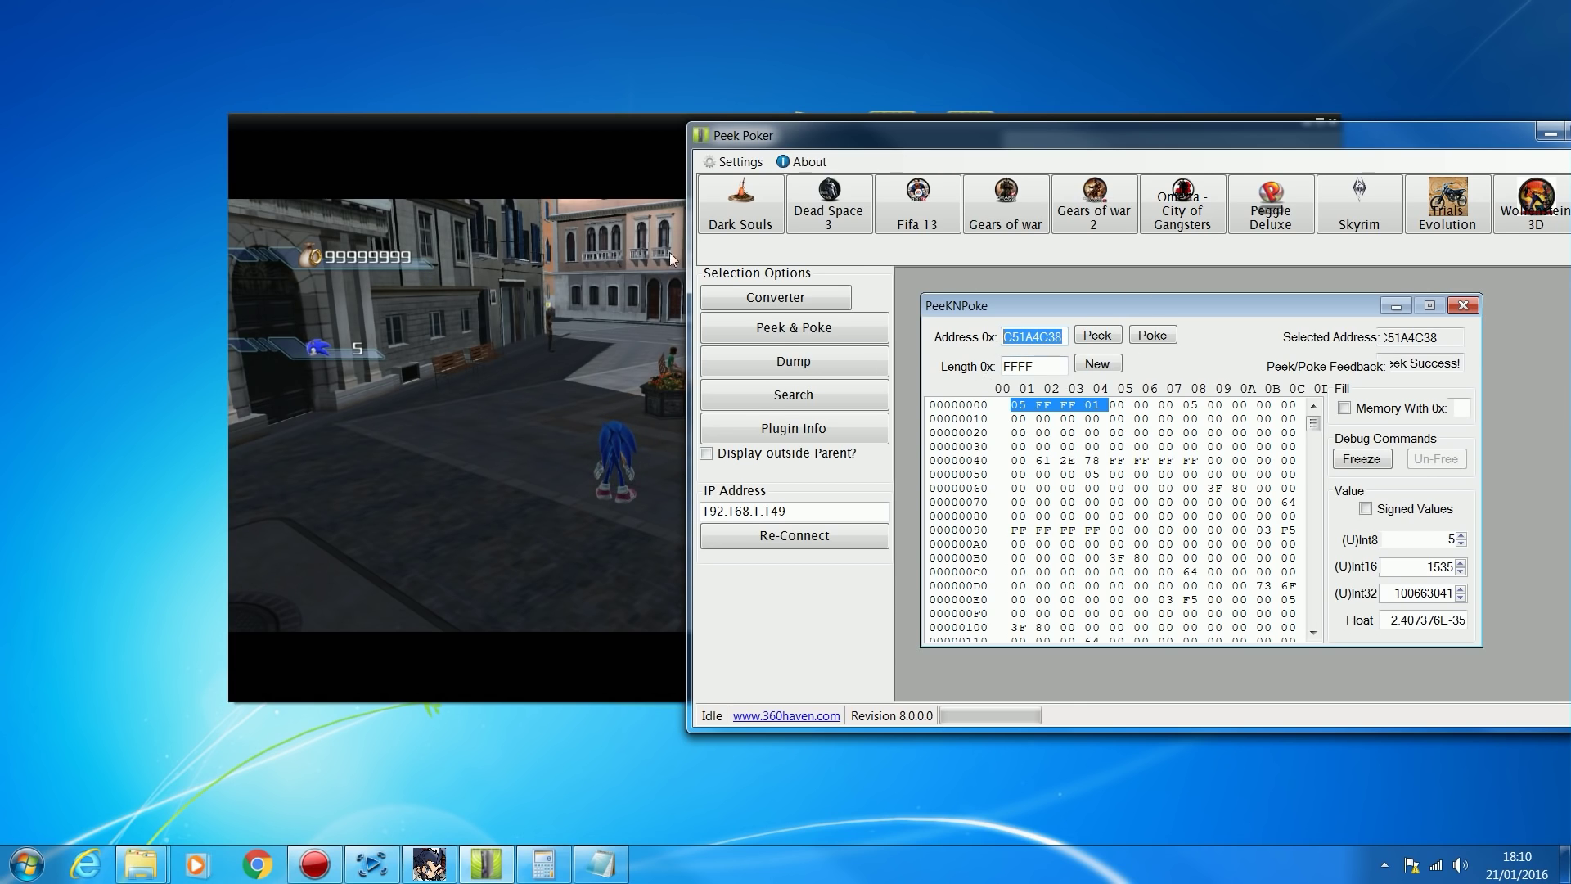
{"action": "mouse_move", "coordinate": [311, 503]}
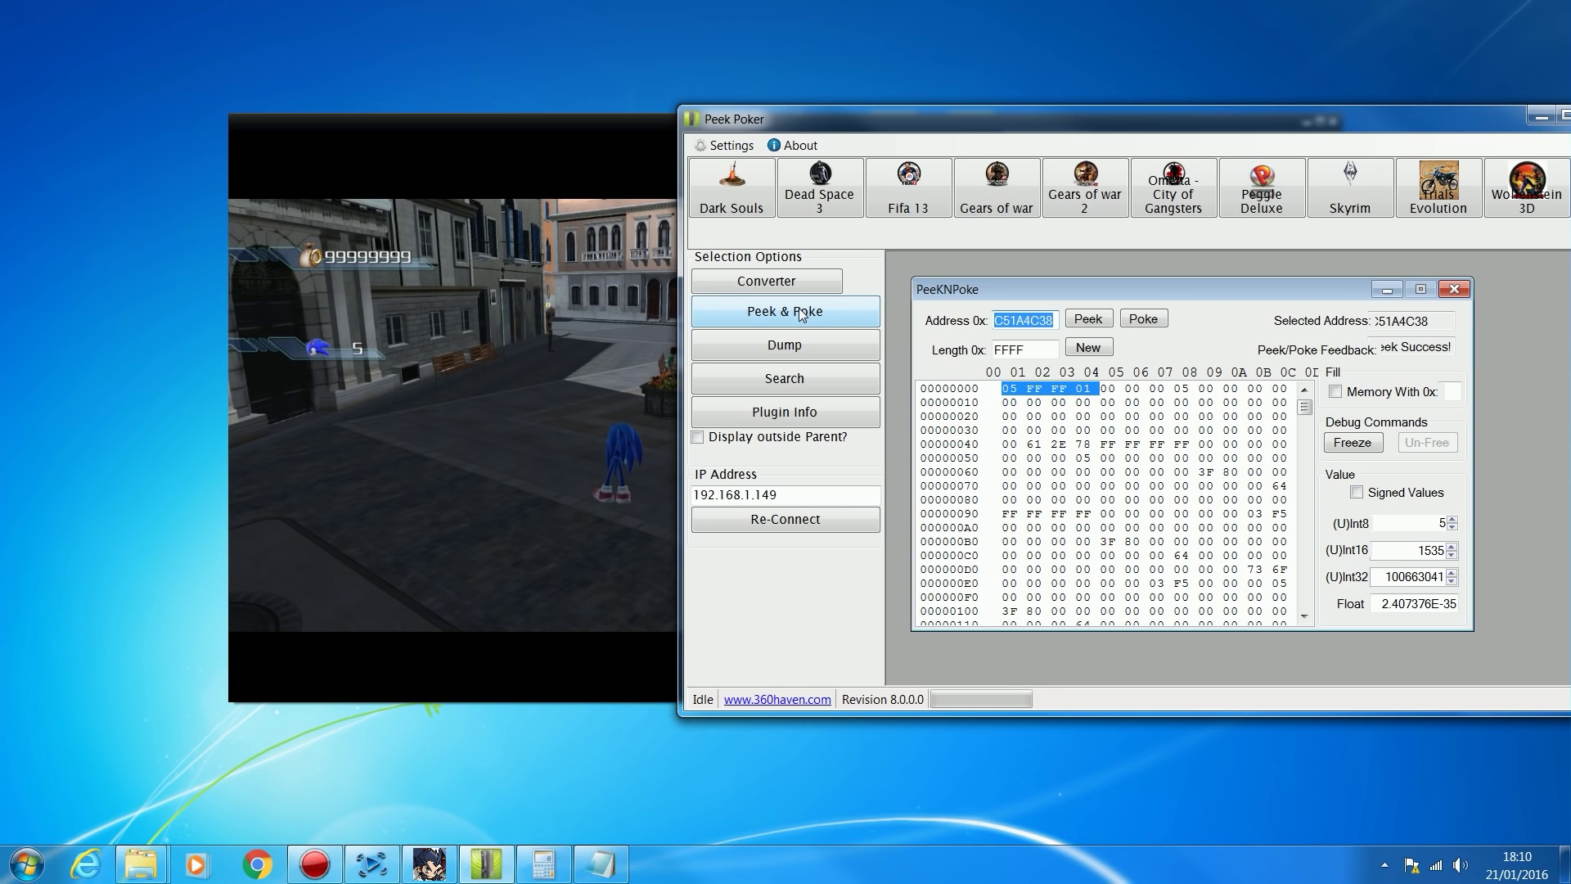
{"action": "mouse_move", "coordinate": [909, 318]}
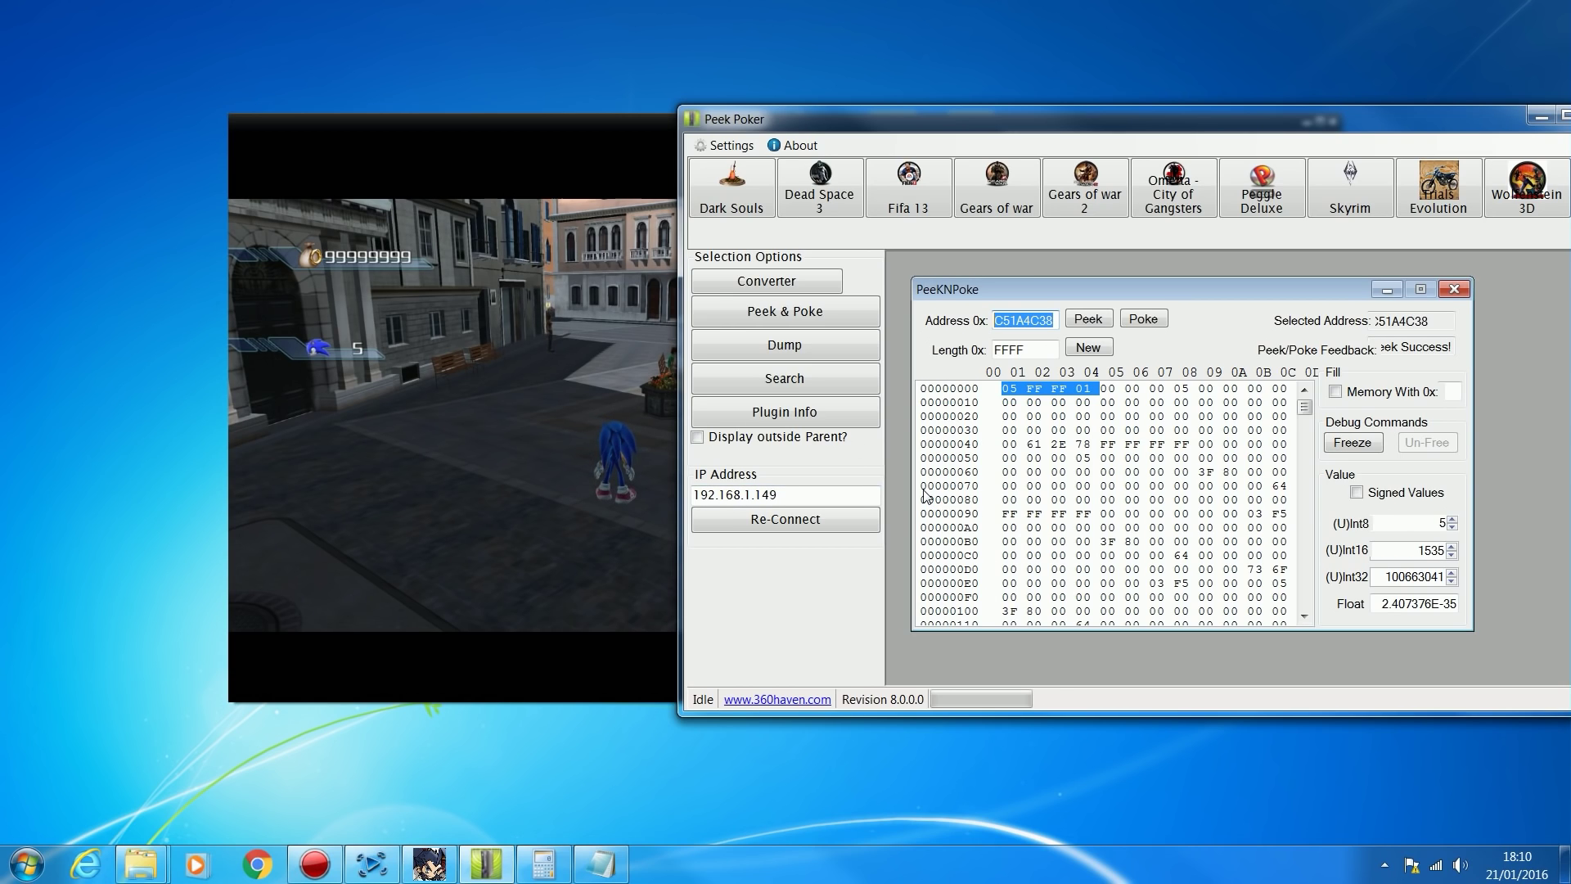
{"action": "mouse_move", "coordinate": [365, 273]}
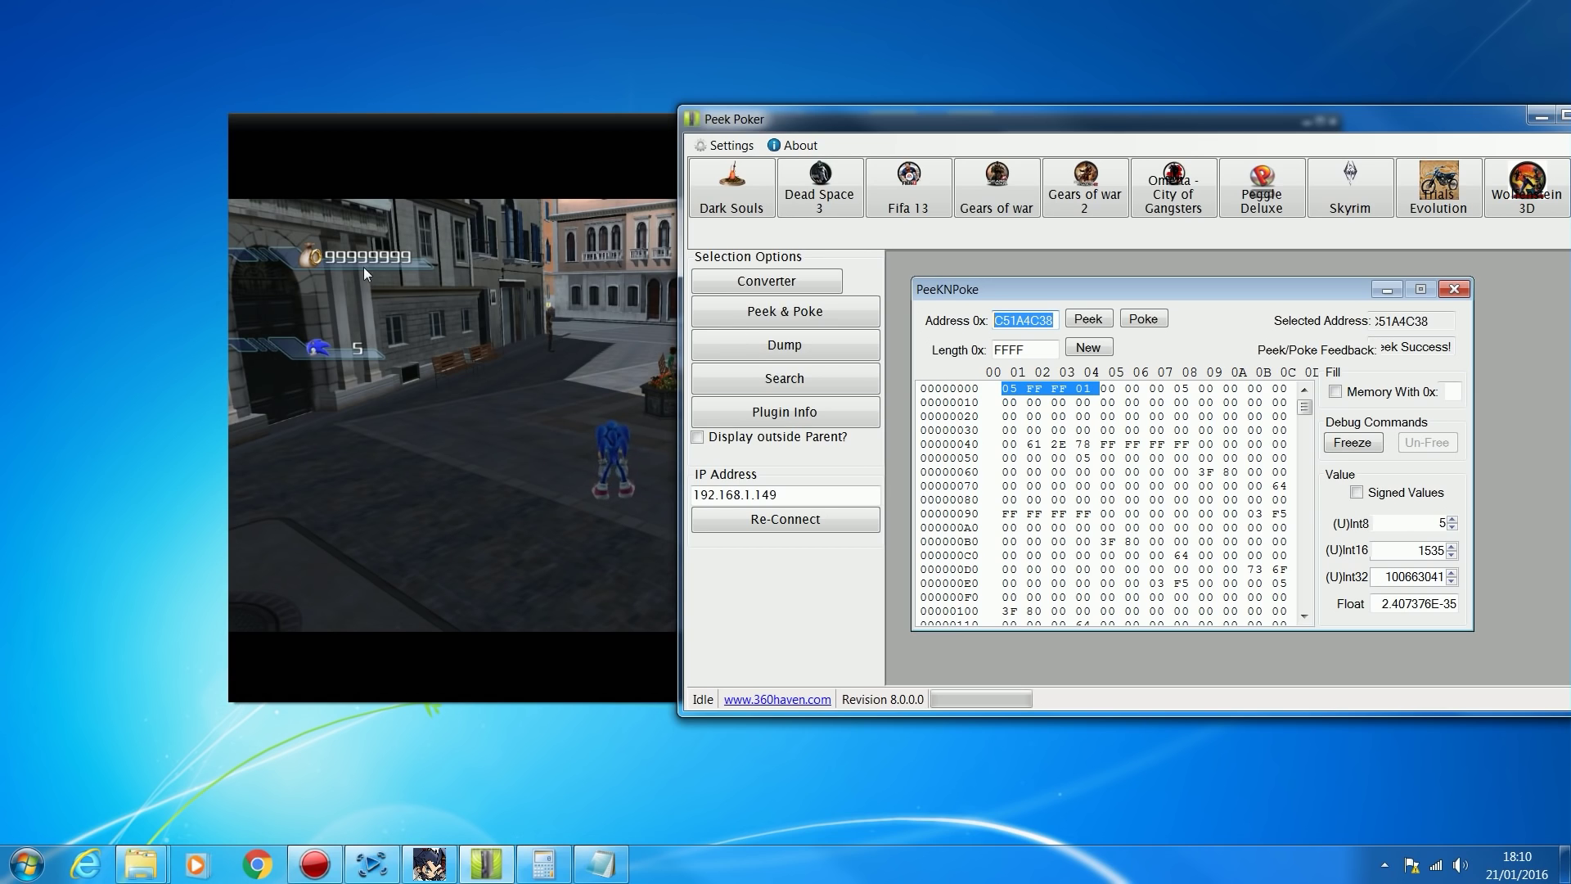